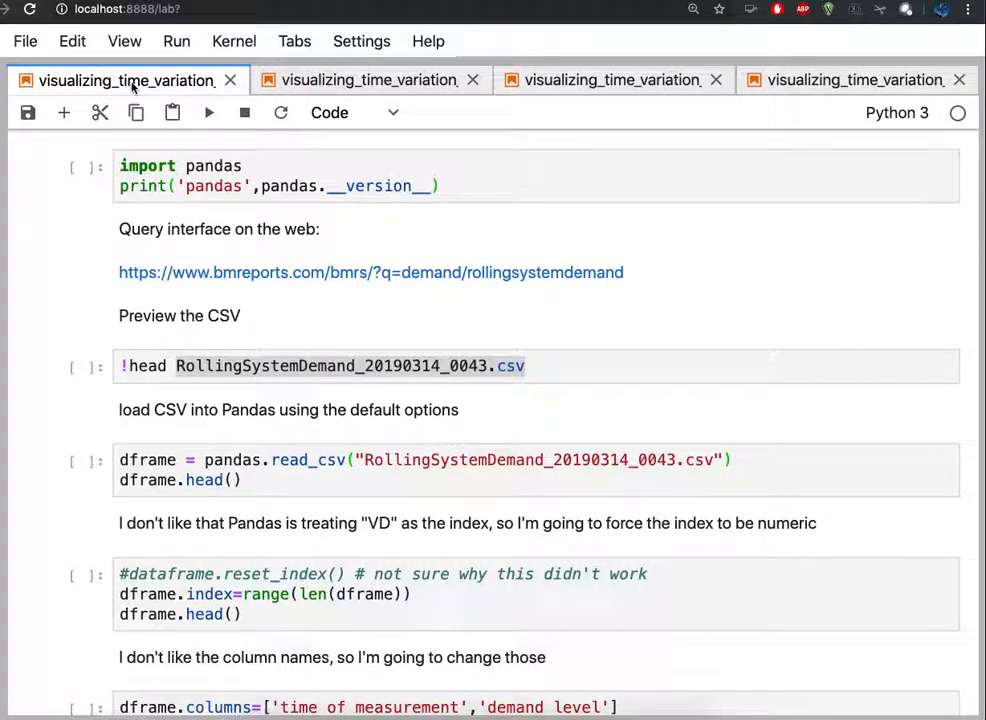
mouse_move(305, 289)
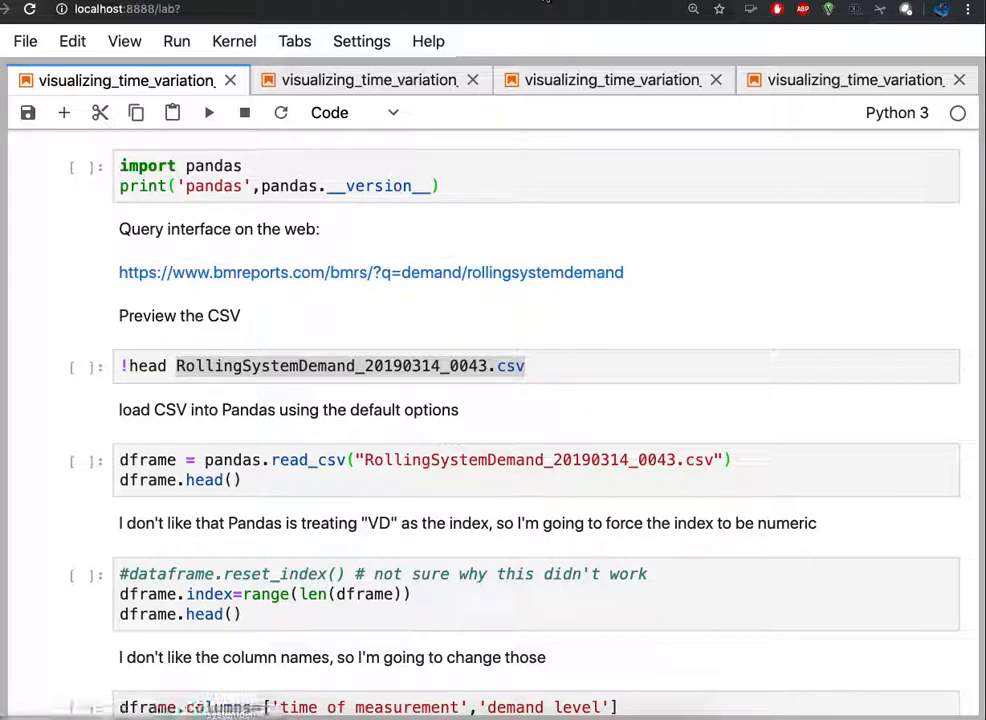
Browse the rolling system demand web page to review the data source
click(371, 272)
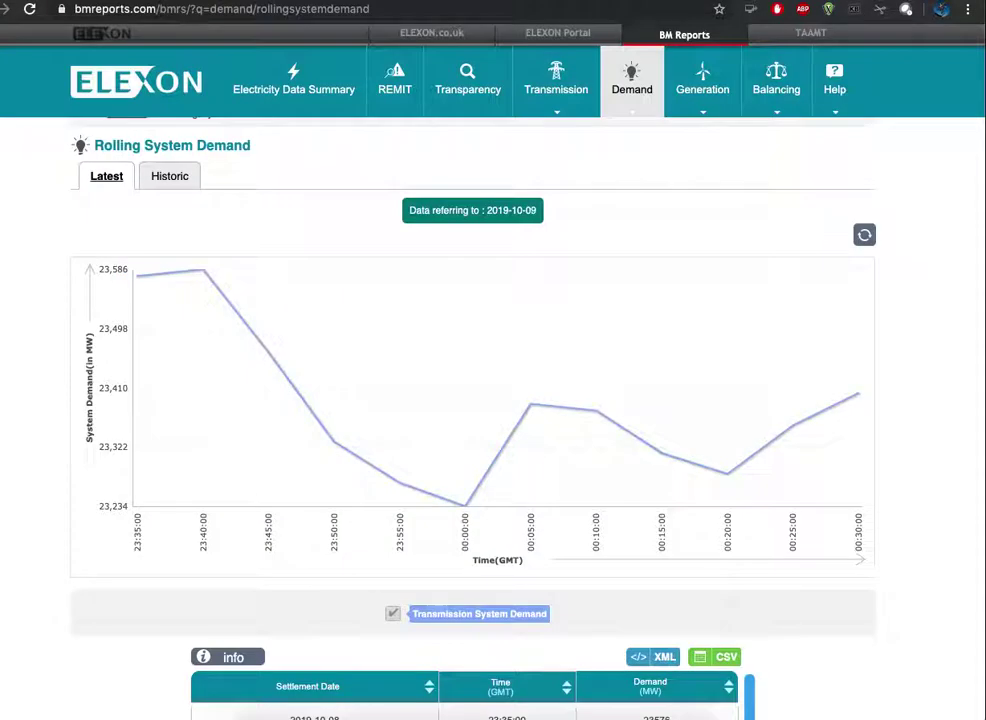
mouse_move(242, 204)
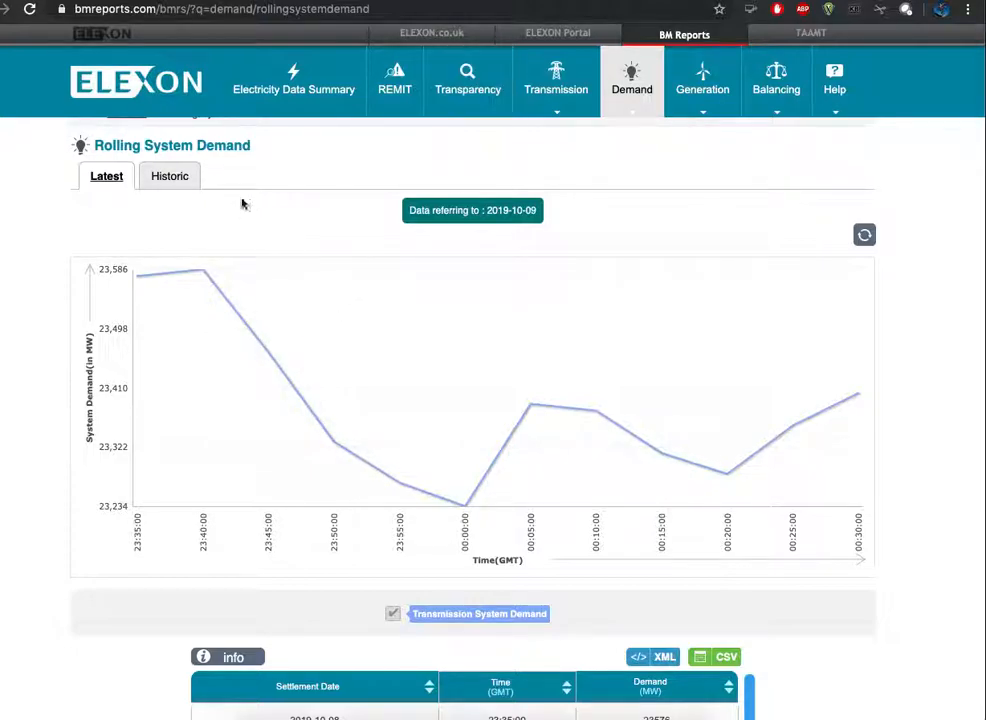
mouse_move(145, 110)
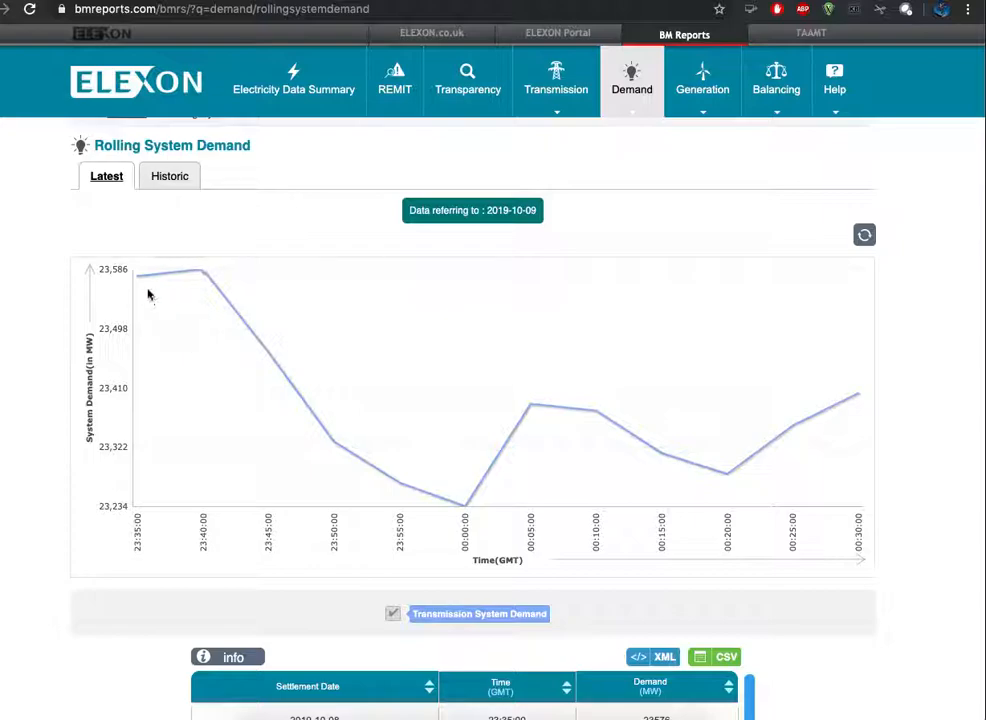
mouse_move(95, 423)
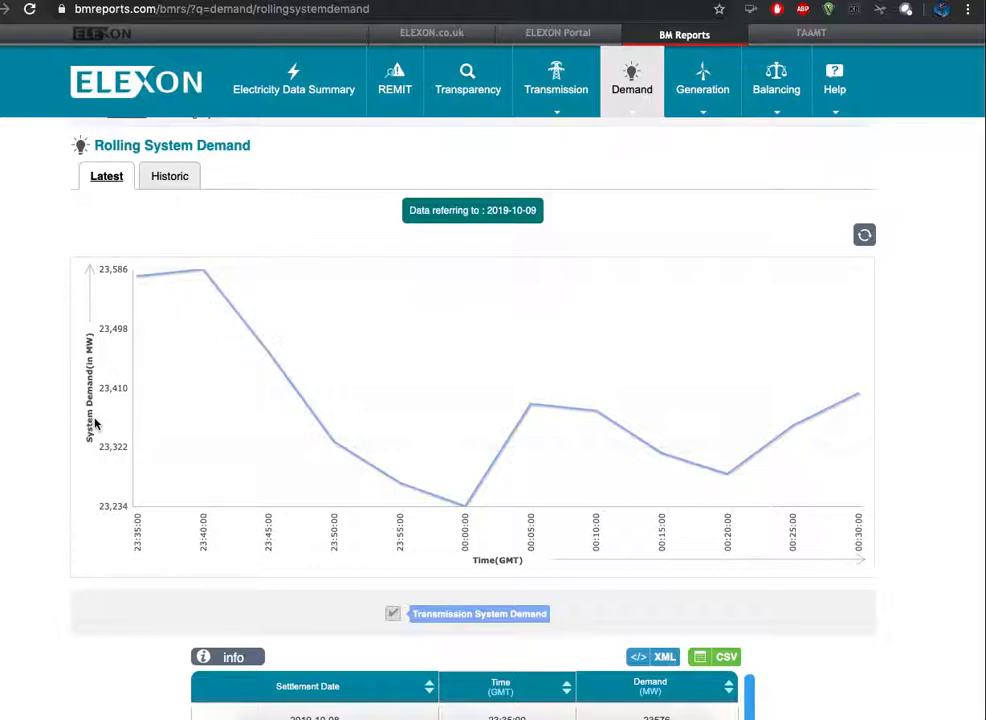
scroll(down, 3)
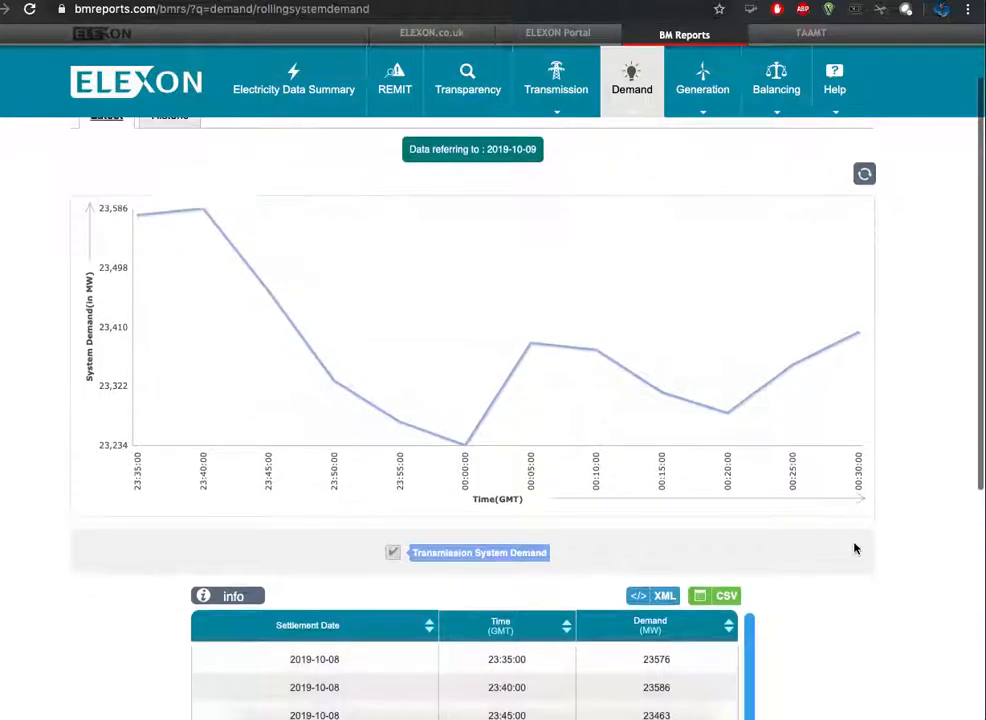
scroll(down, 3)
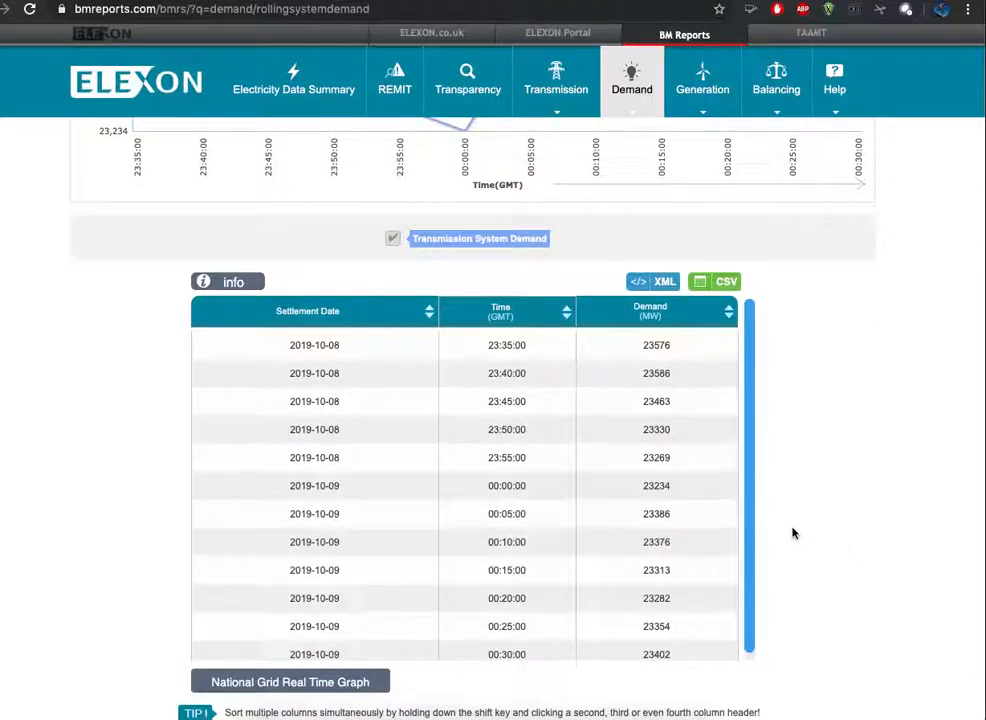
mouse_move(702, 234)
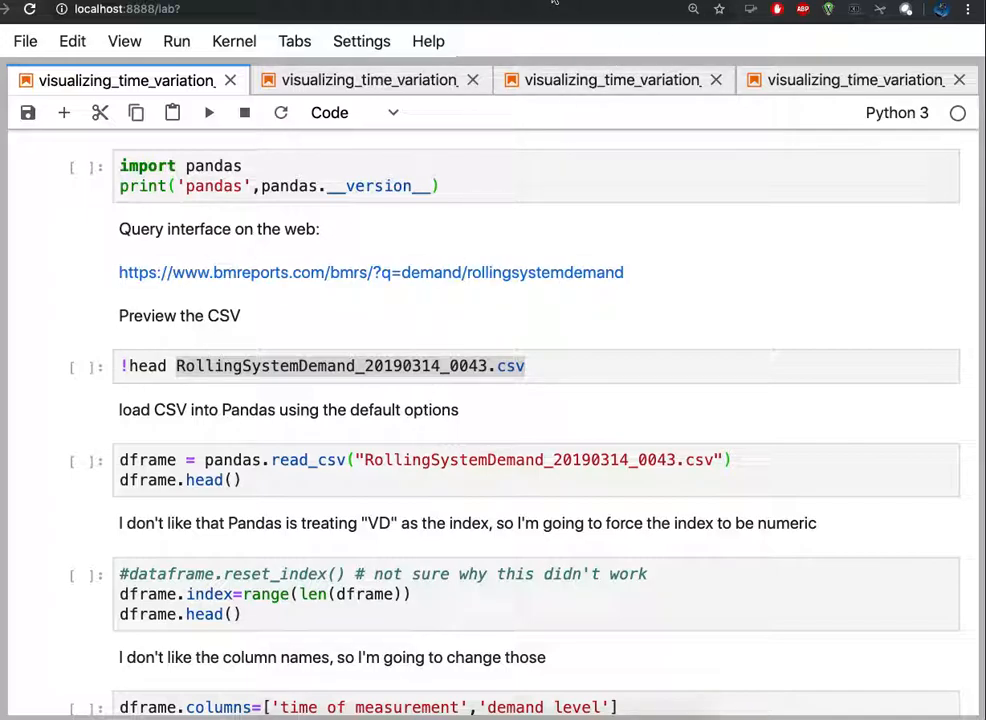
click(370, 272)
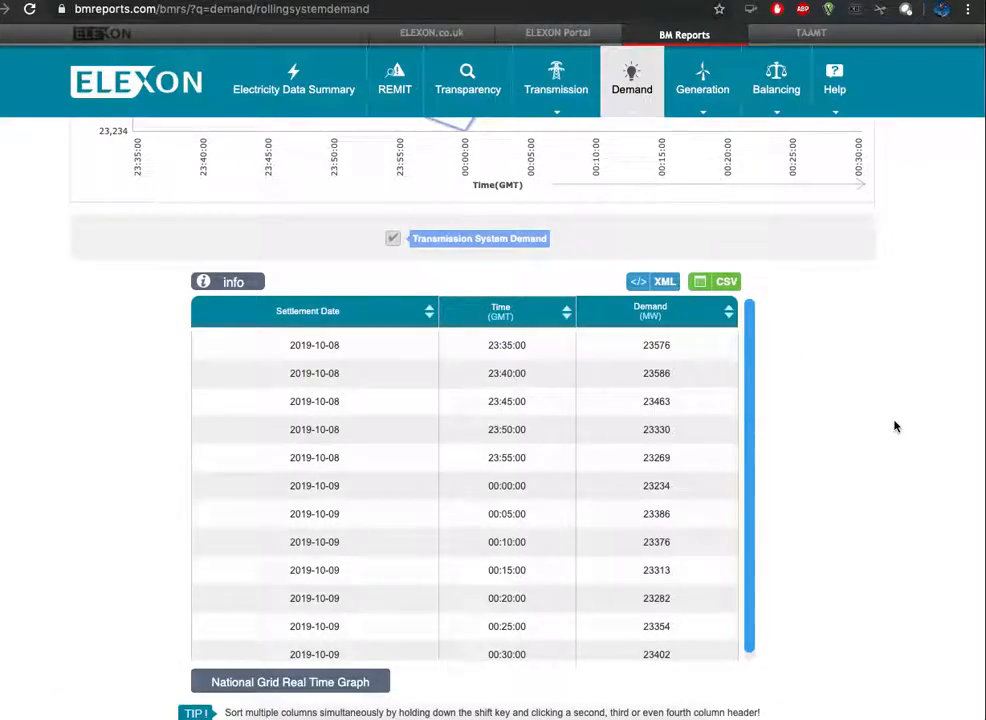
scroll(up, 3)
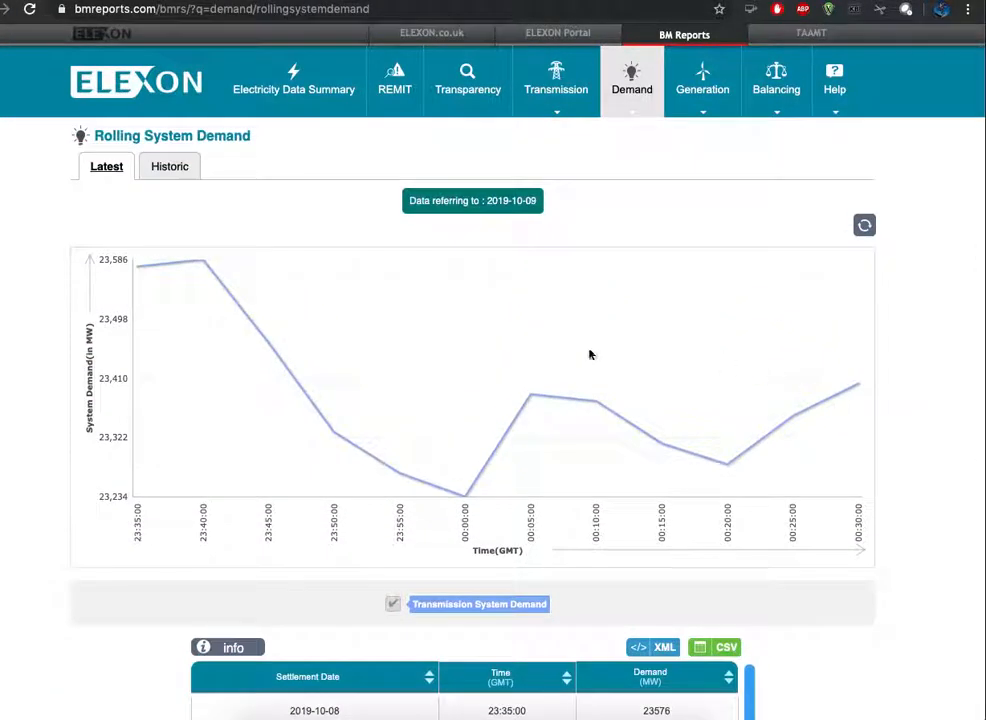
mouse_move(406, 457)
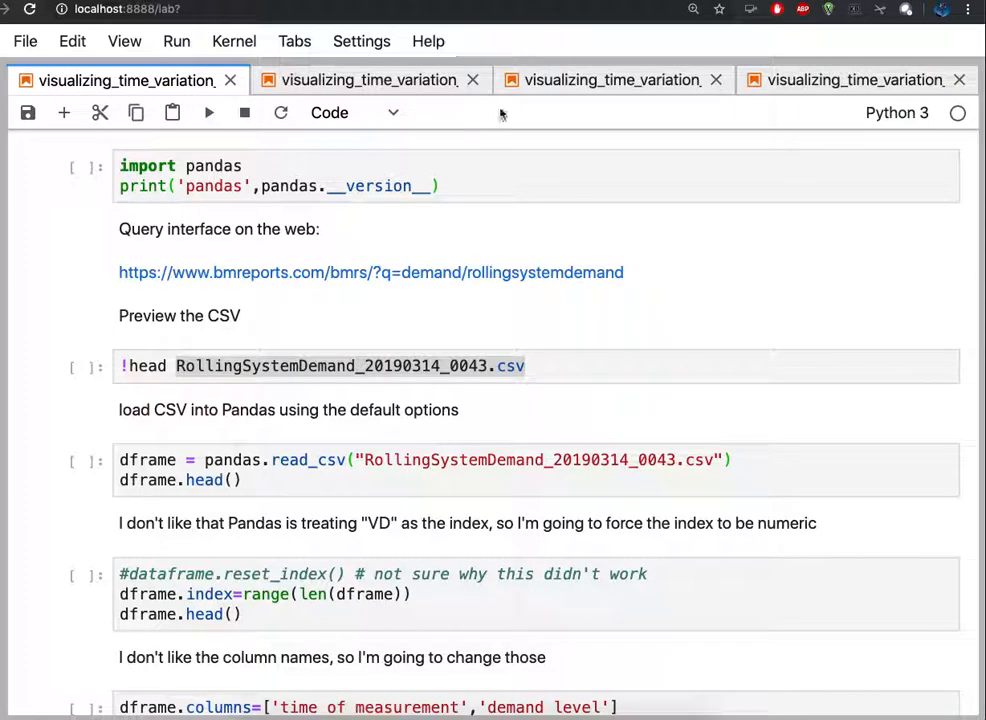
Run the pandas import cell (version 0.23.4) and start editing the !head CSV preview cell
click(470, 185)
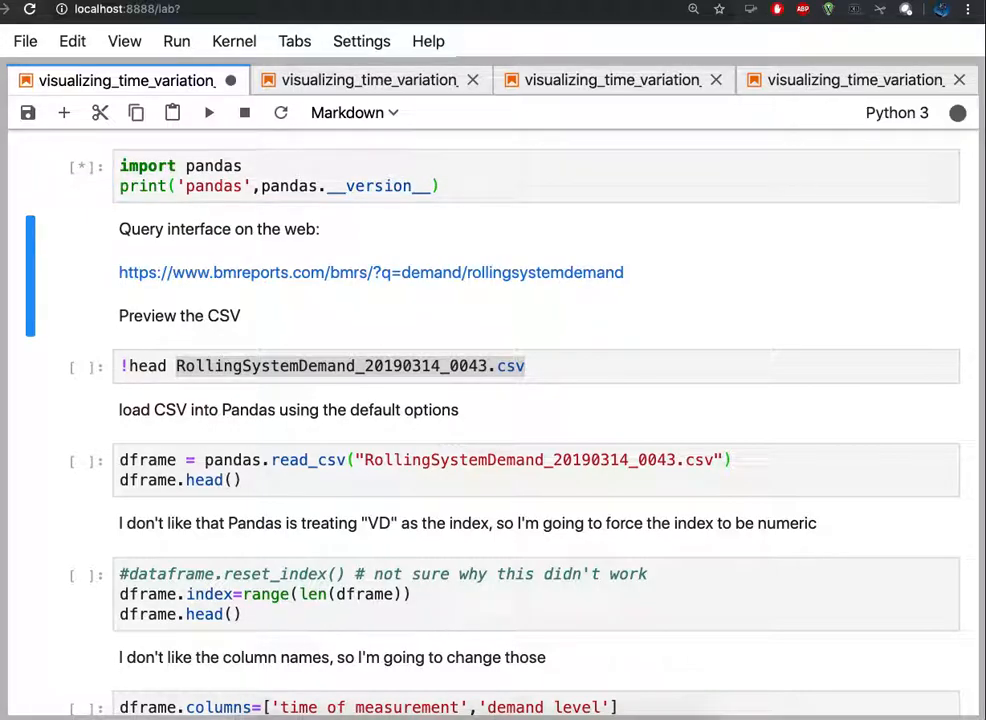
click(208, 112)
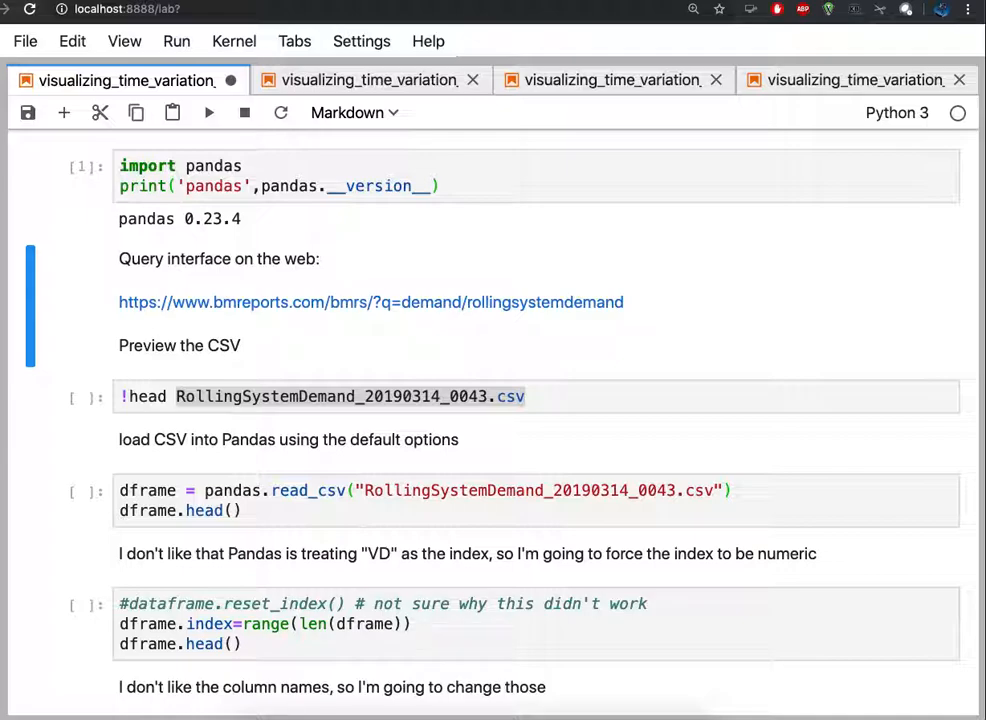
click(354, 112)
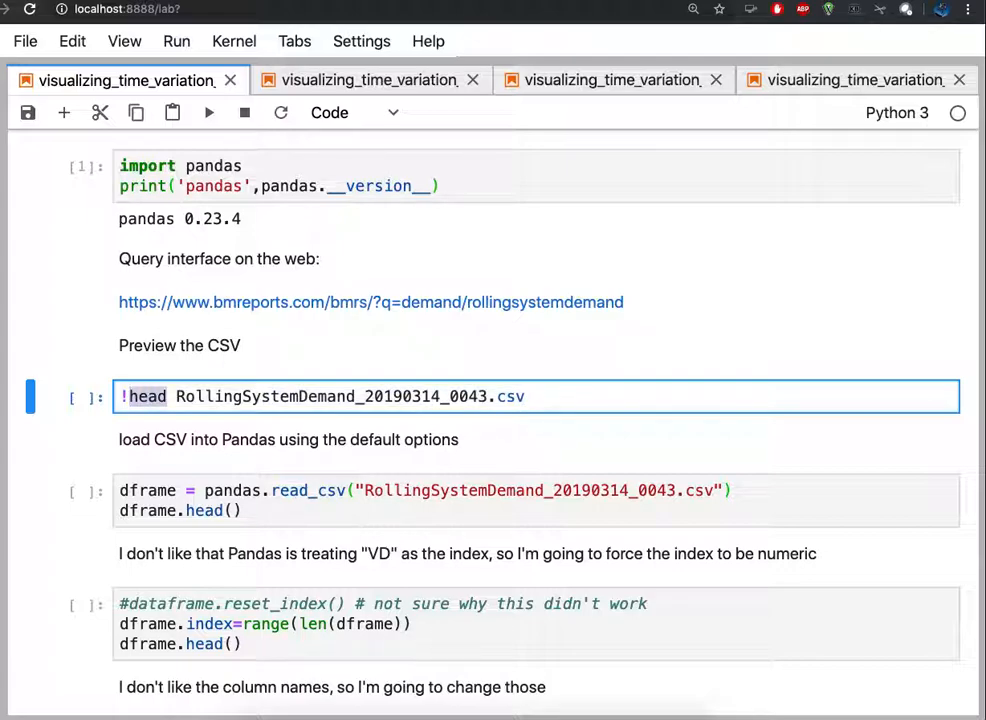
click(176, 396)
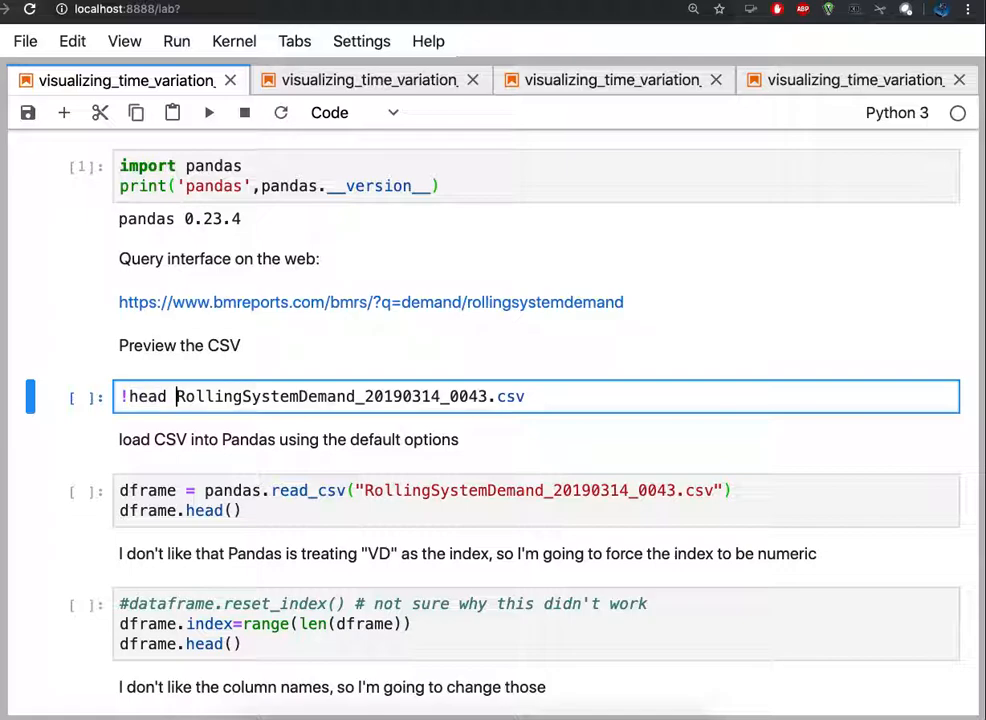
double_click(348, 396)
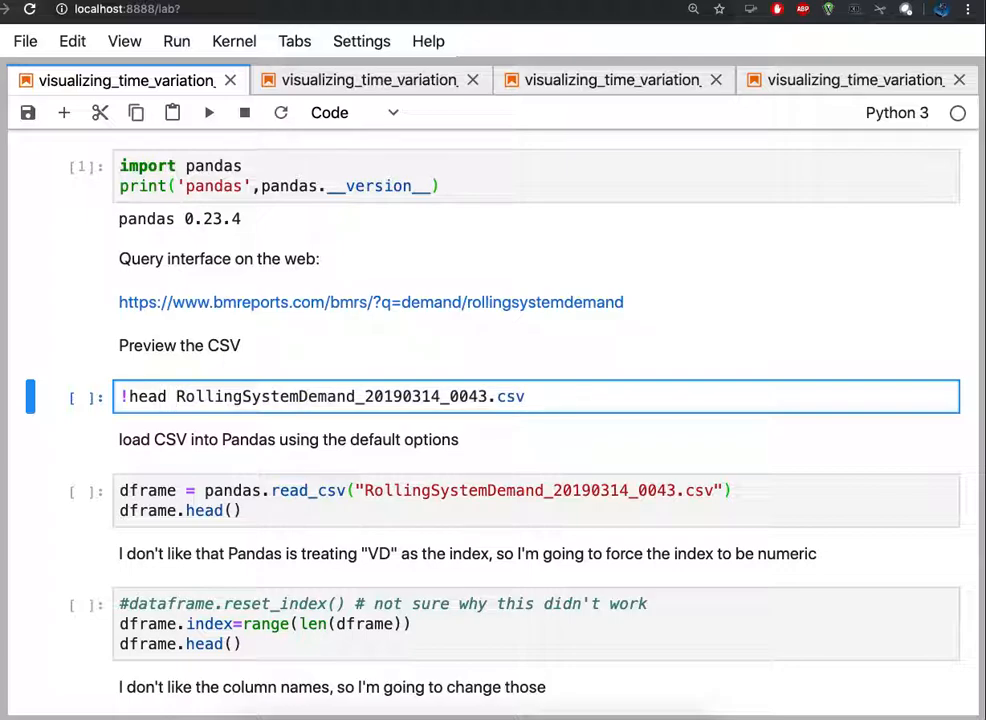
Run the !head preview to show the raw demand CSV lines and the default read_csv load
click(208, 112)
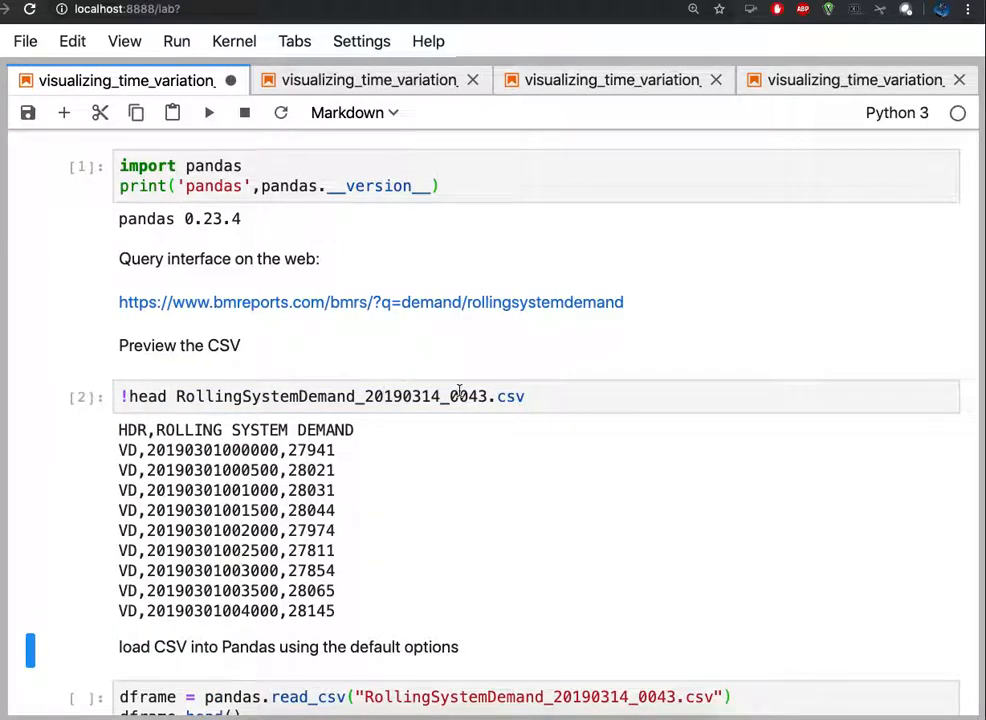
mouse_move(550, 470)
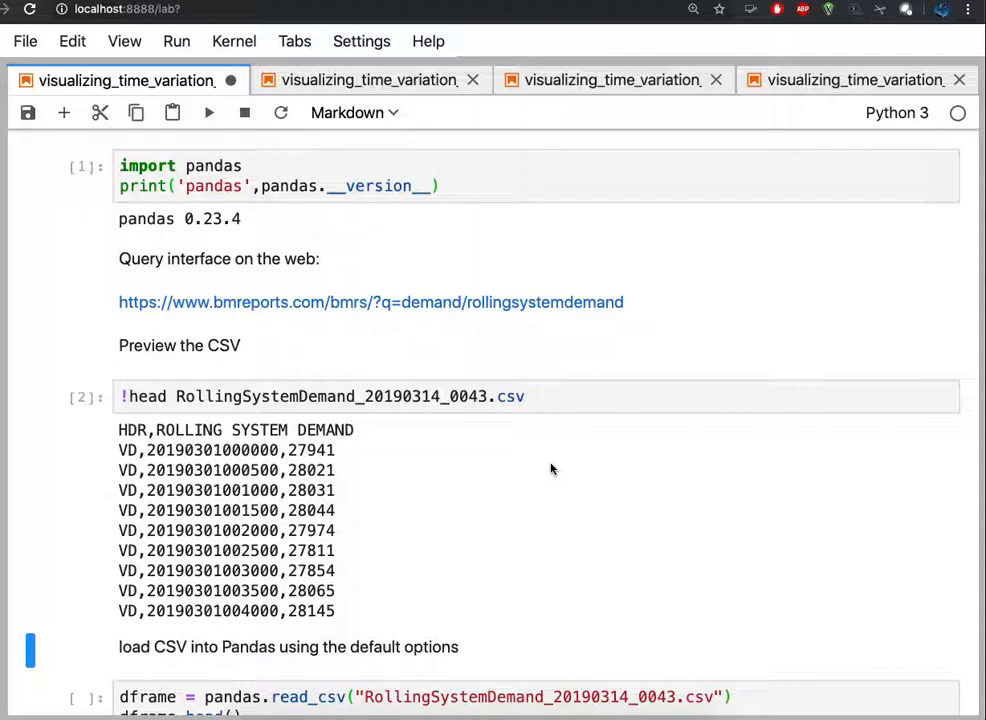
scroll(down, 3)
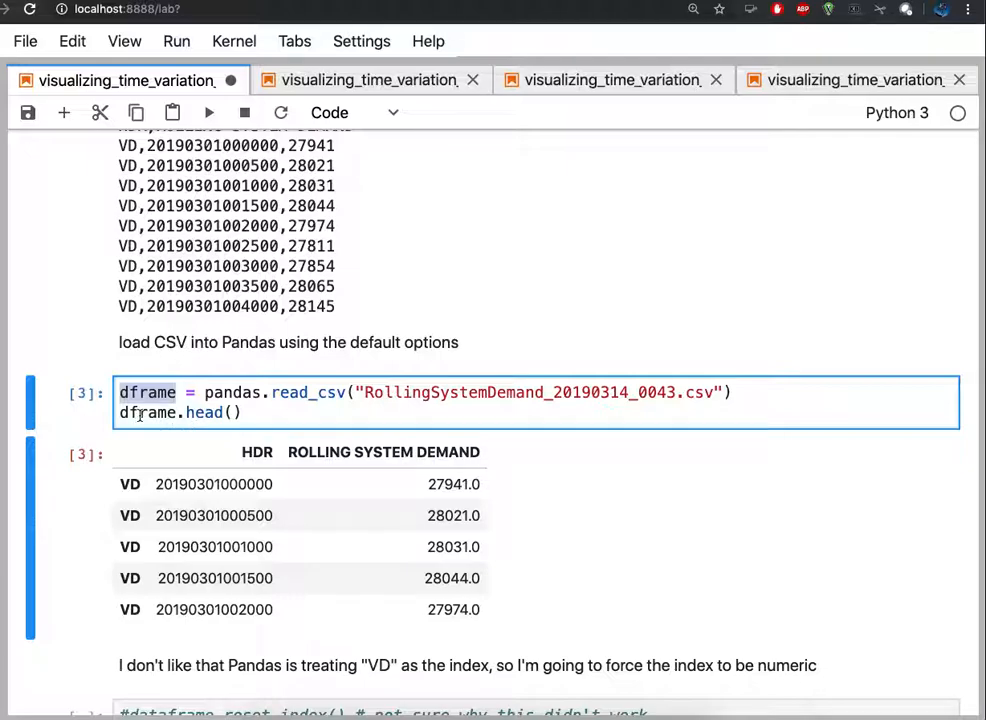
Scroll through the notebook to the index reset and column rename cells
scroll(up, 3)
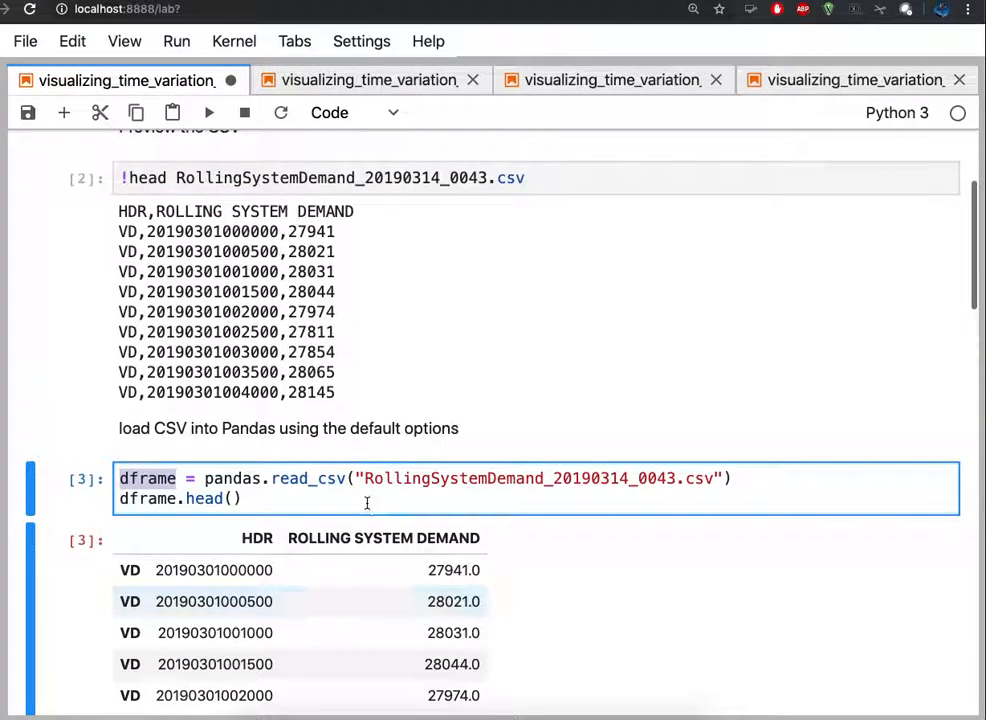
mouse_move(527, 569)
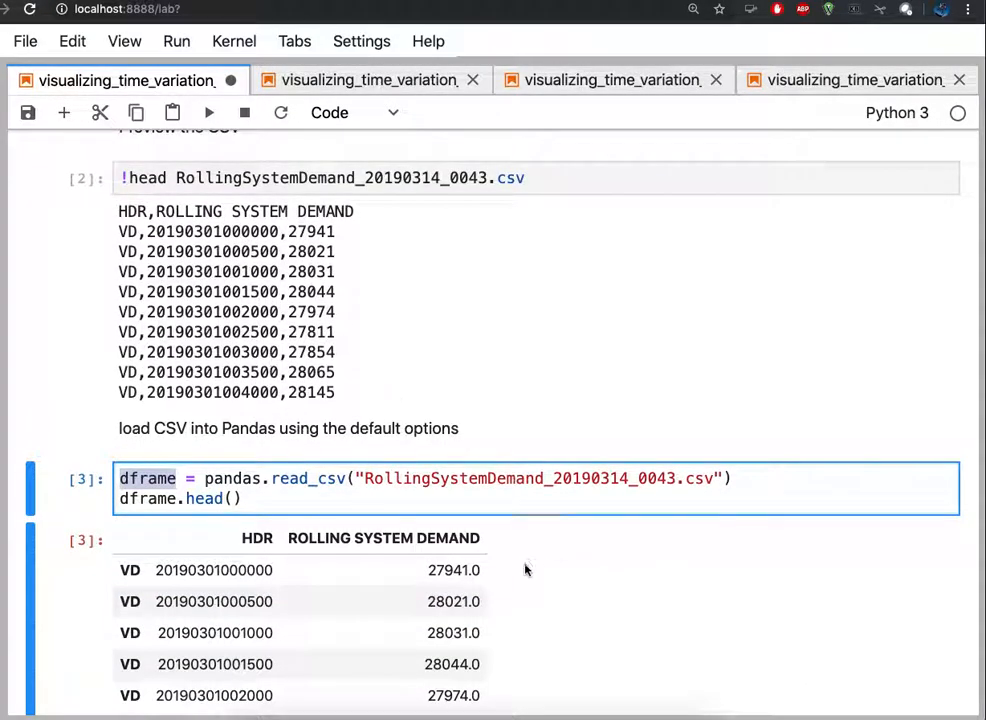
scroll(up, 3)
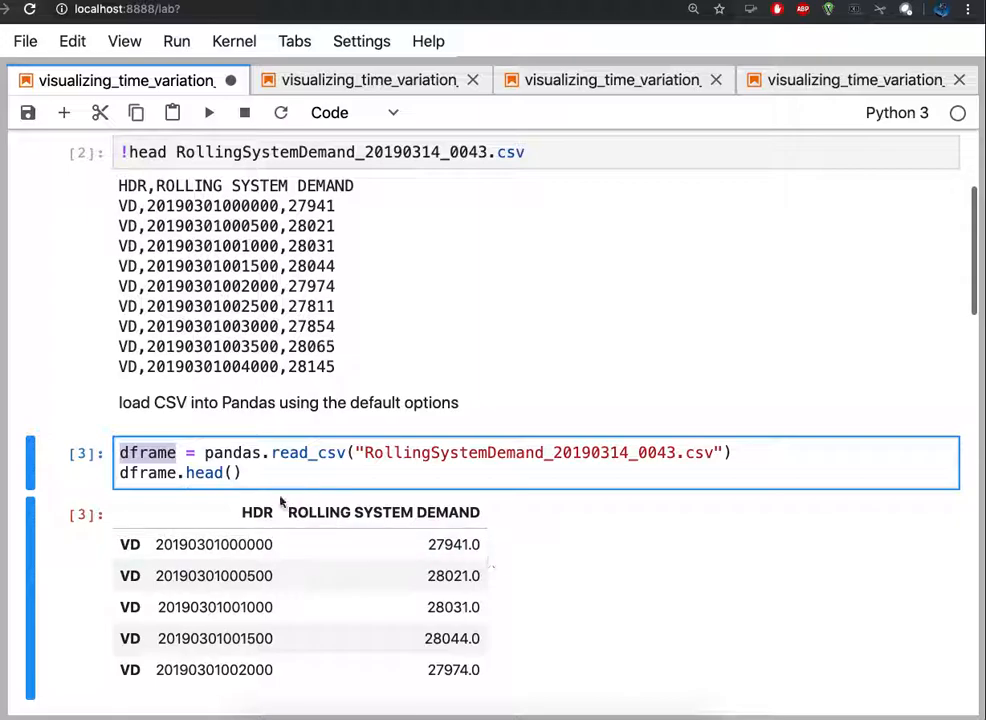
mouse_move(408, 563)
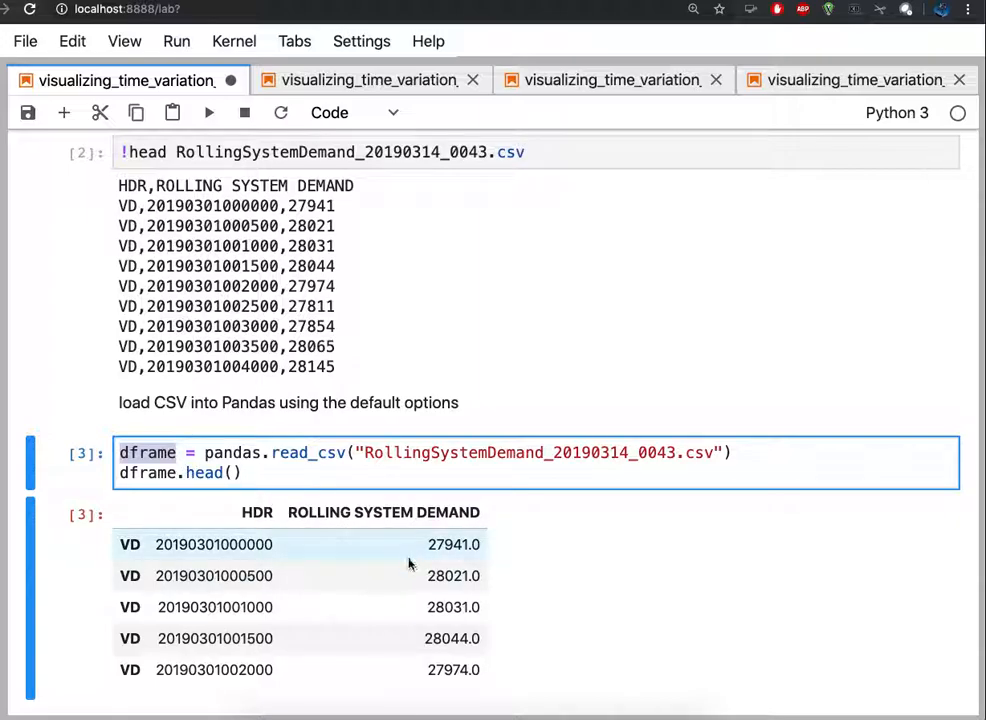
scroll(down, 3)
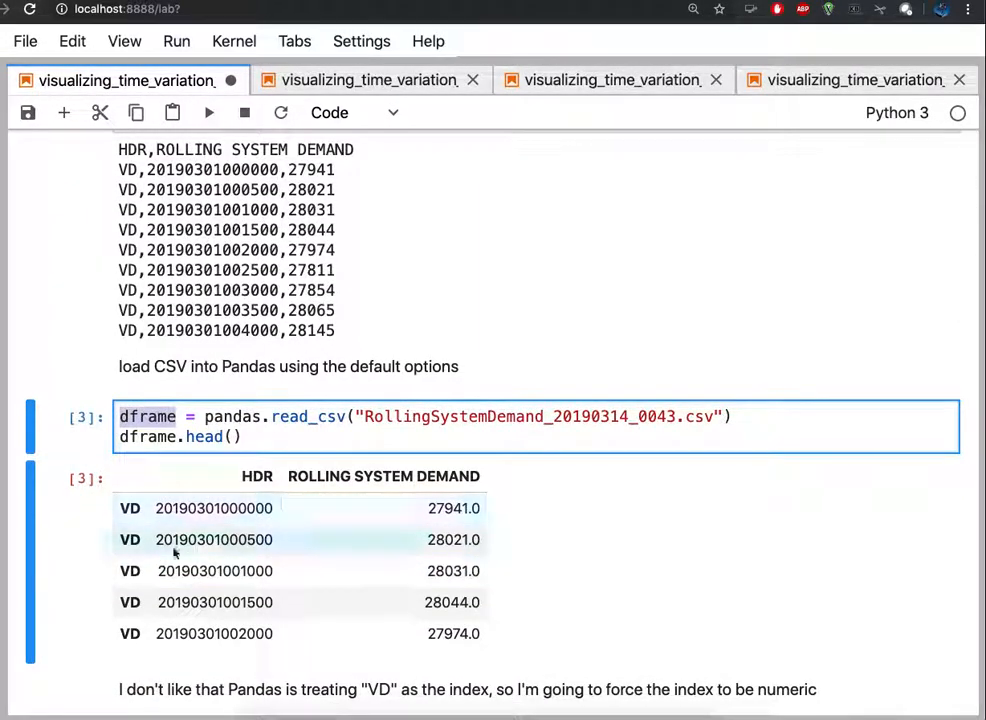
mouse_move(520, 604)
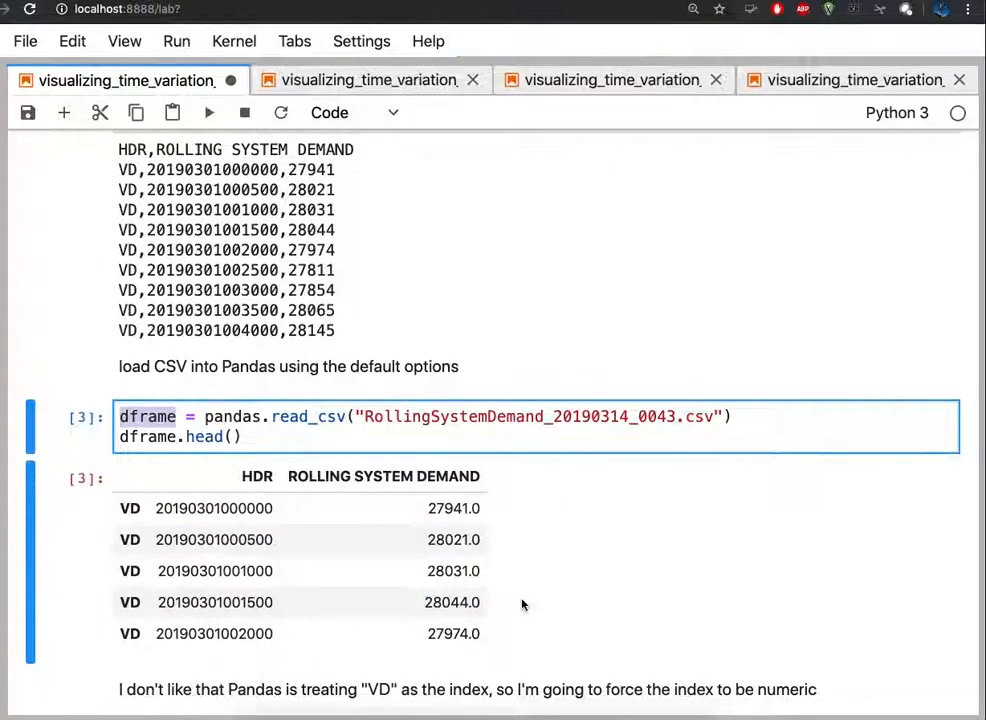
scroll(down, 3)
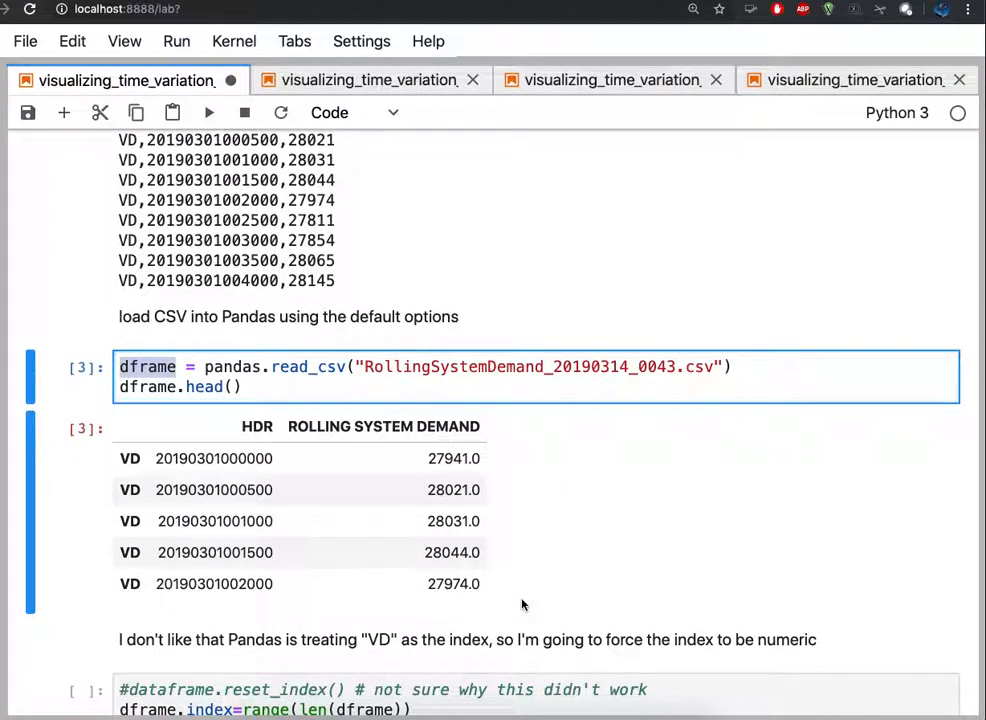
scroll(up, 3)
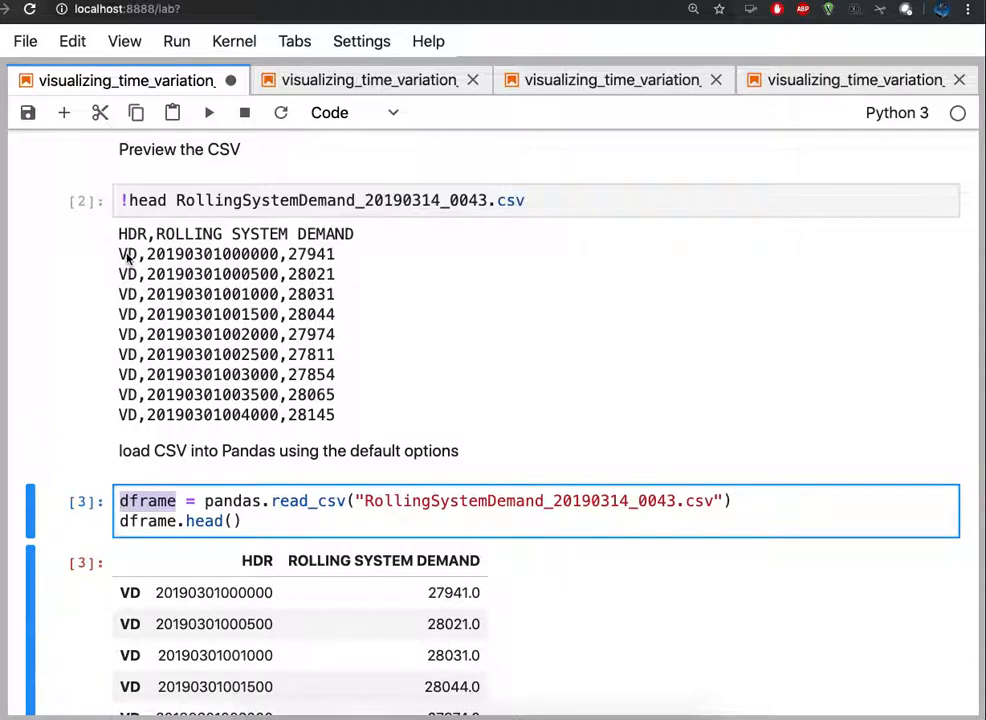
mouse_move(110, 218)
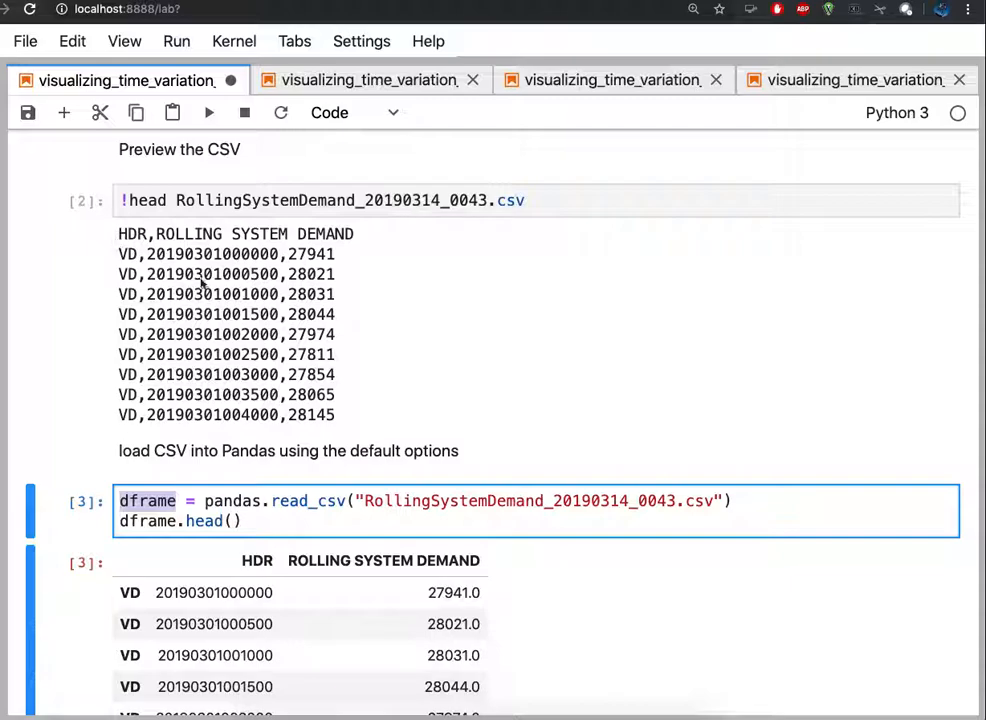
scroll(down, 3)
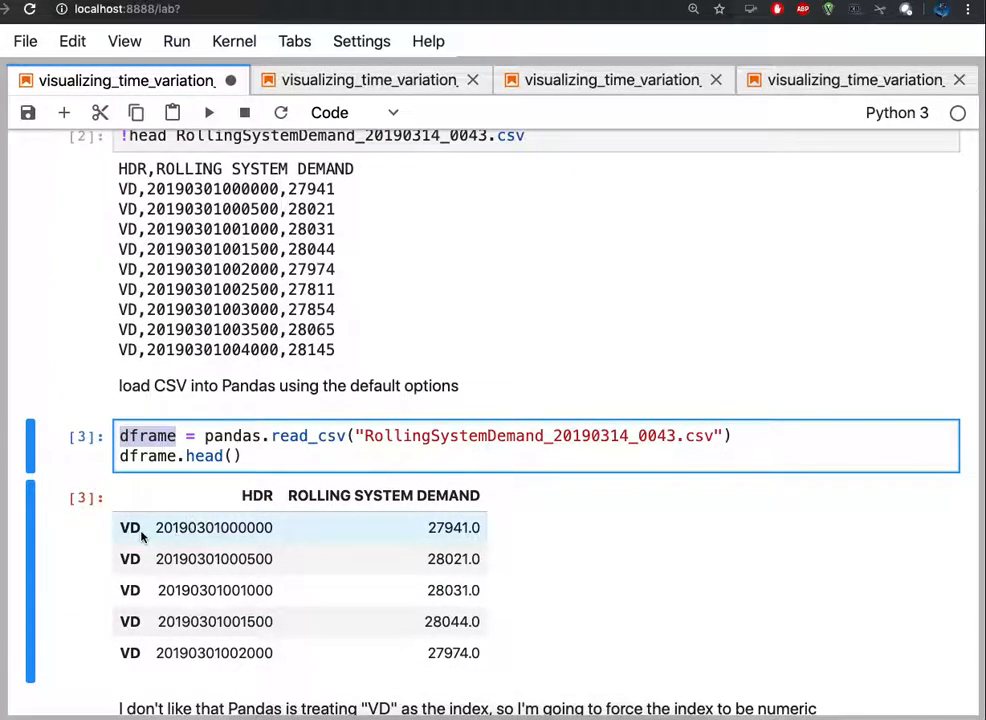
scroll(down, 3)
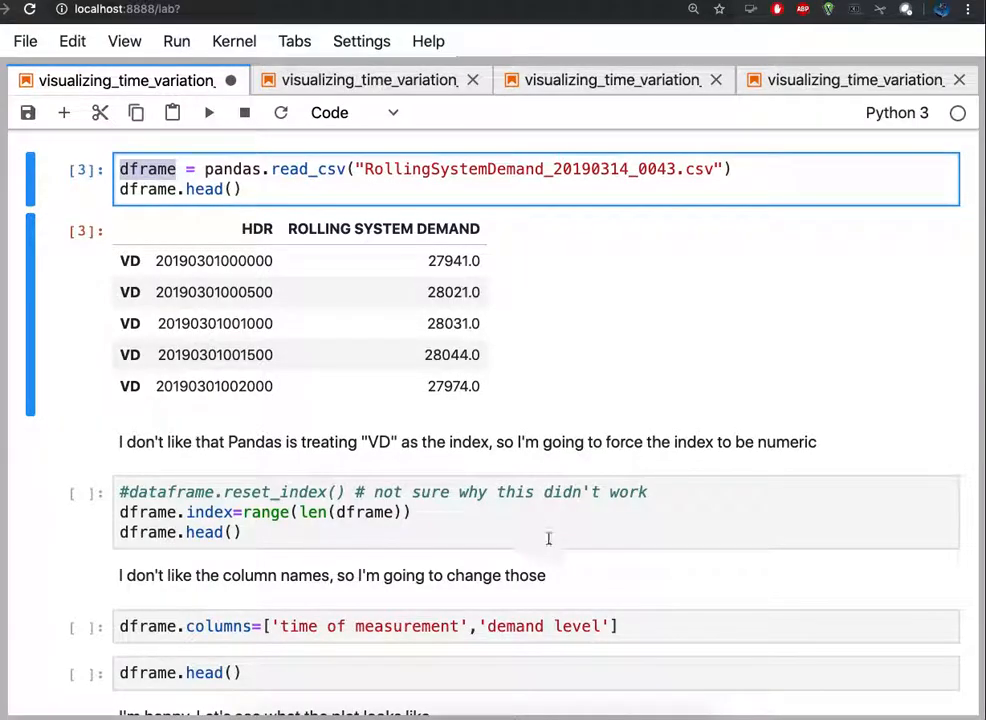
Scroll to the dataframe with 0–4 index and renamed time/demand columns
scroll(down, 3)
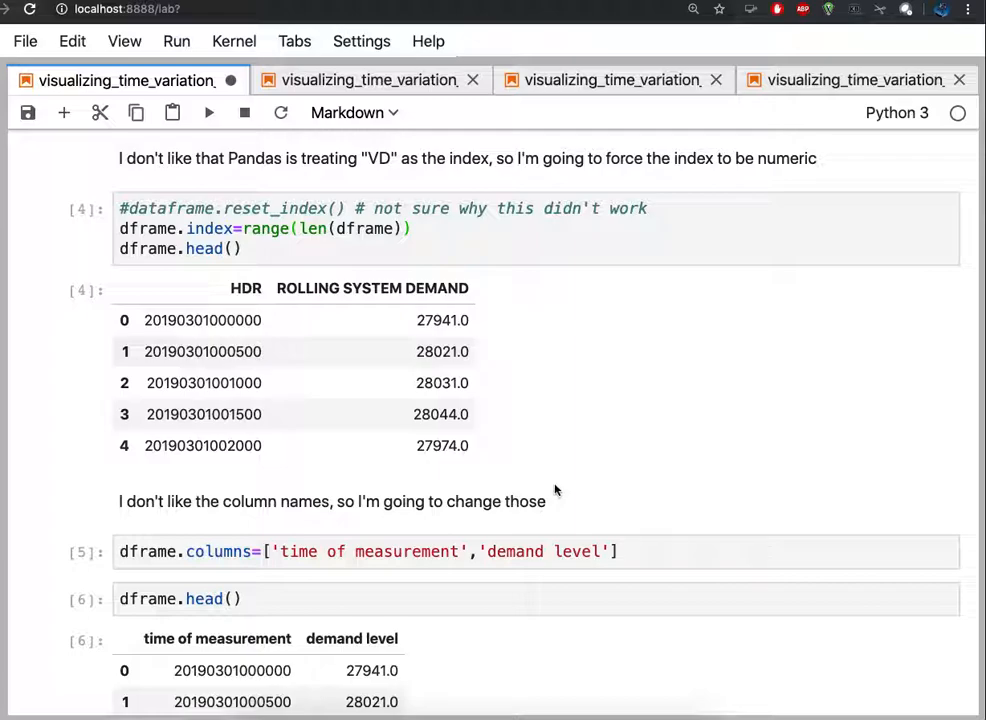
scroll(down, 3)
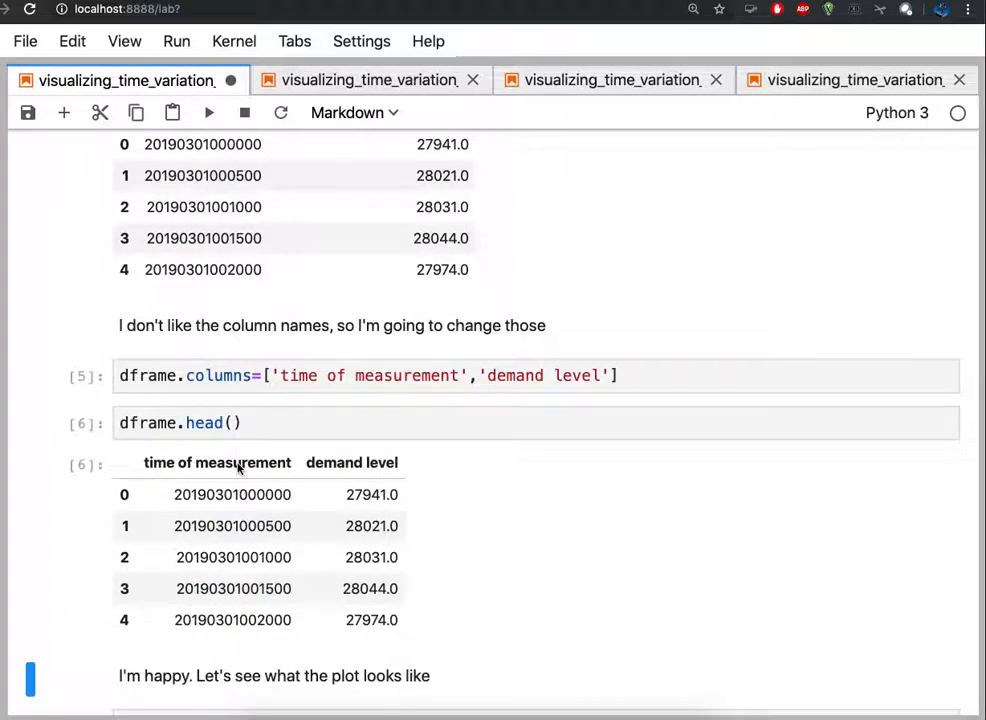
mouse_move(459, 514)
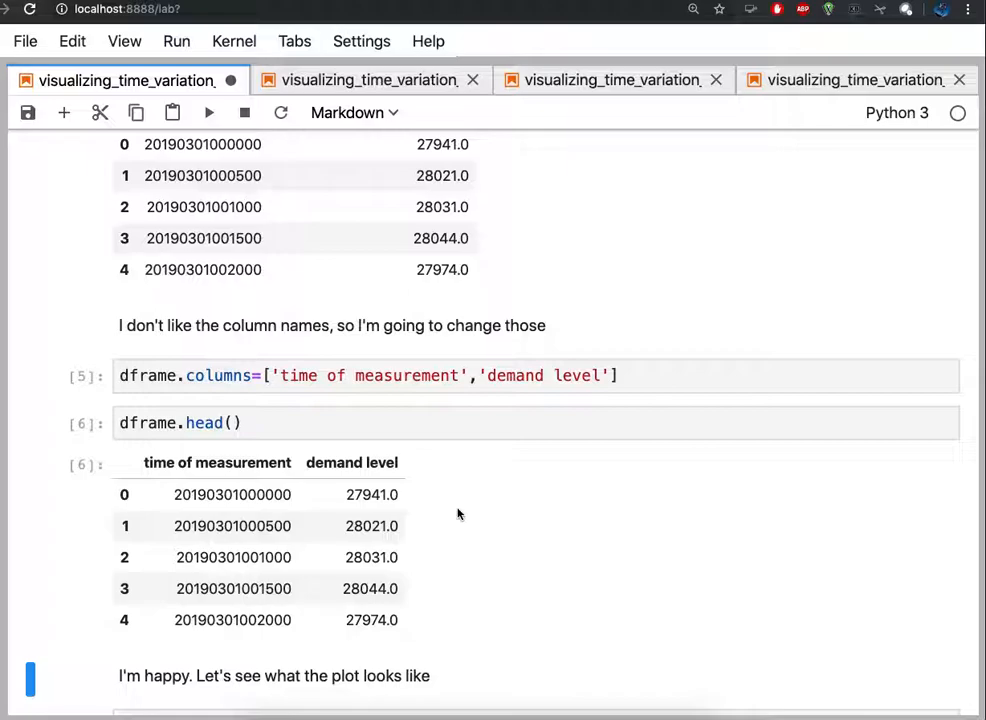
scroll(up, 3)
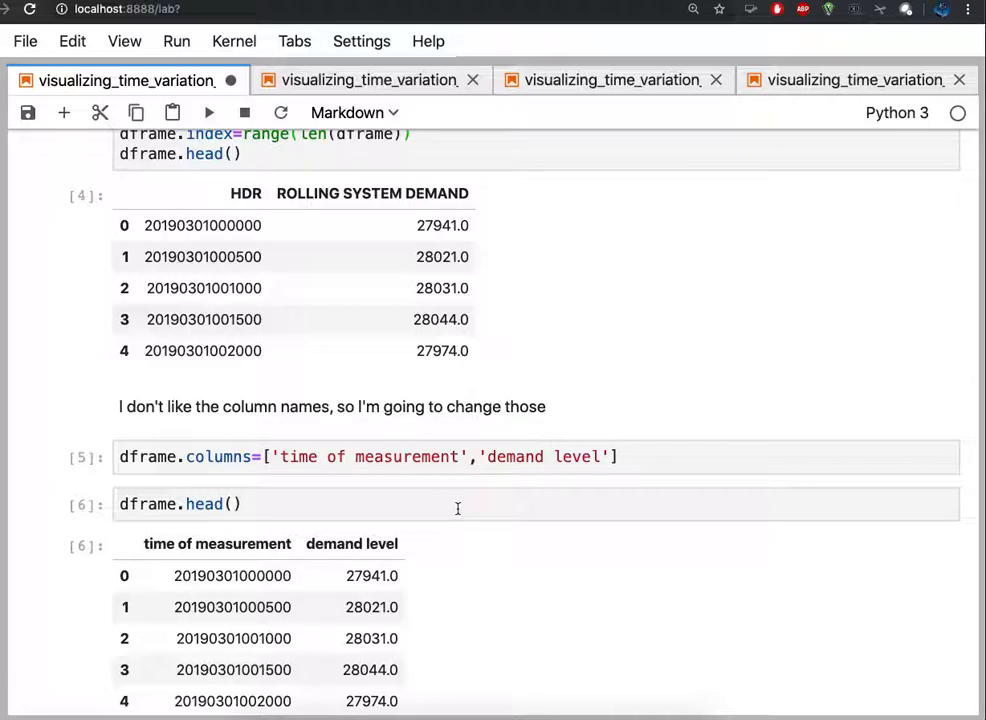
scroll(down, 3)
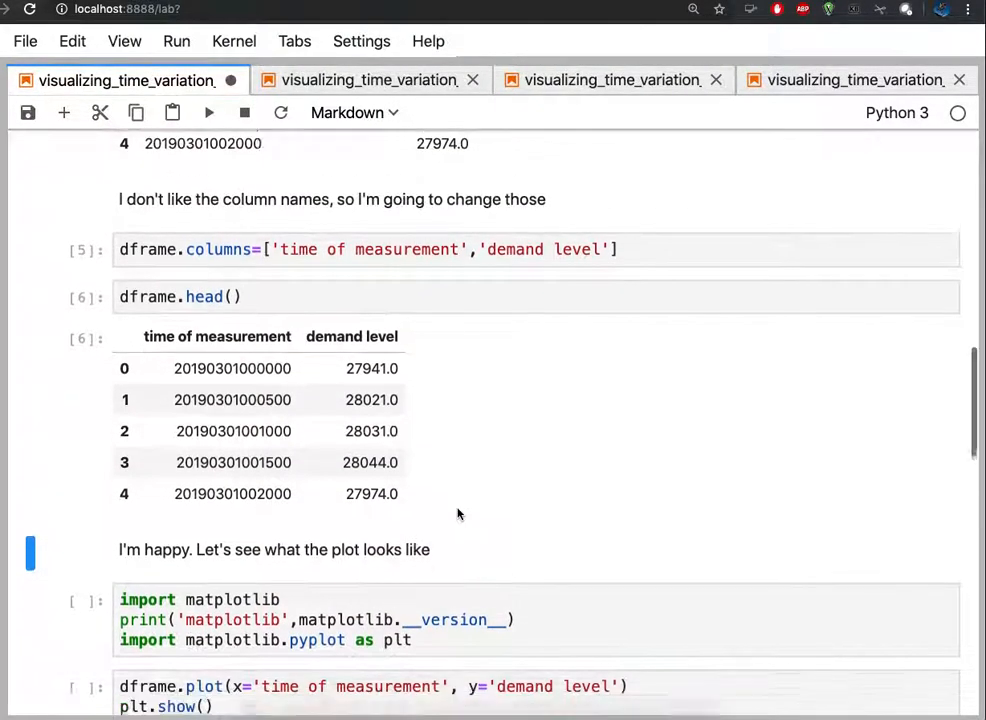
scroll(up, 3)
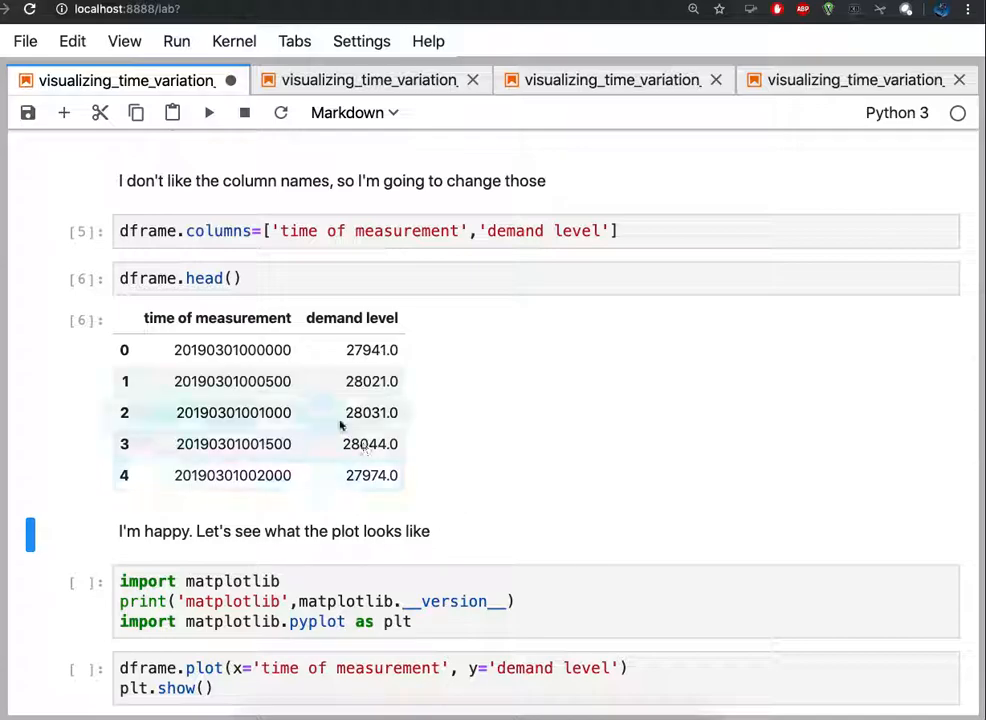
mouse_move(470, 488)
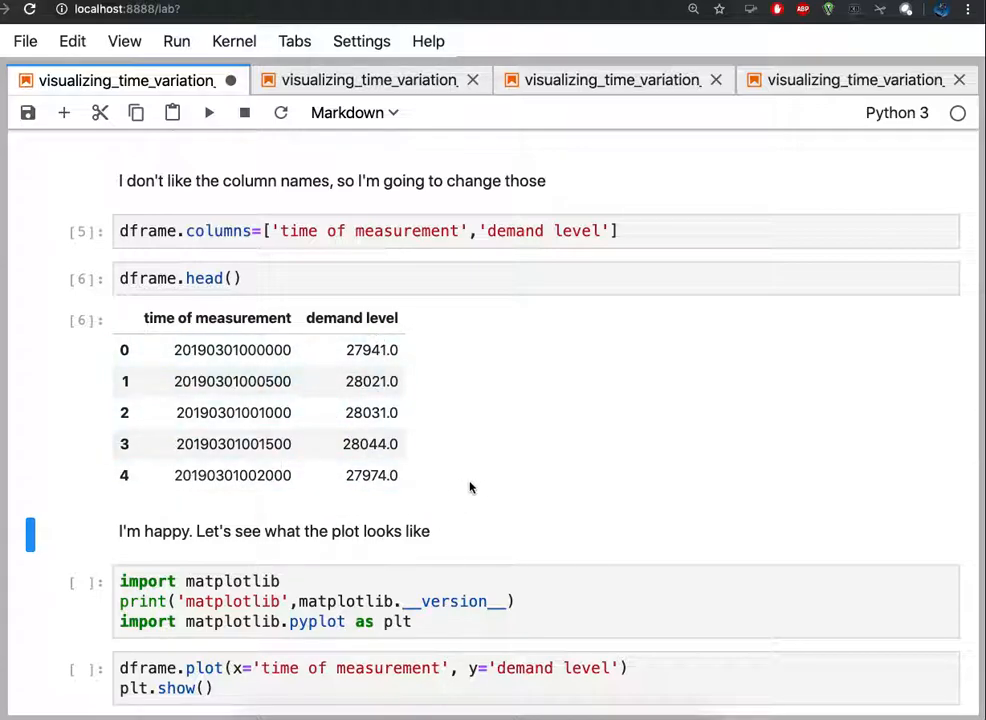
mouse_move(514, 492)
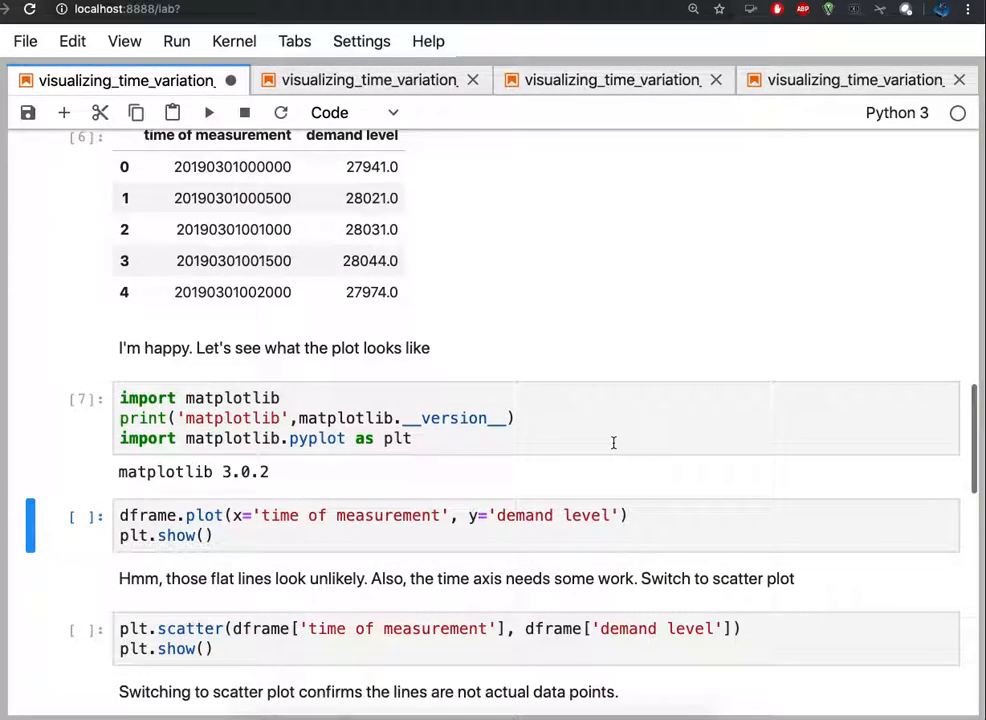
Run the matplotlib import (3.0.2) and the dframe.plot line chart of demand level over time
click(209, 112)
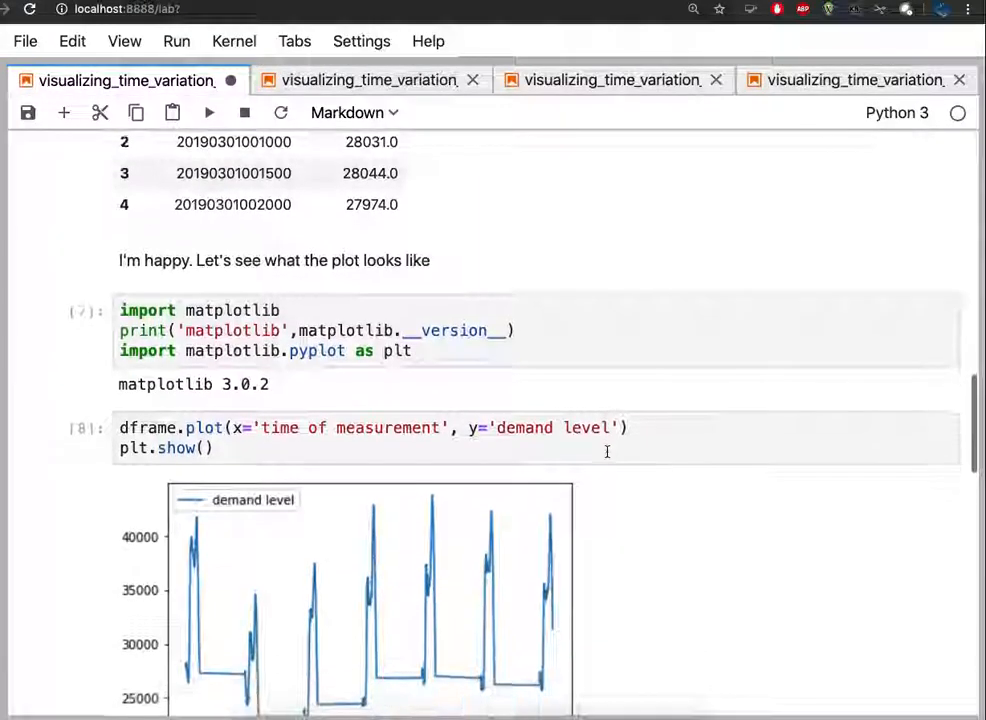
scroll(down, 3)
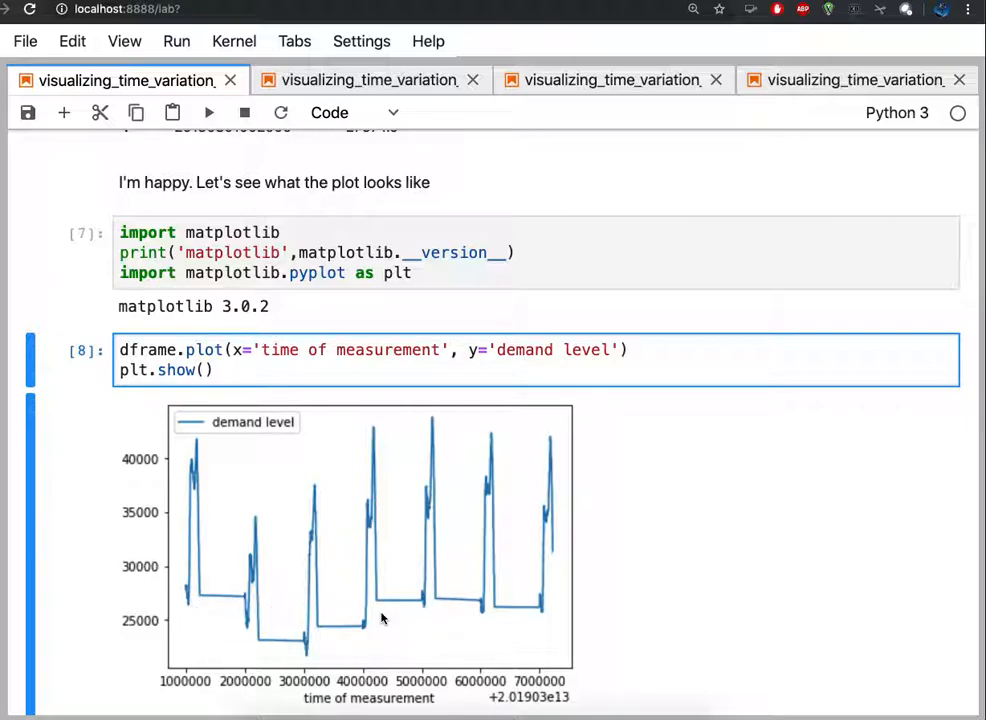
scroll(up, 3)
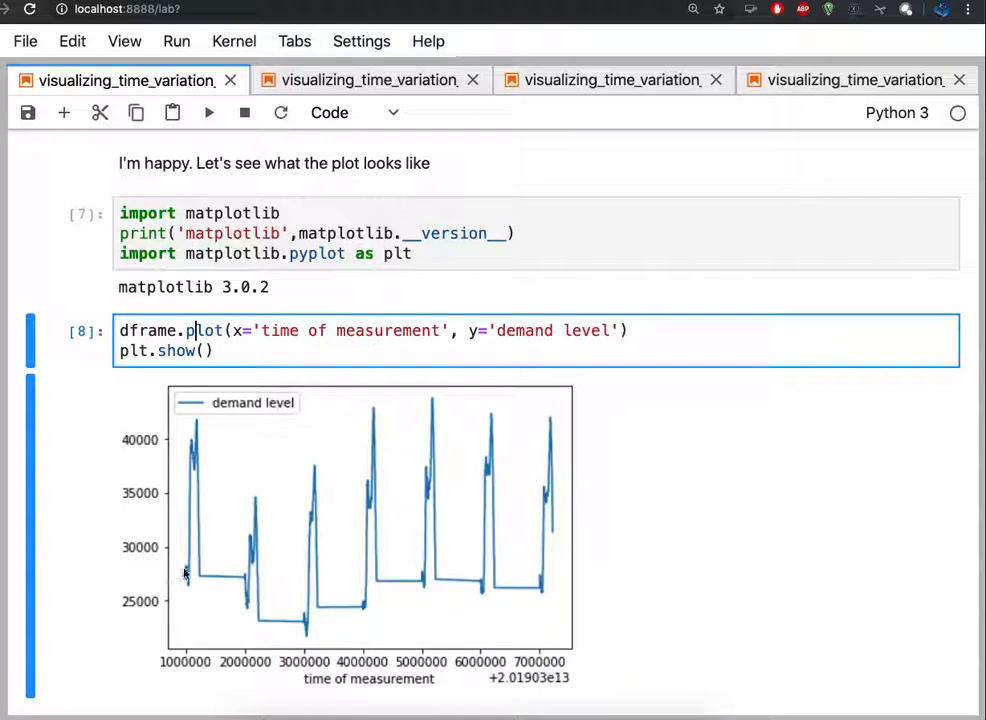
mouse_move(240, 582)
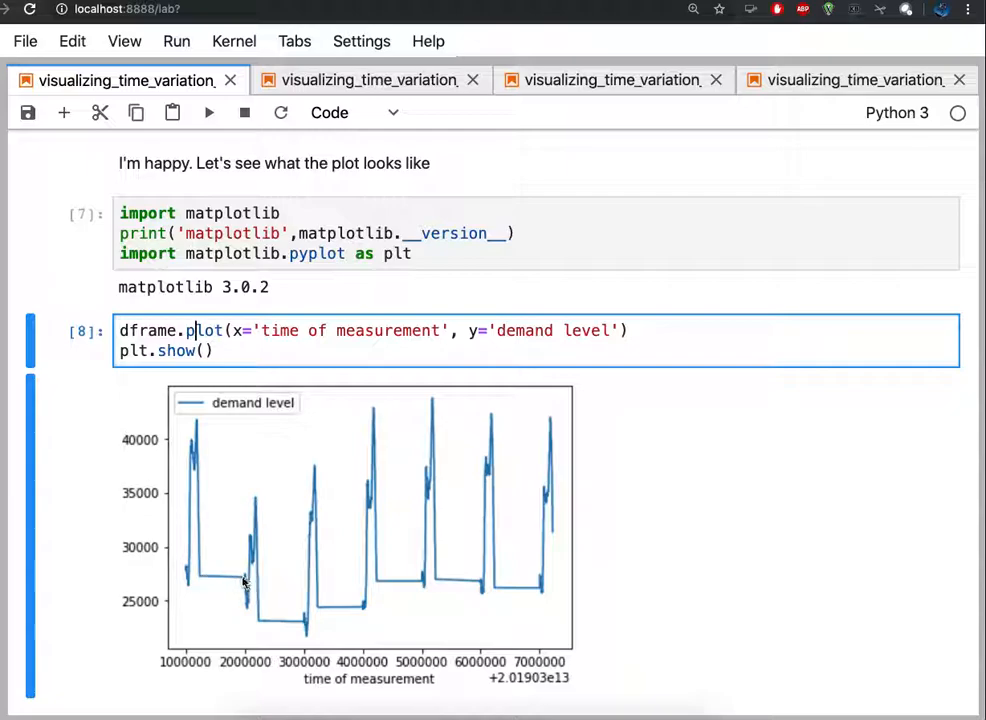
mouse_move(342, 605)
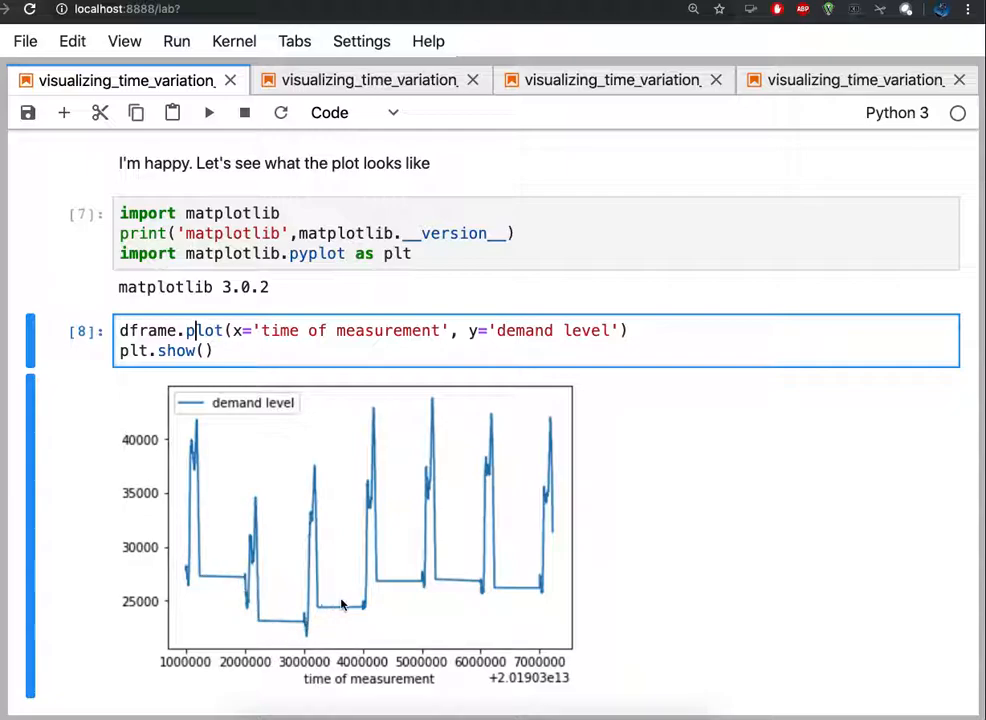
mouse_move(562, 596)
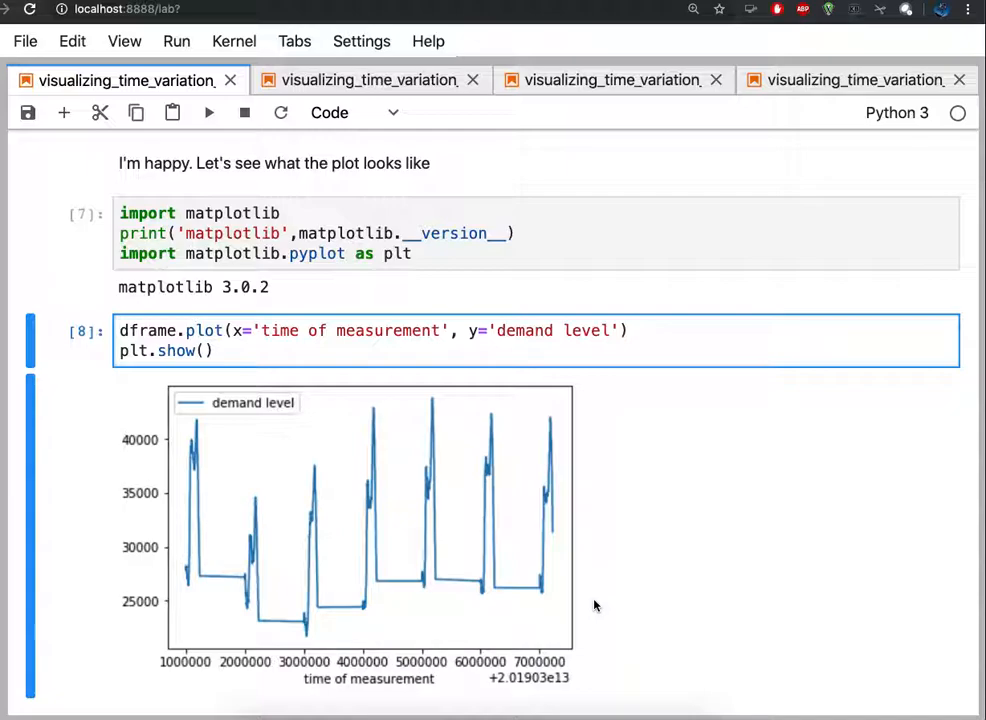
scroll(down, 3)
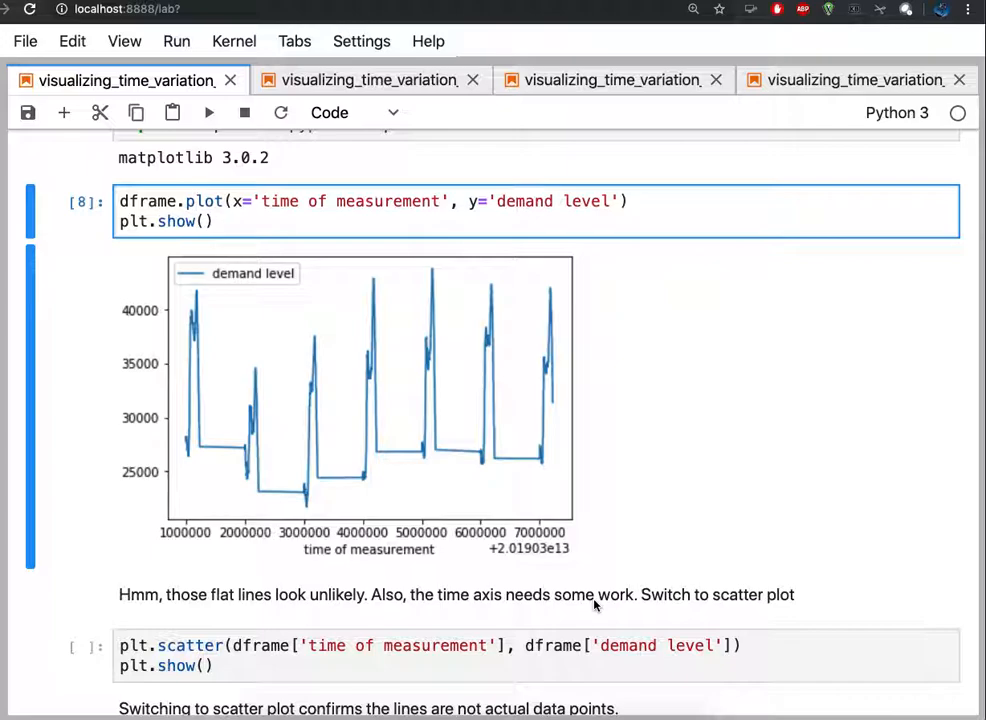
mouse_move(674, 496)
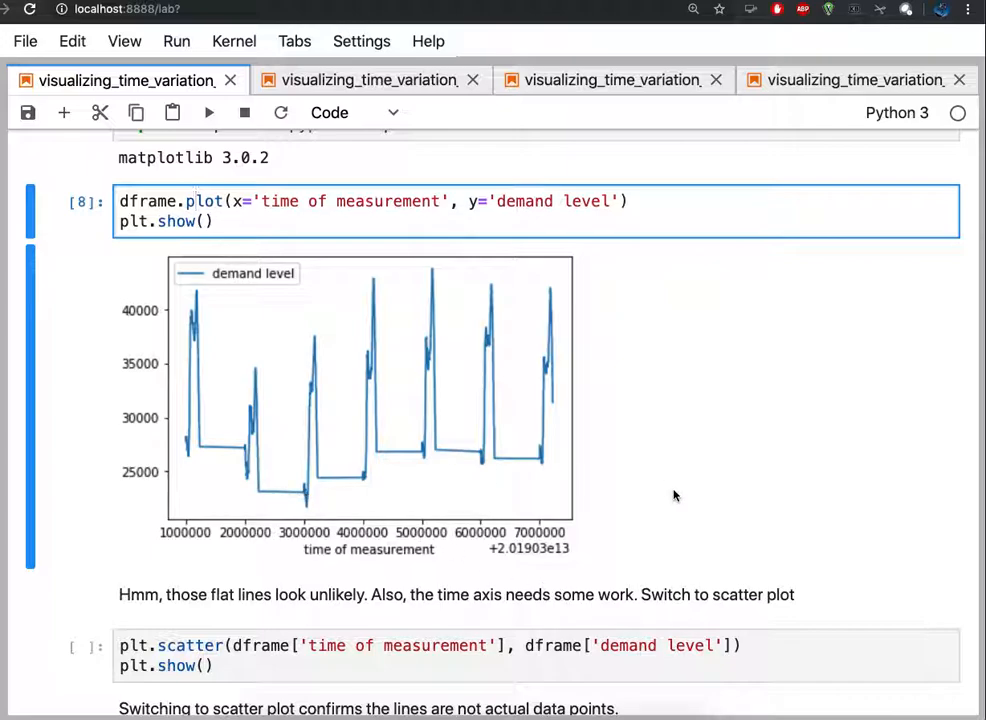
scroll(down, 3)
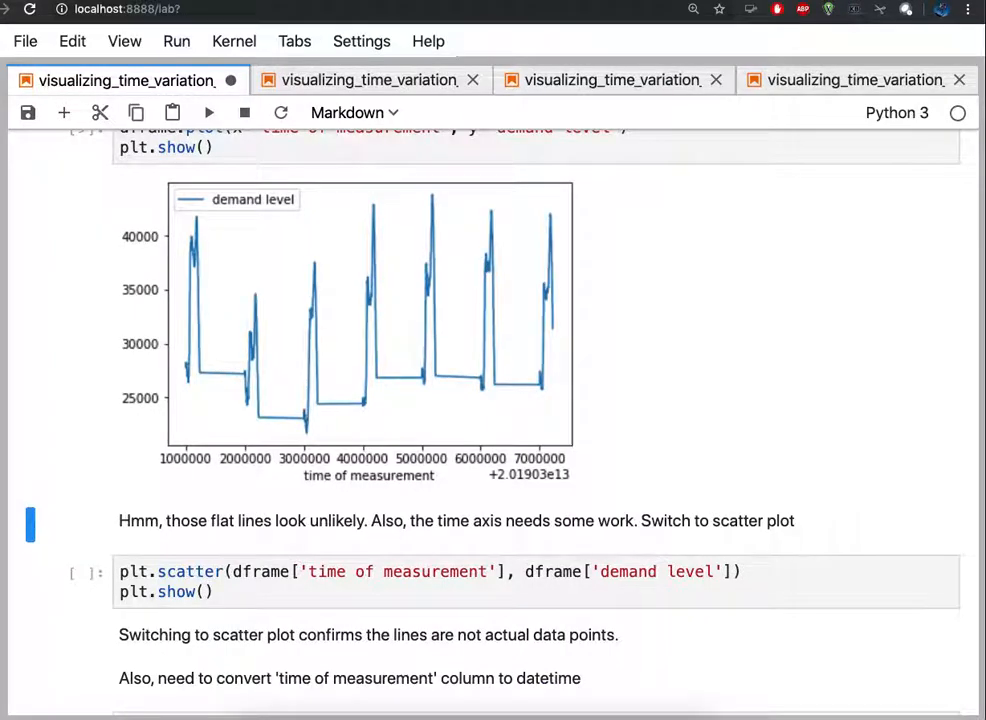
Run the plt.scatter cell for demand level over time and reach the datetime import cell
click(209, 112)
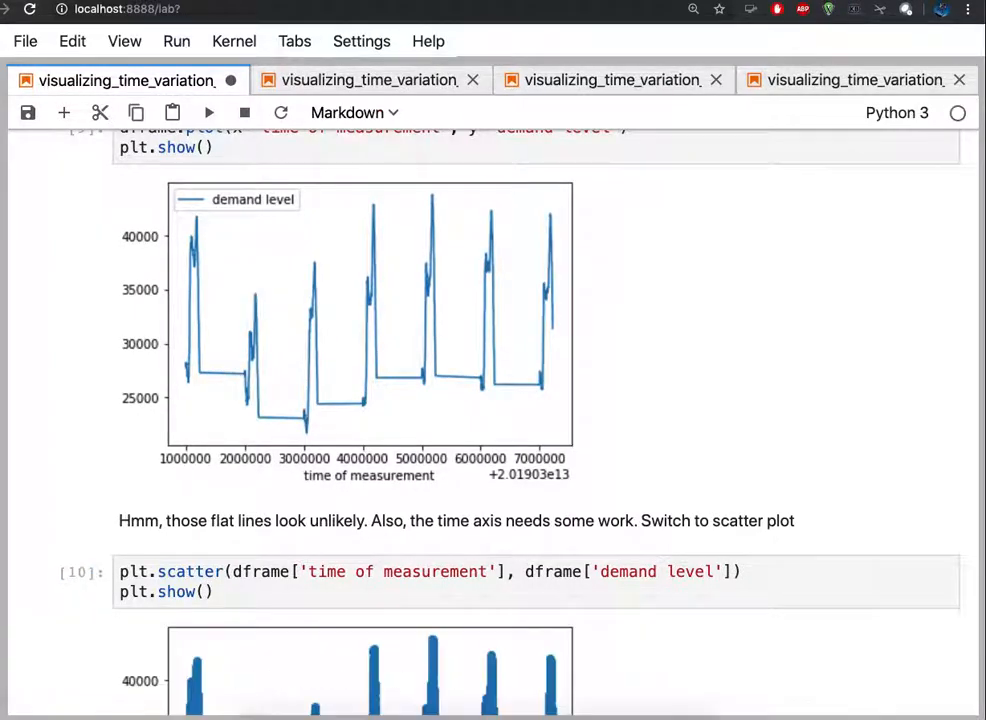
scroll(down, 3)
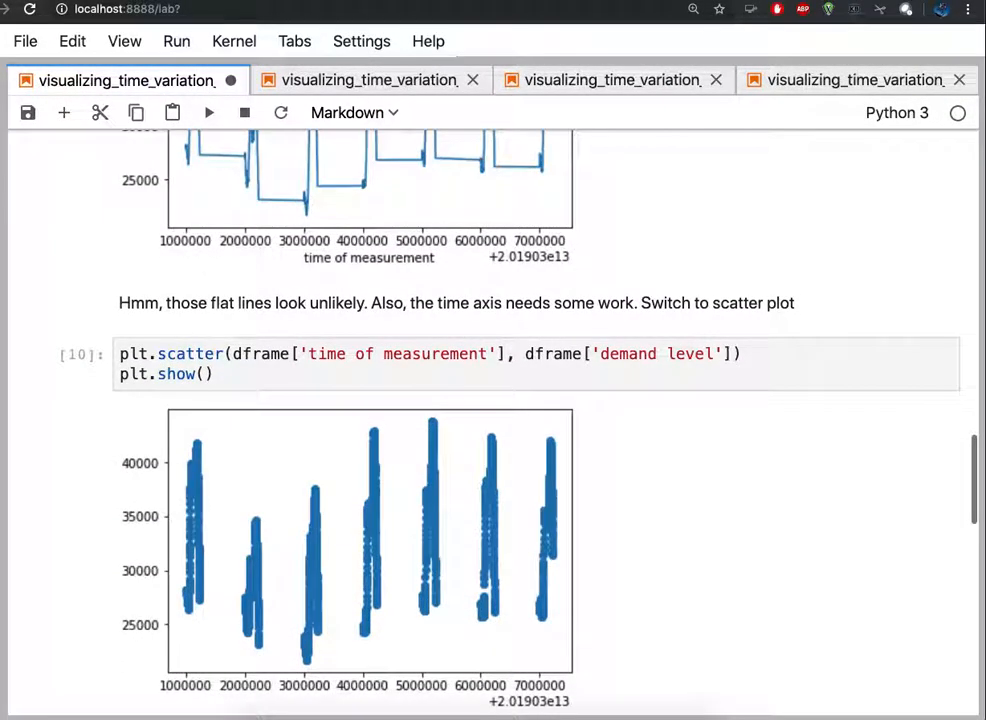
mouse_move(209, 174)
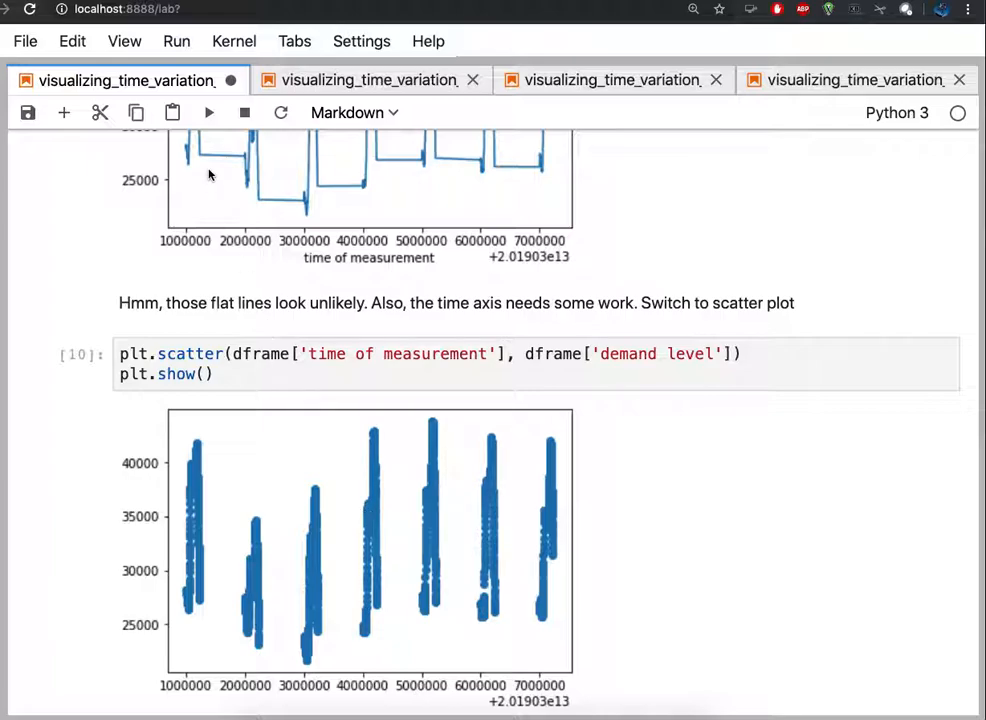
mouse_move(238, 160)
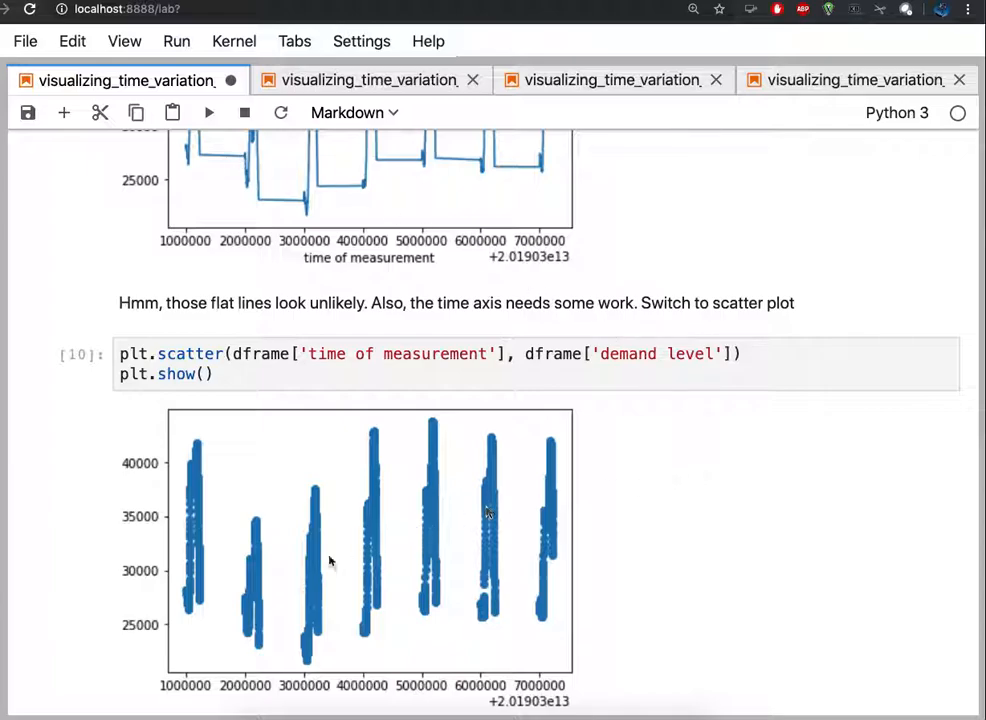
mouse_move(366, 583)
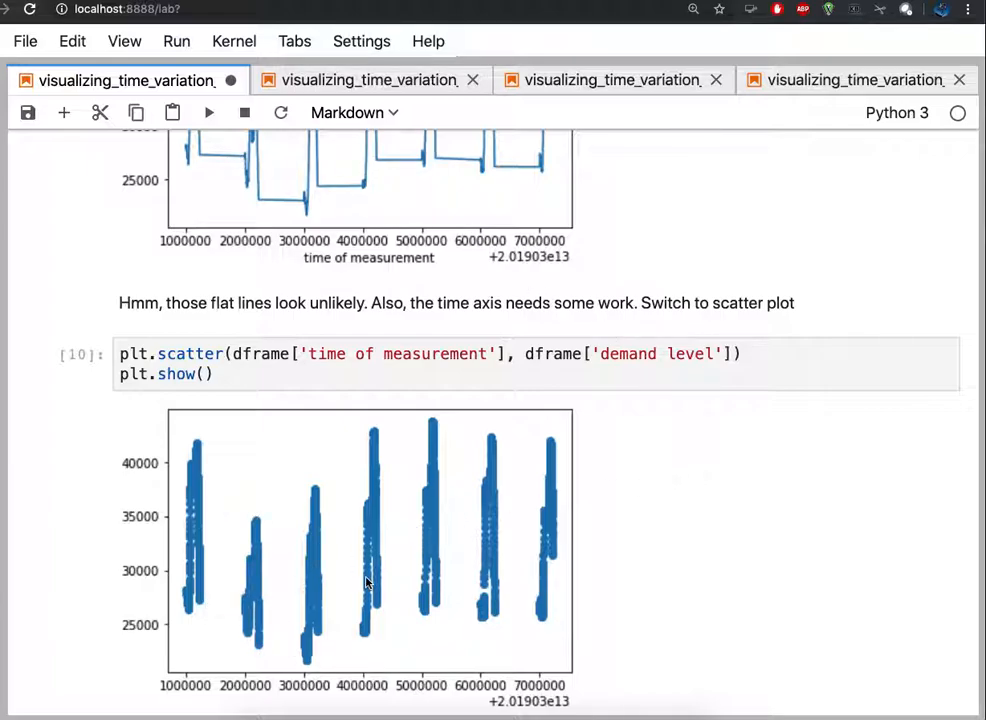
mouse_move(598, 610)
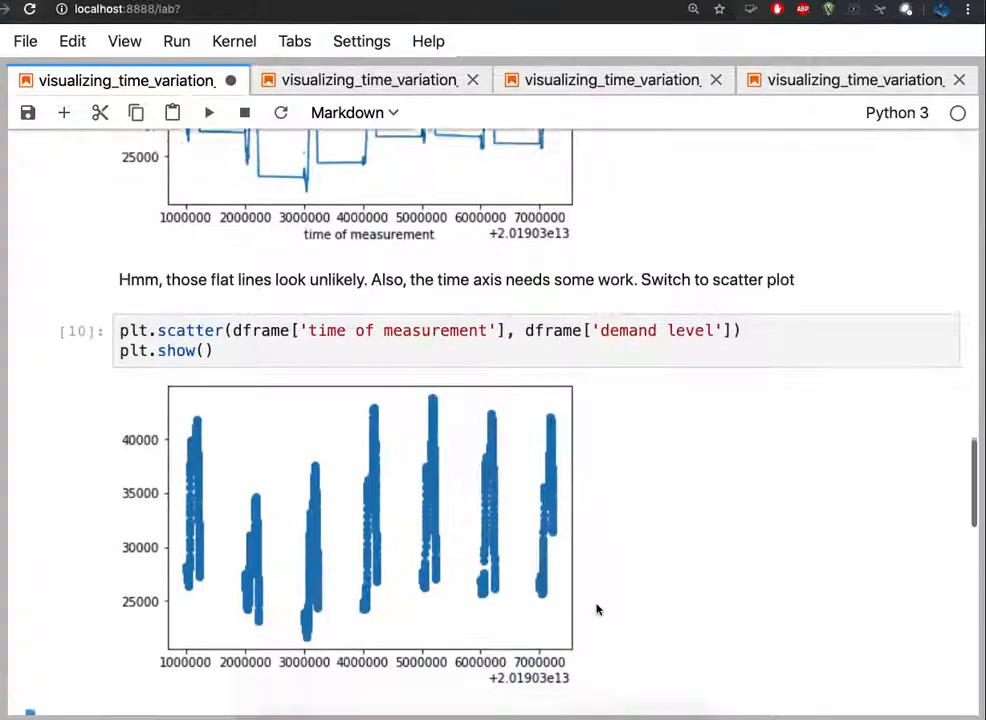
scroll(down, 3)
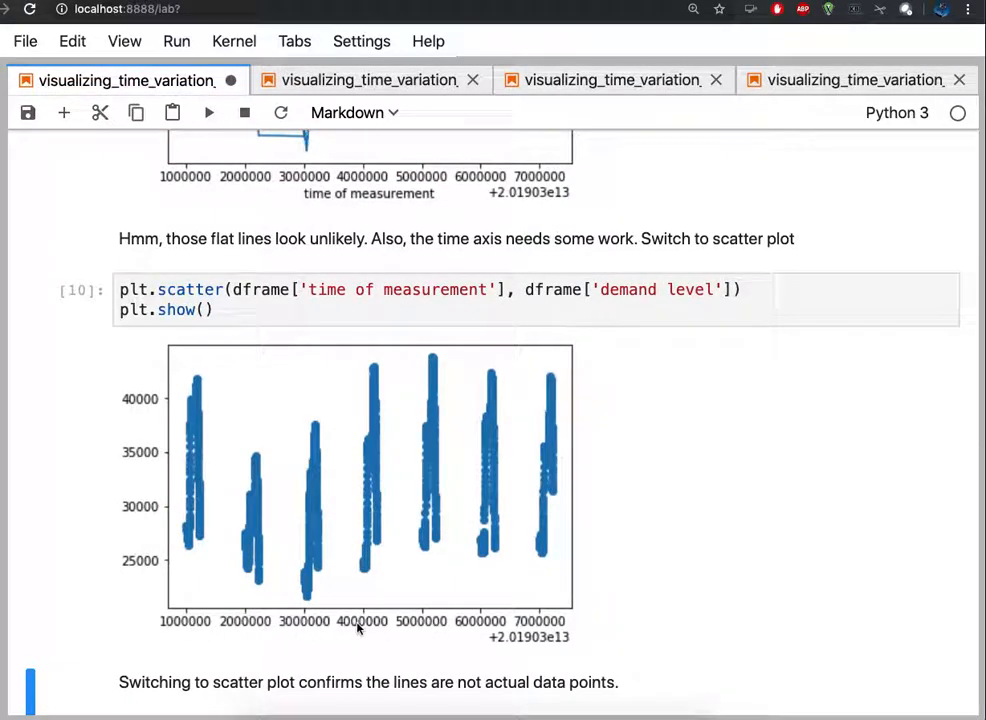
mouse_move(613, 626)
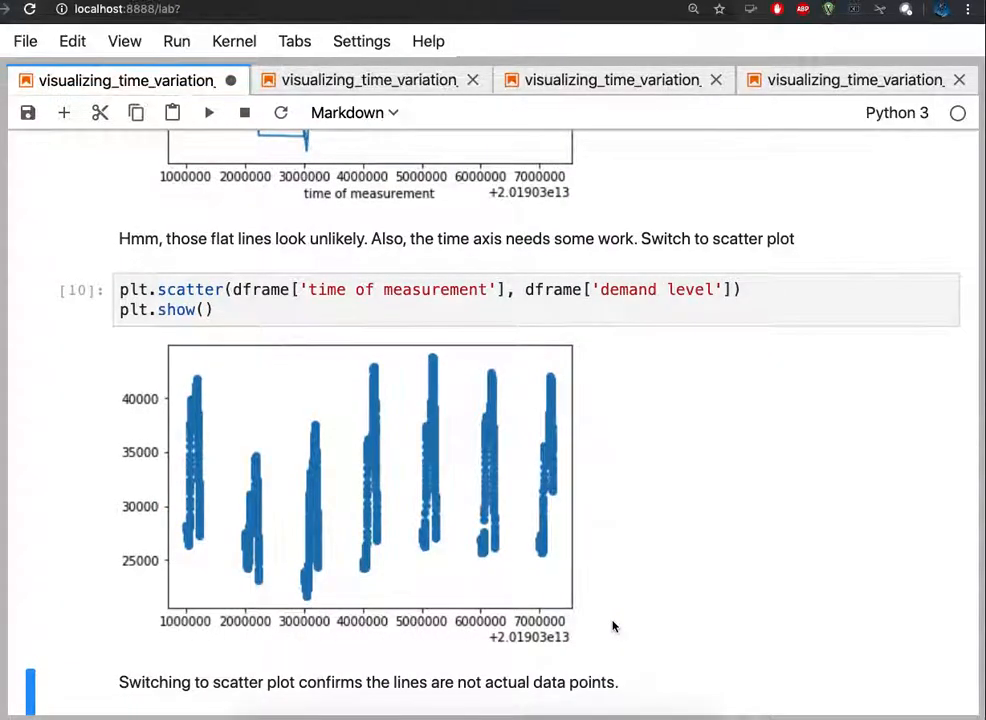
scroll(down, 3)
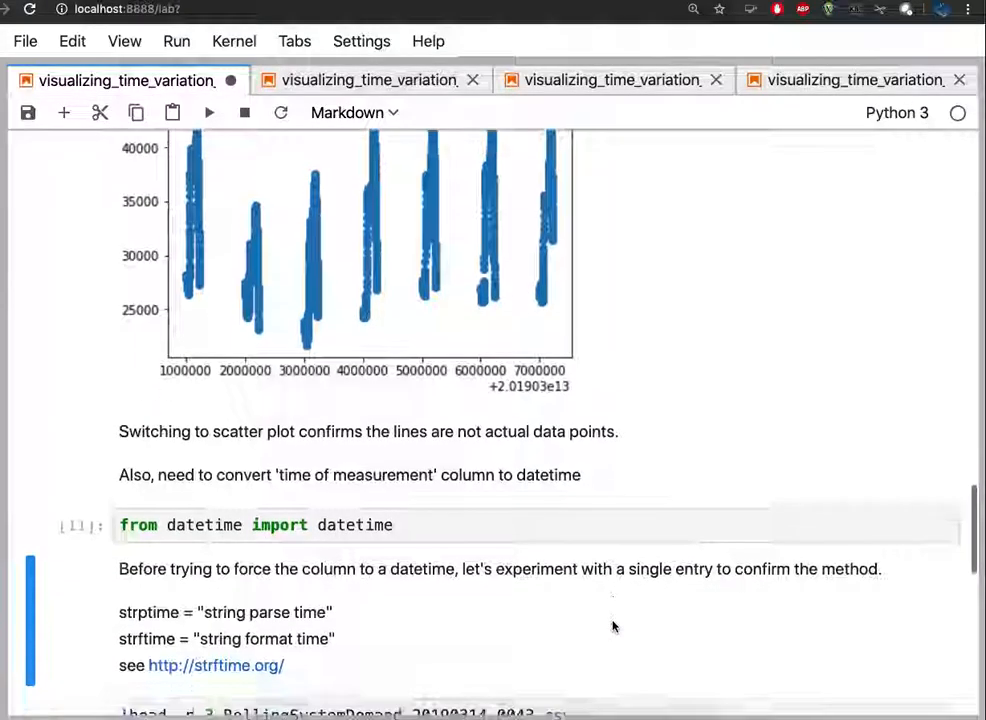
Re-run the !head -n 3 preview of RollingSystemDemand_20190314_0043.csv and highlight its first timestamp
scroll(down, 3)
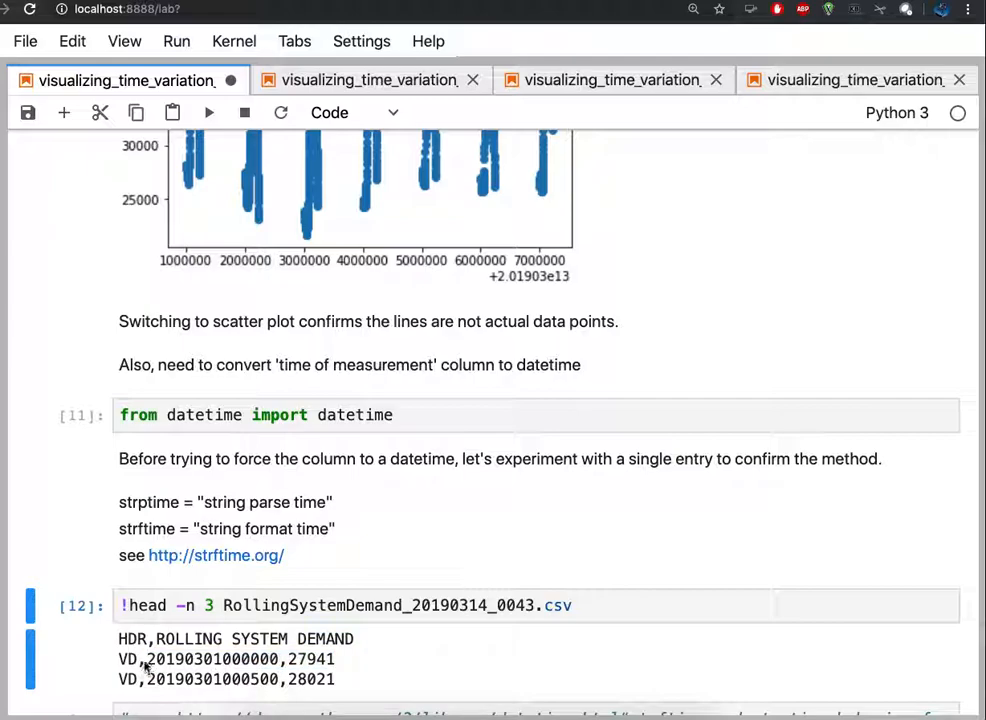
double_click(210, 658)
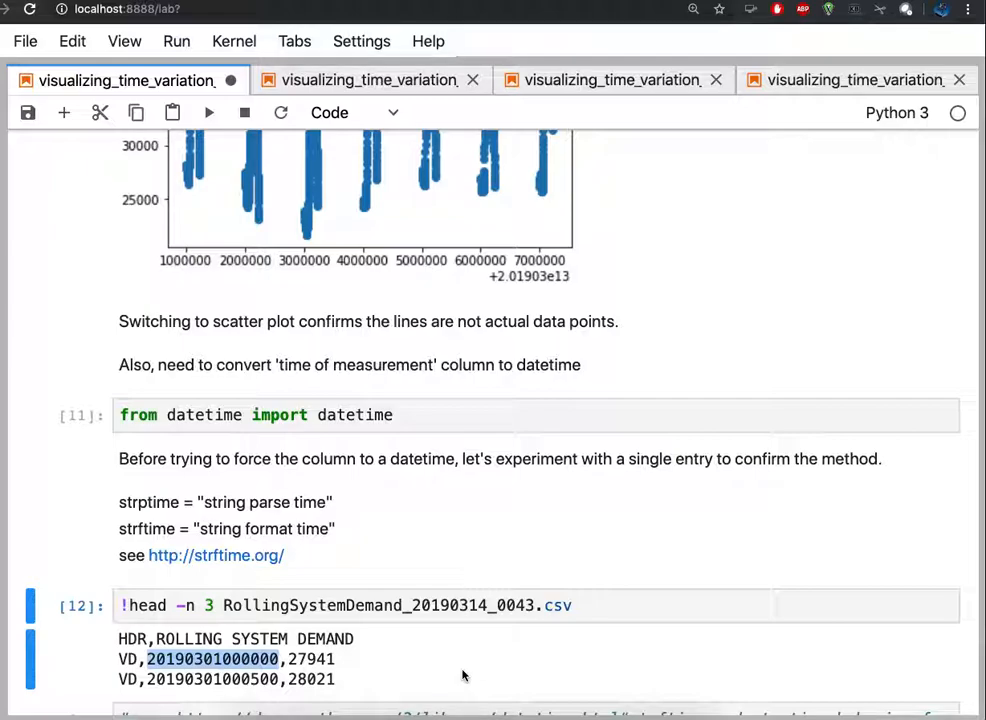
scroll(down, 3)
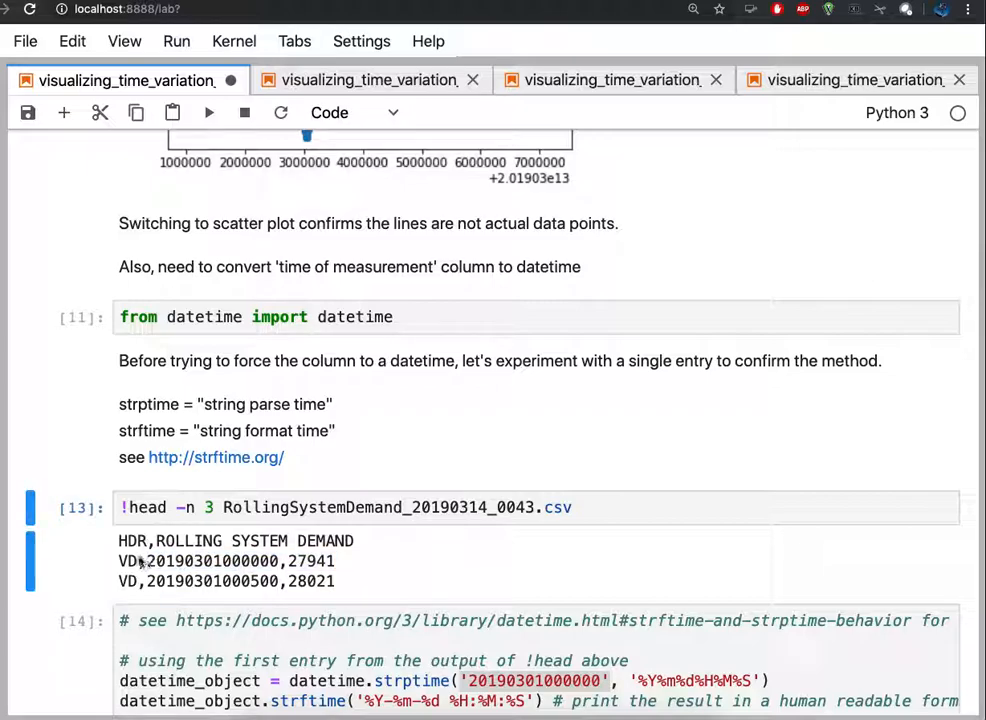
double_click(211, 561)
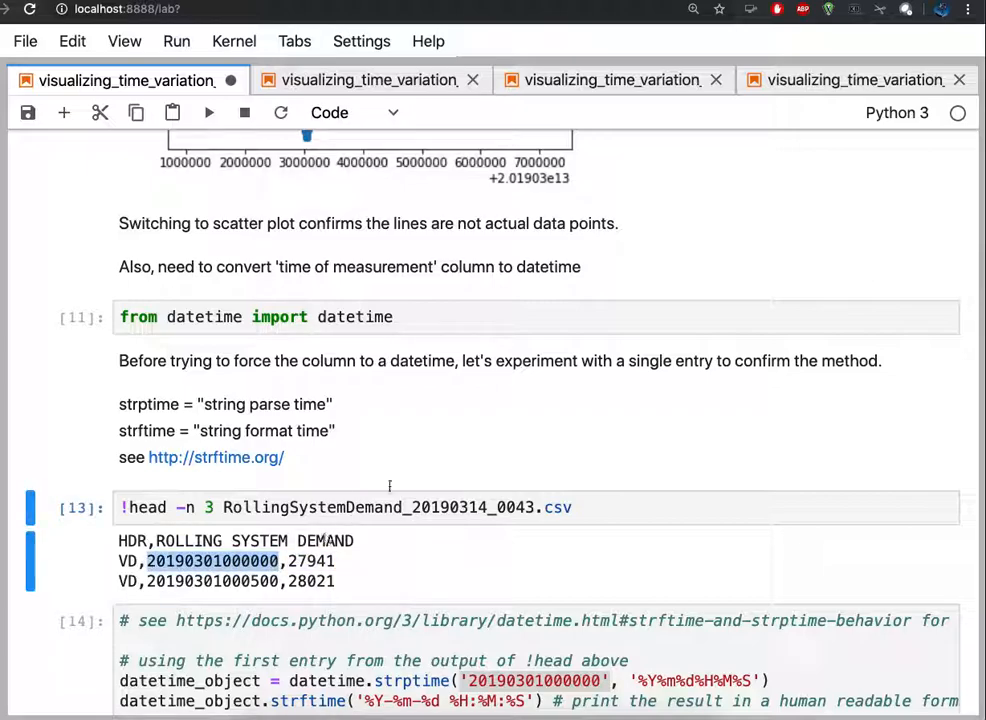
mouse_move(473, 431)
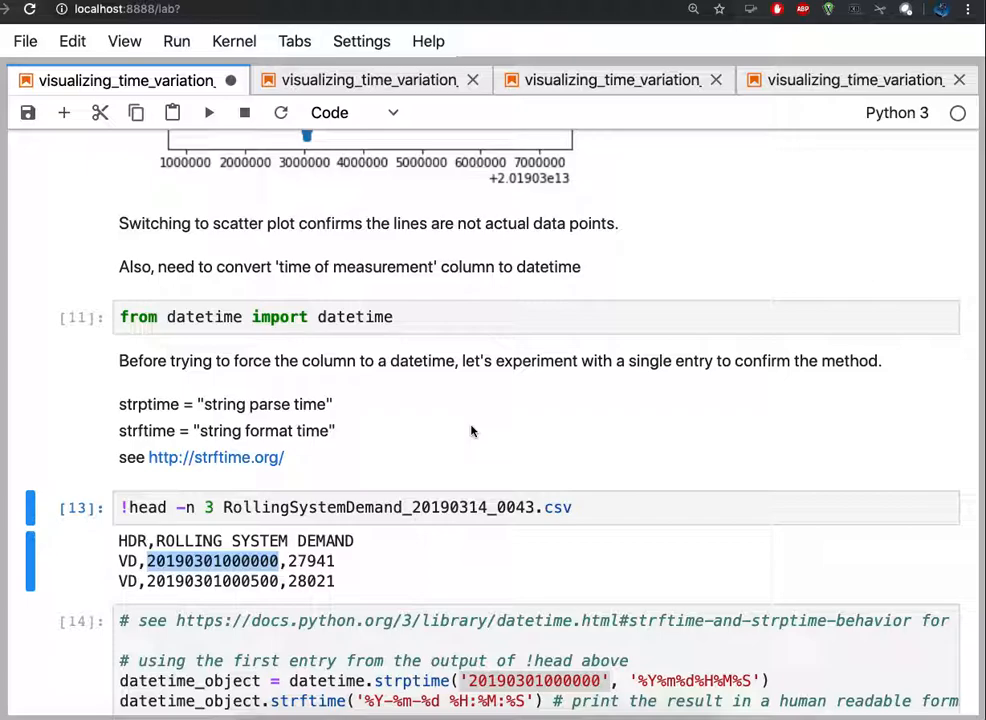
mouse_move(256, 475)
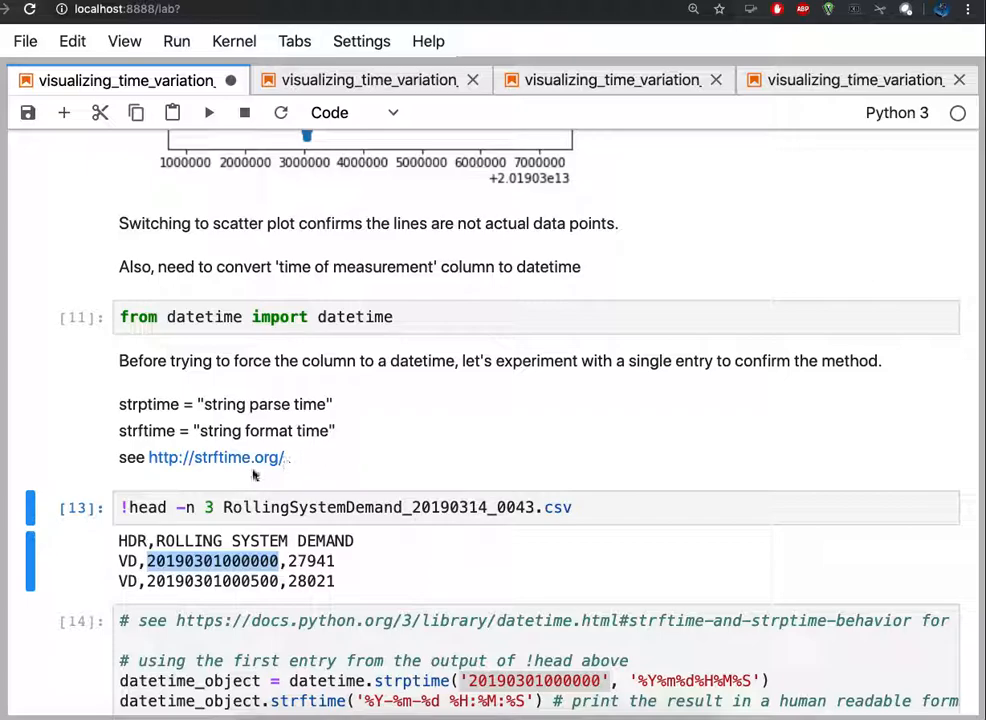
mouse_move(216, 457)
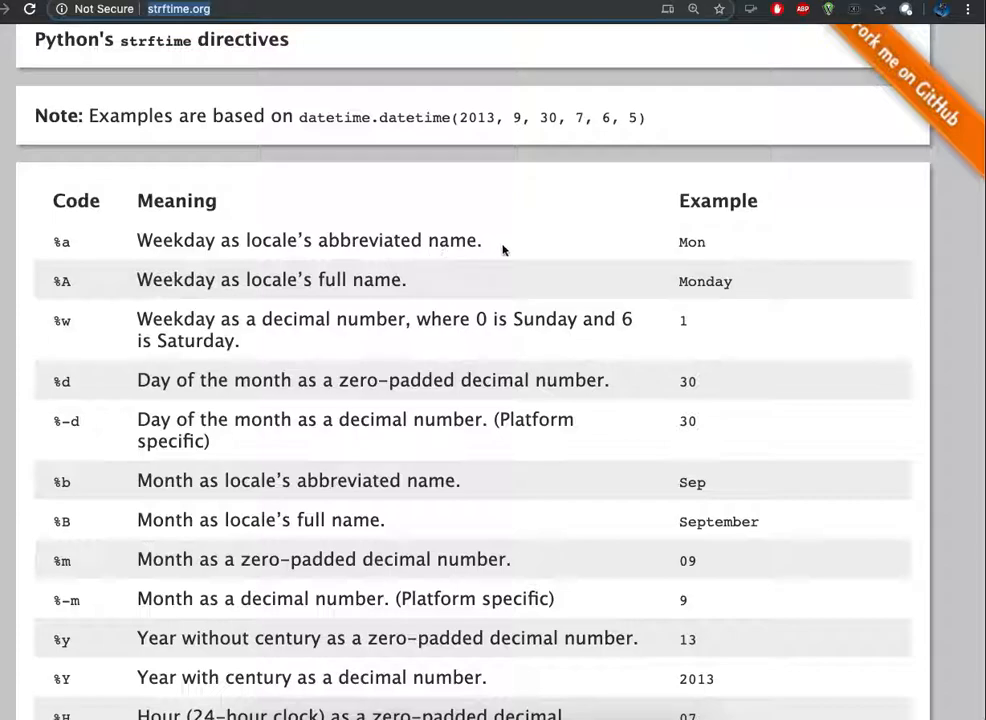
mouse_move(365, 359)
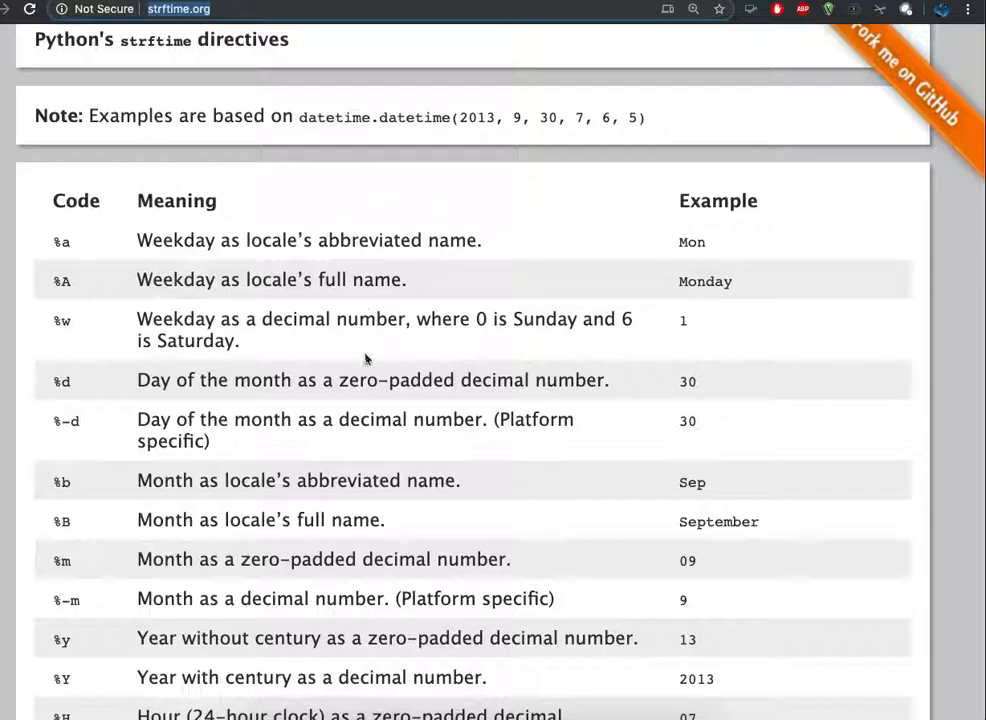
mouse_move(518, 440)
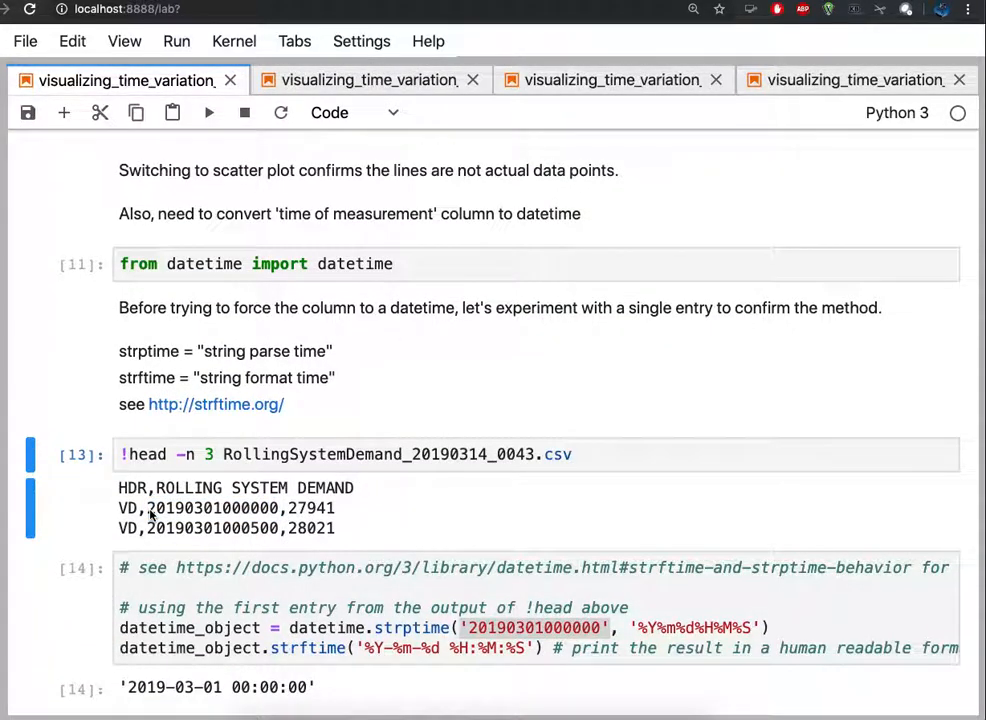
double_click(165, 508)
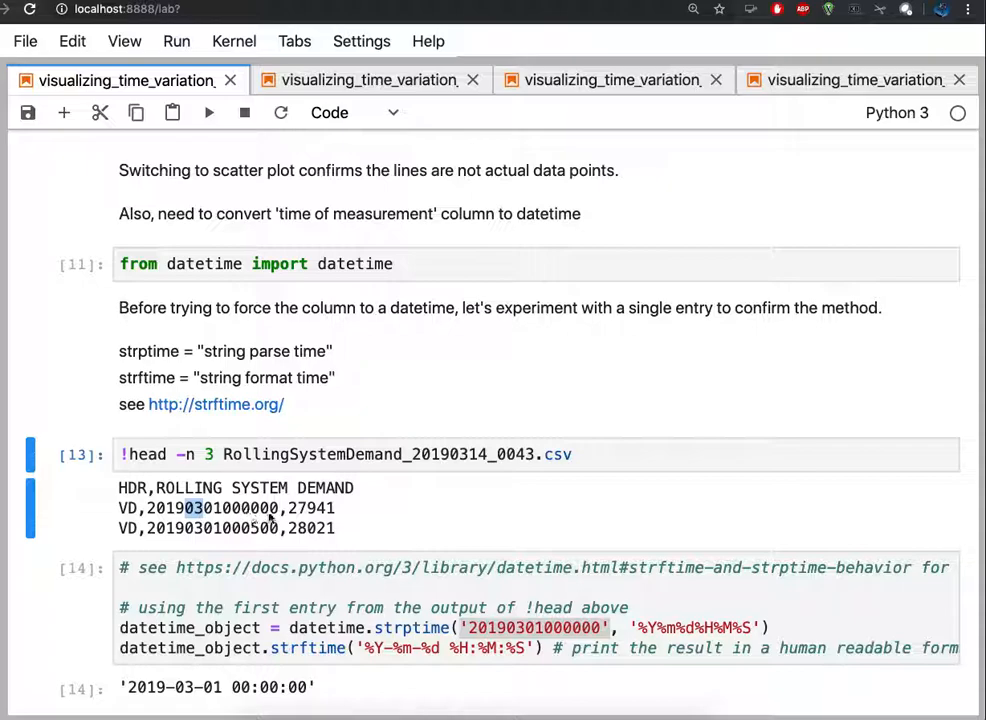
scroll(down, 3)
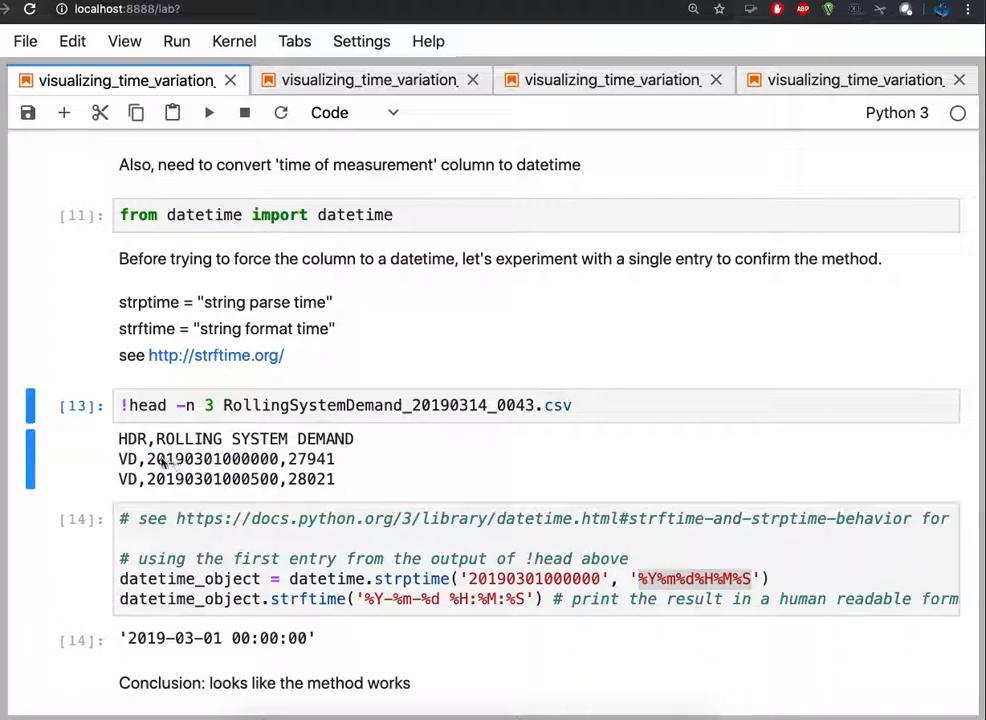
double_click(211, 459)
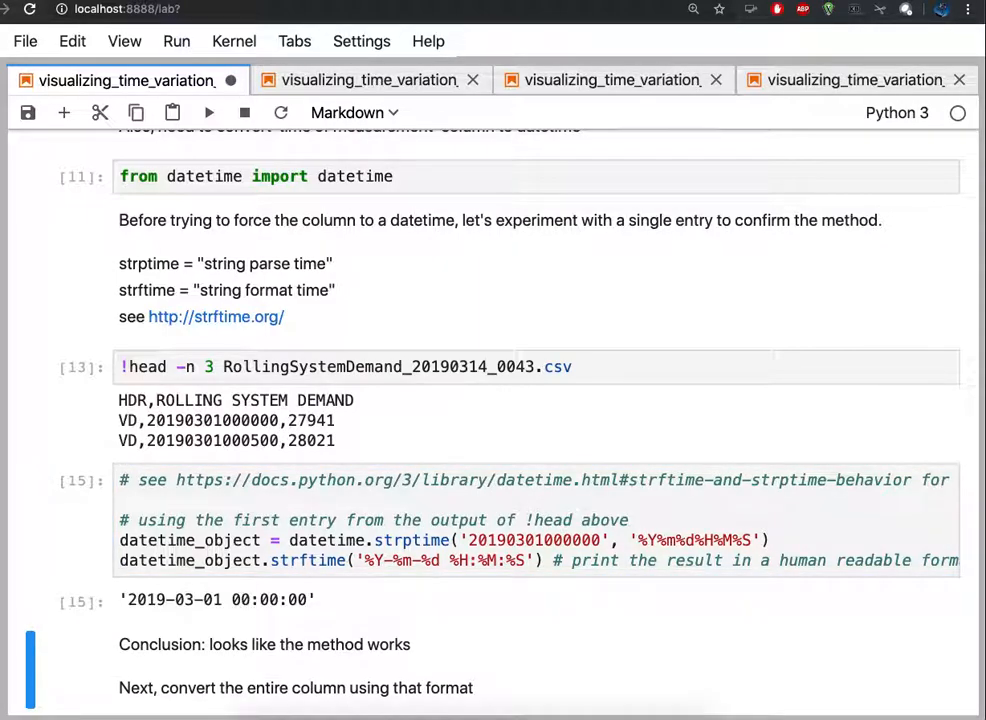
Run the whole-column pandas.to_datetime conversion, which fails with a ValueError on '2000'
scroll(down, 3)
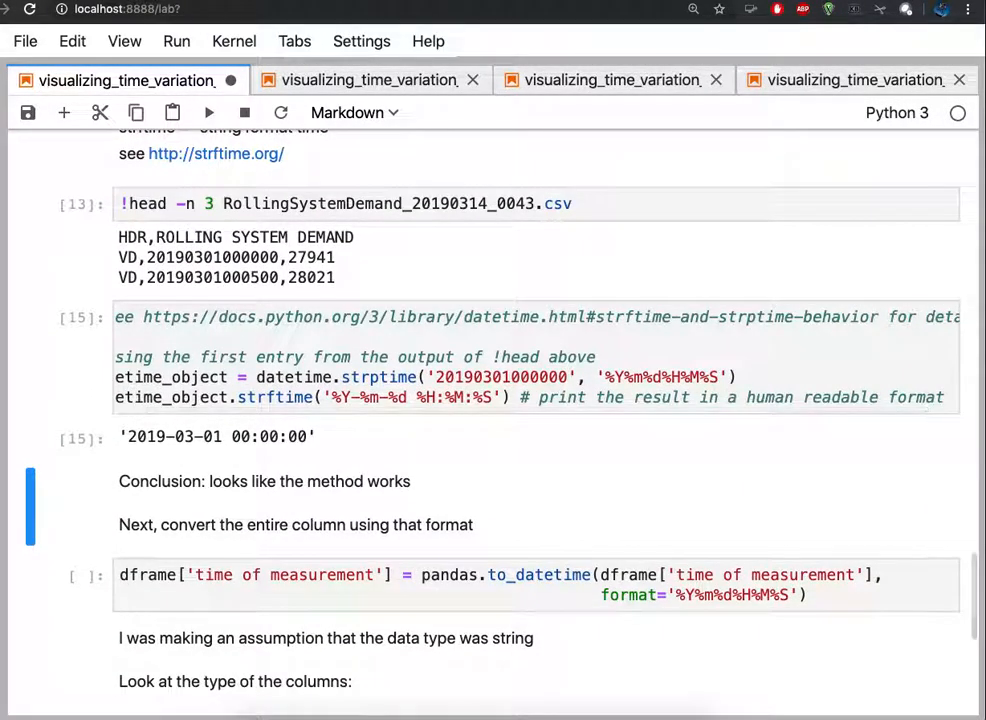
click(535, 584)
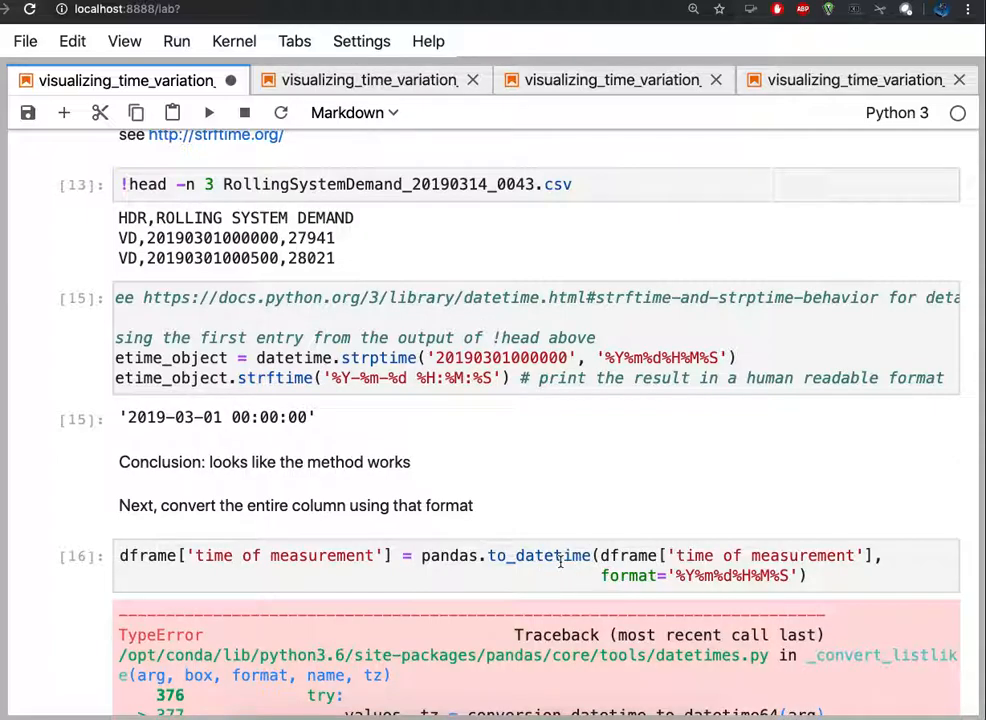
scroll(down, 3)
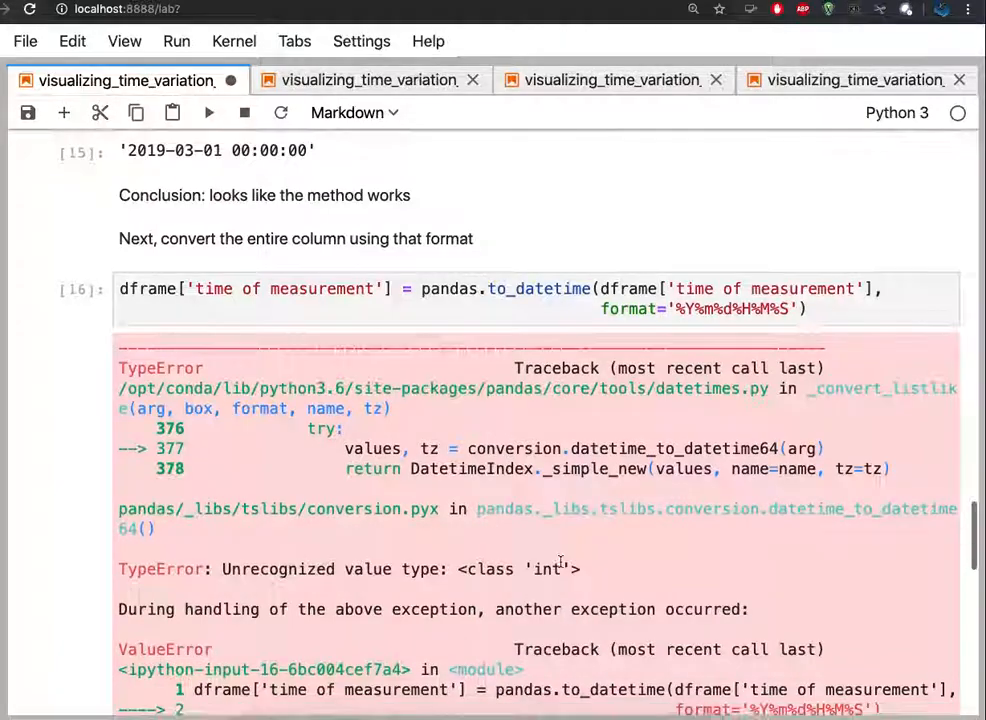
scroll(down, 3)
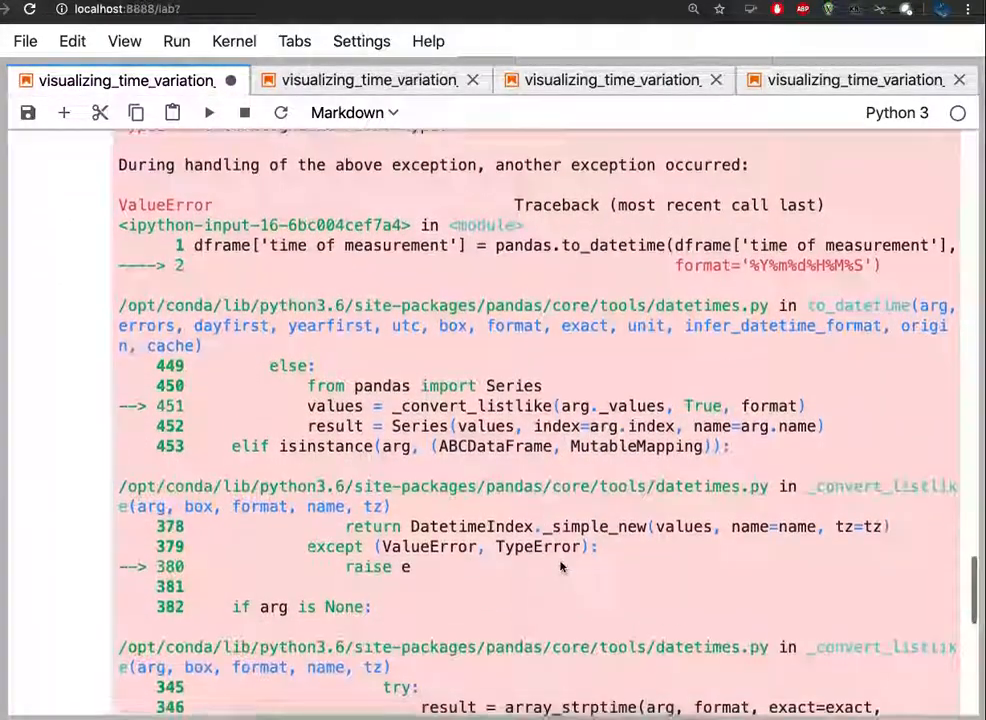
scroll(down, 3)
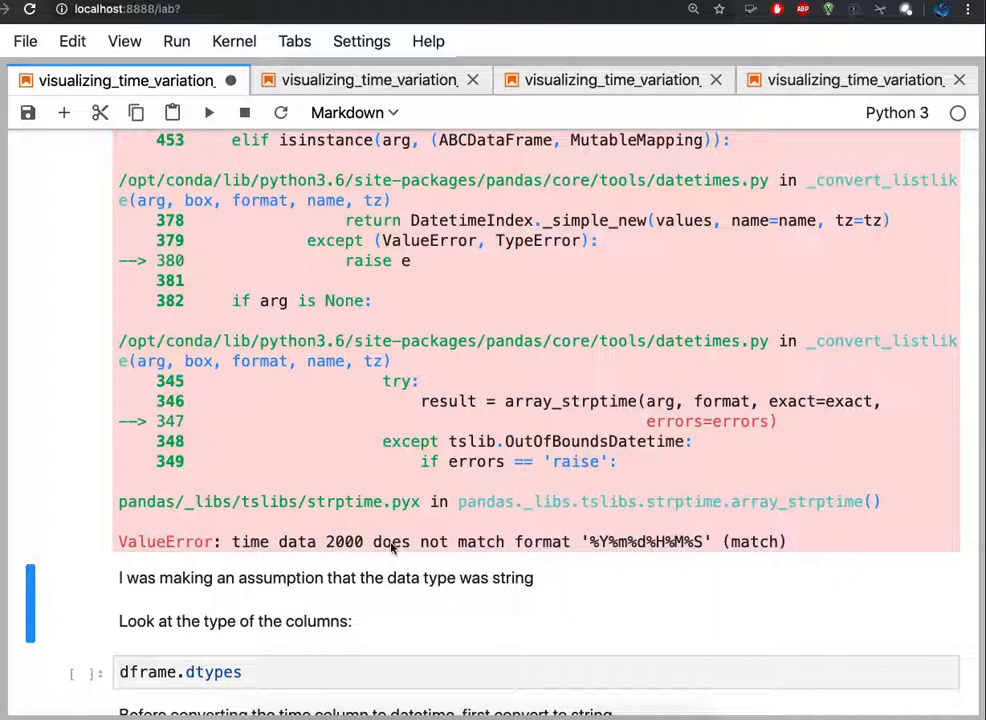
mouse_move(630, 547)
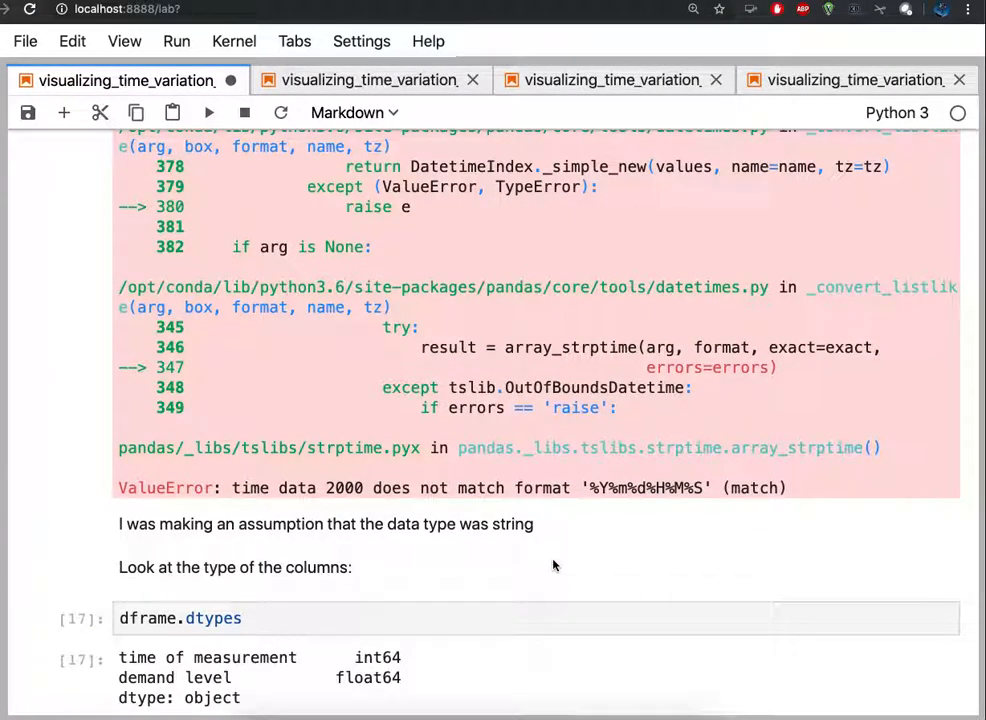
Re-run dframe.dtypes (time of measurement is int64) and the .to_string() conversion, hitting a TypeError
scroll(down, 3)
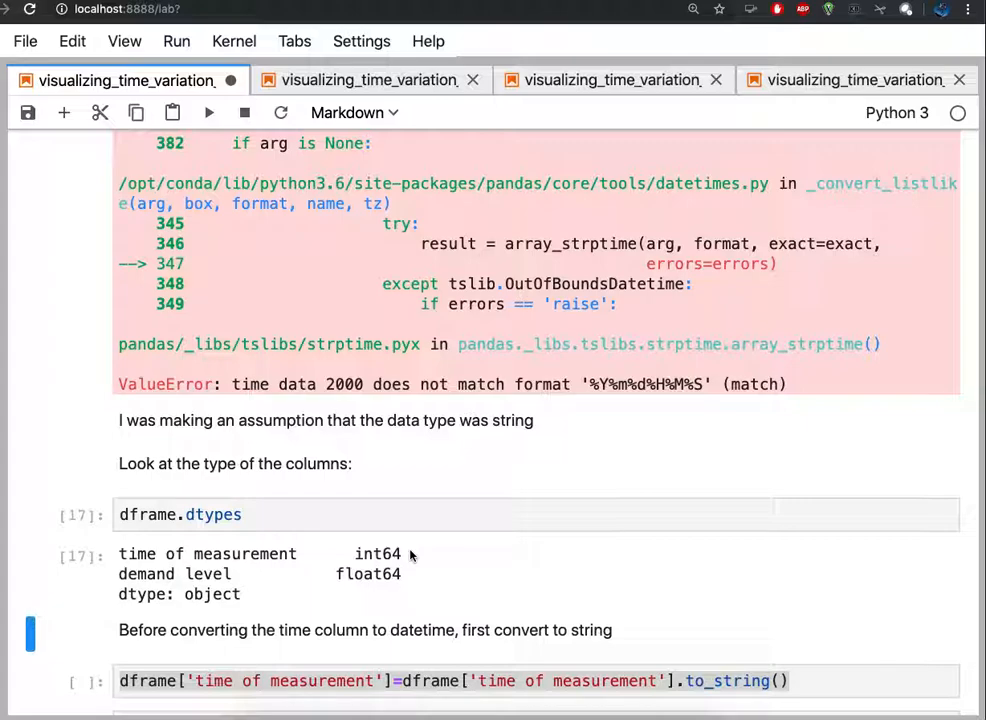
scroll(up, 3)
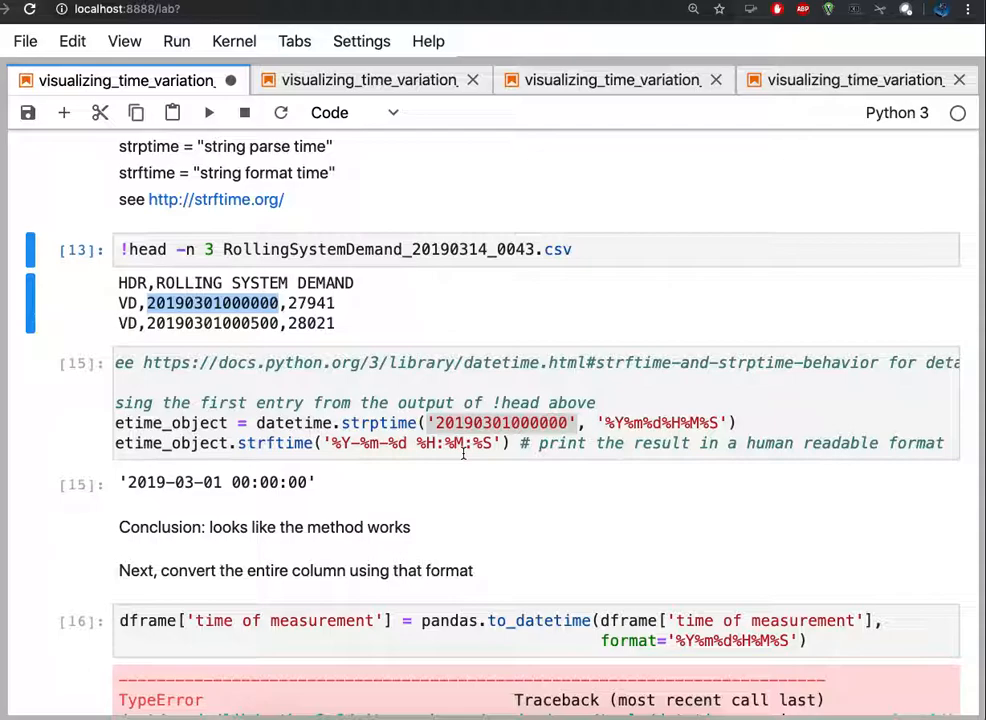
scroll(down, 3)
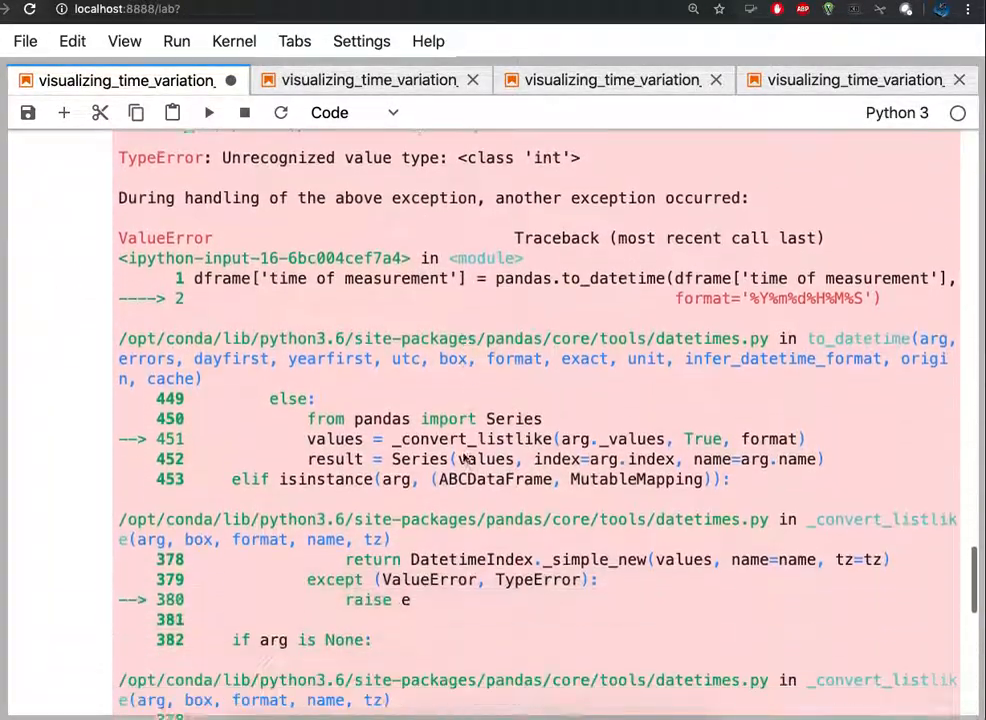
scroll(down, 3)
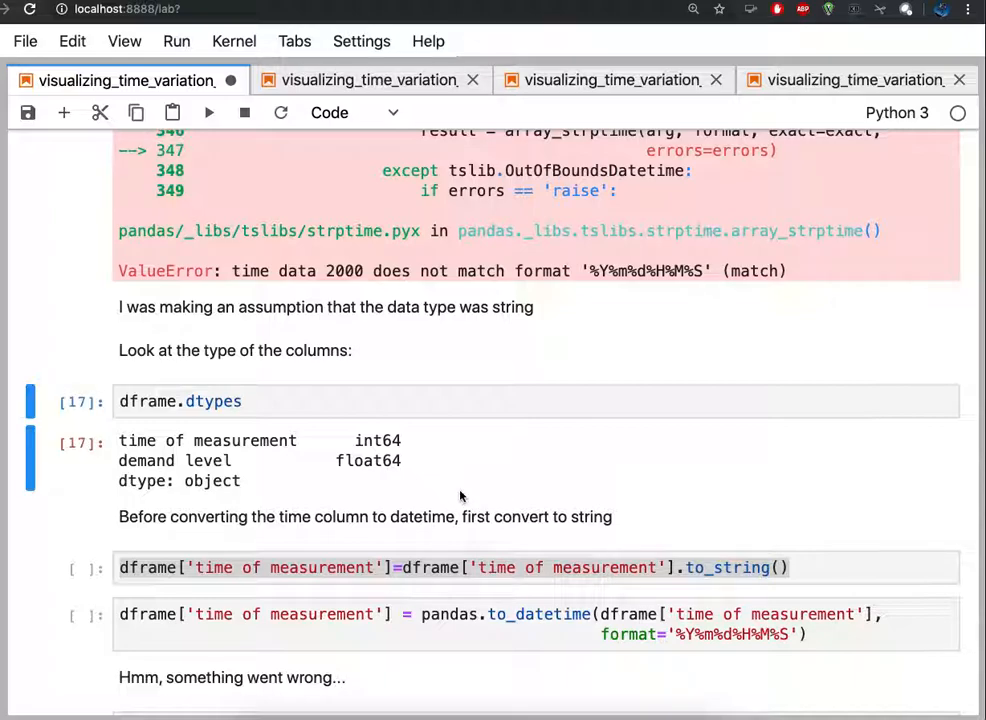
click(209, 112)
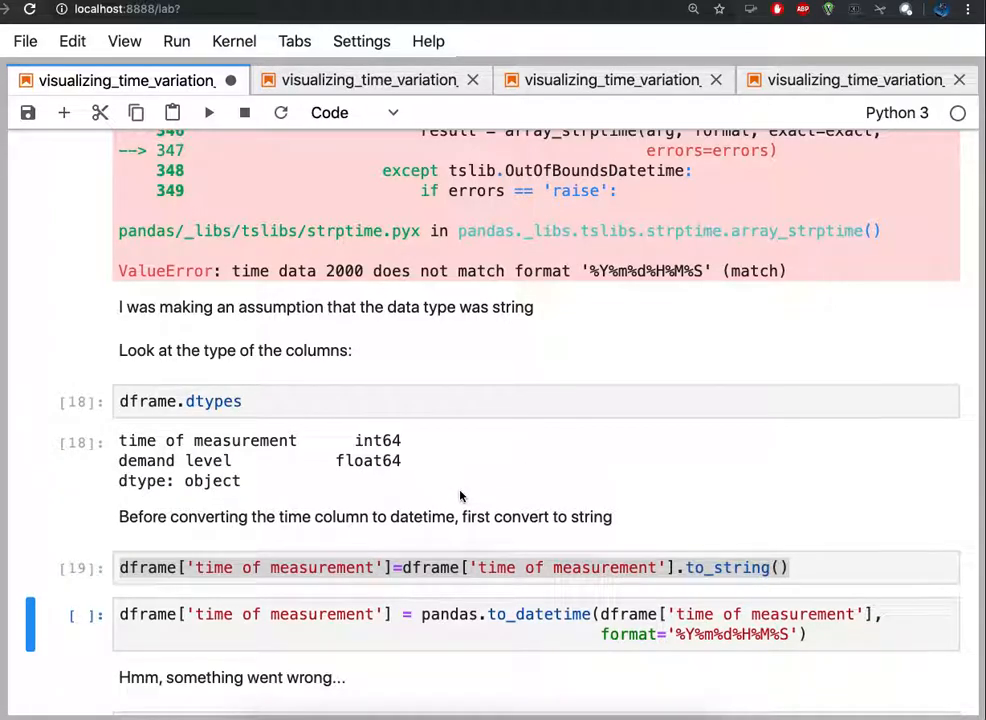
scroll(down, 3)
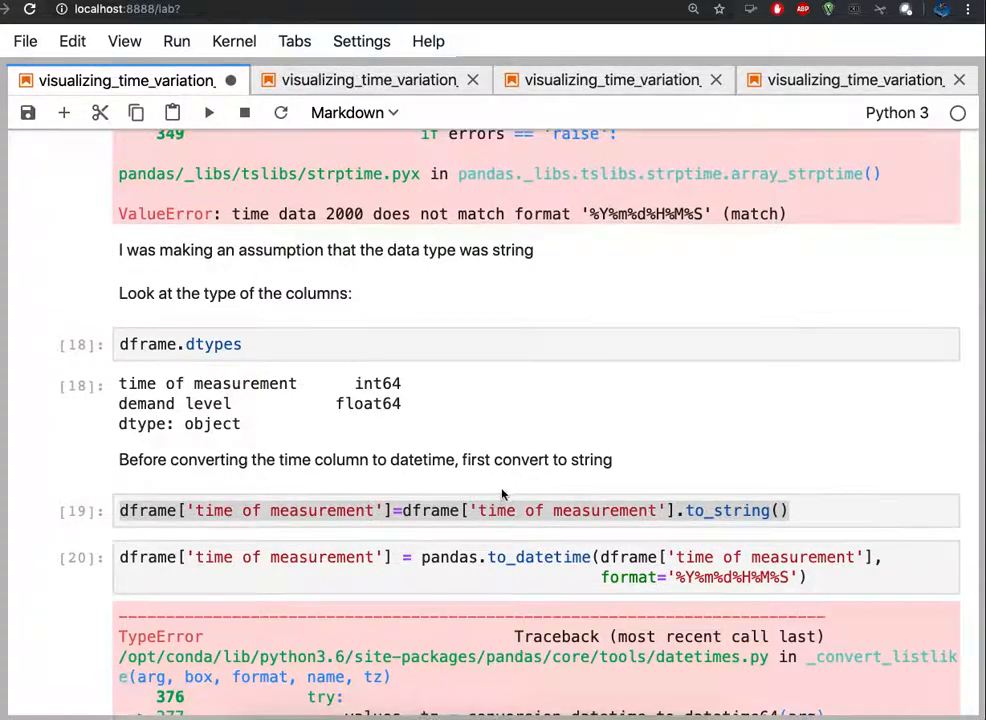
Scroll through the long ValueError traceback down to dframe.head() showing the mangled concatenated time string
scroll(down, 3)
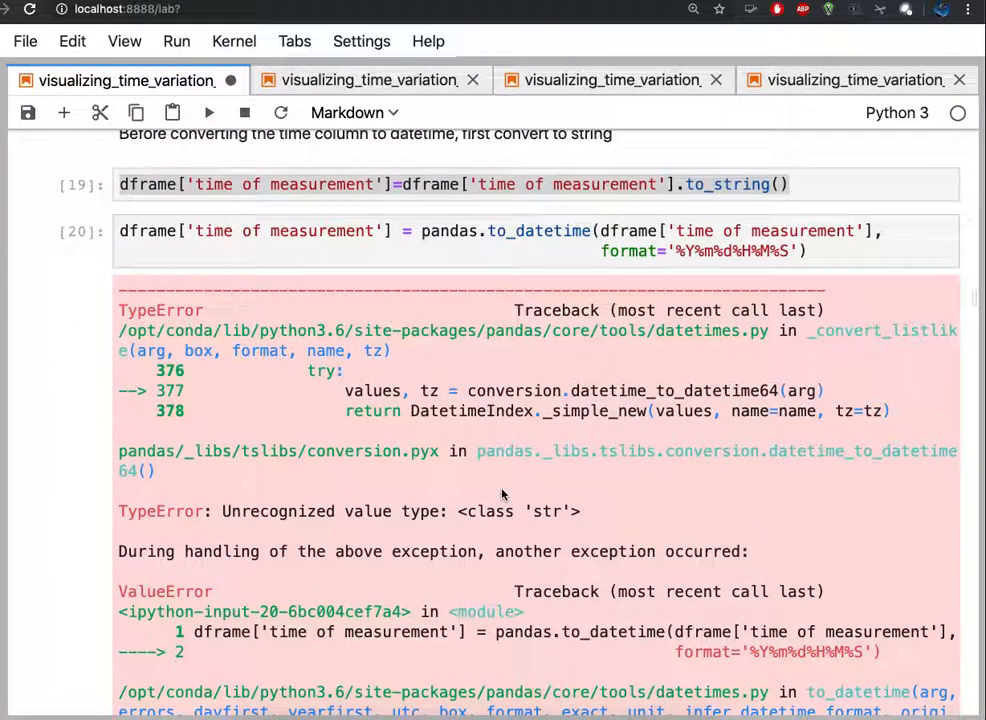
scroll(down, 3)
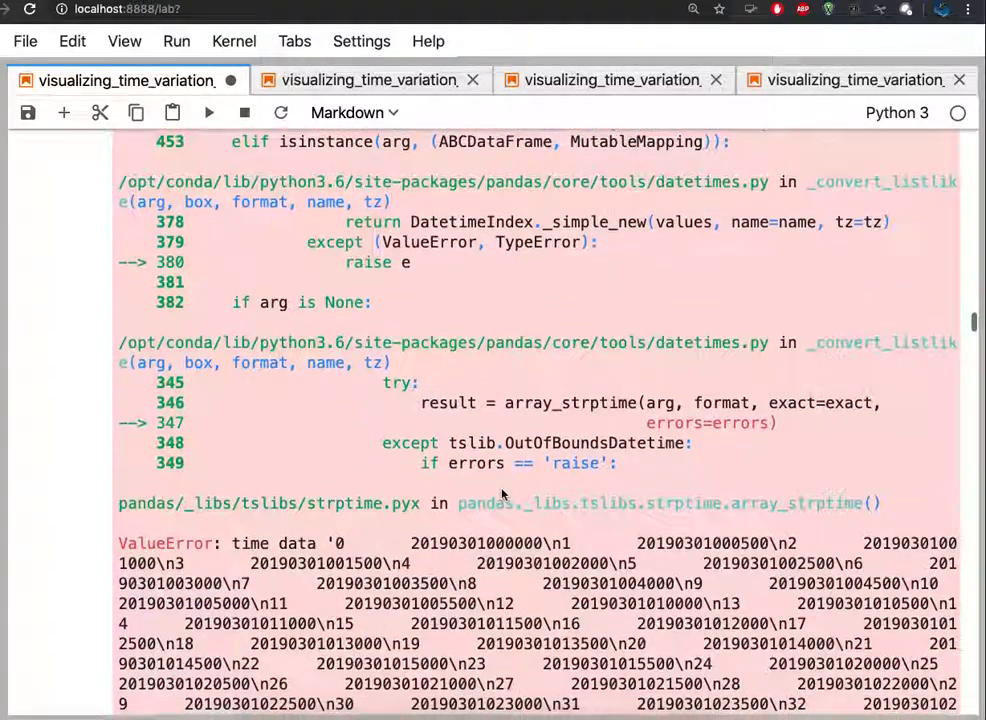
scroll(down, 3)
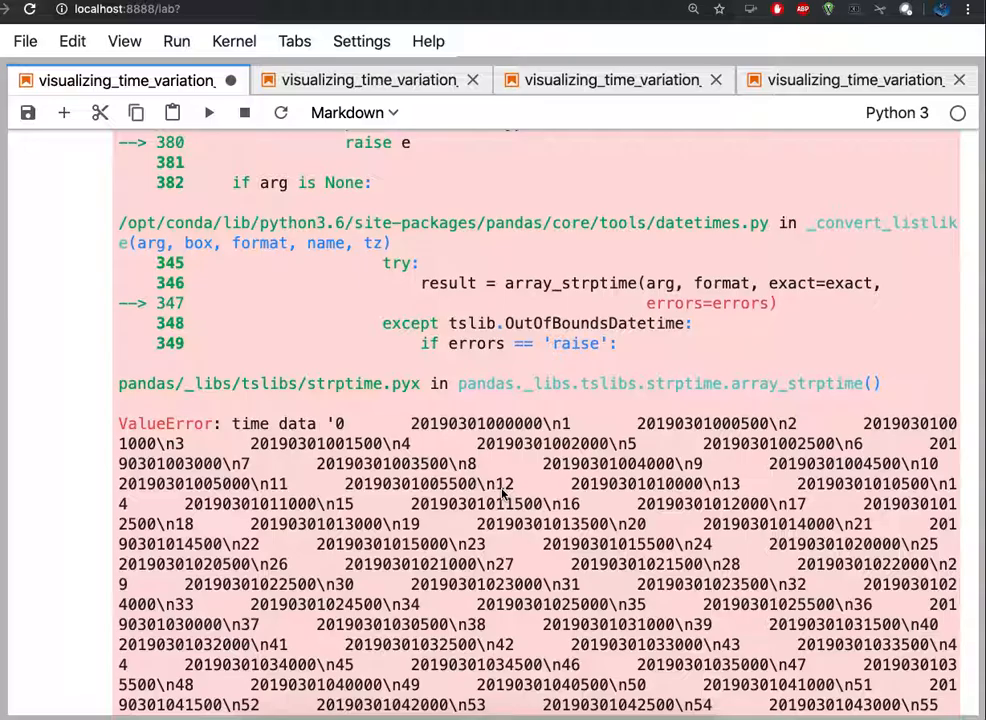
scroll(down, 3)
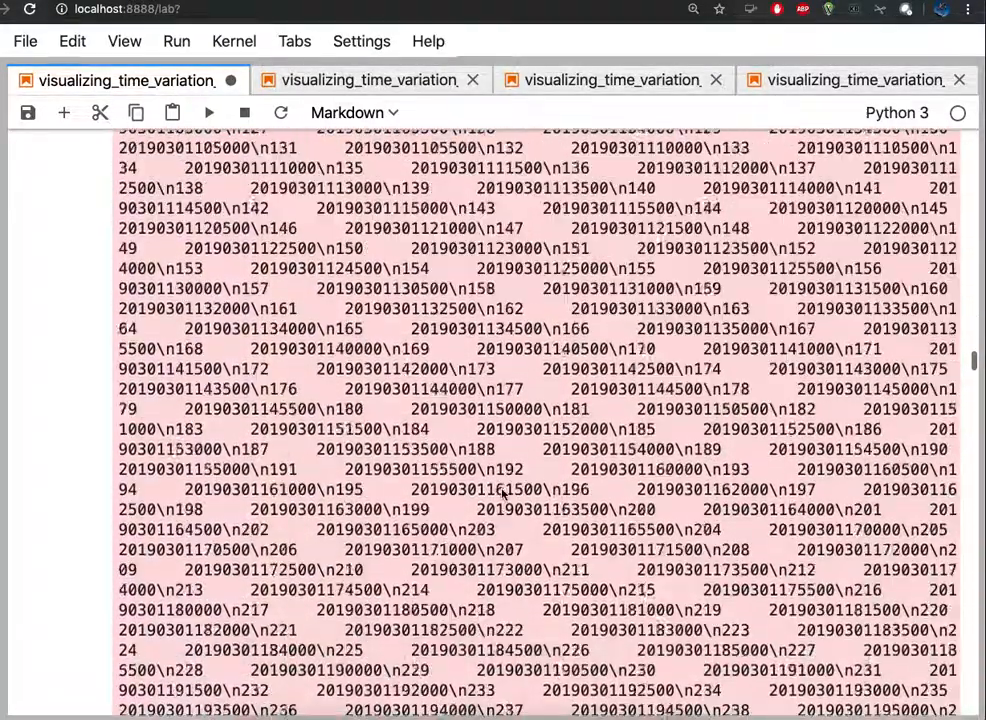
scroll(down, 3)
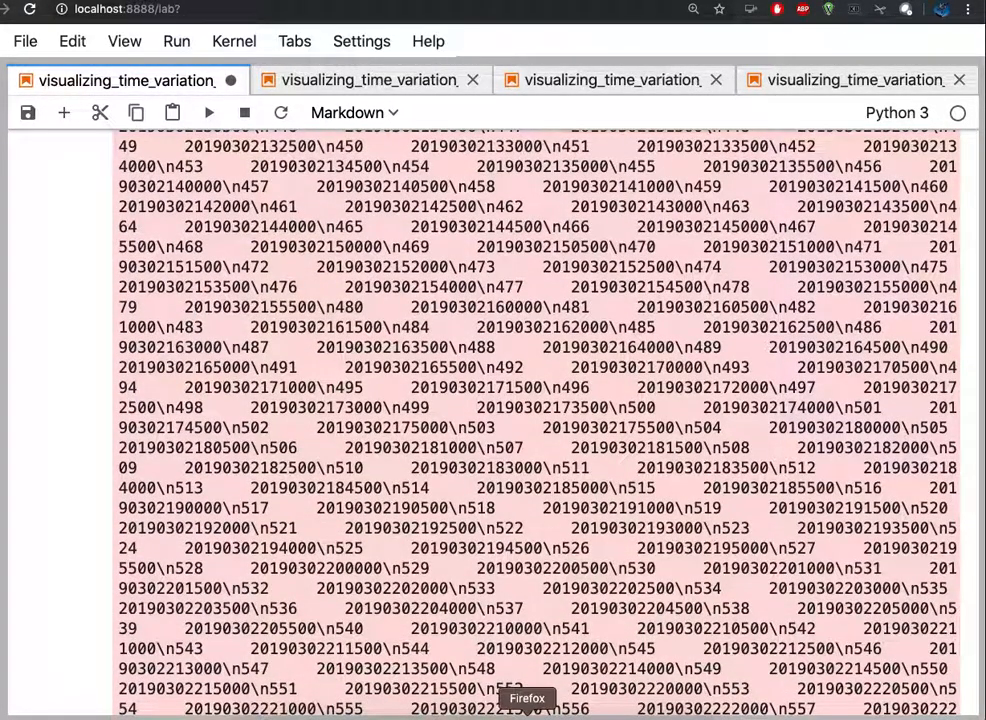
scroll(down, 3)
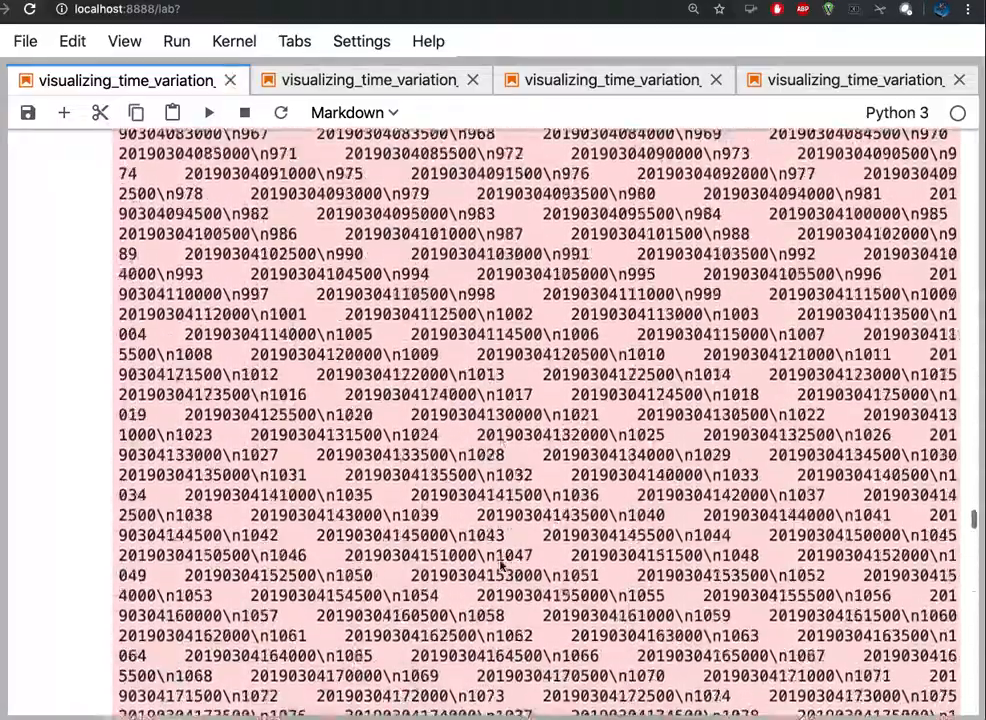
scroll(down, 3)
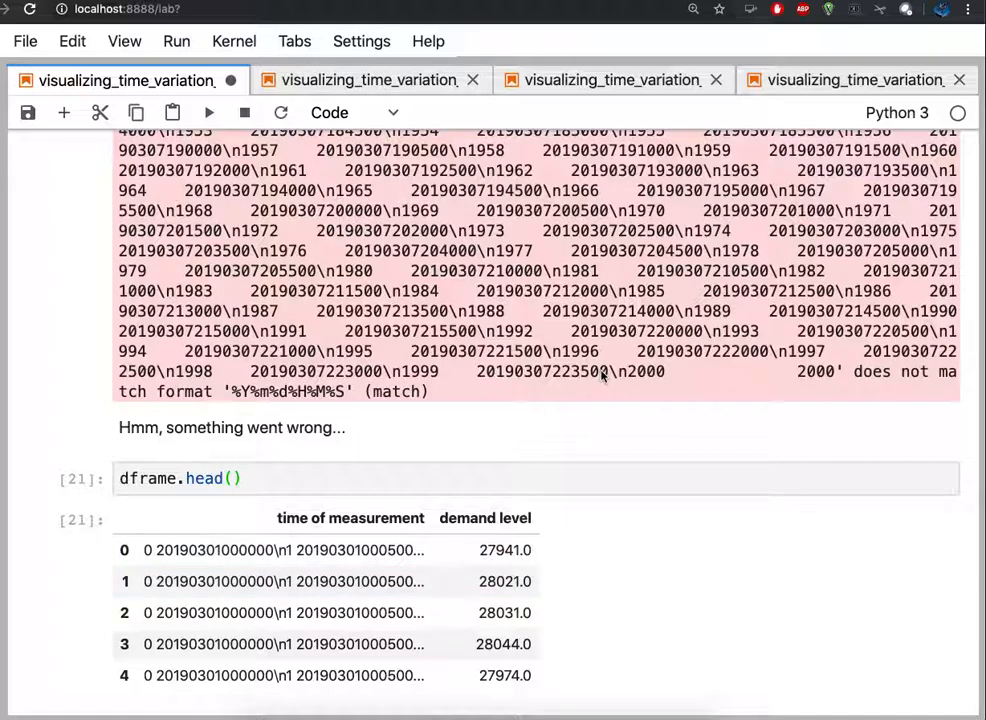
mouse_move(595, 528)
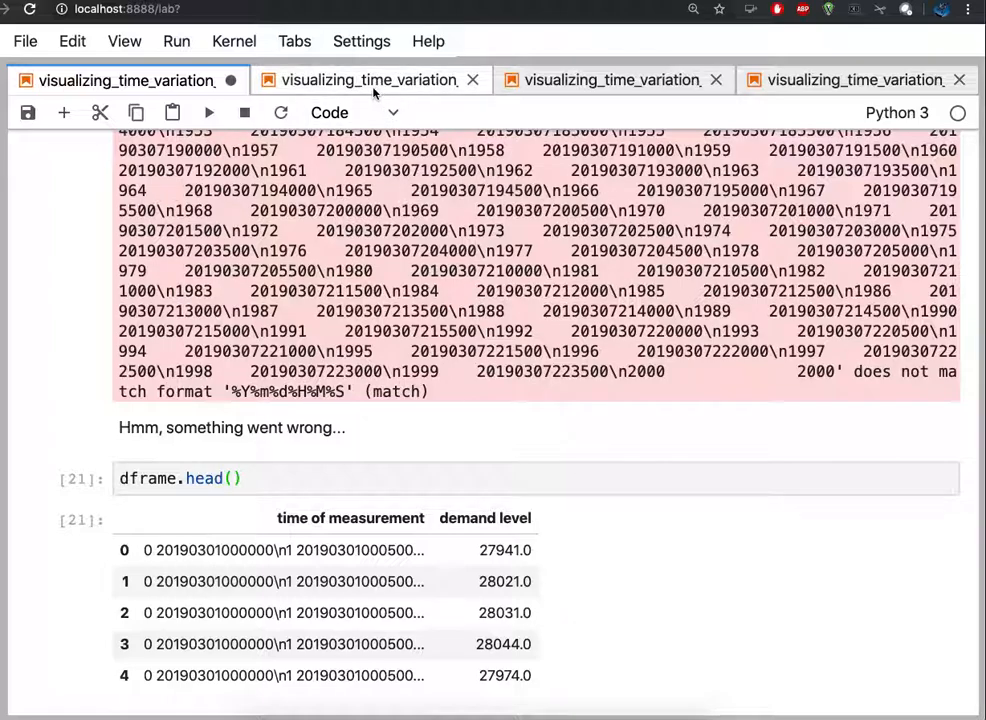
mouse_move(370, 80)
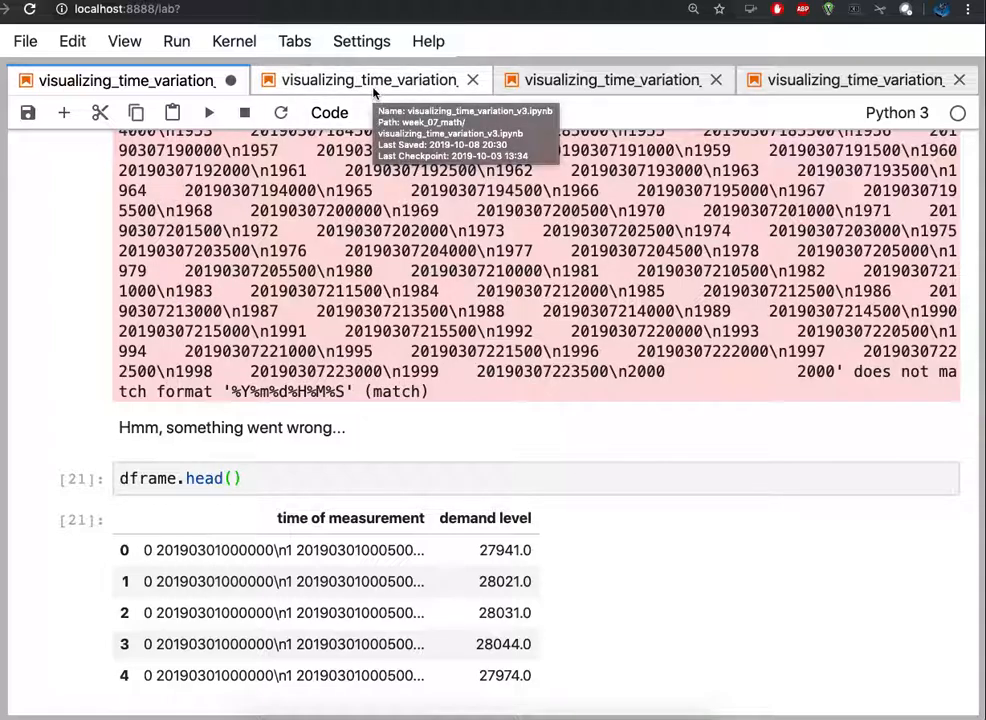
mouse_move(303, 330)
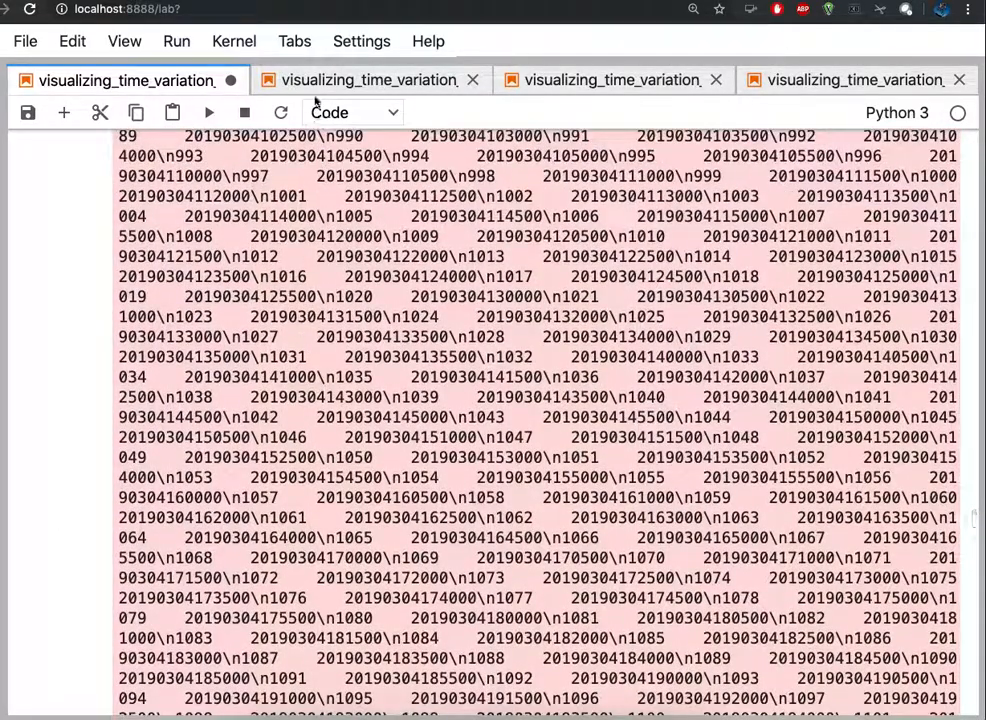
In the clean notebook, run the pandas import, the !head CSV preview and the index_col=False read_csv load
click(368, 80)
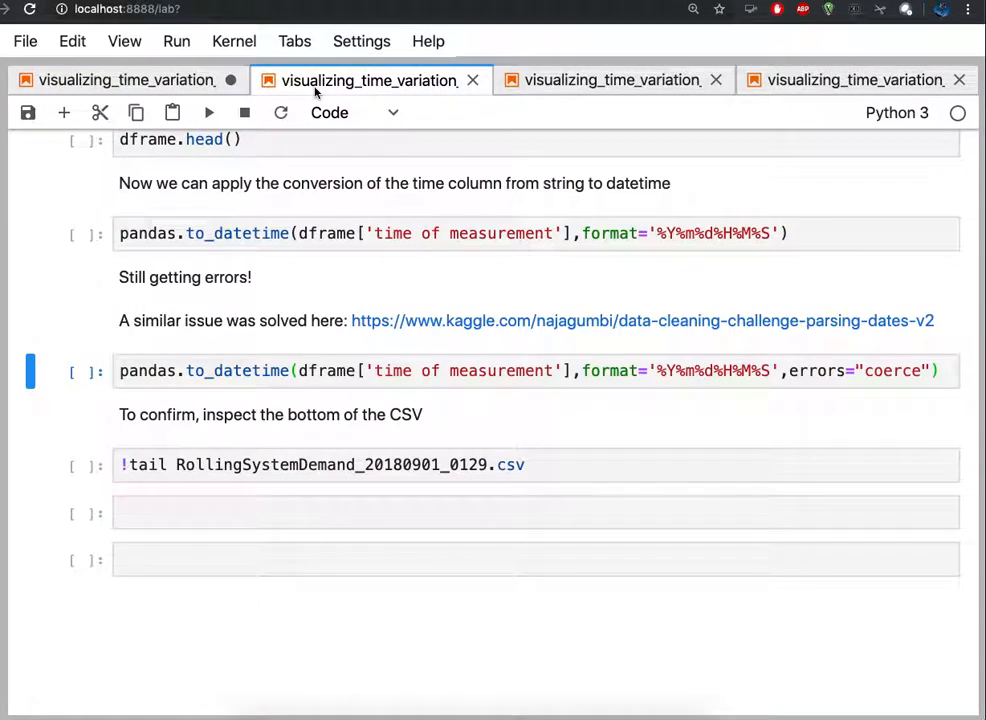
scroll(up, 3)
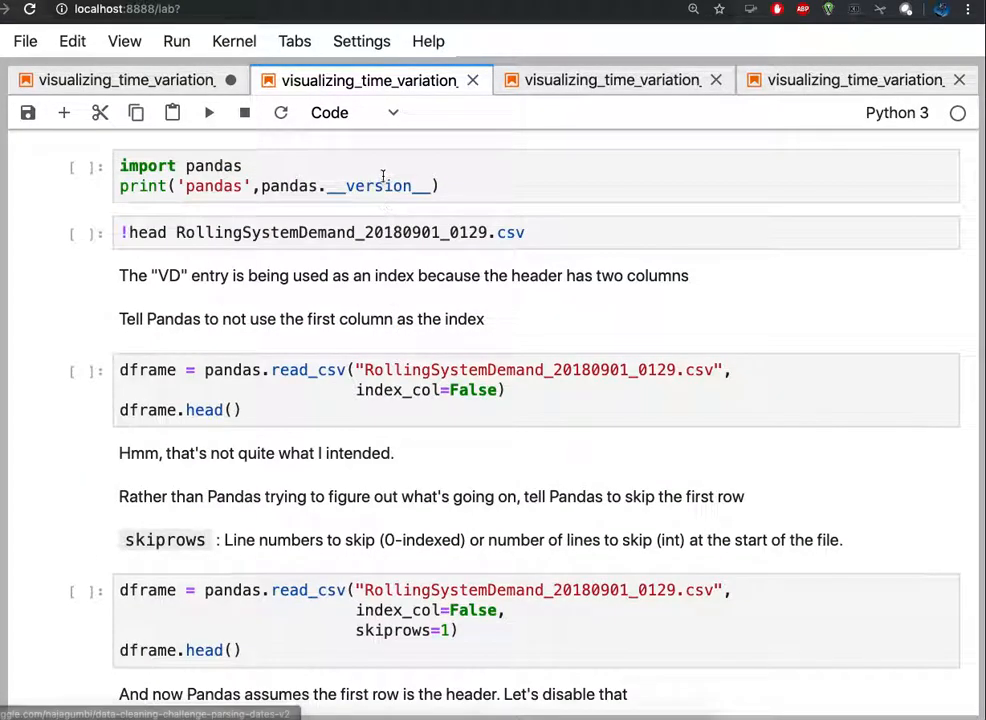
click(209, 112)
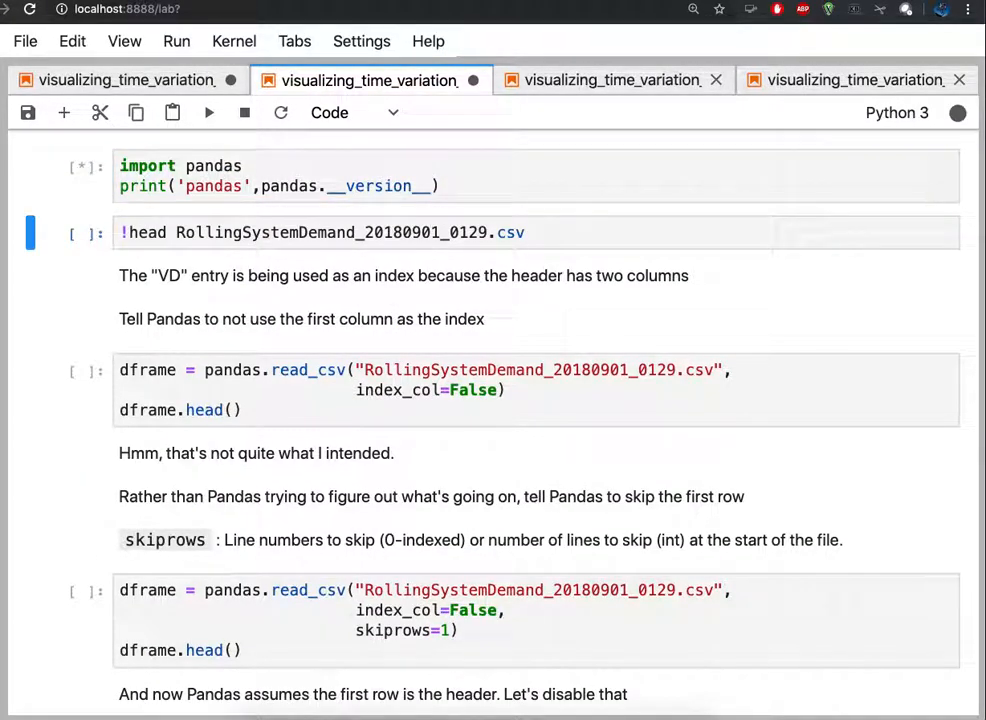
click(208, 112)
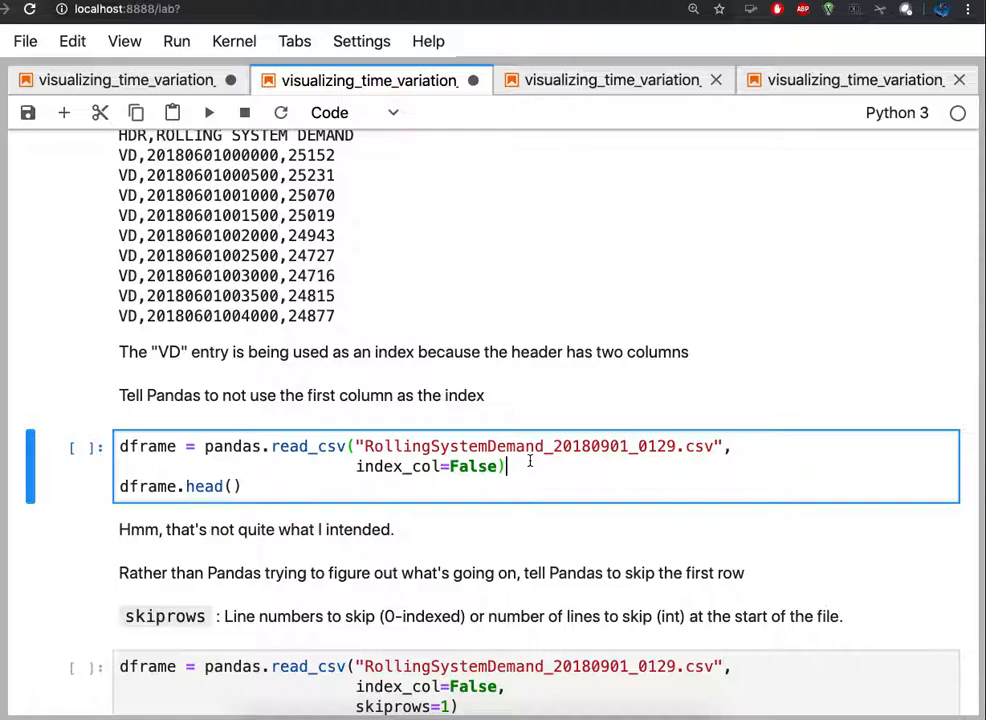
scroll(up, 3)
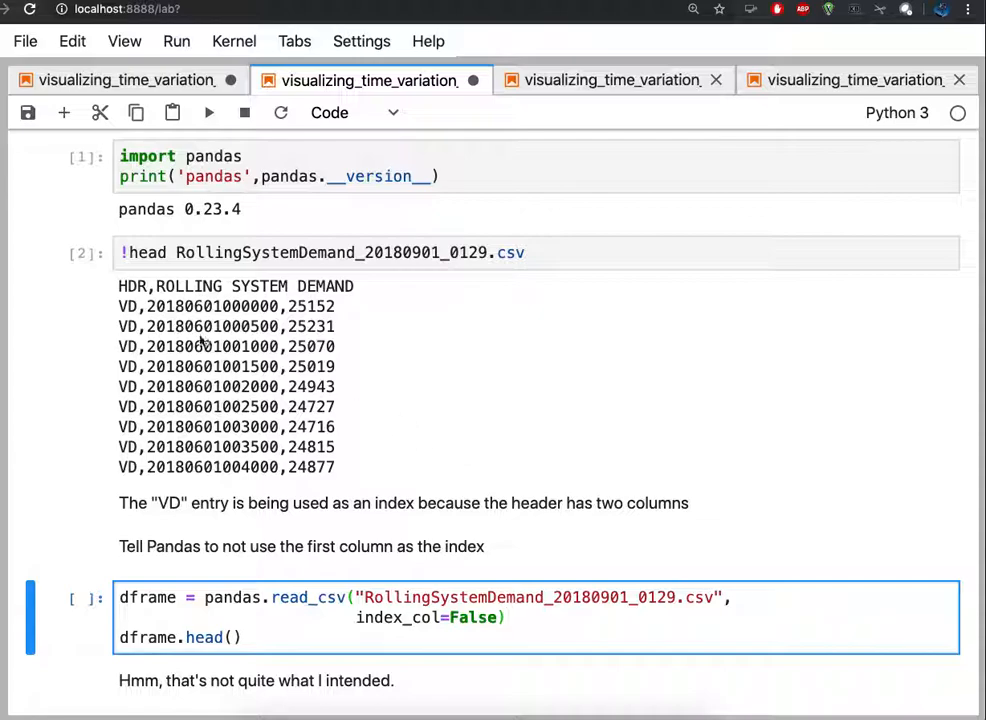
mouse_move(120, 485)
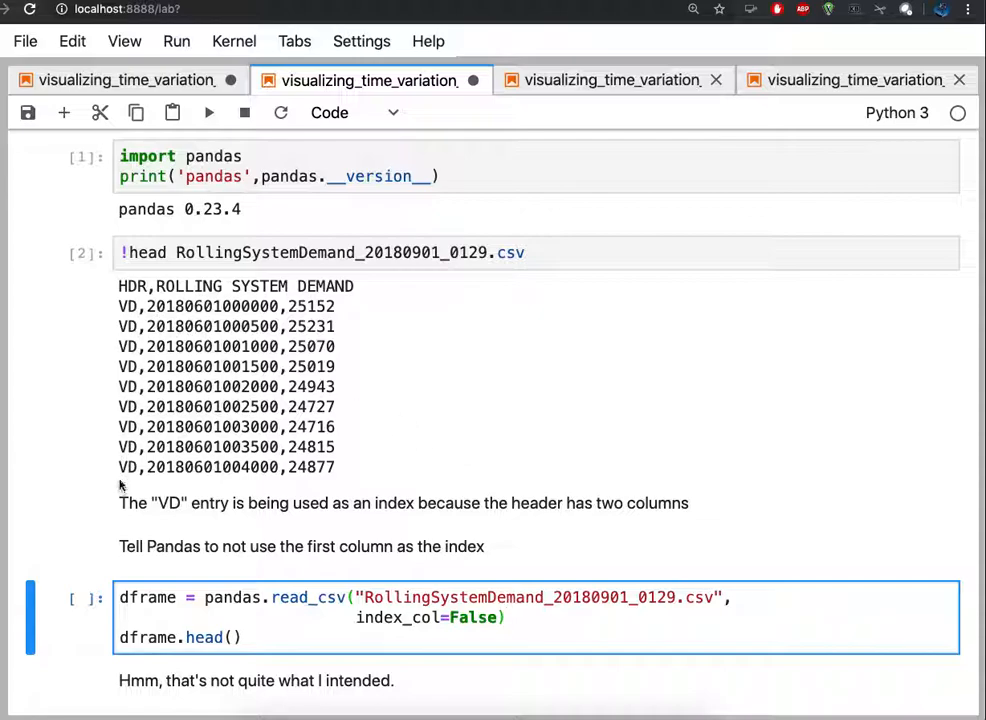
mouse_move(559, 551)
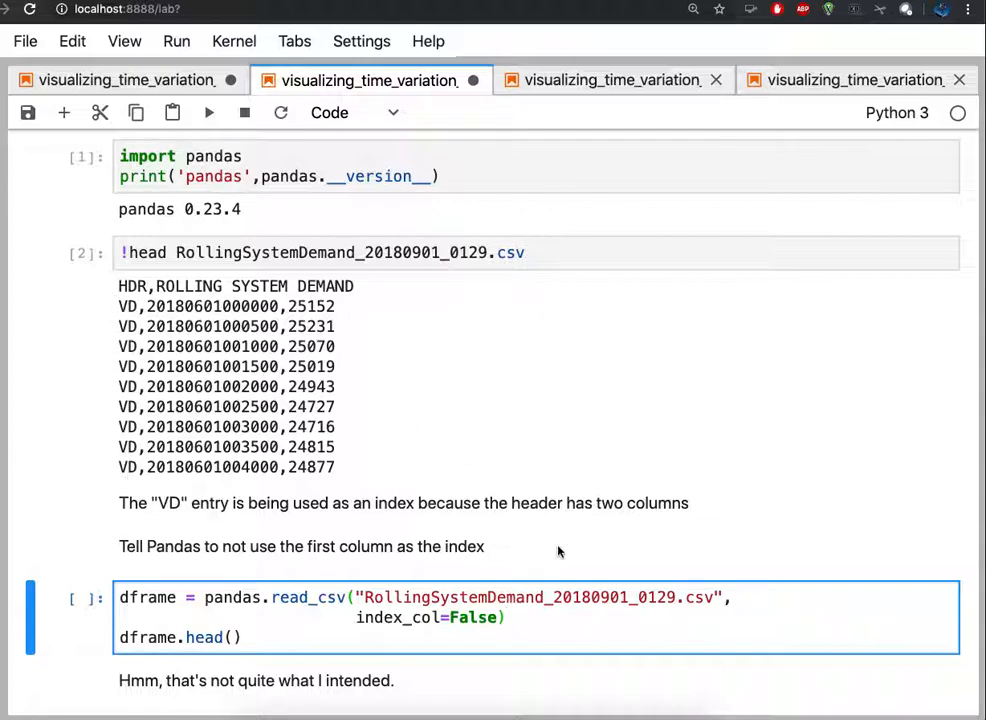
scroll(down, 3)
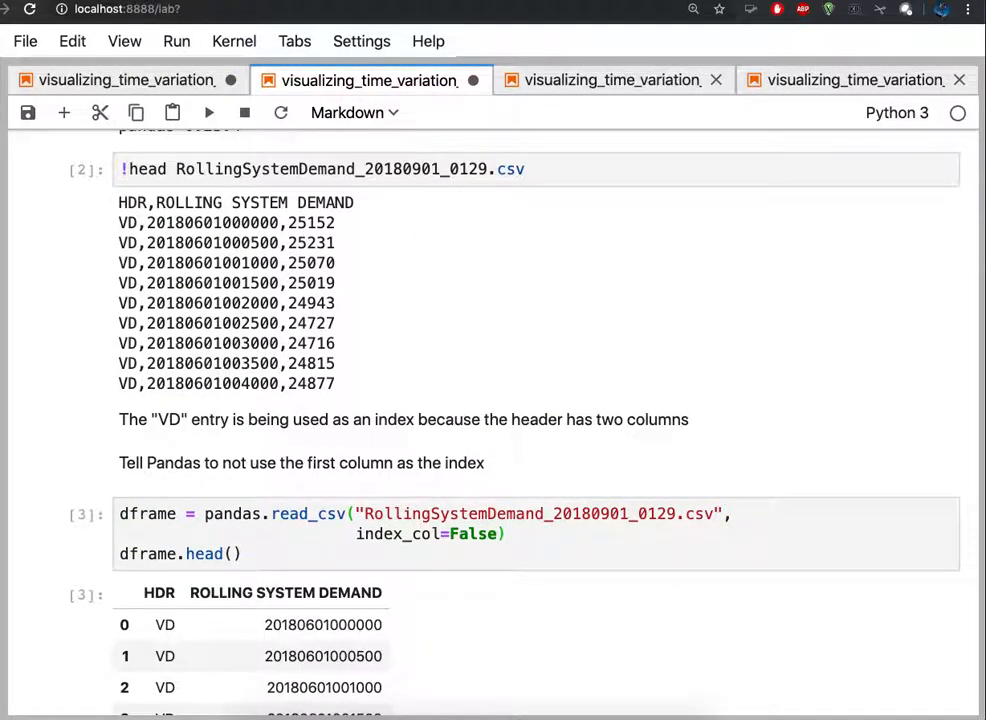
scroll(down, 3)
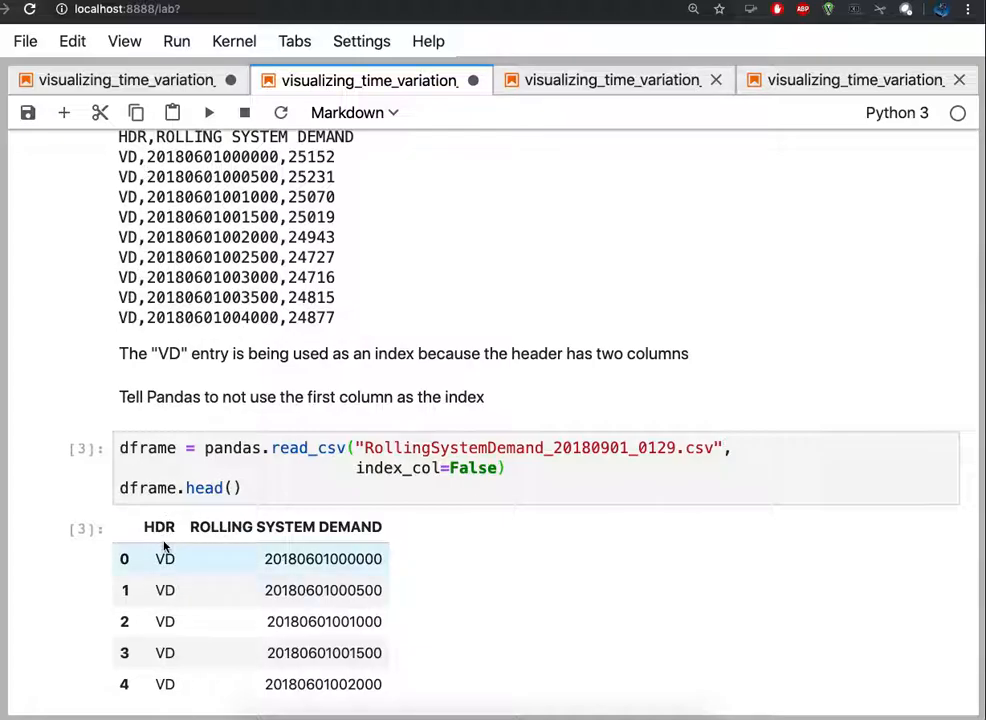
mouse_move(240, 560)
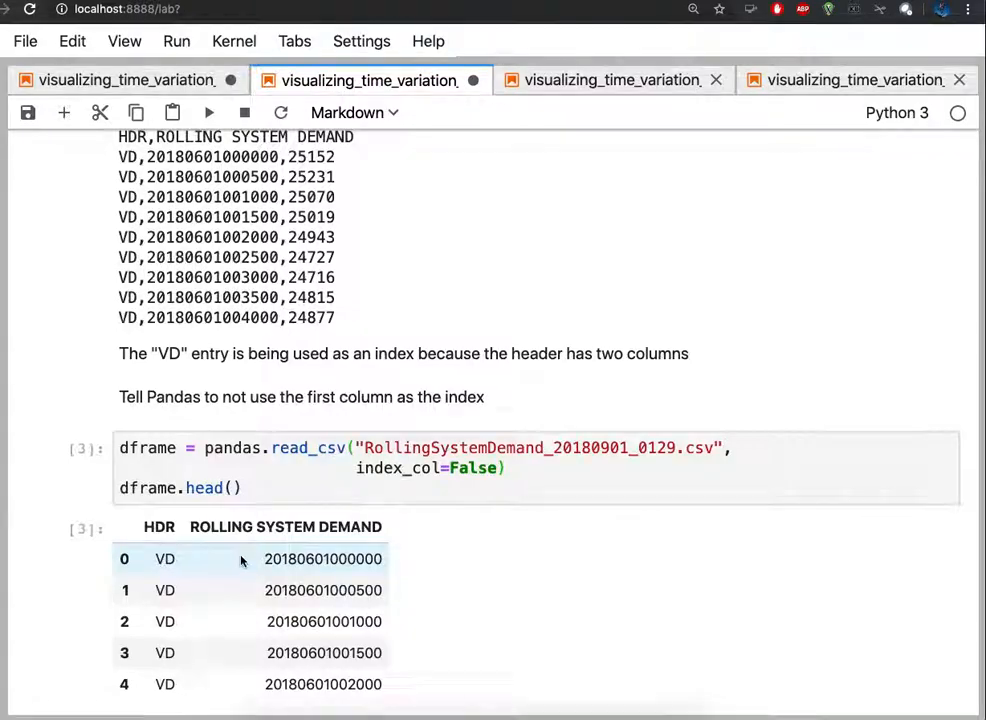
scroll(down, 3)
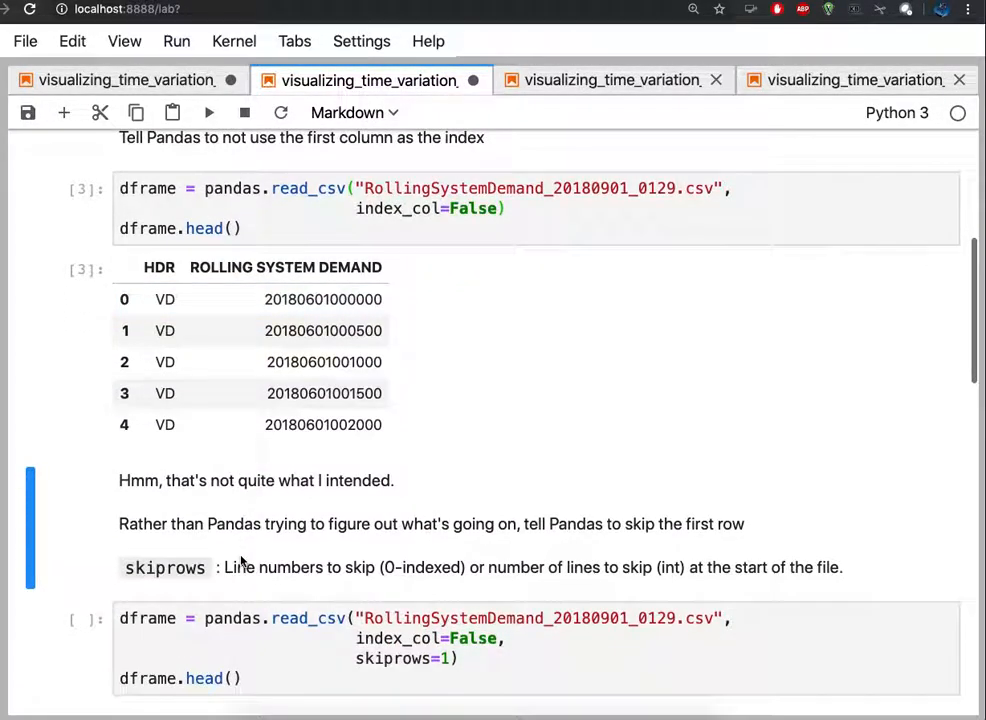
scroll(down, 3)
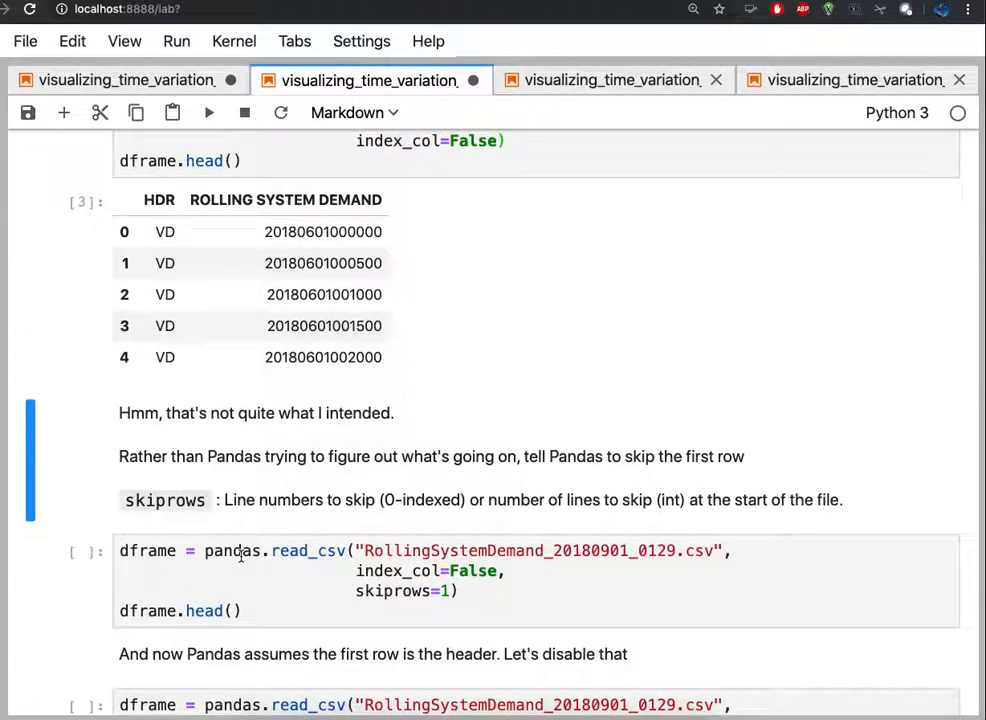
scroll(up, 3)
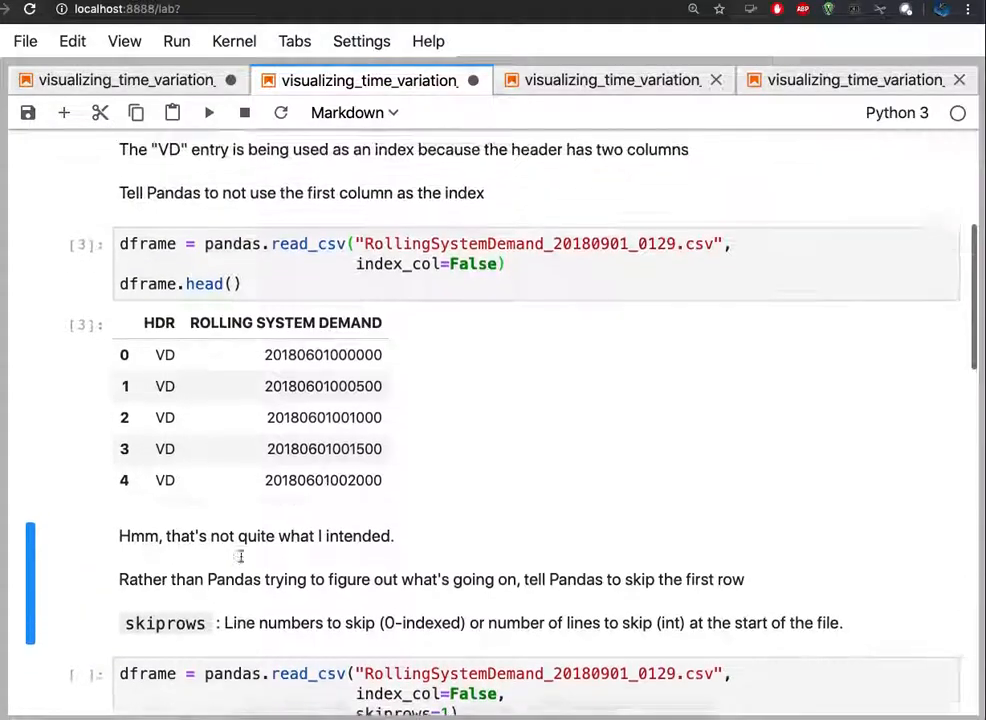
scroll(up, 3)
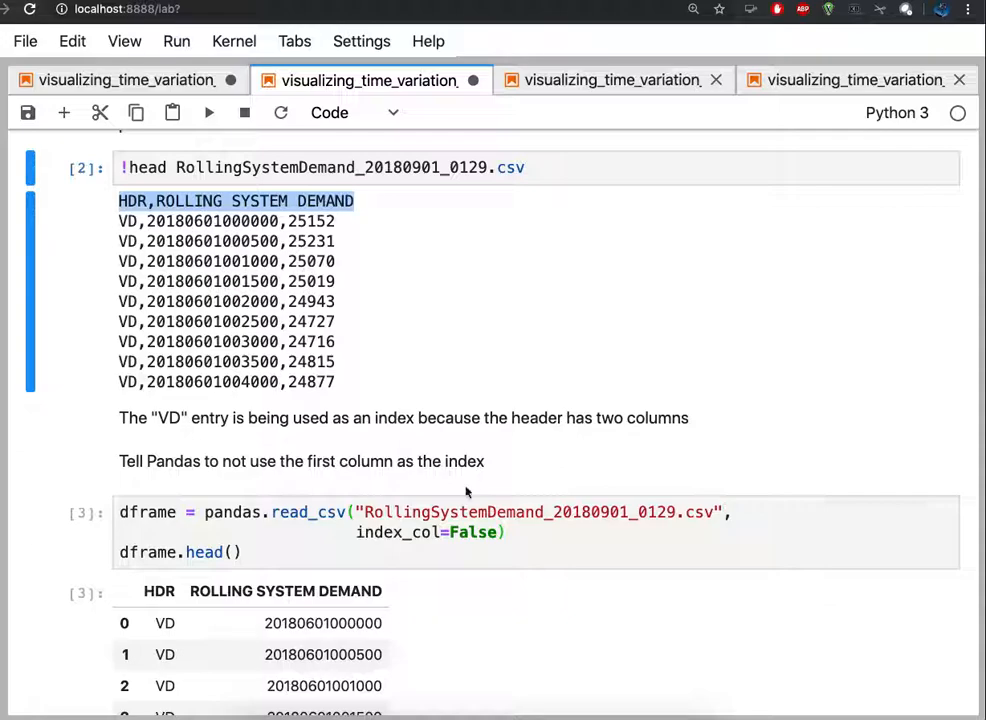
scroll(down, 3)
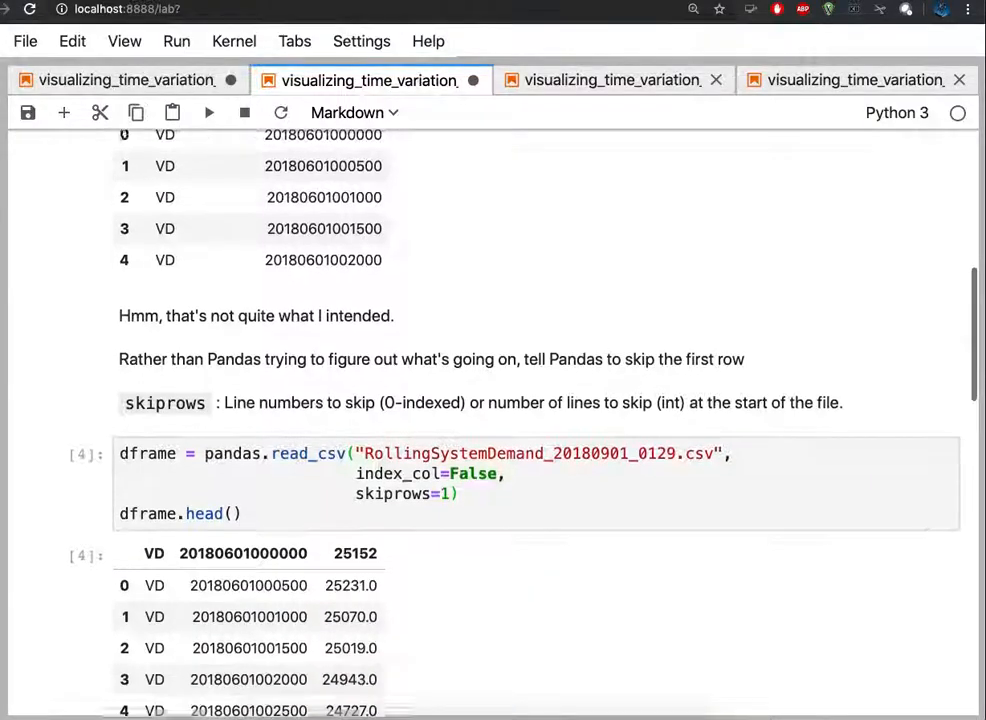
scroll(down, 3)
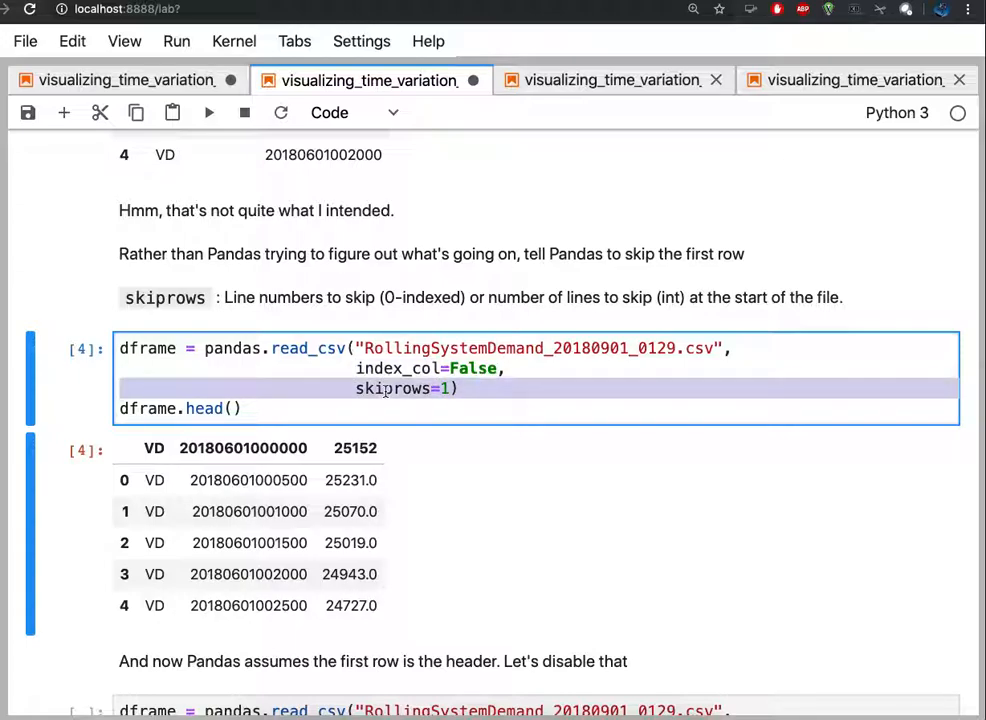
scroll(down, 3)
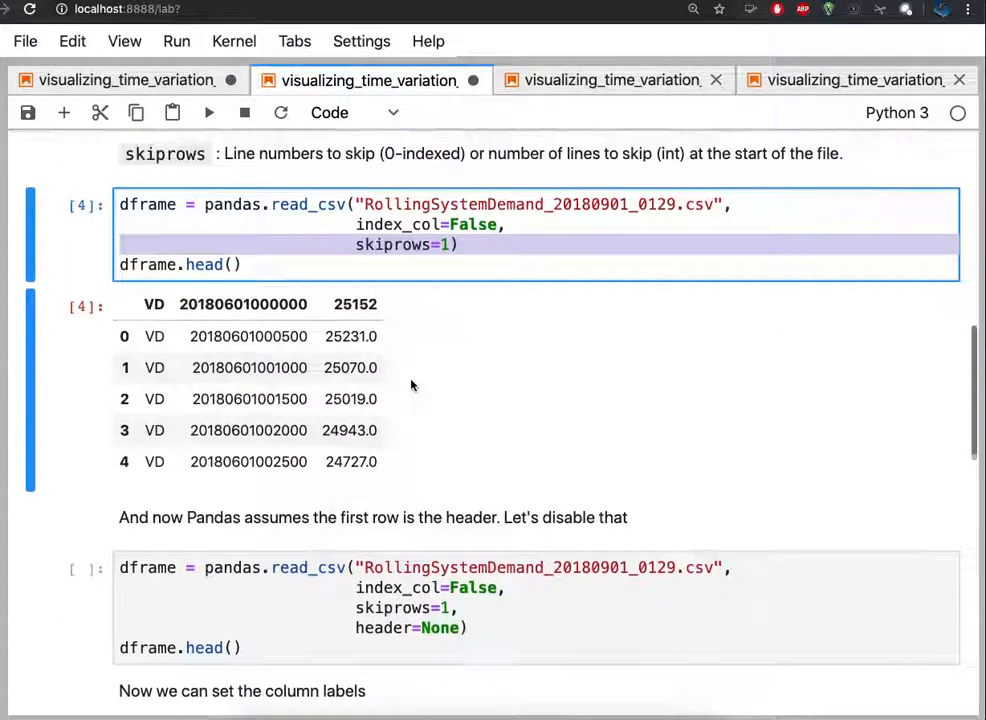
Run the header=None read_csv and label the columns VD, time of measurement and value
click(209, 112)
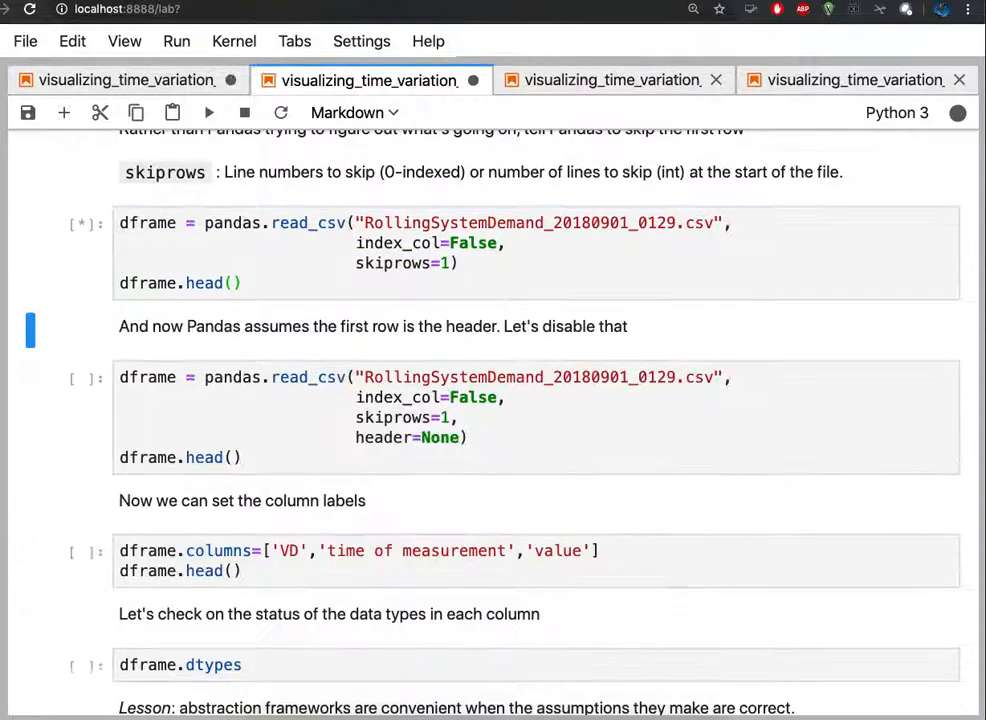
click(209, 112)
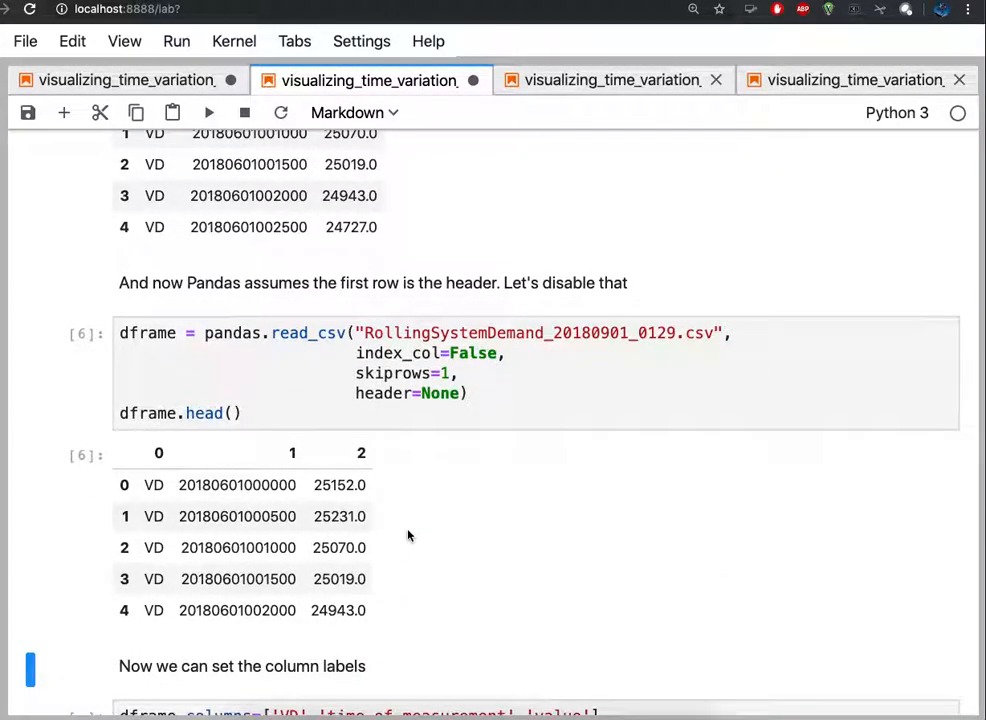
mouse_move(150, 460)
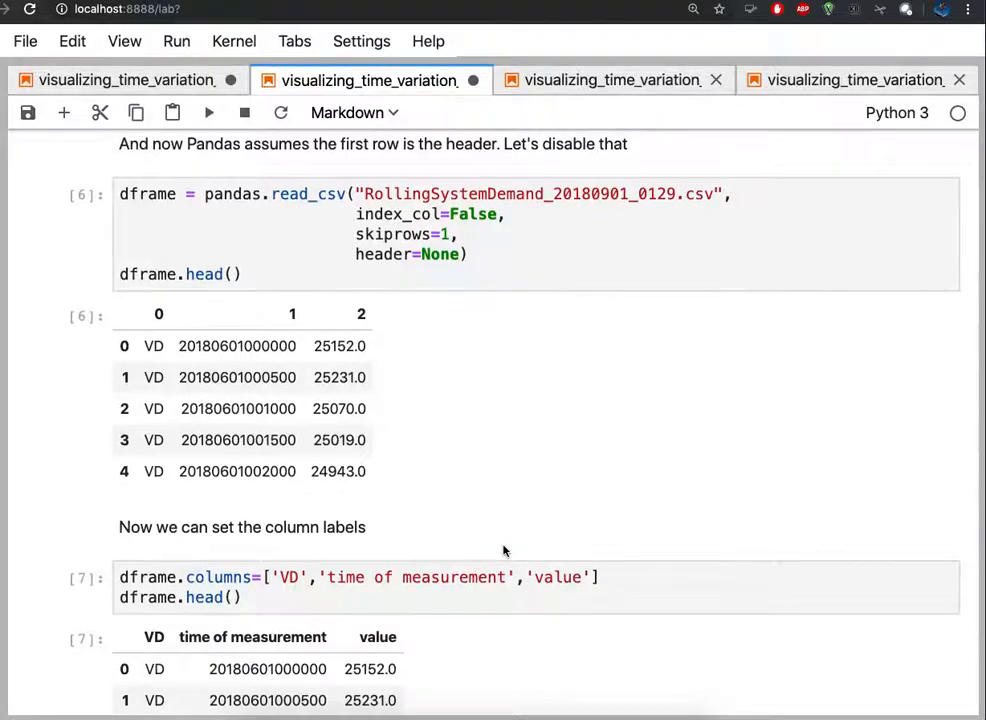
scroll(down, 3)
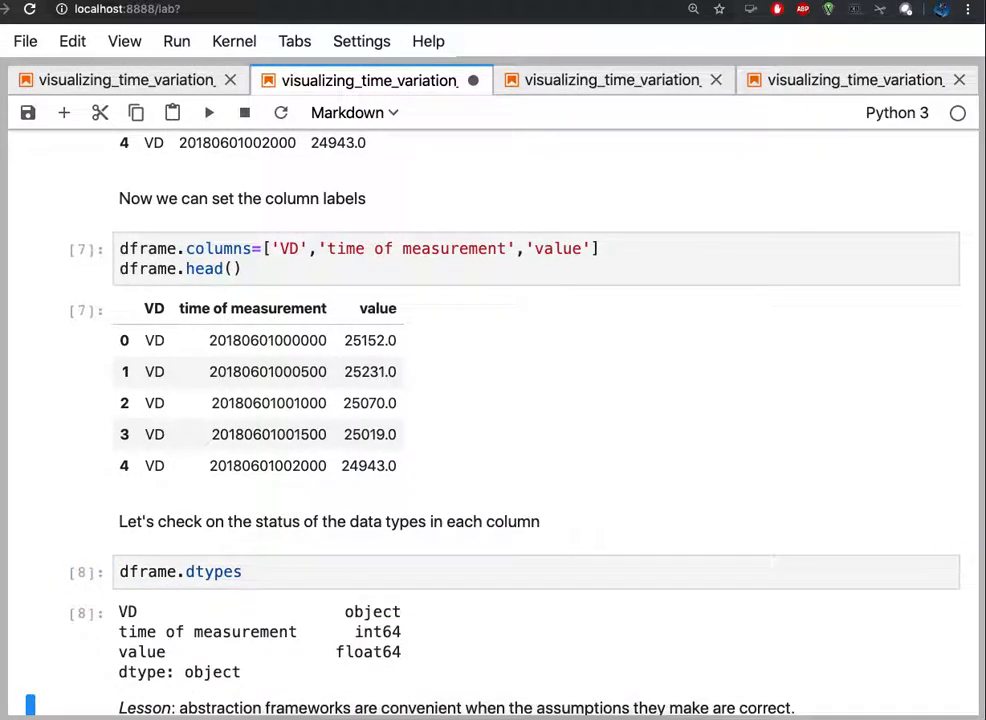
Run dframe.dtypes and dframe.head(), confirming time of measurement is object with intact timestamps
scroll(down, 3)
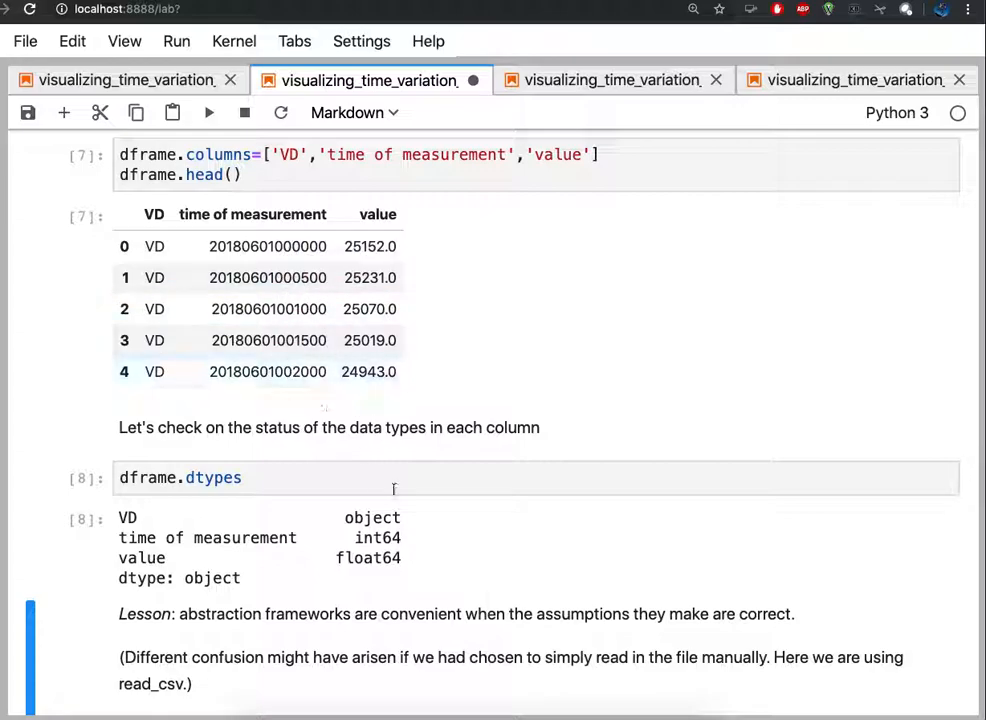
scroll(down, 3)
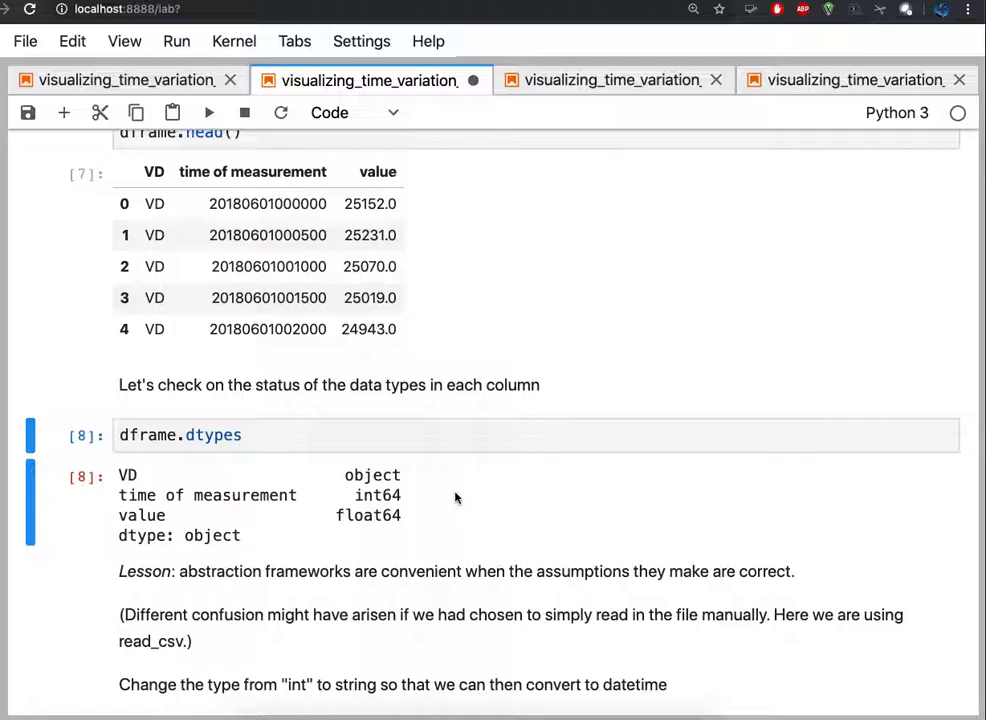
scroll(down, 3)
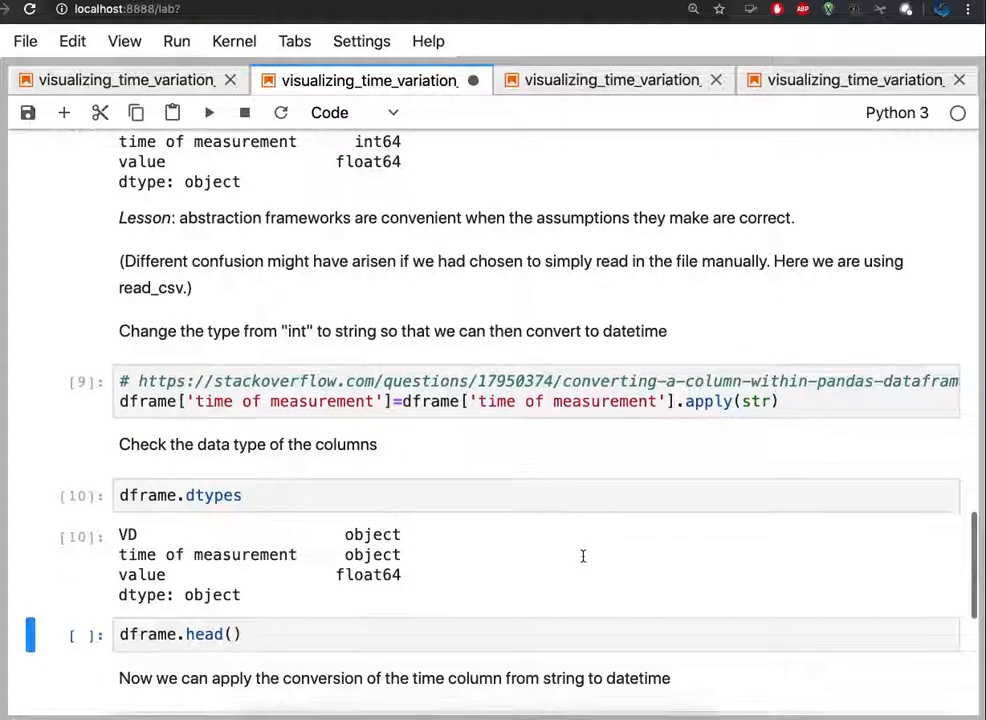
mouse_move(360, 555)
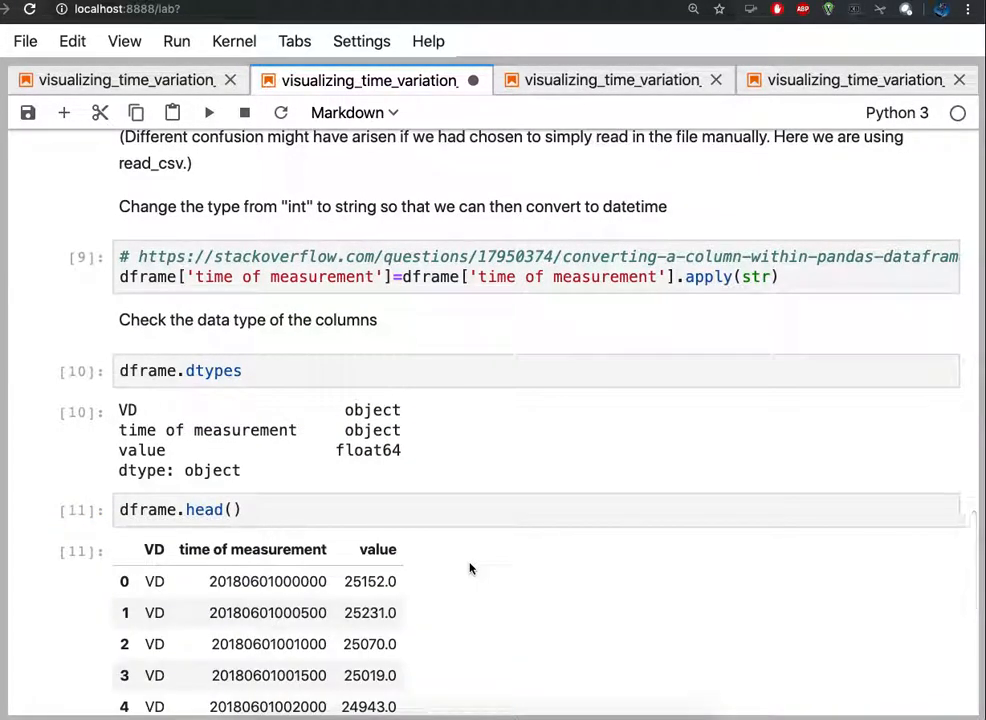
scroll(down, 3)
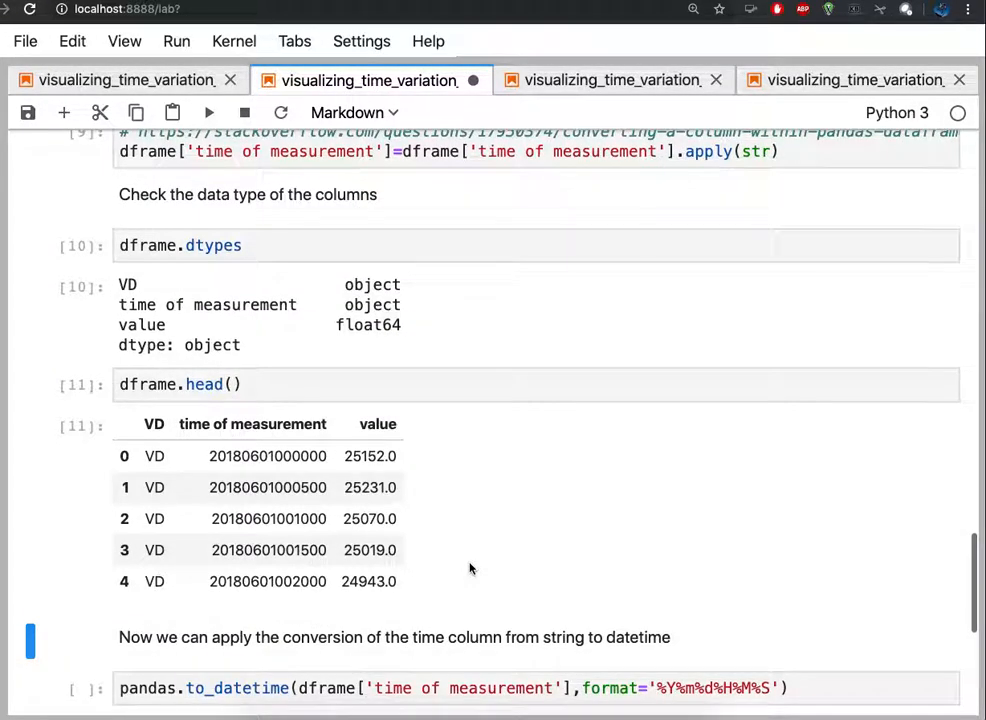
scroll(down, 3)
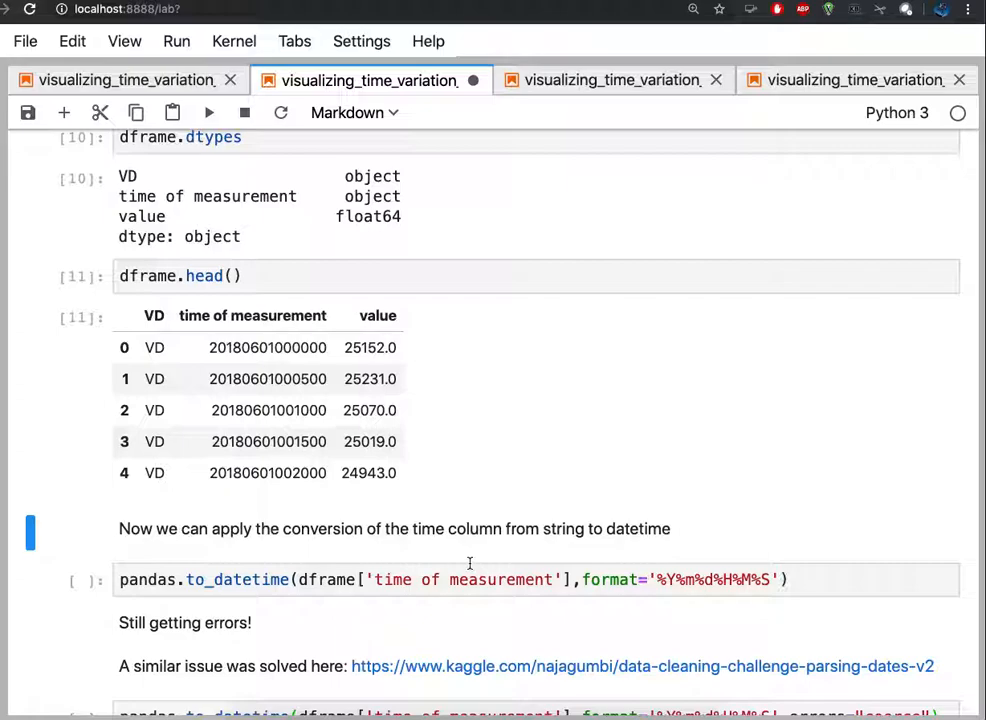
Run pandas.to_datetime on the time column, which fails with ValueError: time data '2000' doesn't match the format
click(470, 579)
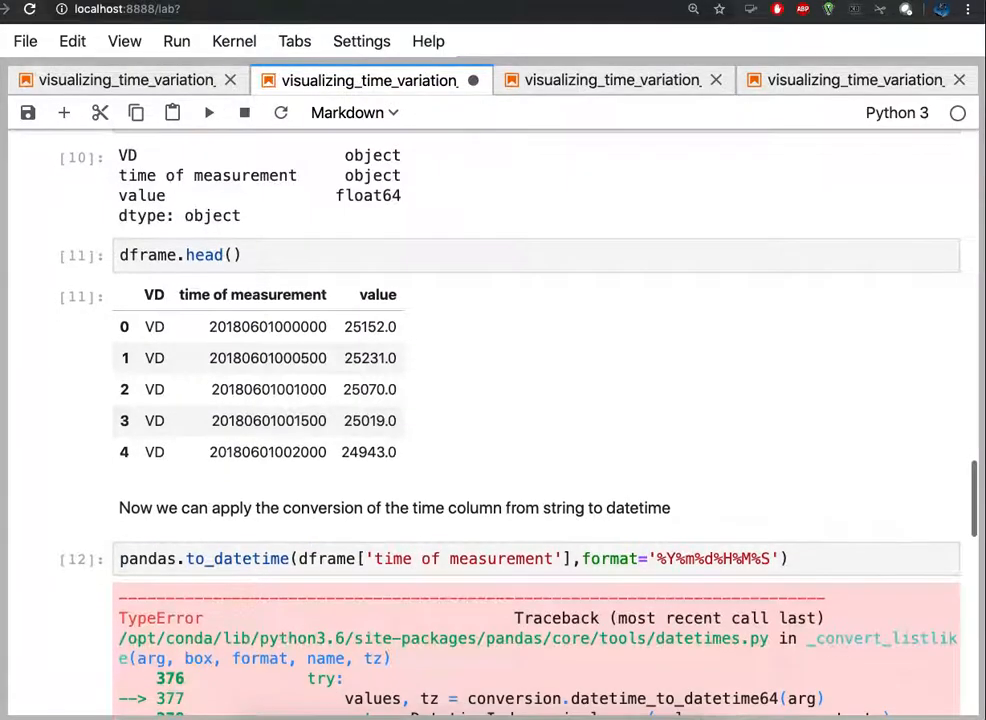
scroll(down, 3)
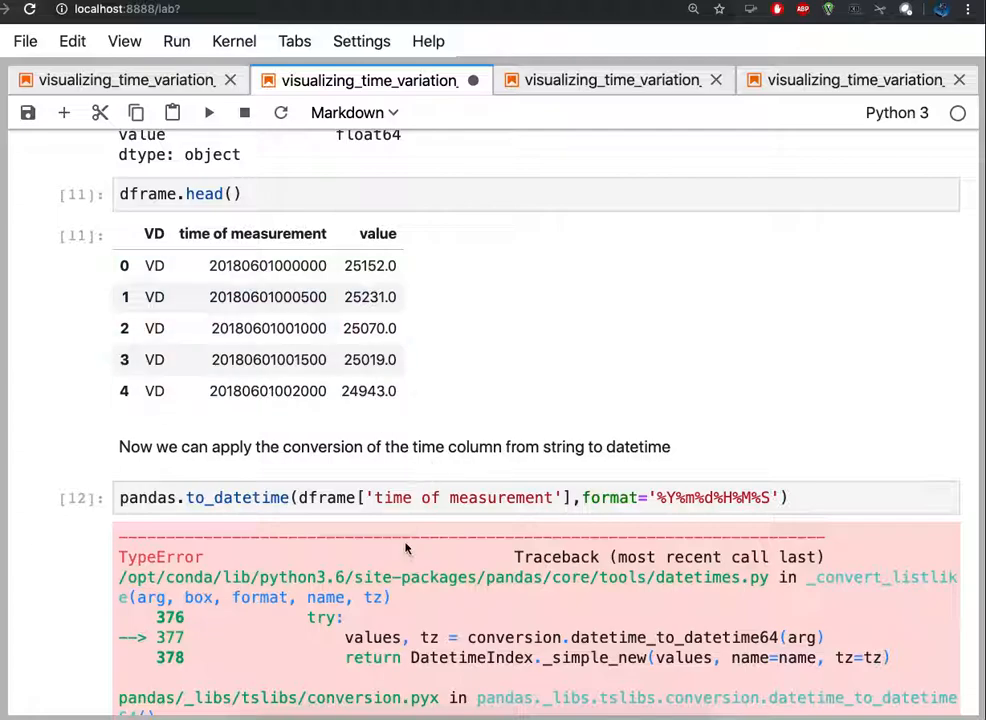
scroll(down, 3)
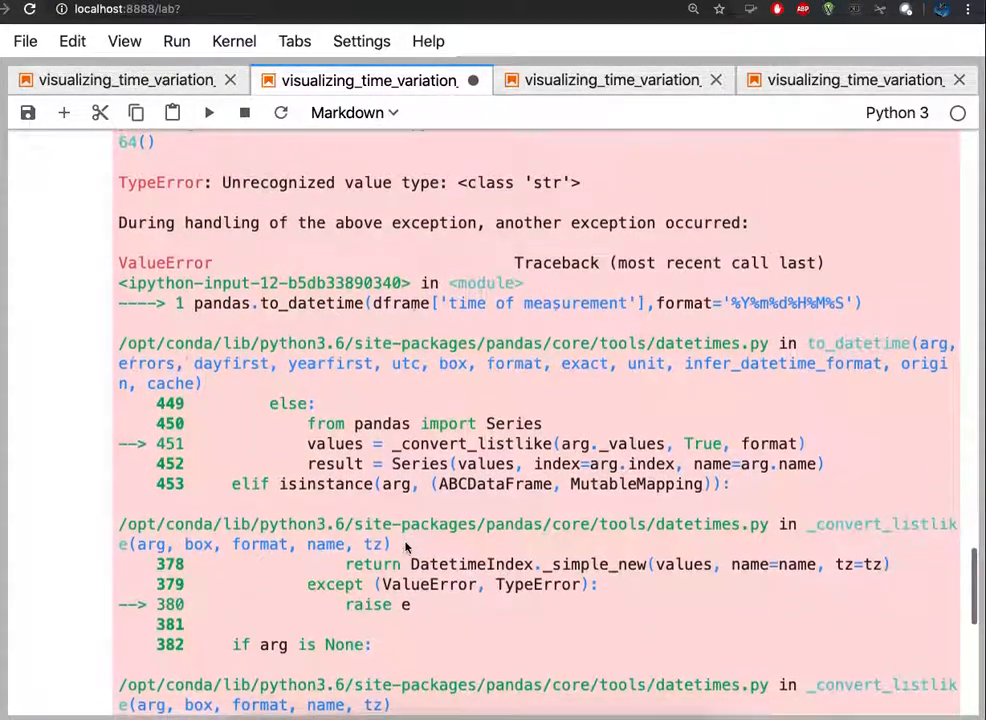
scroll(down, 3)
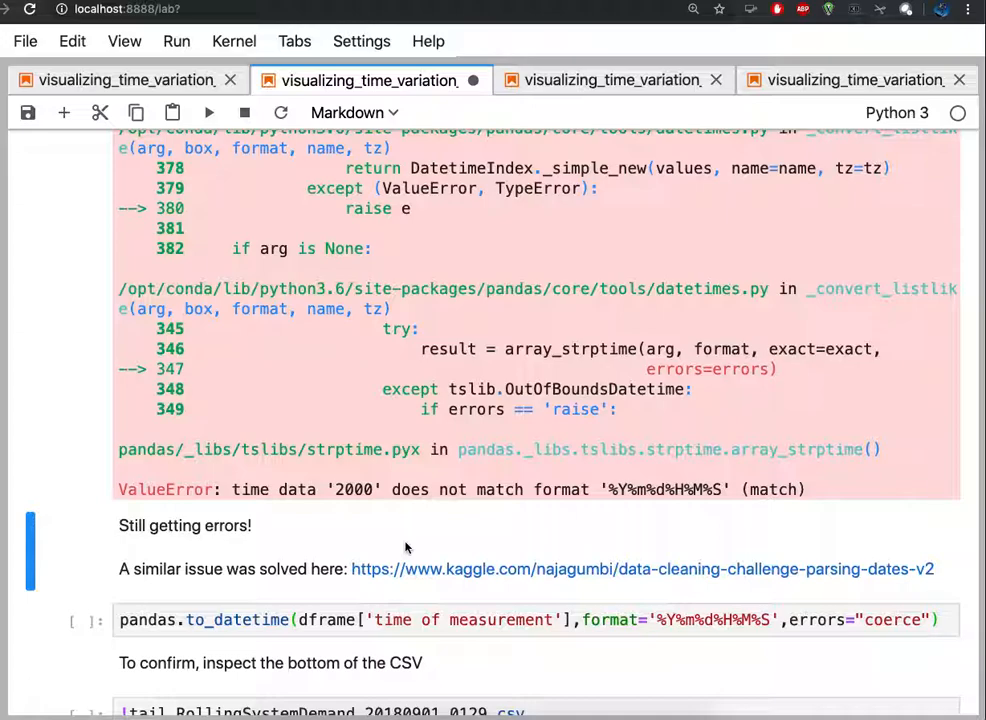
mouse_move(412, 569)
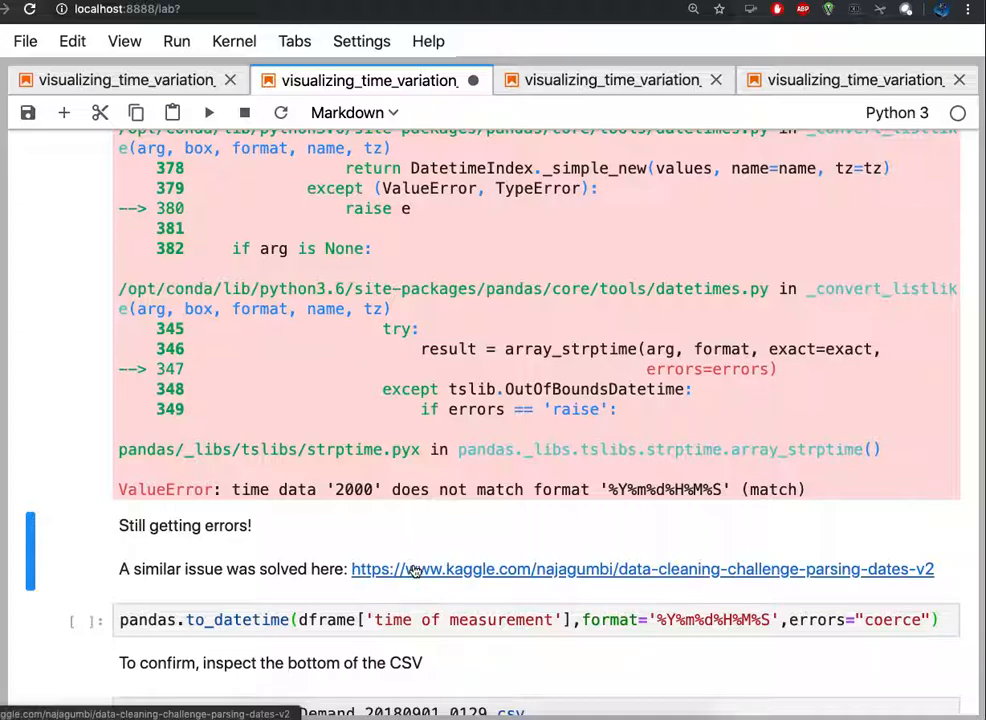
mouse_move(476, 244)
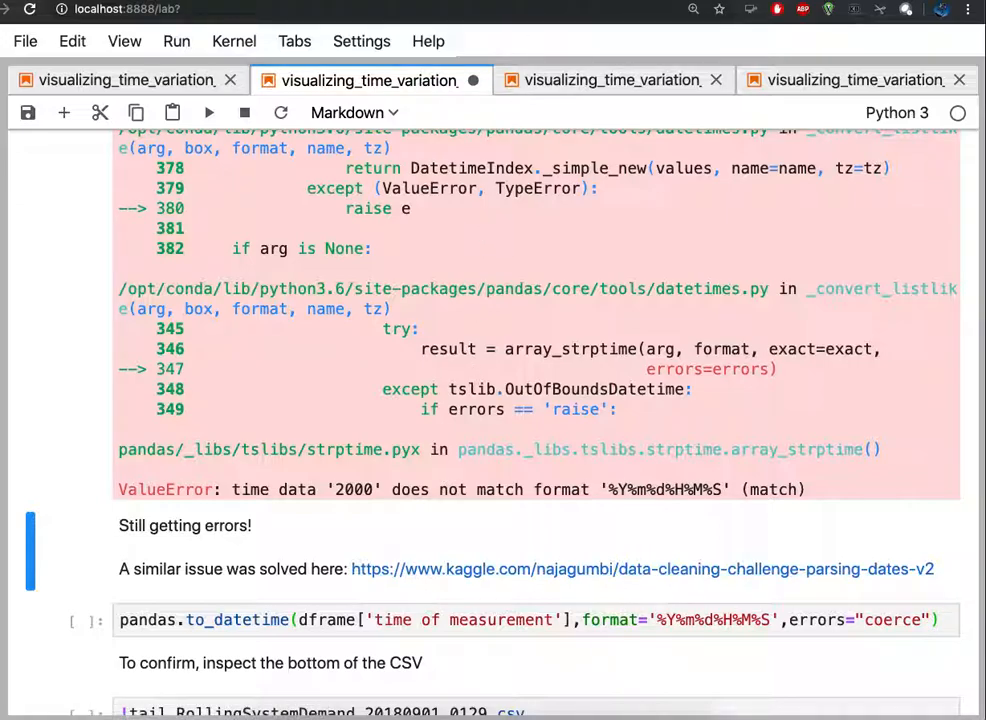
Follow the kaggle.com link to the Data Cleaning Challenge: Parsing Dates v2 notebook and read its approach
click(642, 568)
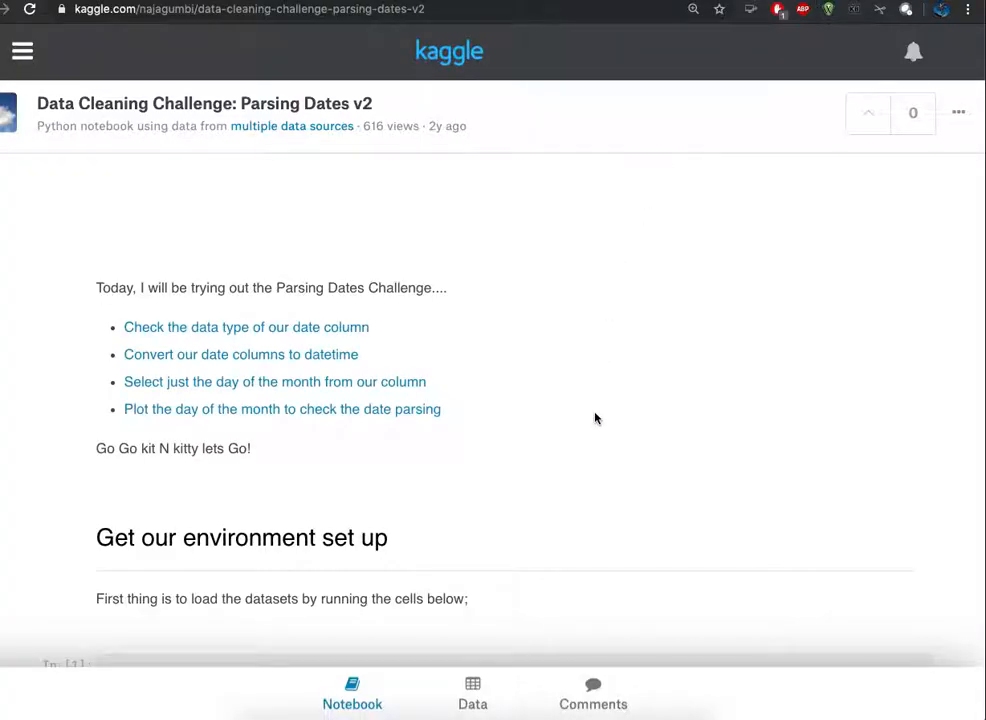
scroll(down, 3)
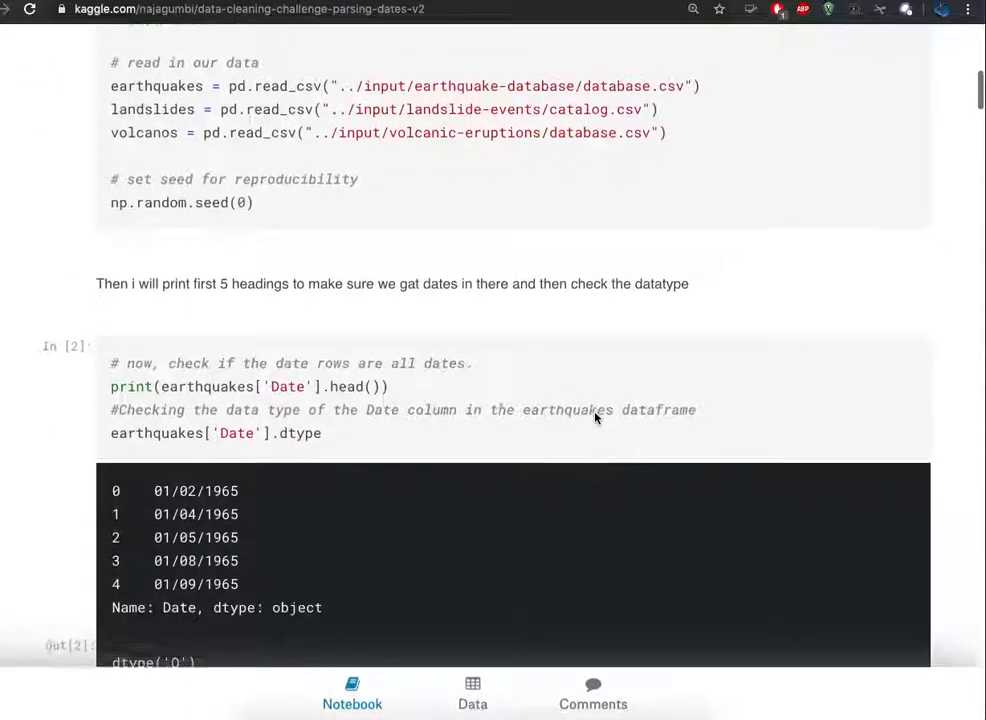
scroll(down, 3)
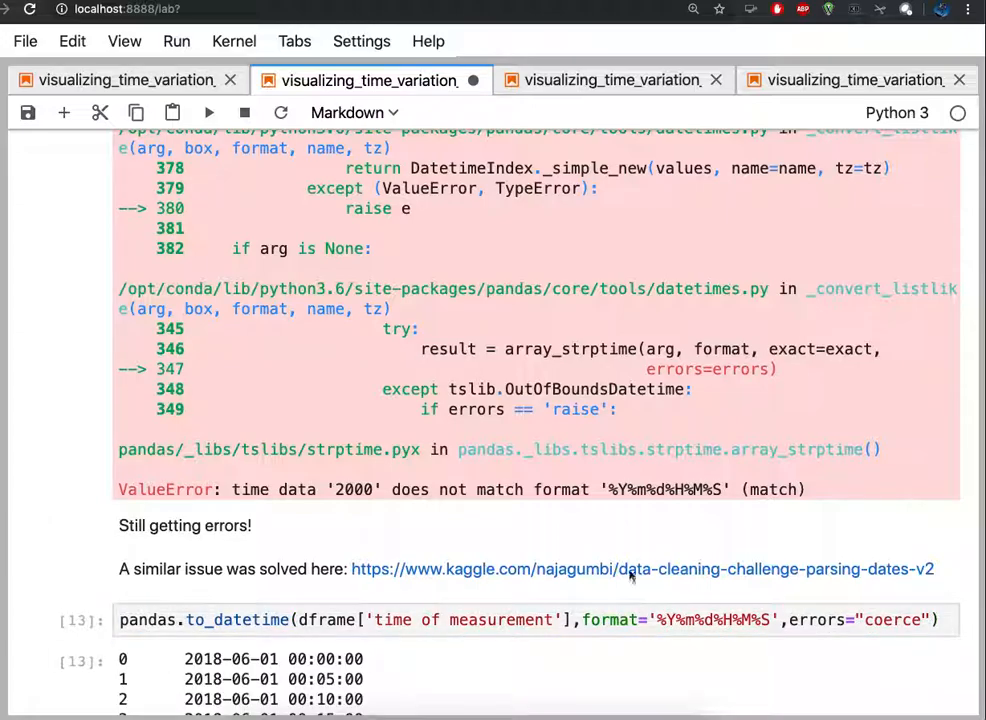
Run to_datetime with errors='coerce', giving June 2018 datetimes and NaT for row 2000 in a 2001-entry series
scroll(down, 3)
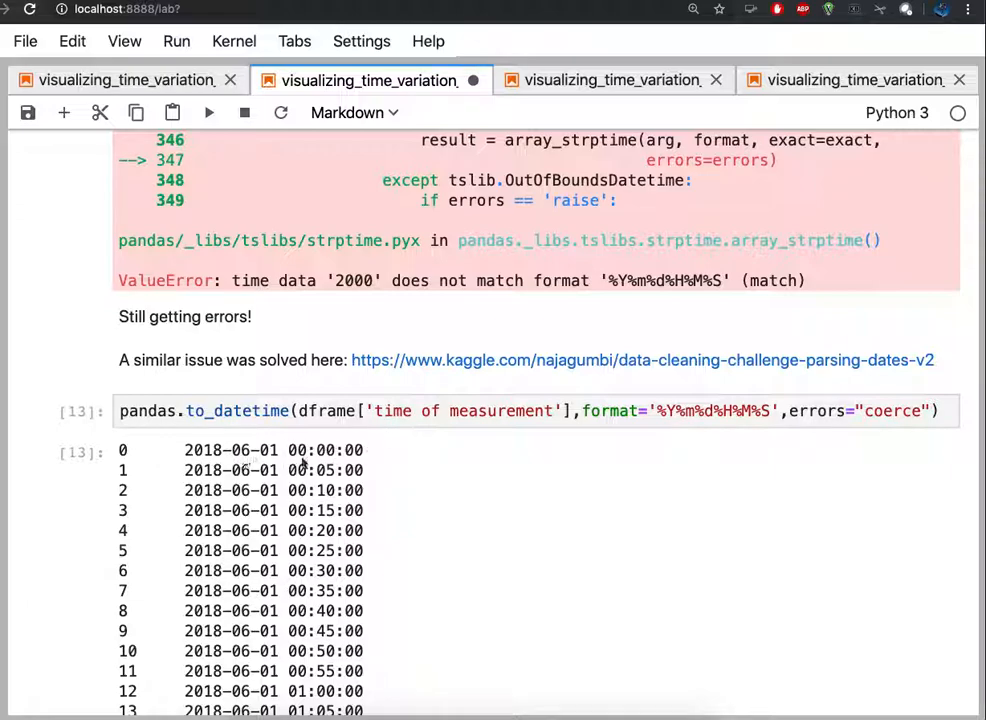
scroll(down, 3)
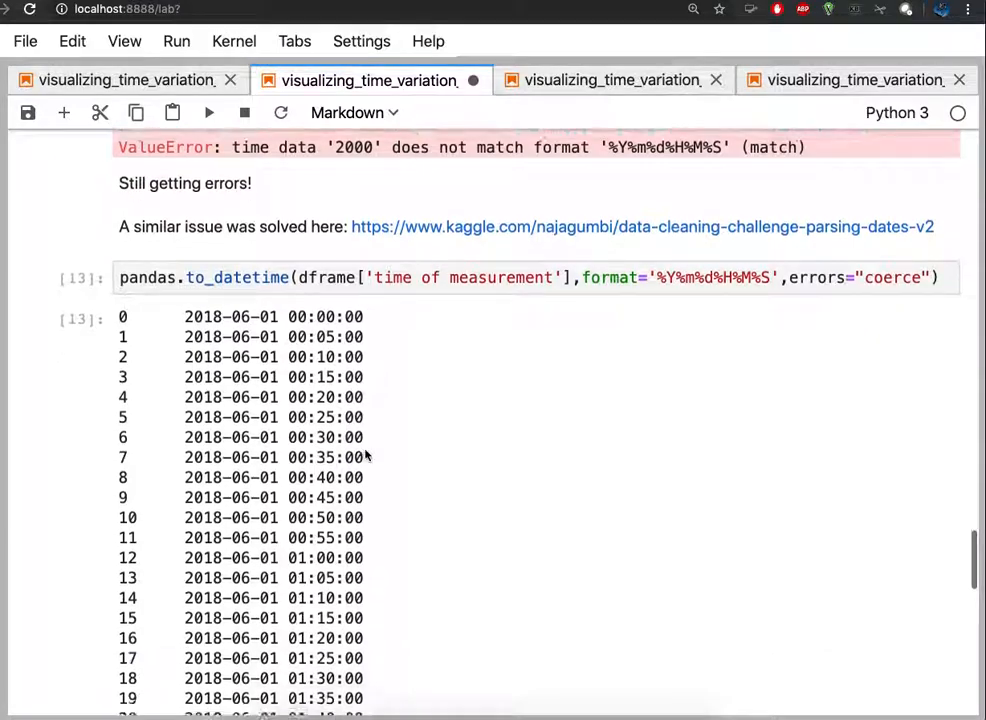
scroll(down, 3)
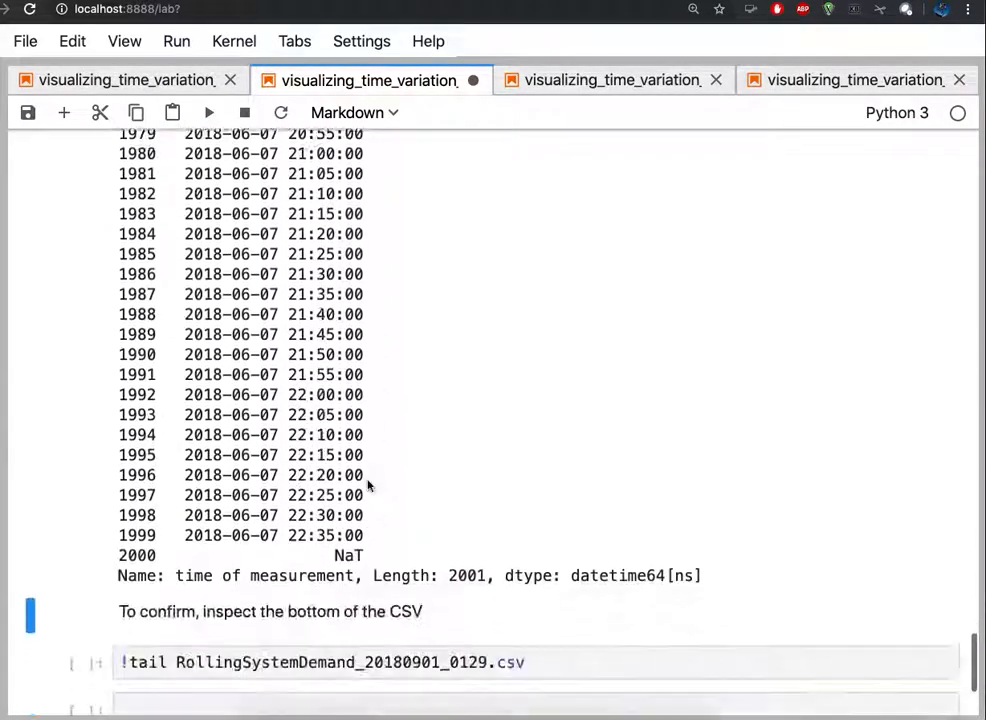
scroll(down, 3)
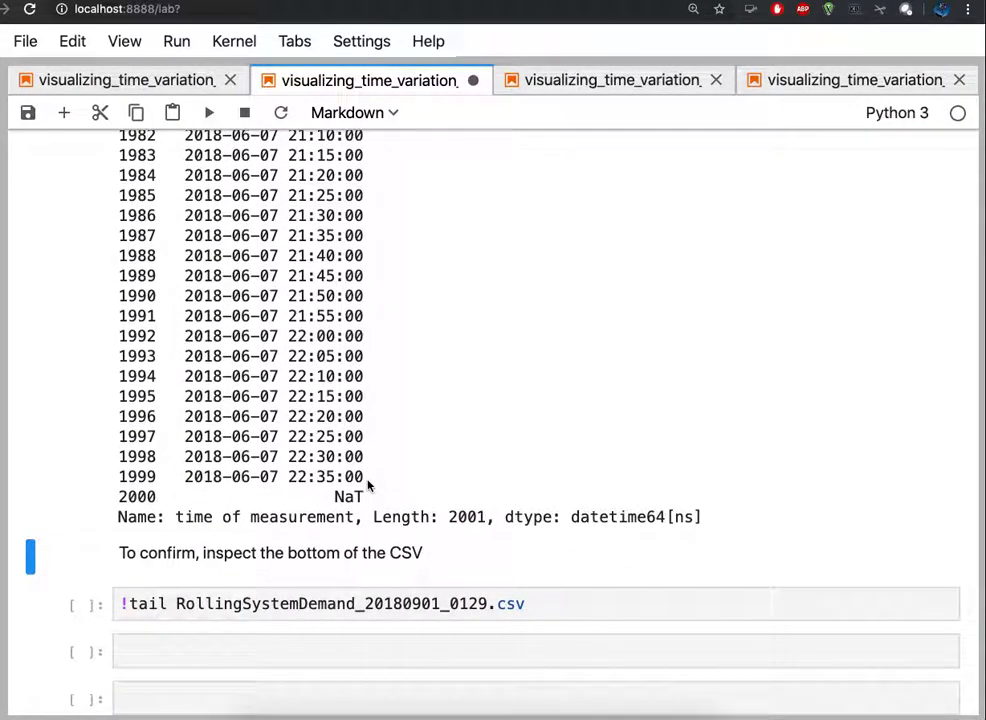
mouse_move(315, 503)
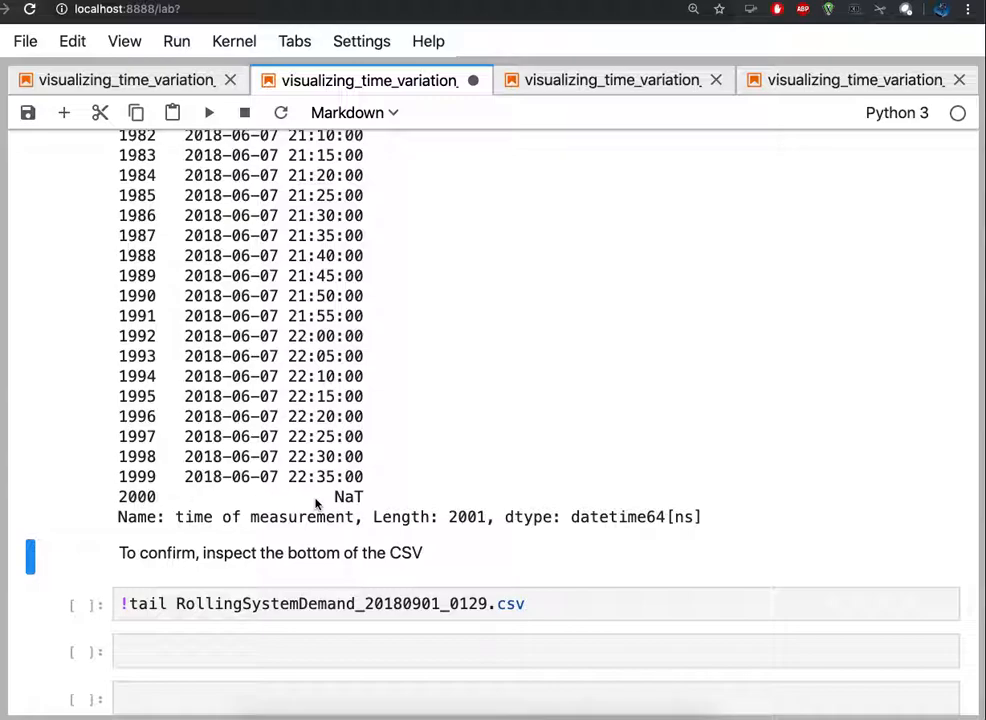
mouse_move(365, 503)
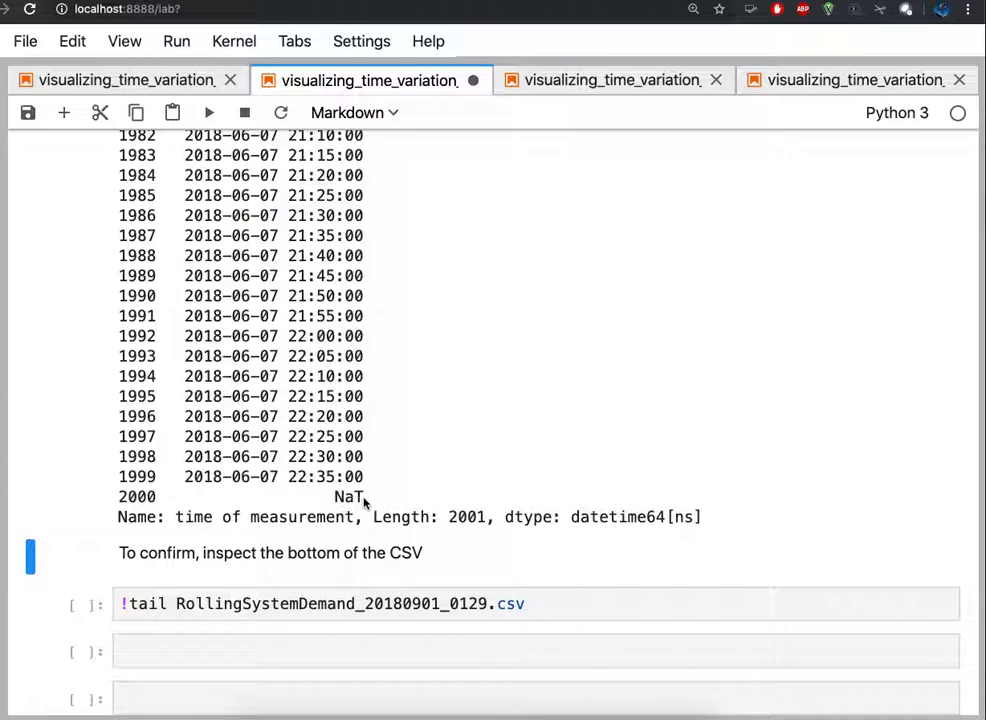
Run !tail on the CSV, revealing the FTR,2000 footer line that explains the NaT, and save the notebook
click(535, 603)
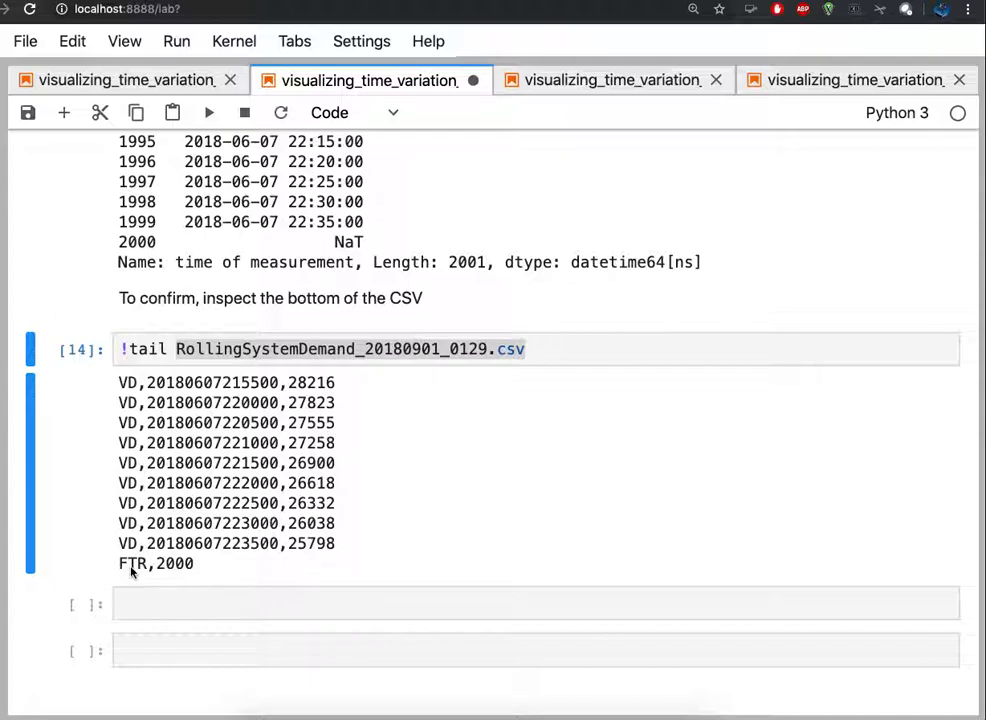
mouse_move(168, 575)
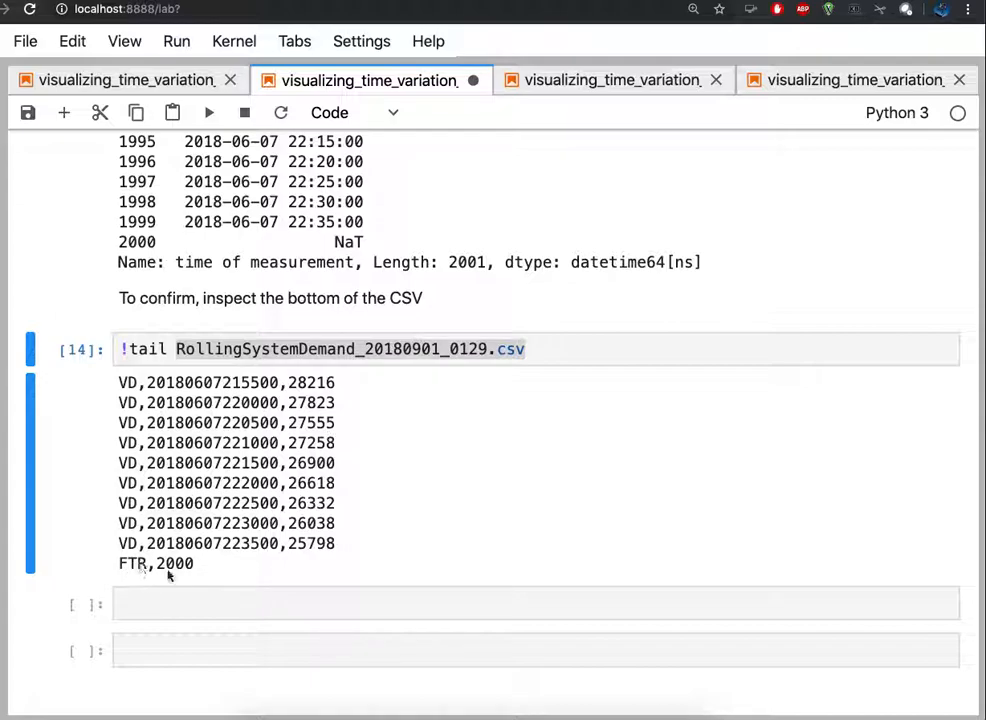
mouse_move(212, 577)
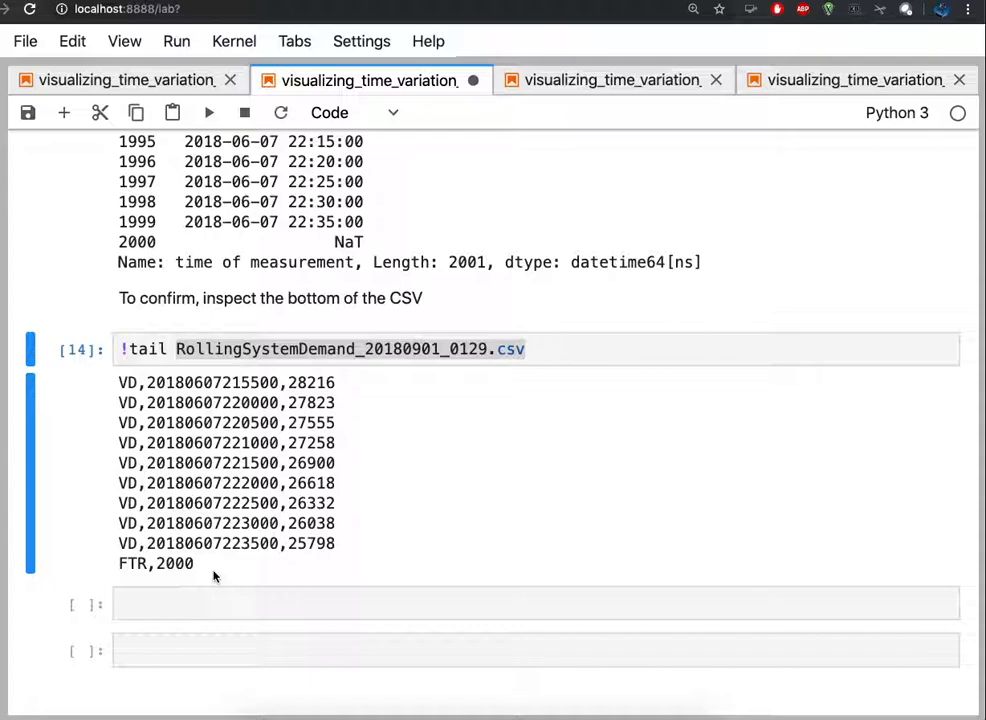
scroll(up, 3)
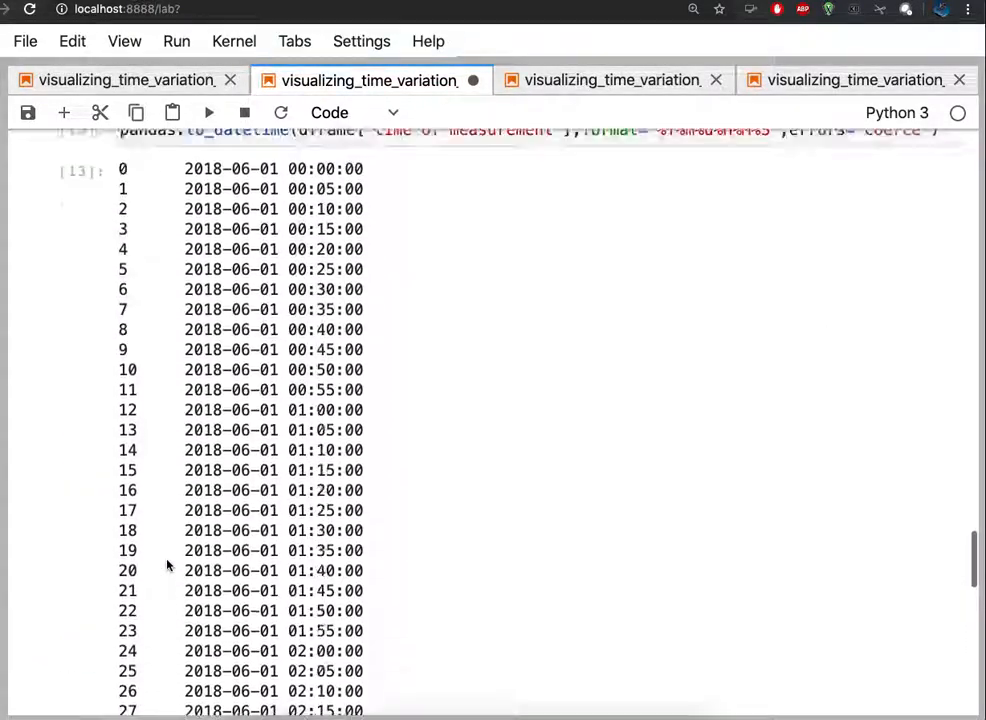
scroll(up, 3)
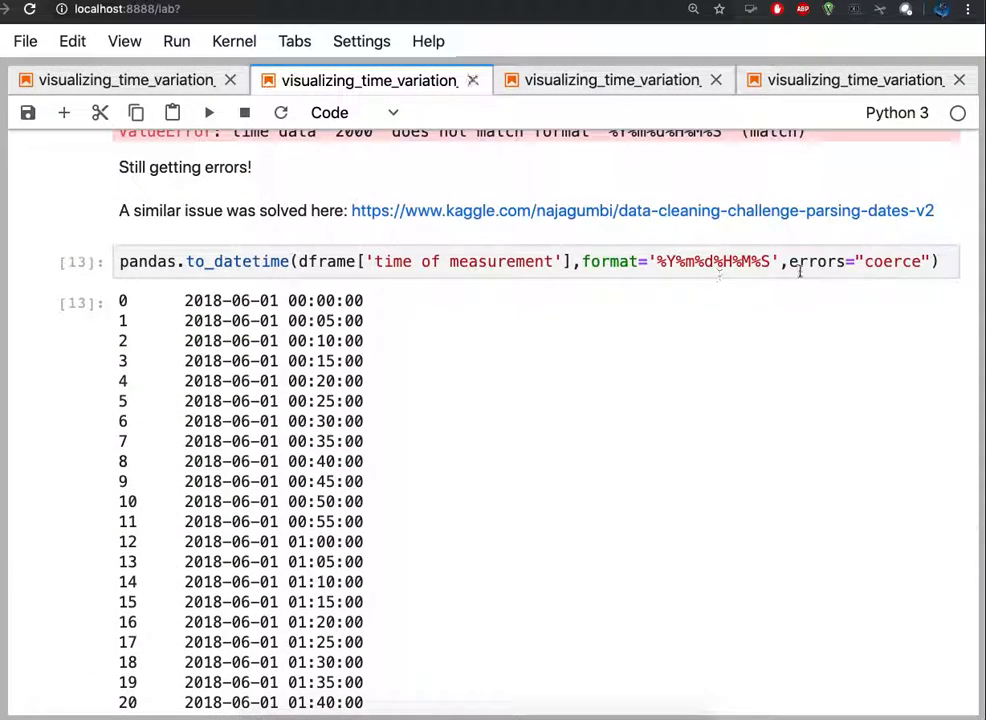
scroll(down, 3)
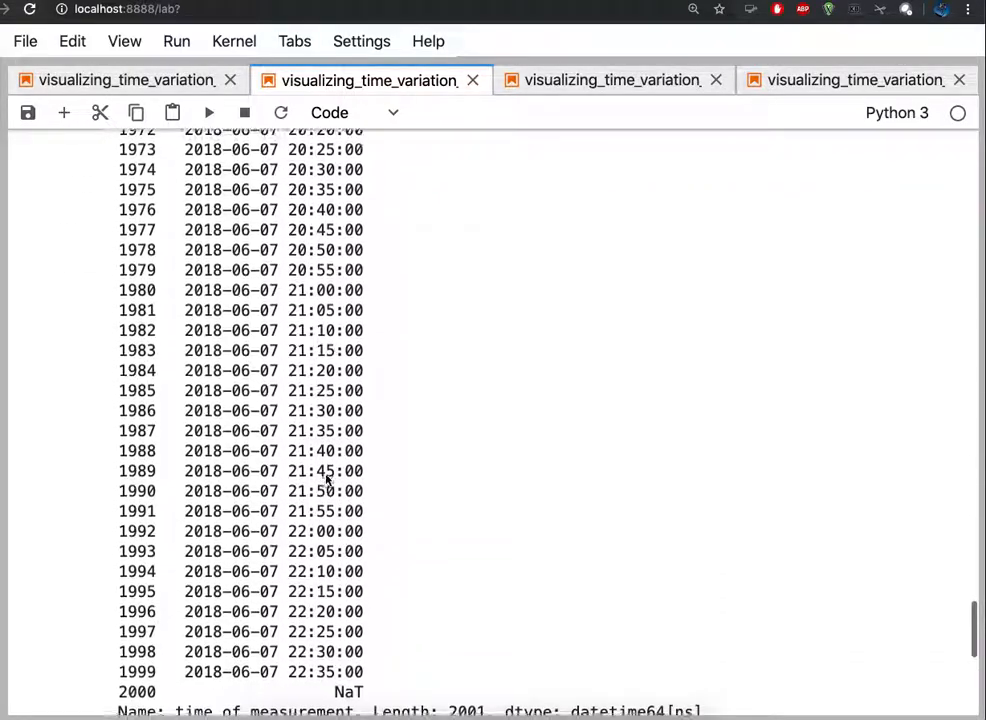
scroll(down, 3)
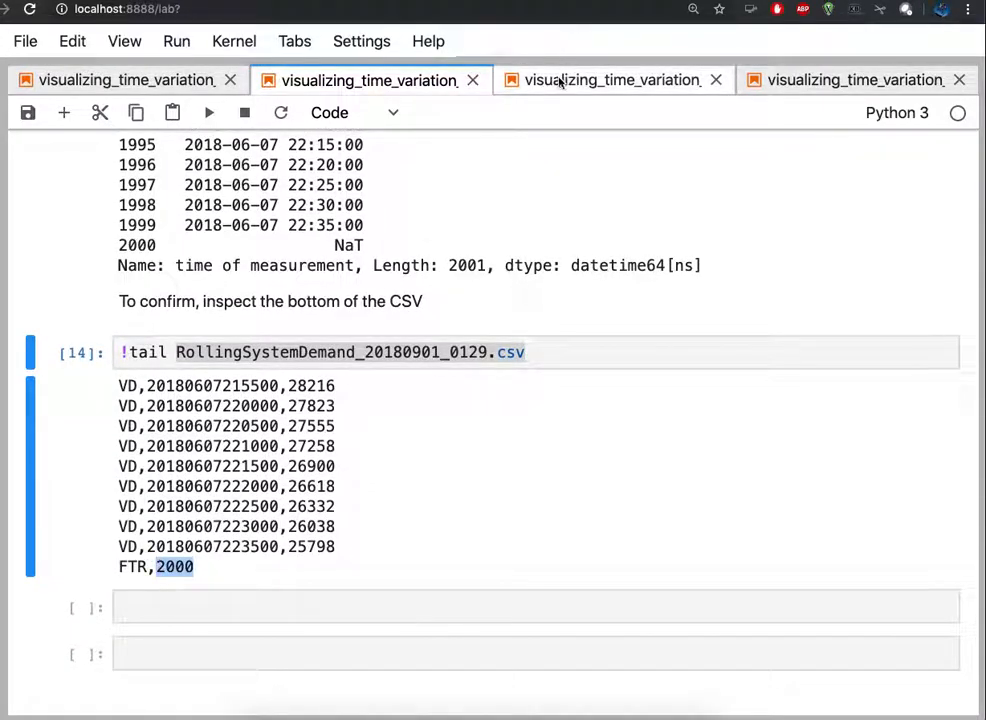
Run the import, preview and read_csv with skiprows=1, skipfooter=1, engine='python', header=None, showing five rows
scroll(down, 3)
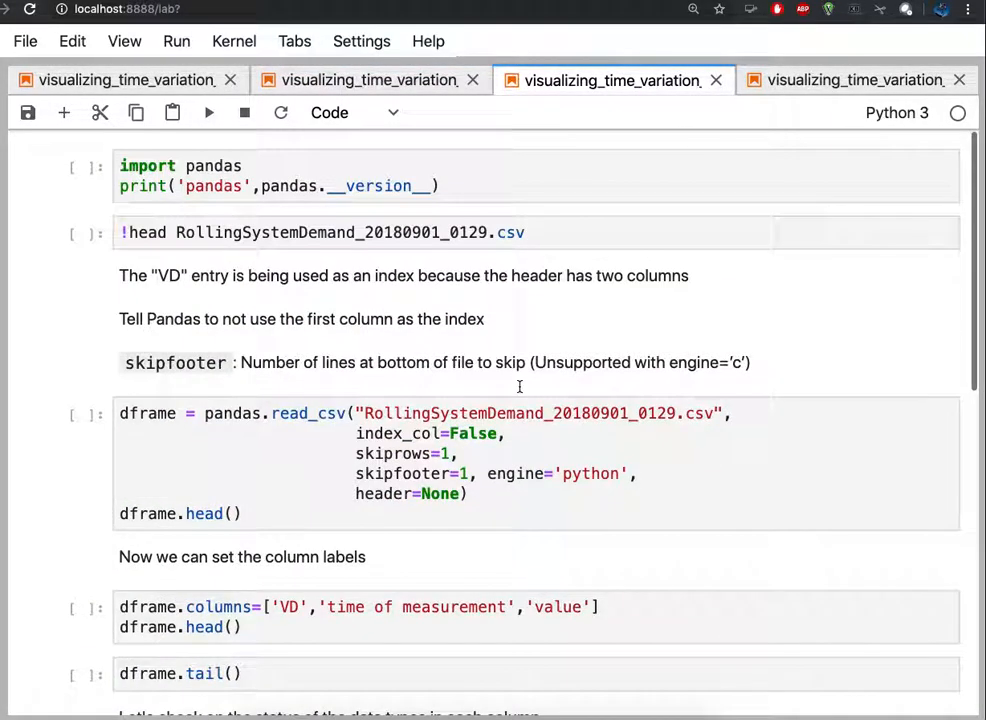
mouse_move(465, 288)
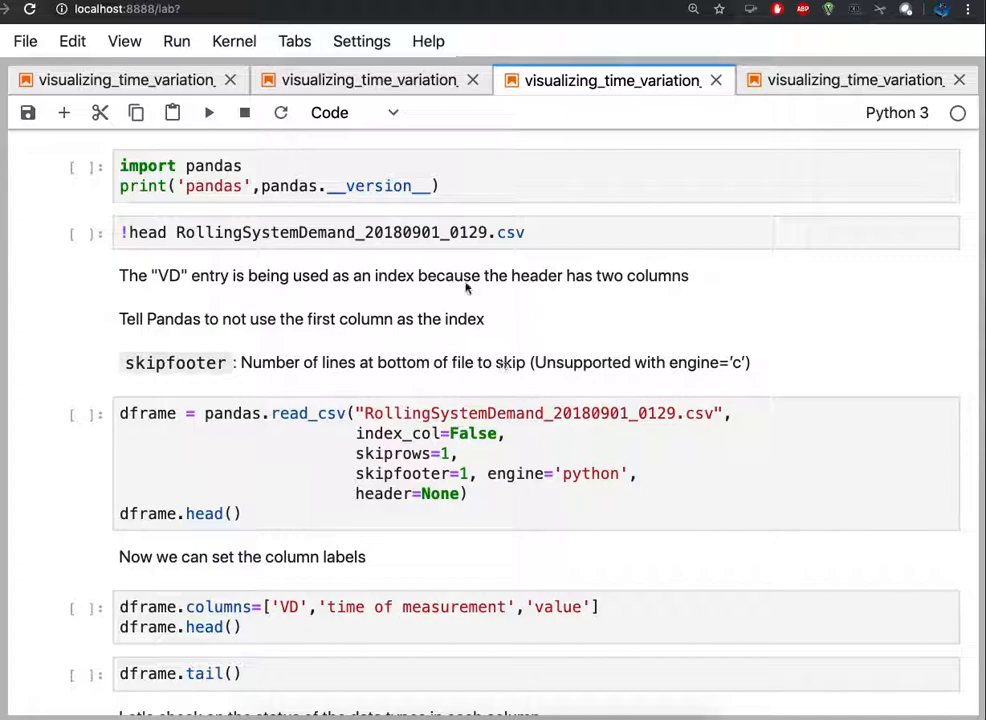
click(494, 186)
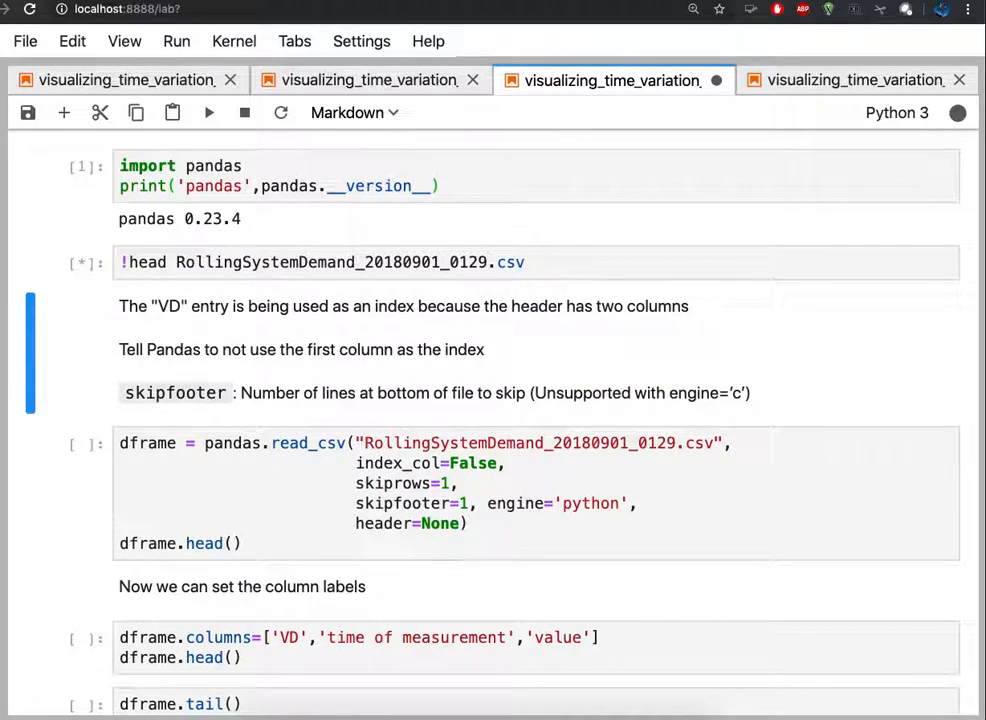
click(209, 112)
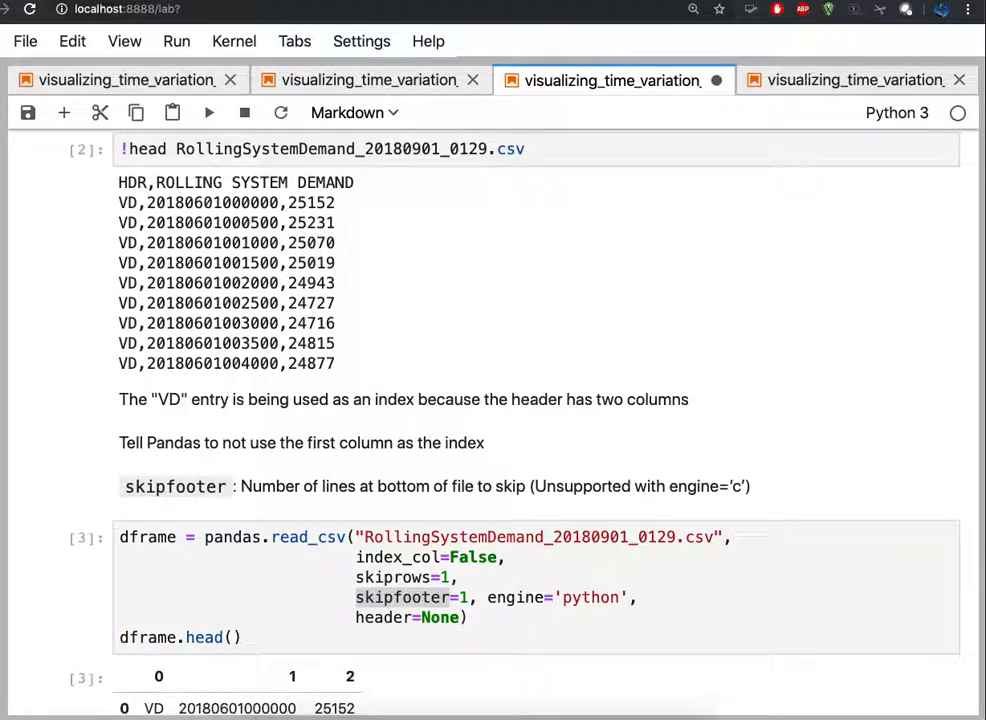
scroll(down, 3)
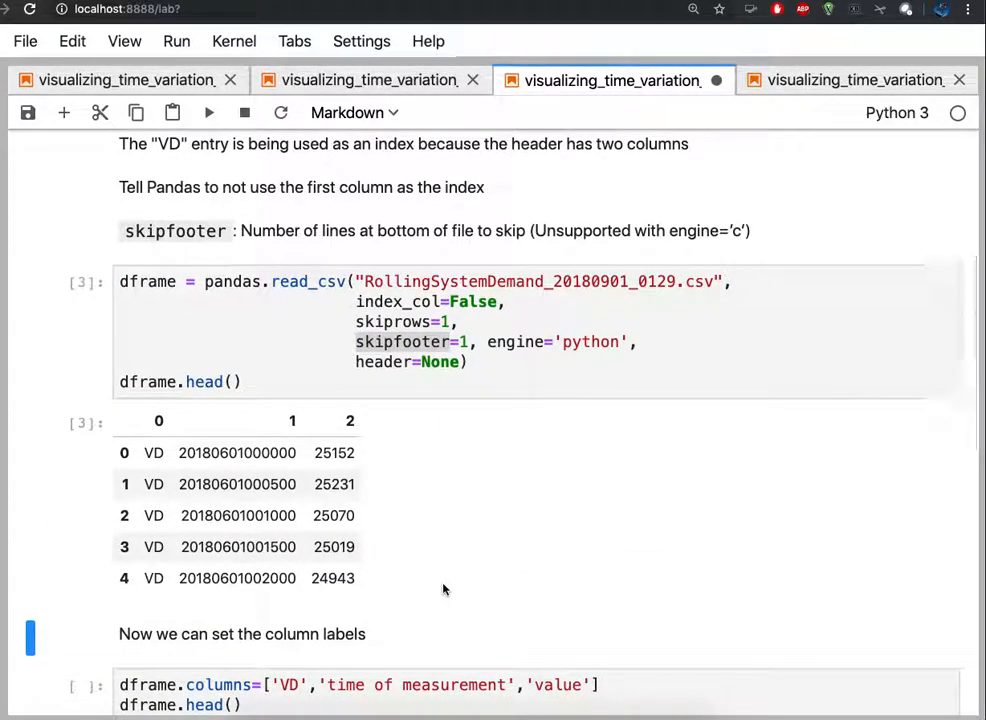
mouse_move(455, 493)
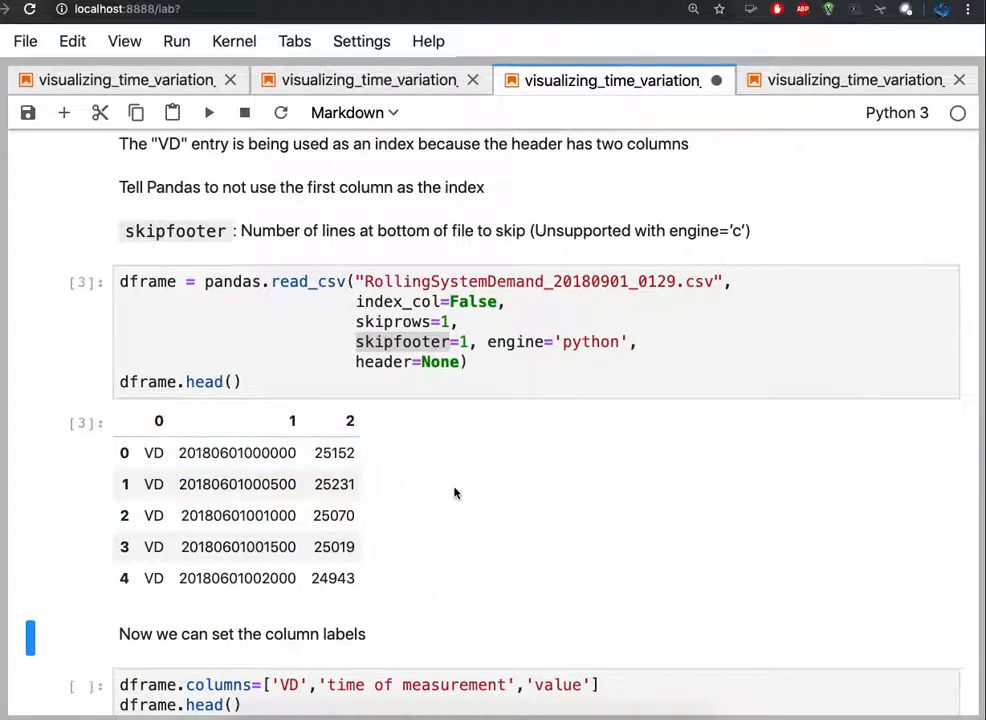
click(470, 362)
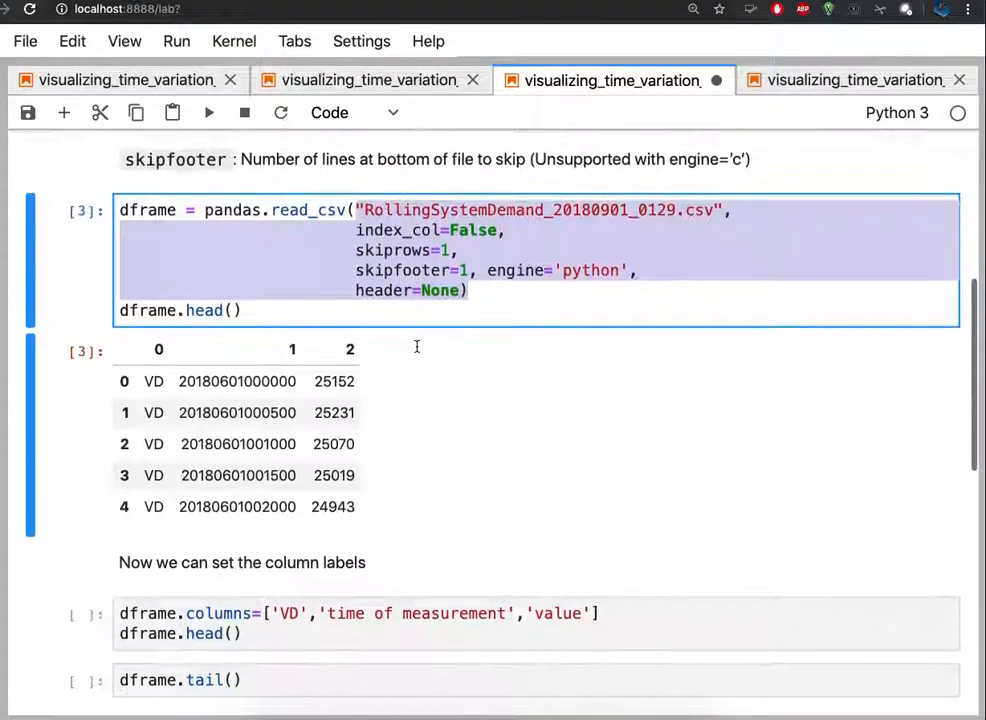
Run the dframe.columns labelling cell and review the tail() and dtypes outputs below it
scroll(down, 3)
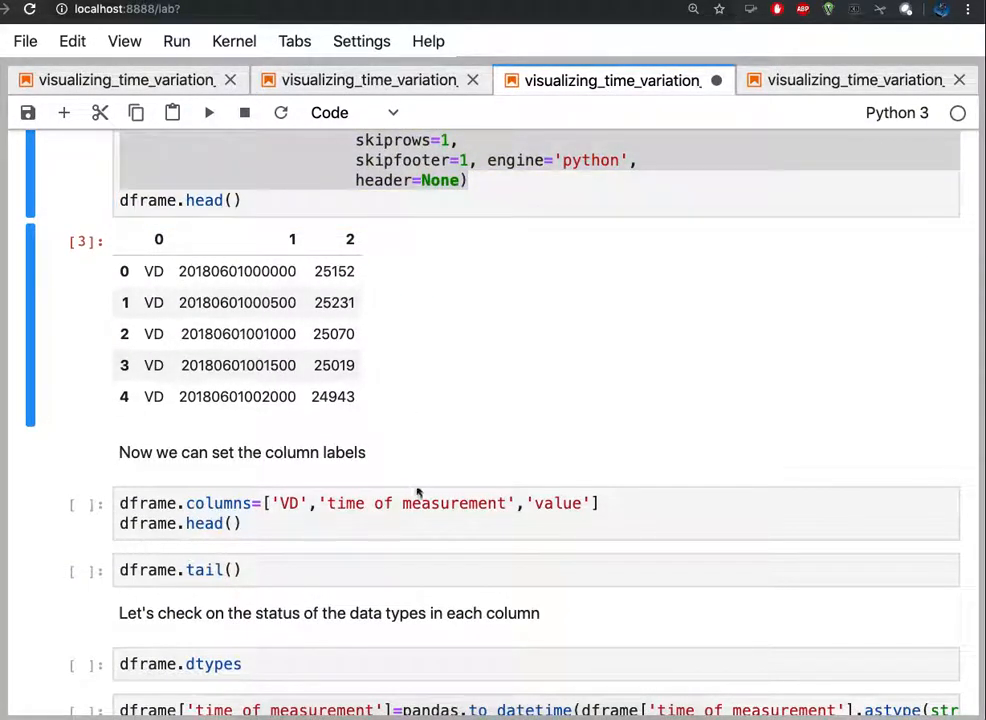
click(208, 113)
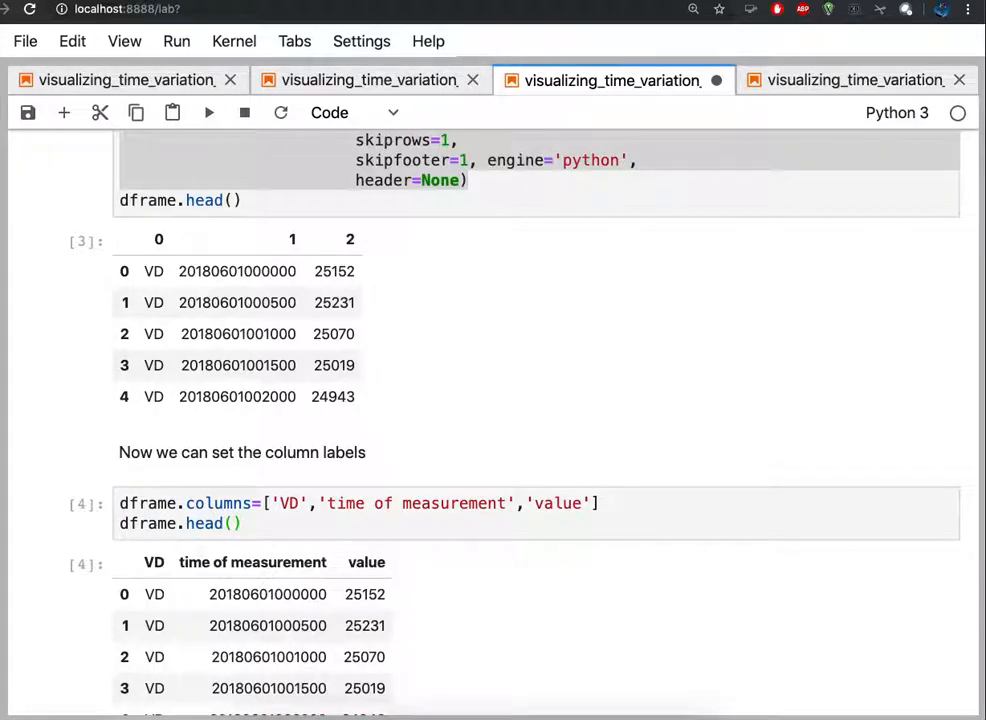
scroll(down, 3)
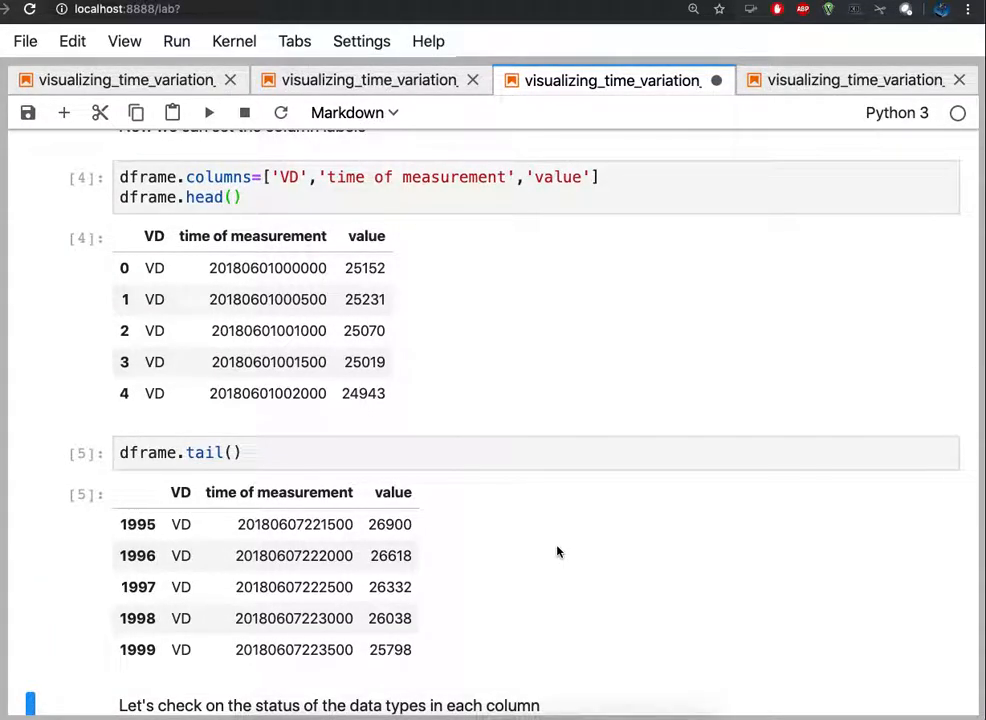
scroll(up, 3)
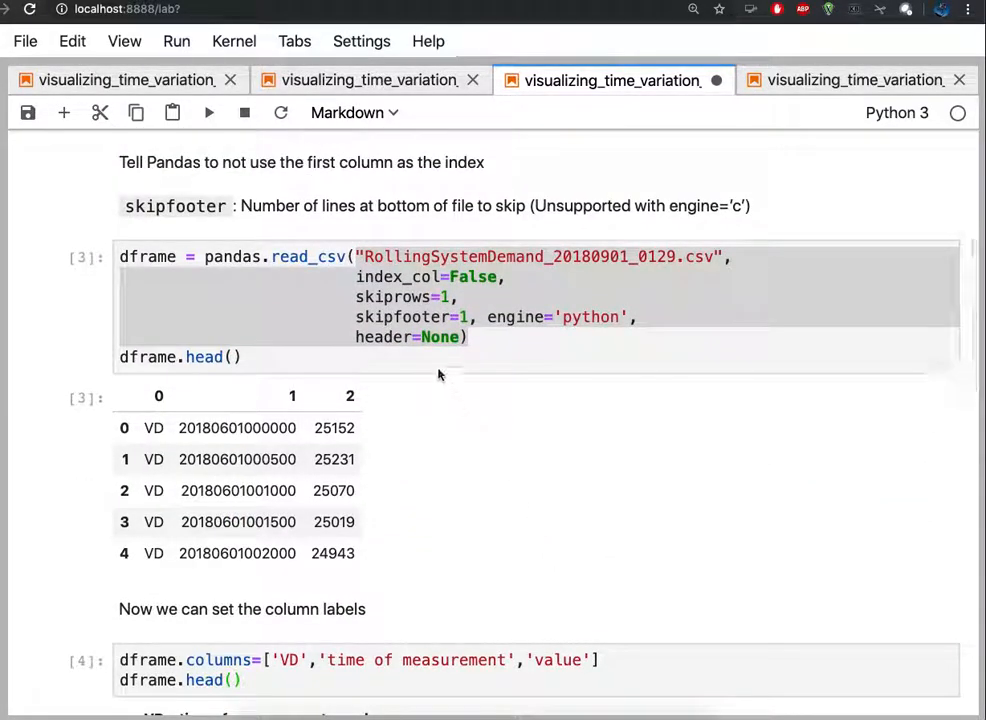
scroll(down, 3)
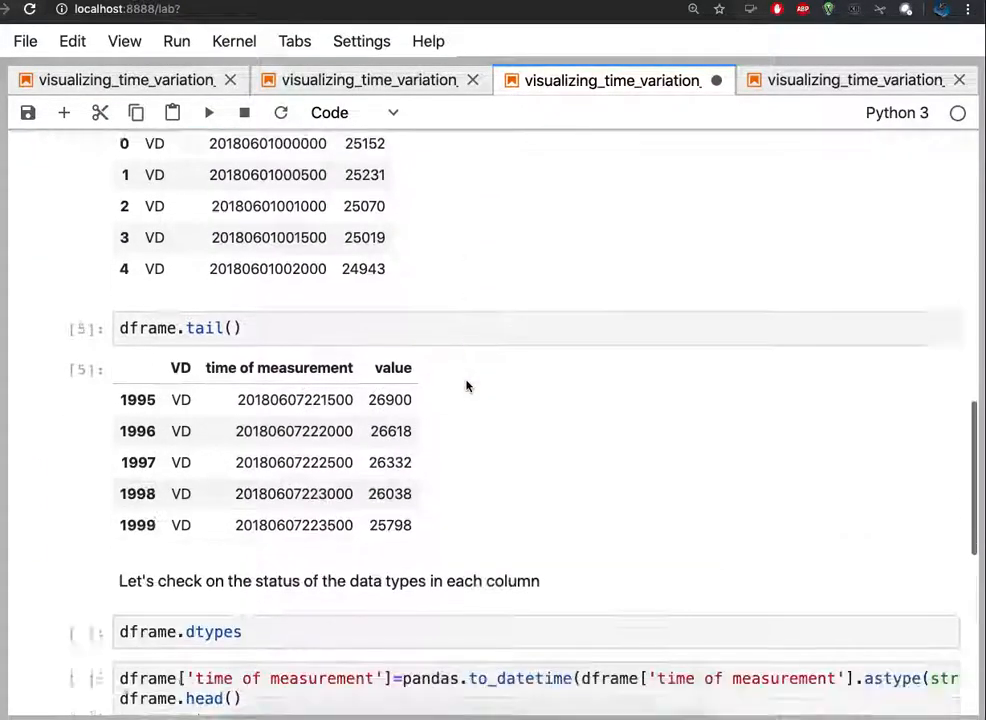
scroll(down, 3)
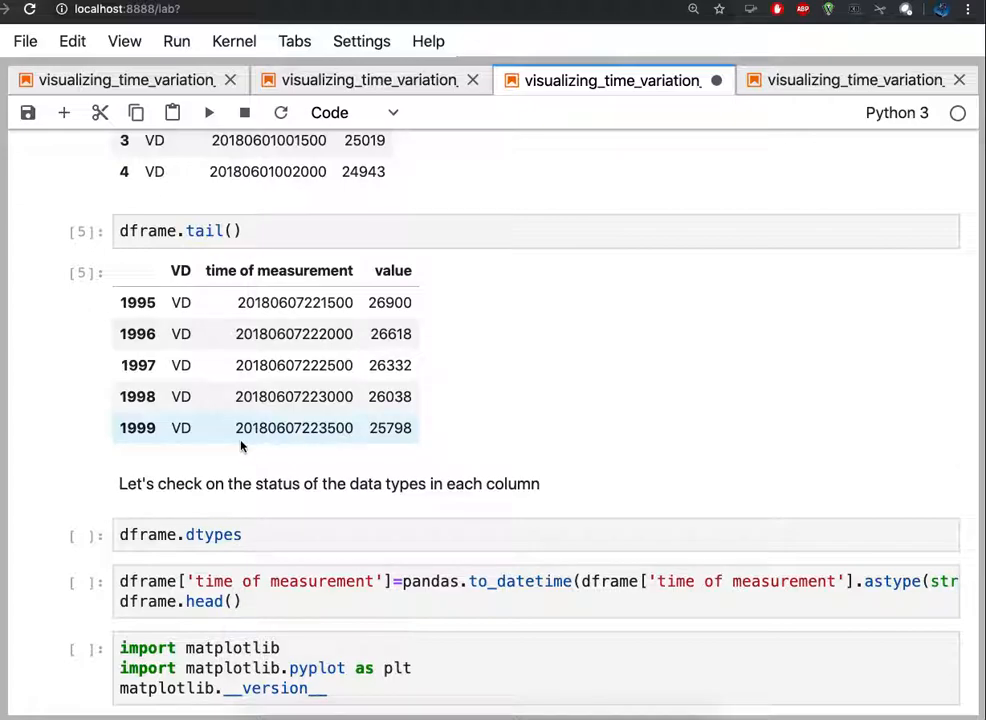
mouse_move(311, 447)
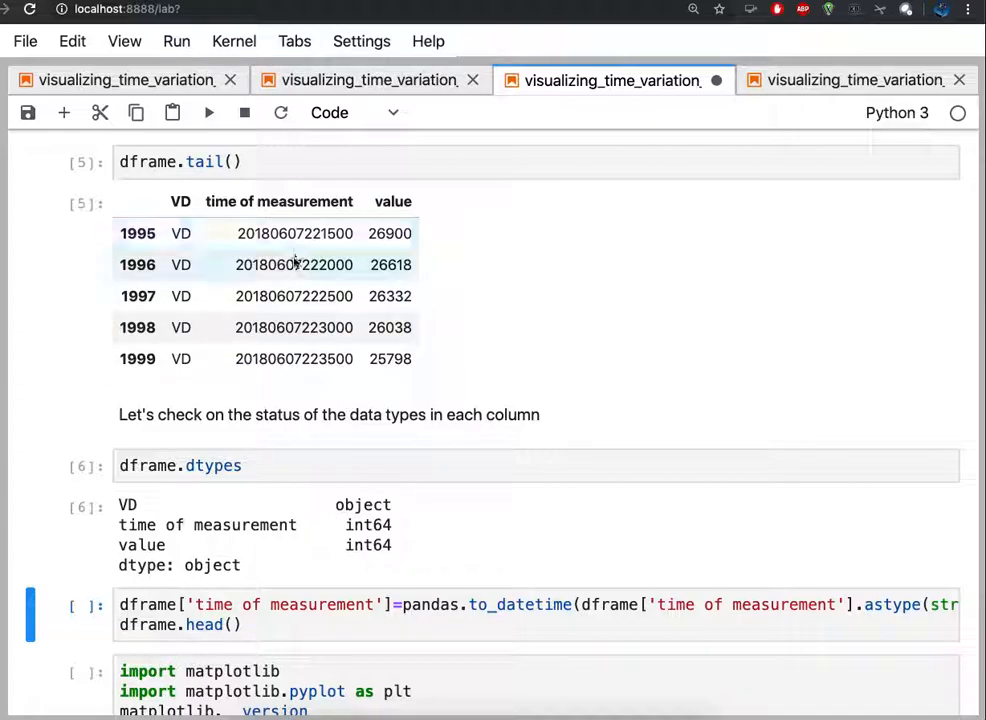
mouse_move(294, 358)
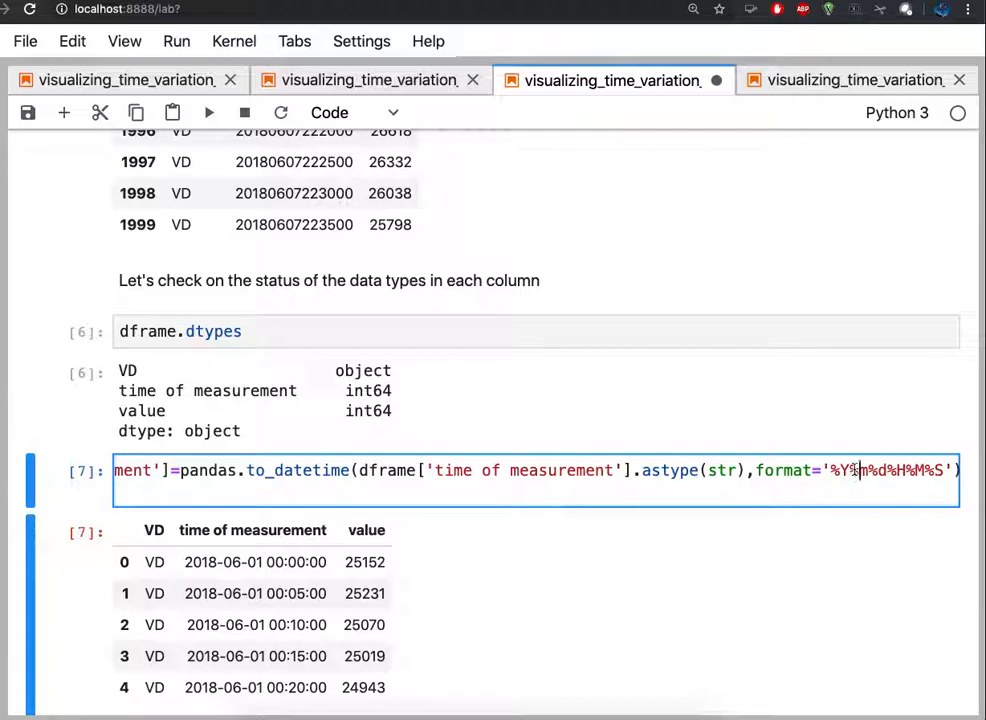
scroll(down, 3)
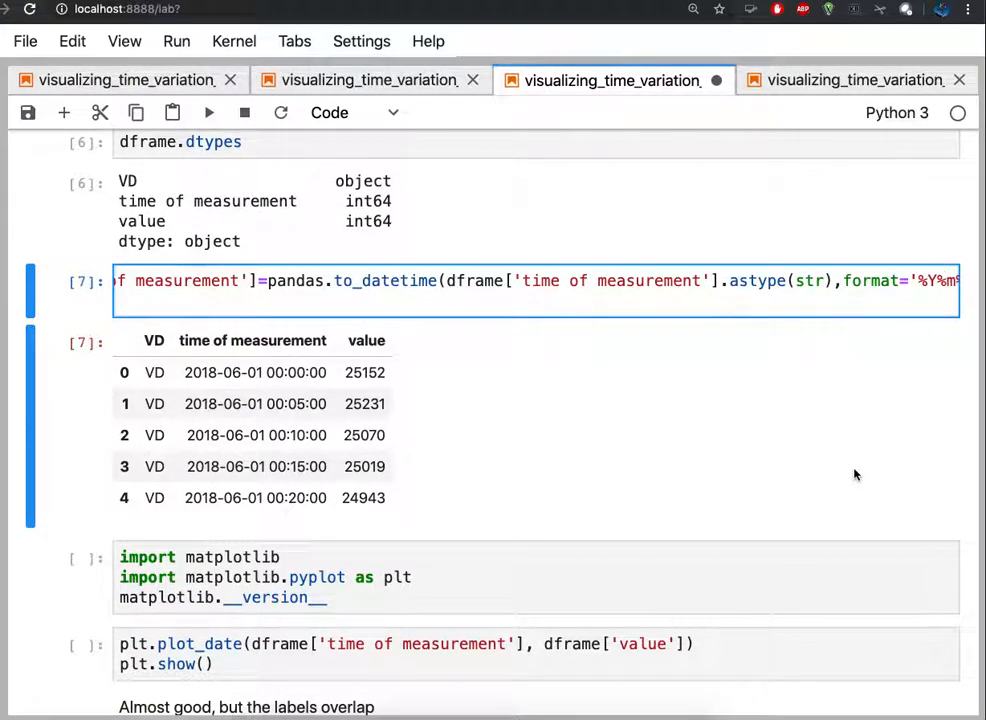
scroll(down, 3)
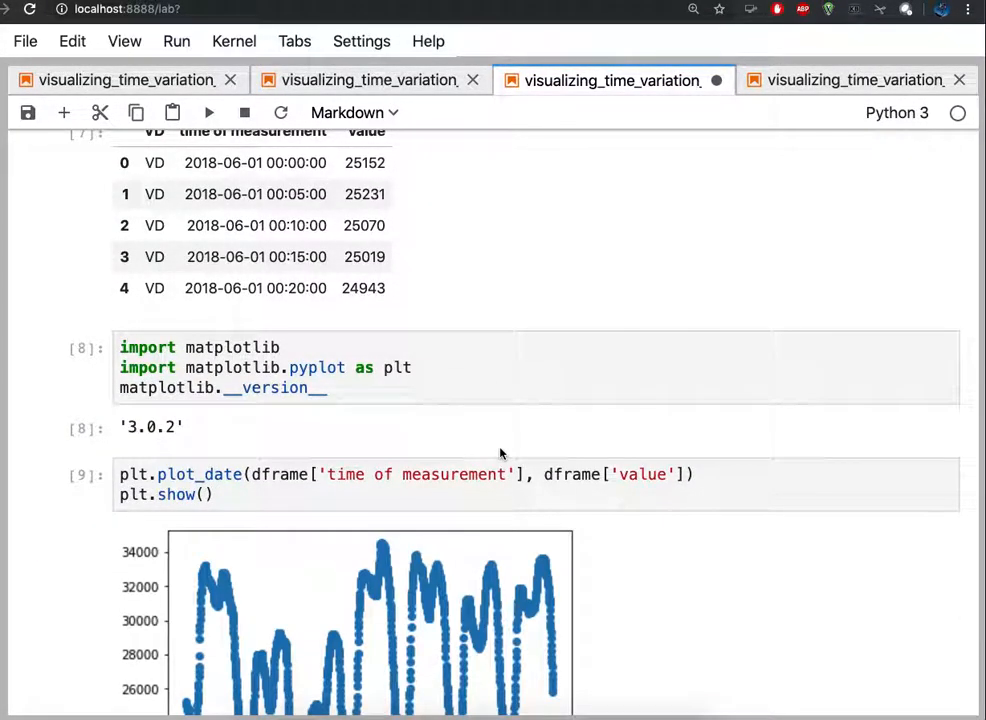
Review the plot_date scatter output and the unrun tick-label cell beneath it
scroll(down, 3)
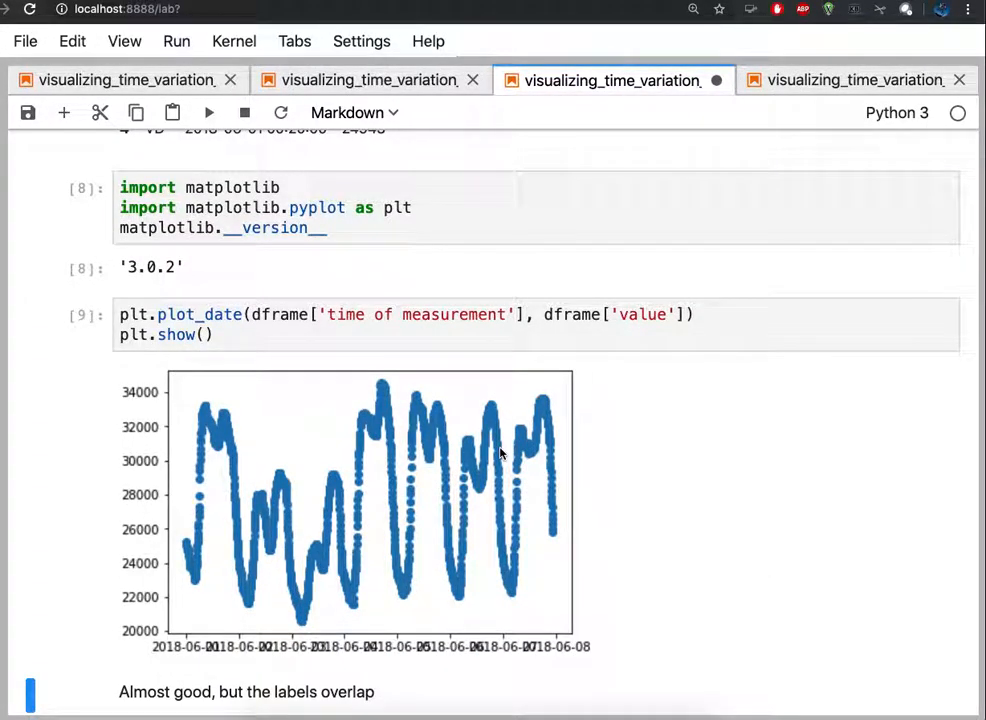
mouse_move(304, 517)
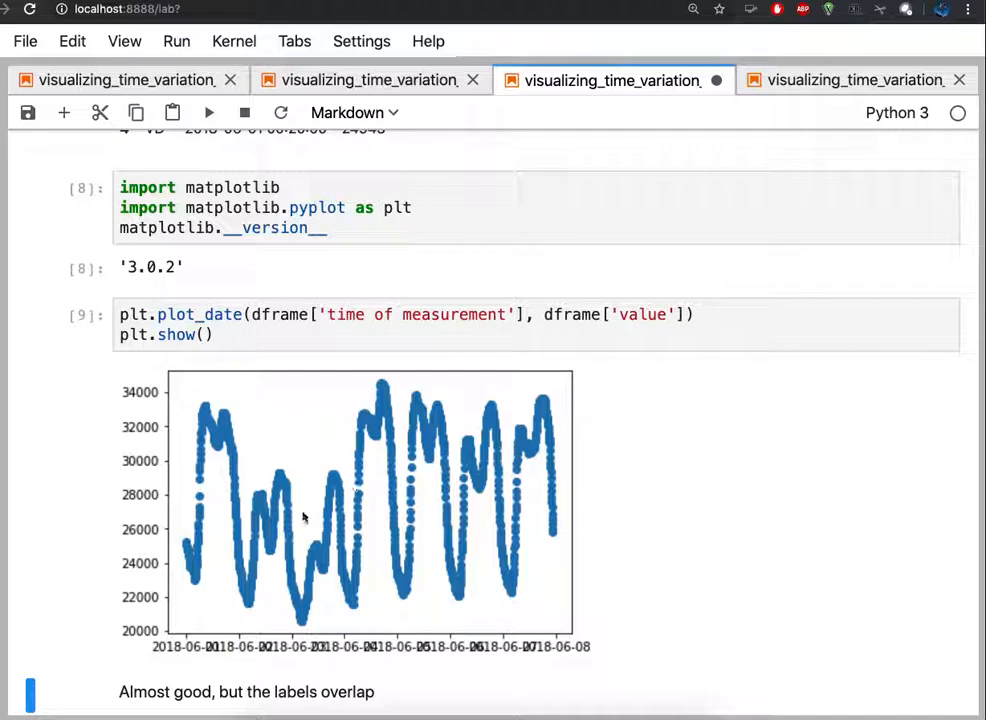
mouse_move(297, 571)
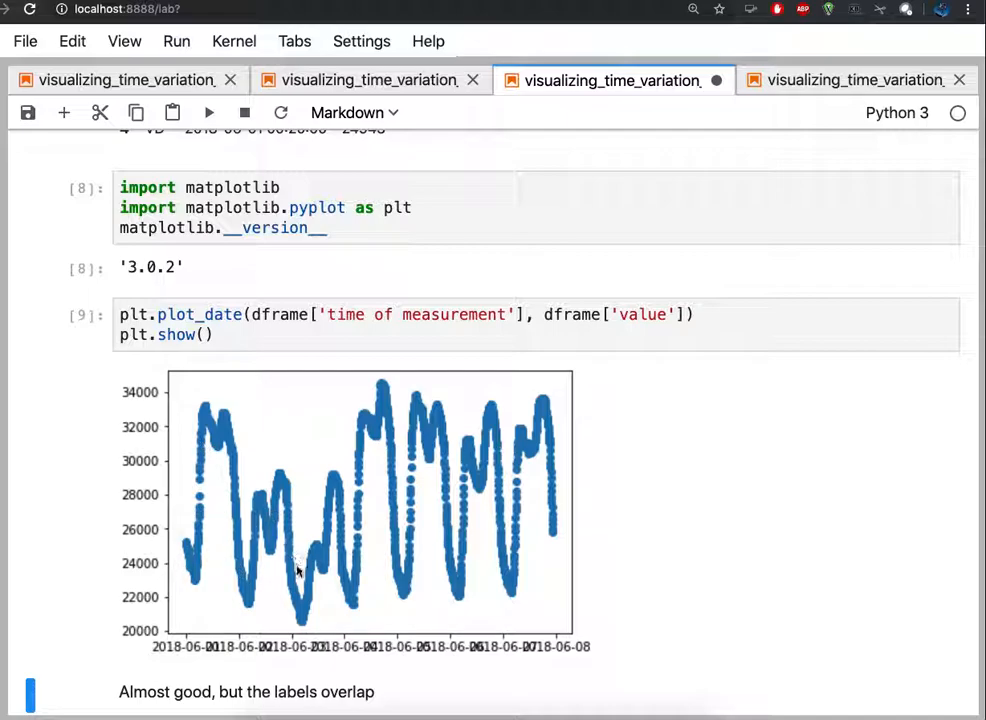
mouse_move(603, 563)
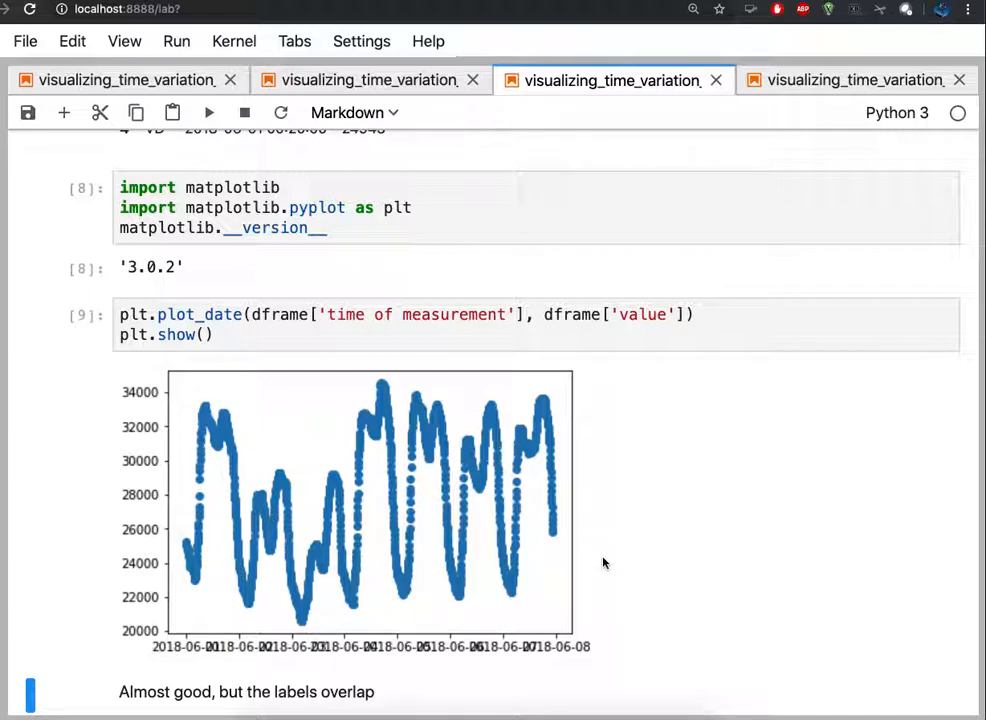
scroll(down, 3)
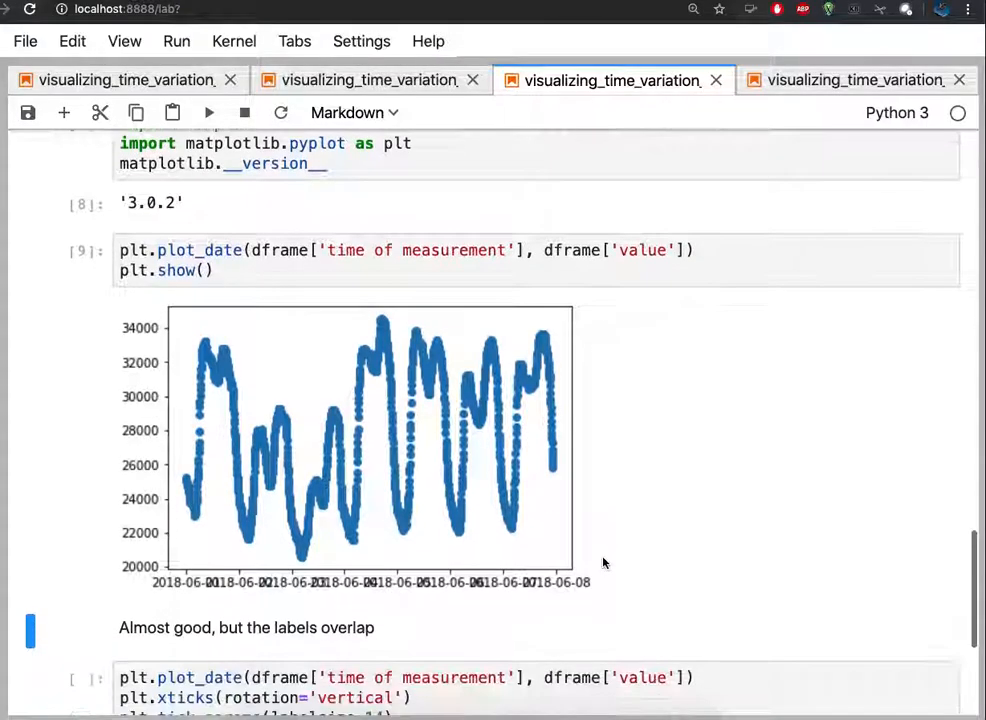
scroll(down, 3)
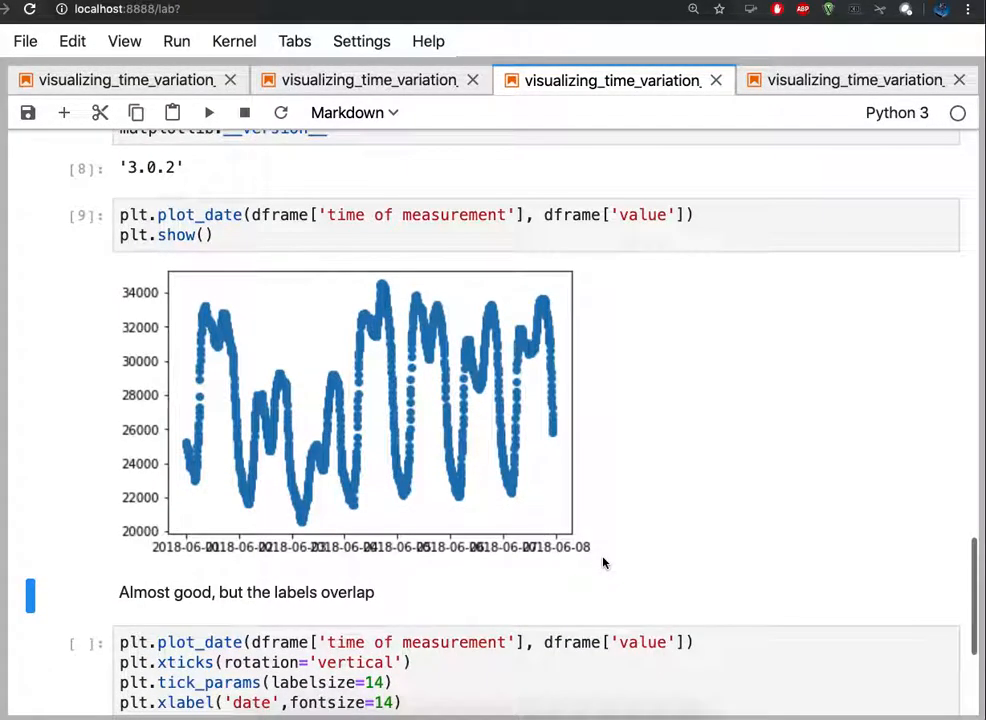
mouse_move(588, 558)
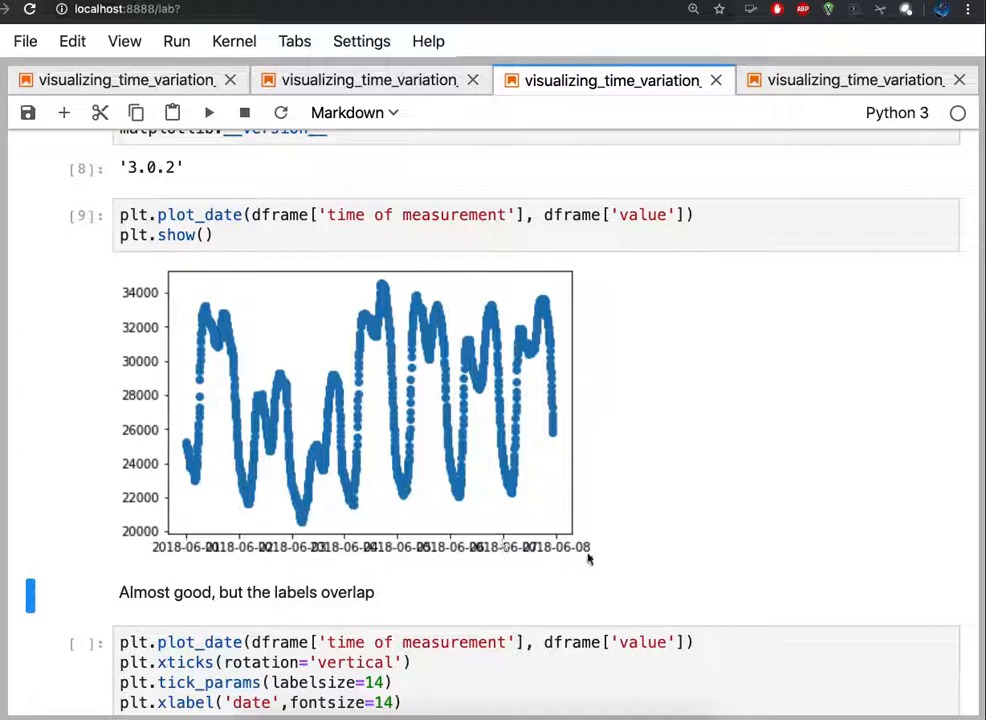
mouse_move(645, 558)
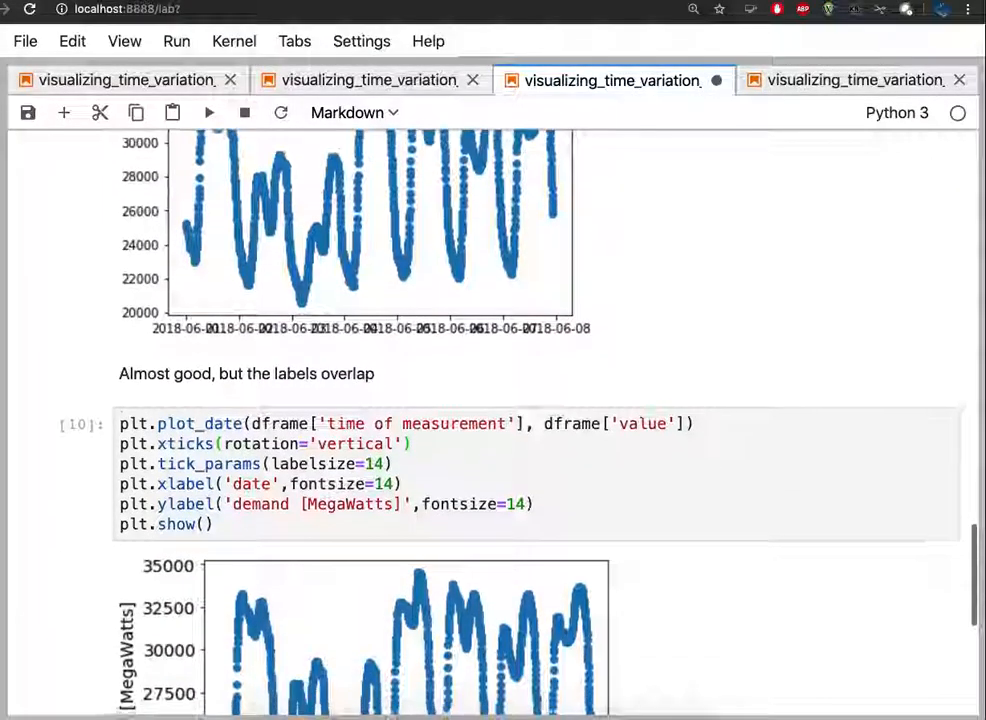
scroll(down, 3)
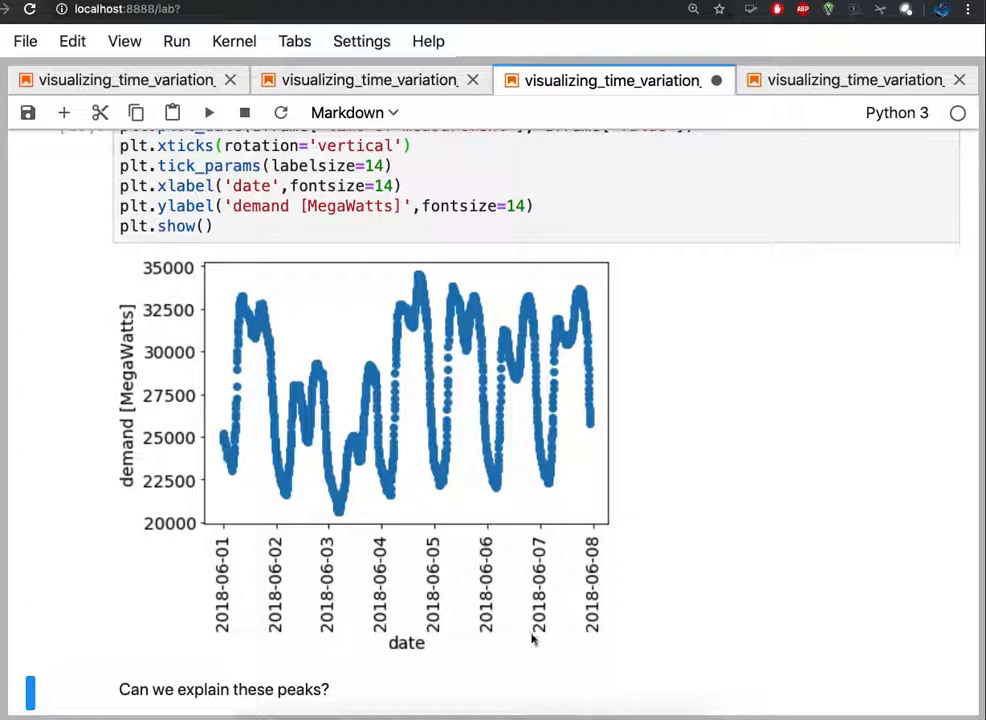
scroll(down, 3)
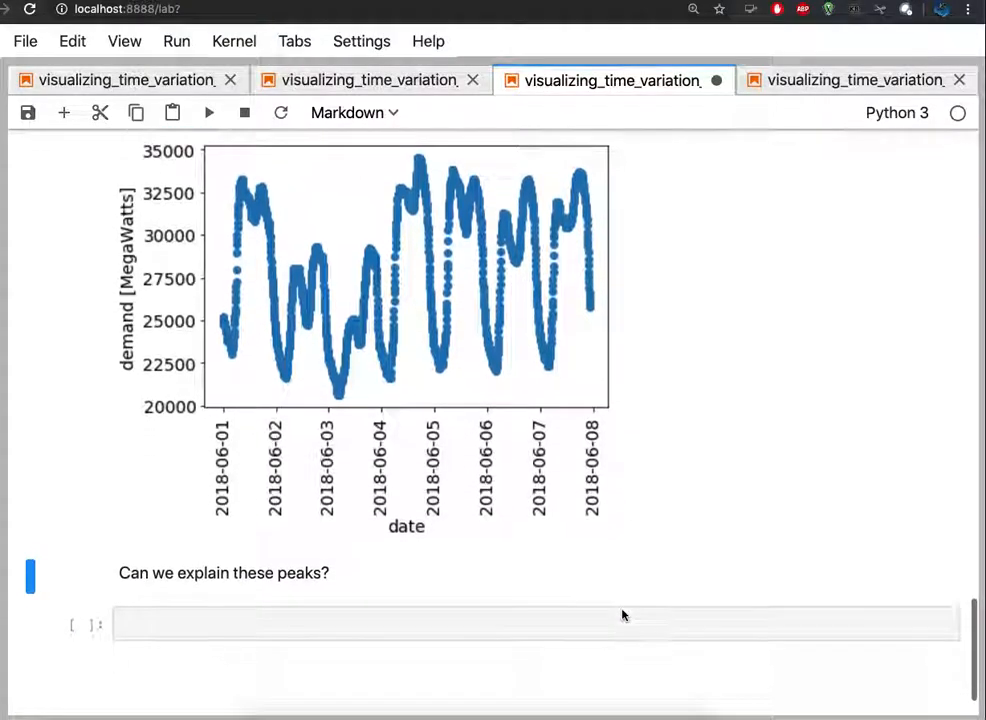
scroll(up, 3)
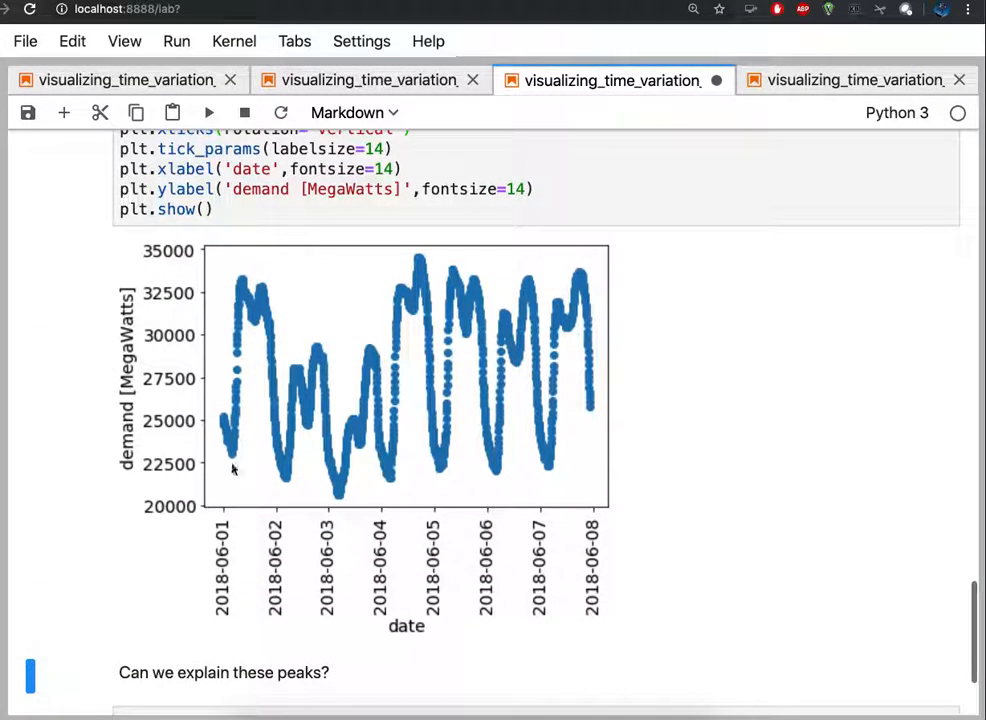
mouse_move(583, 448)
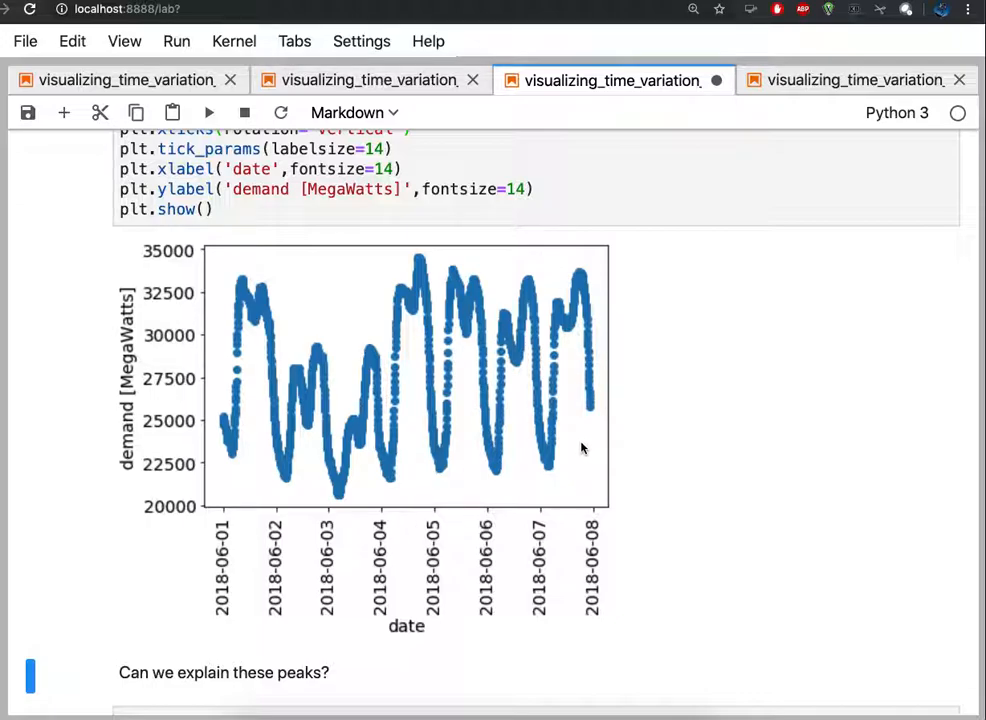
mouse_move(529, 537)
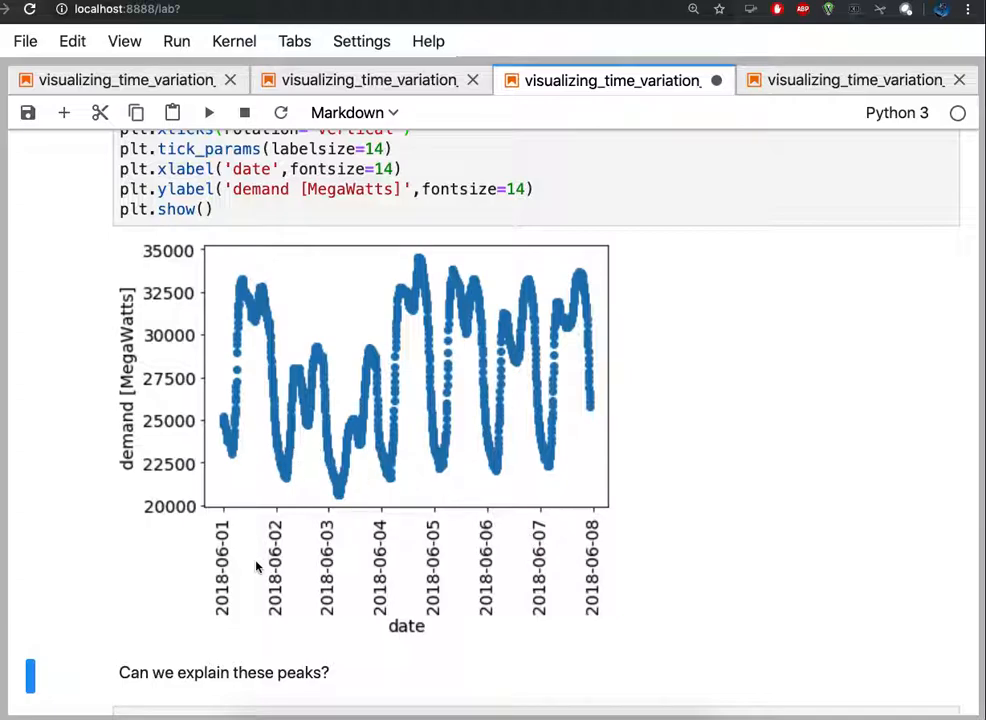
mouse_move(280, 585)
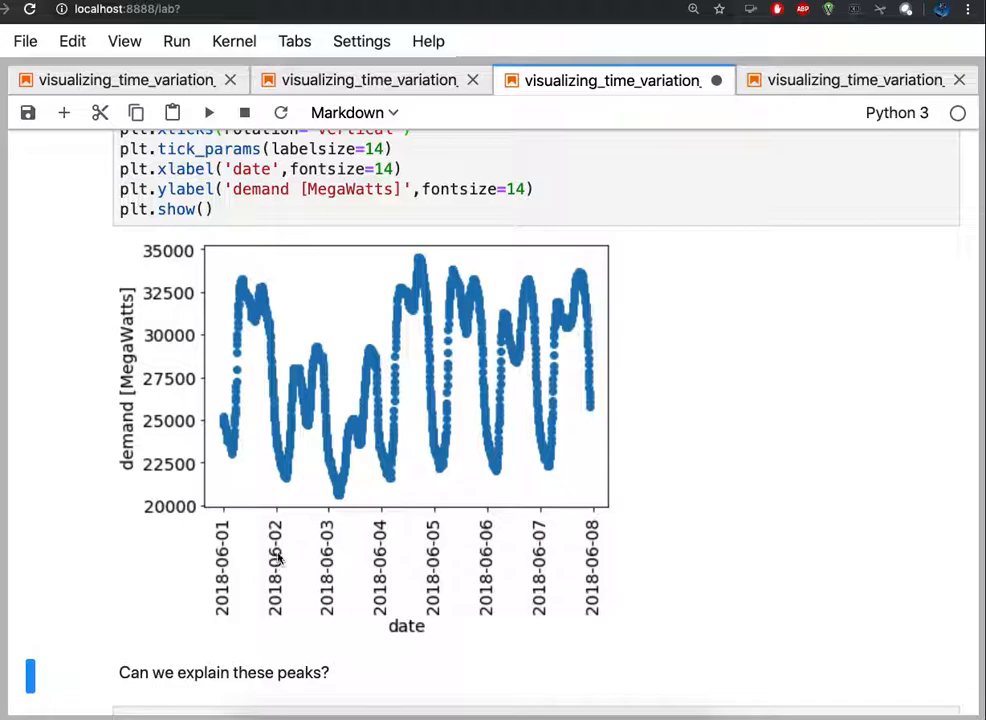
mouse_move(370, 405)
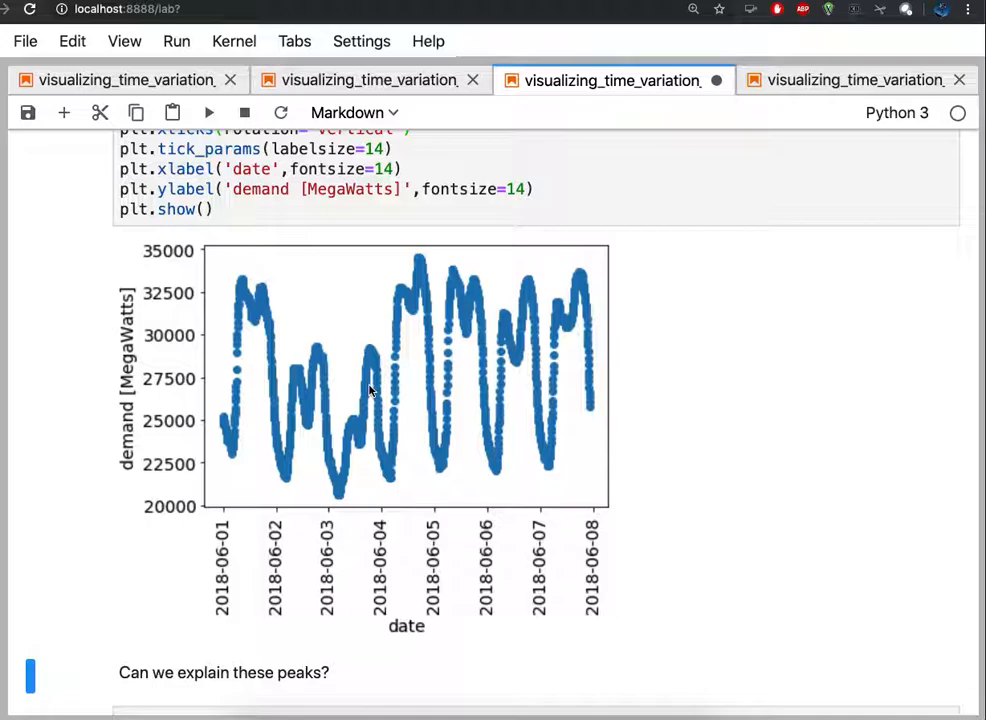
mouse_move(314, 394)
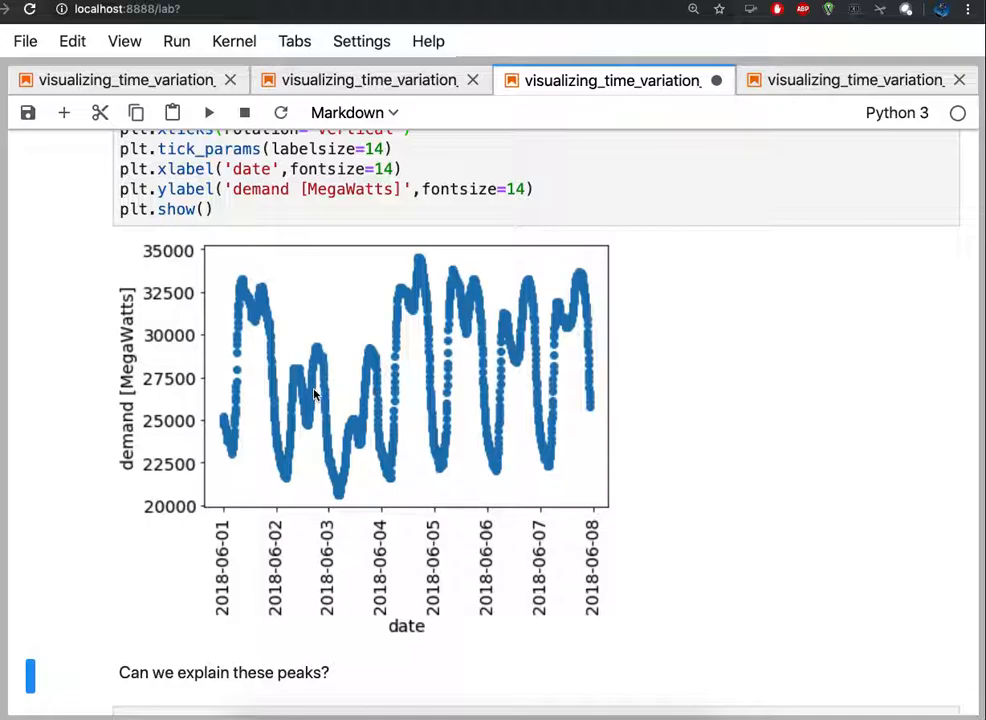
mouse_move(393, 486)
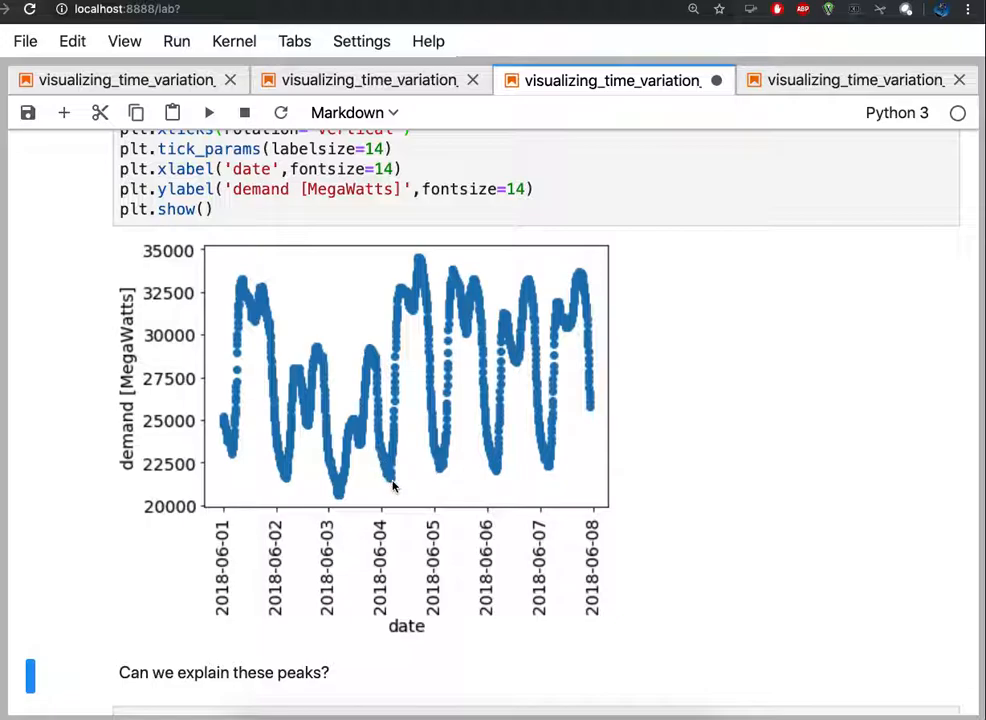
mouse_move(400, 307)
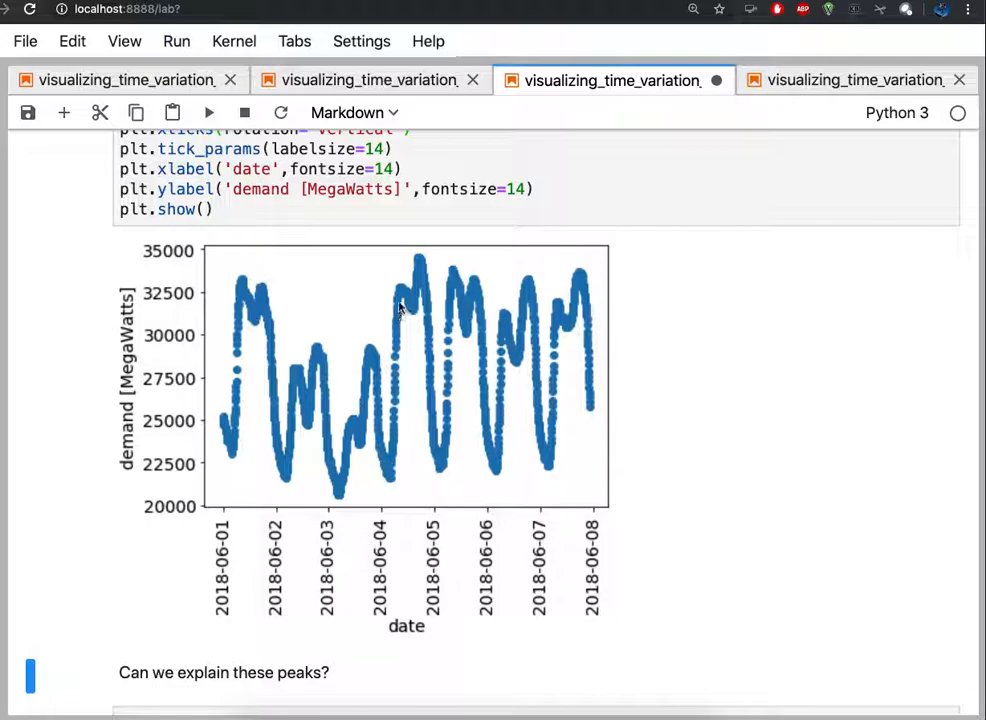
mouse_move(412, 305)
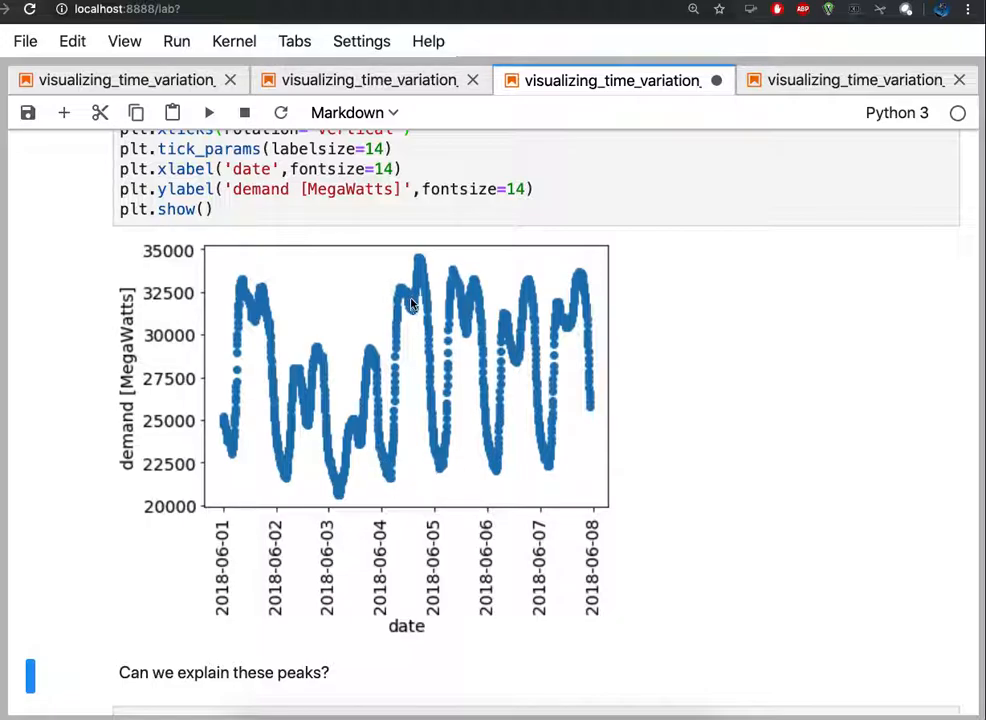
mouse_move(432, 467)
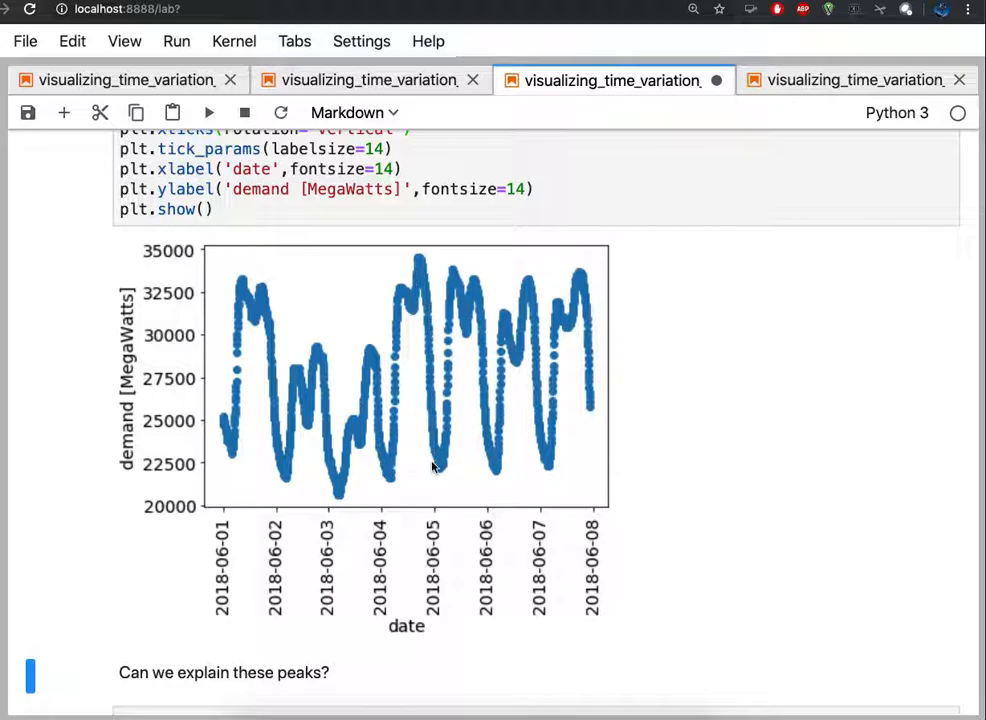
mouse_move(405, 365)
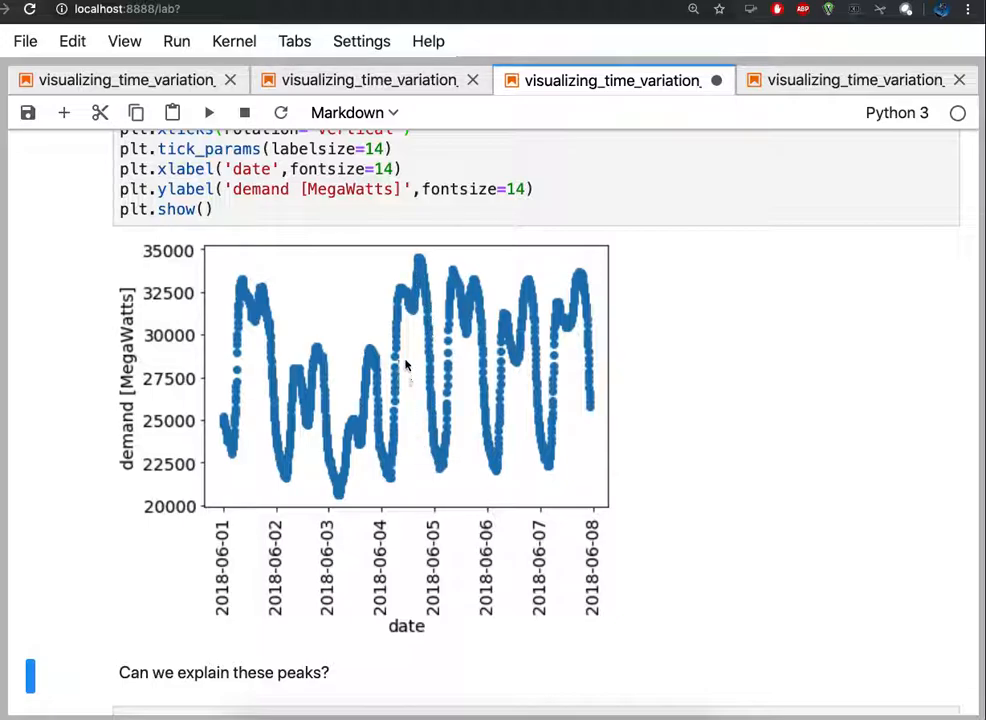
mouse_move(570, 375)
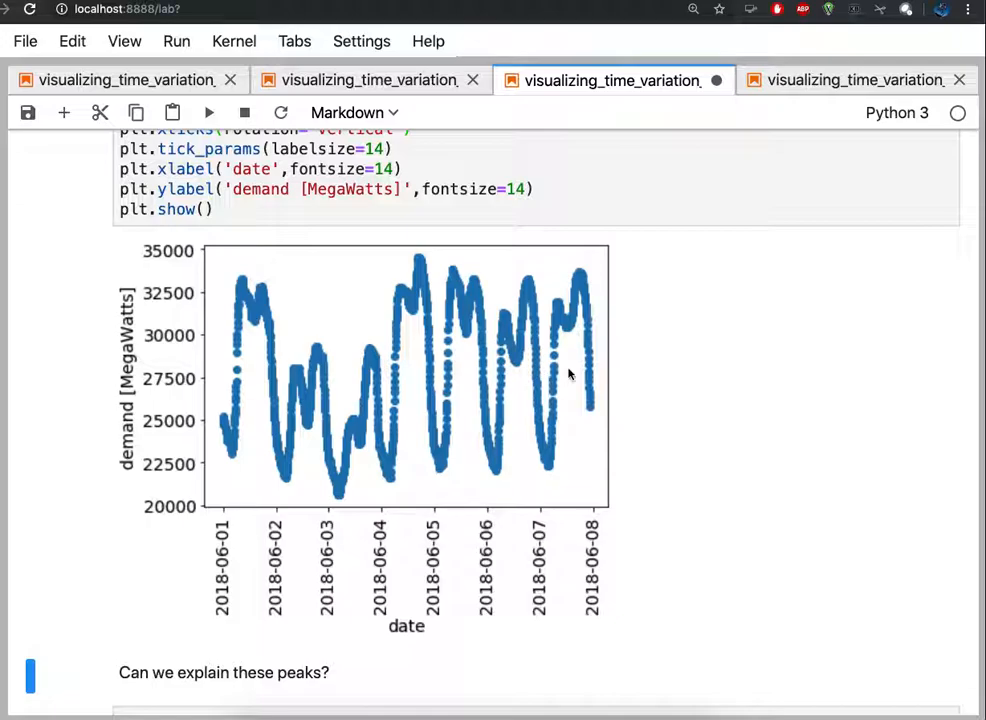
mouse_move(345, 440)
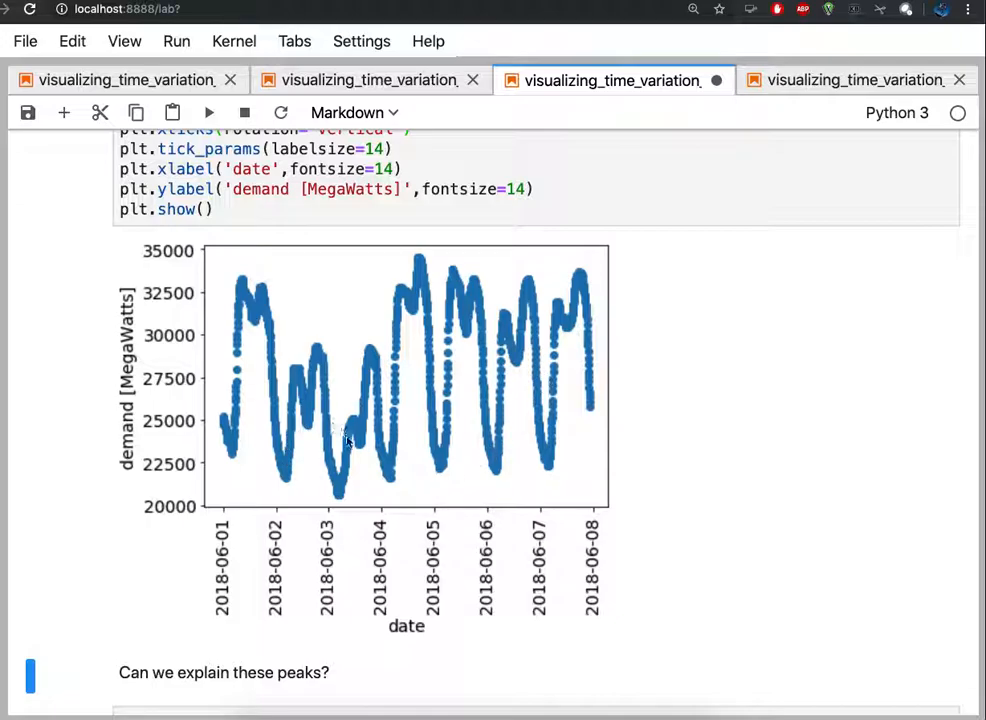
mouse_move(405, 408)
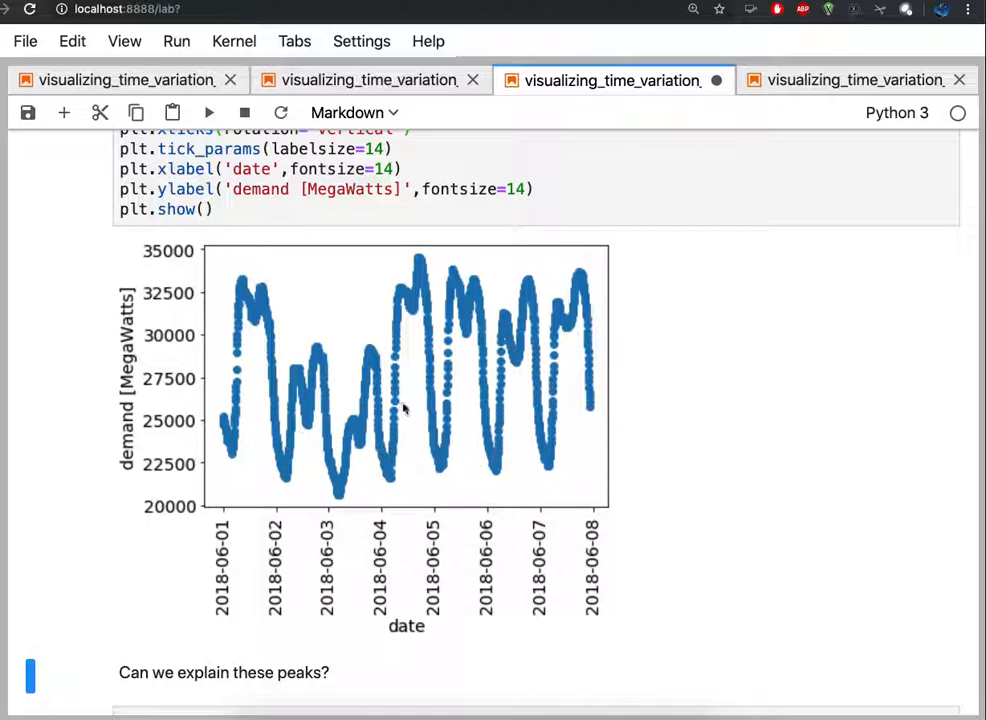
mouse_move(405, 396)
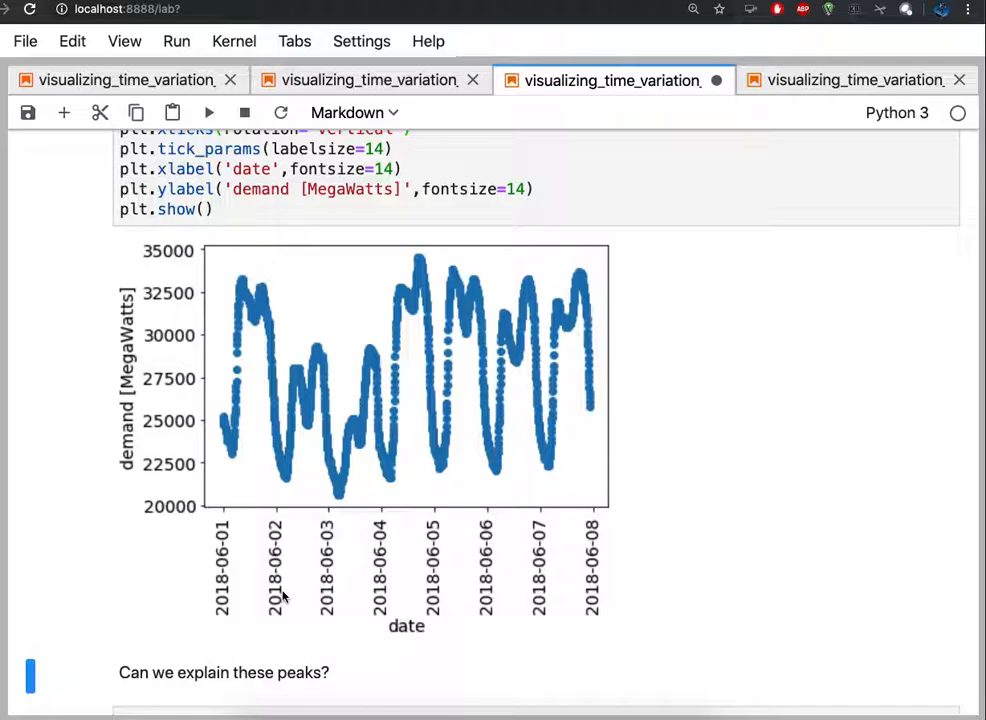
mouse_move(283, 448)
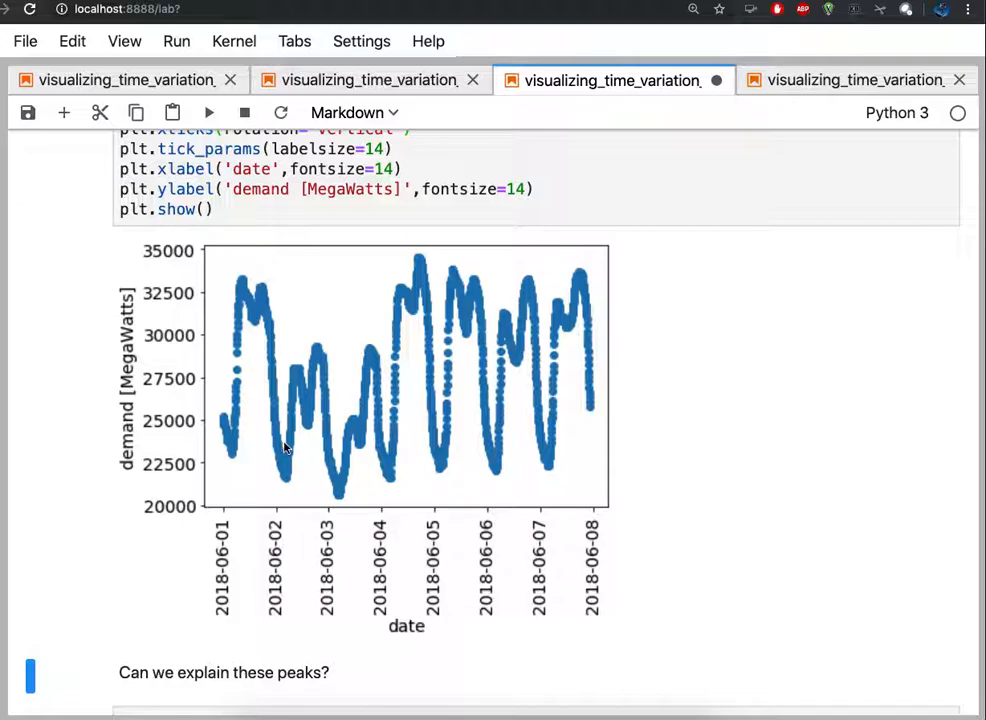
mouse_move(360, 445)
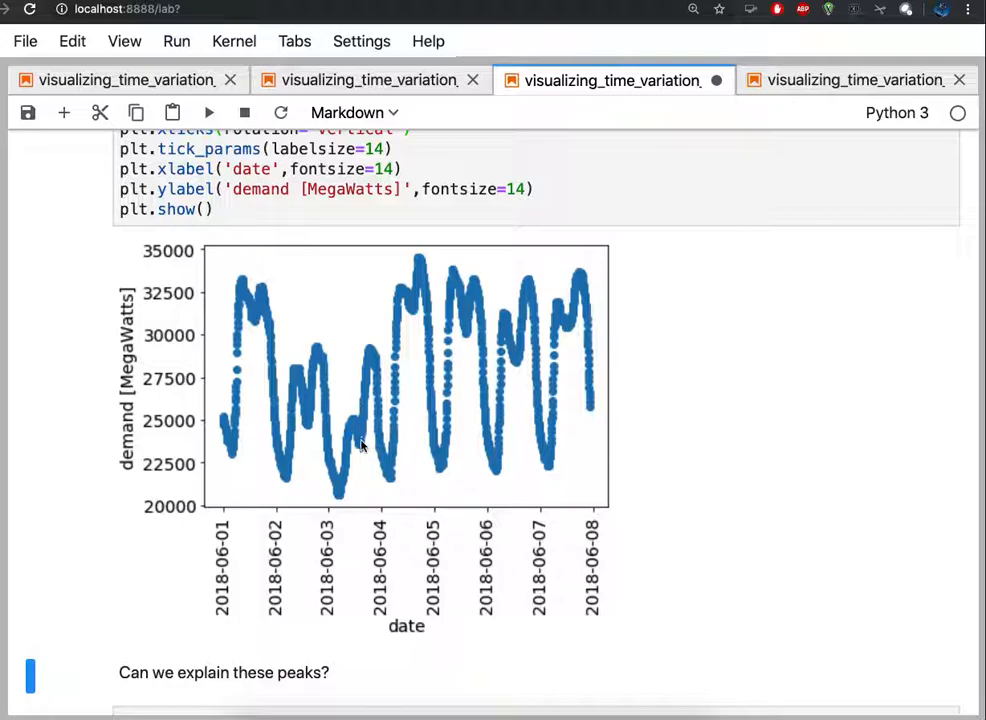
mouse_move(240, 435)
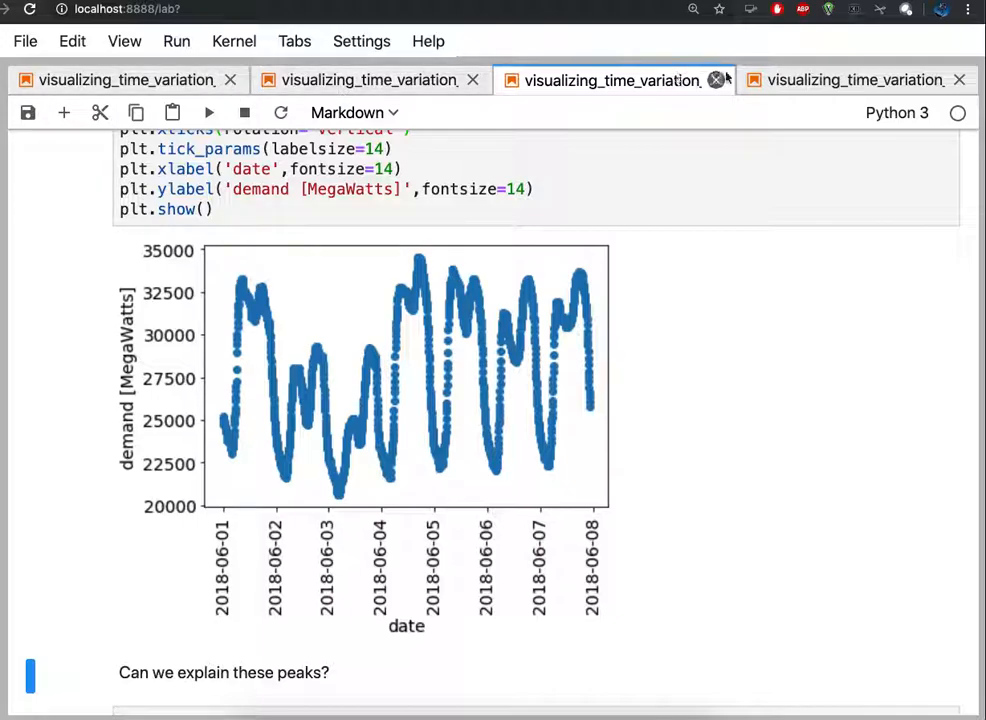
Switch to the clean final notebook and run its pandas import cell
click(855, 80)
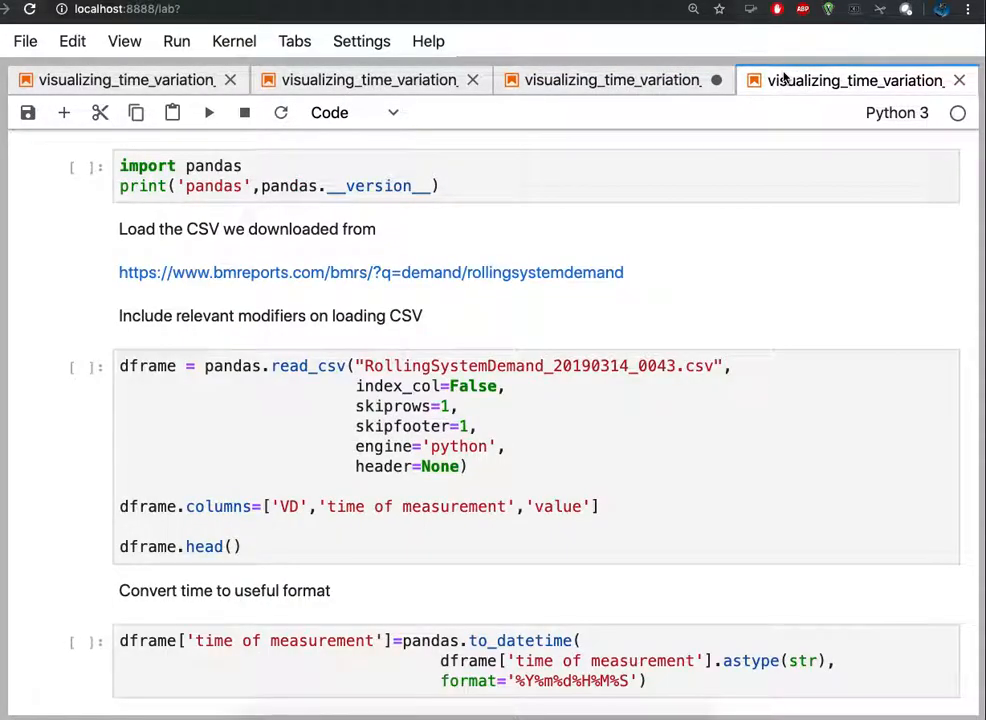
click(400, 175)
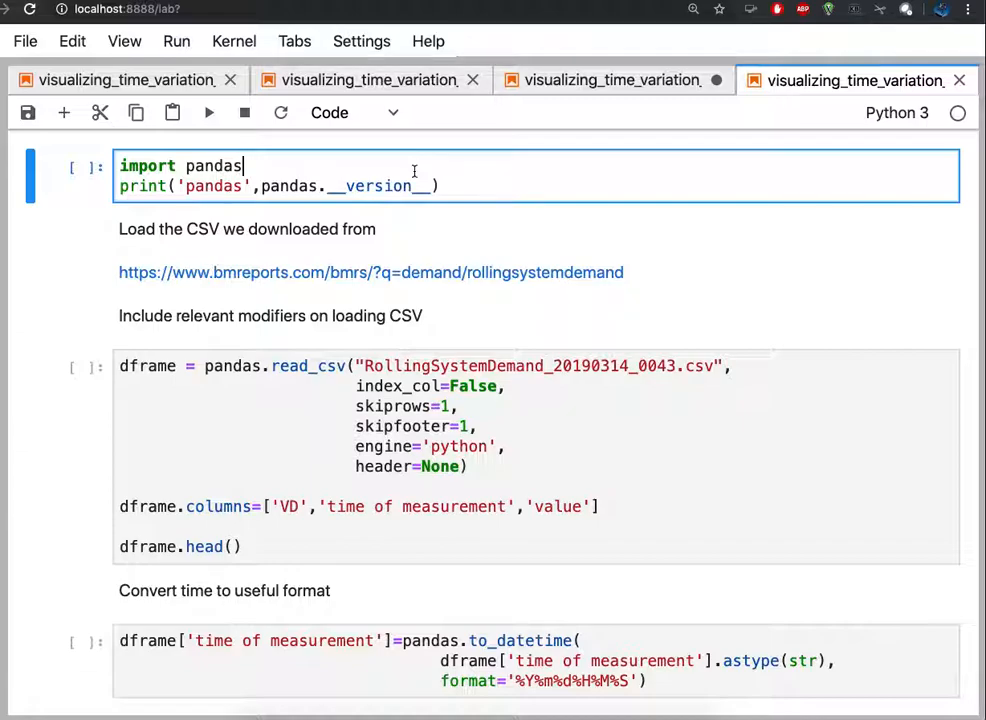
click(208, 112)
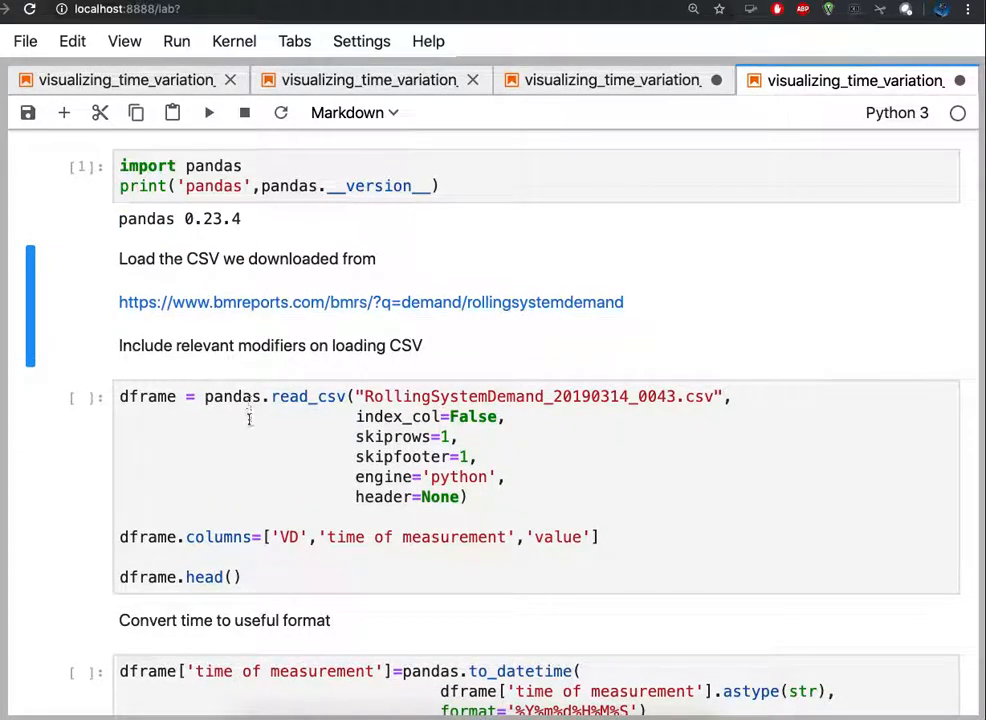
Run the CSV load, datetime conversion and matplotlib cells down to the labelled plot cell
click(249, 419)
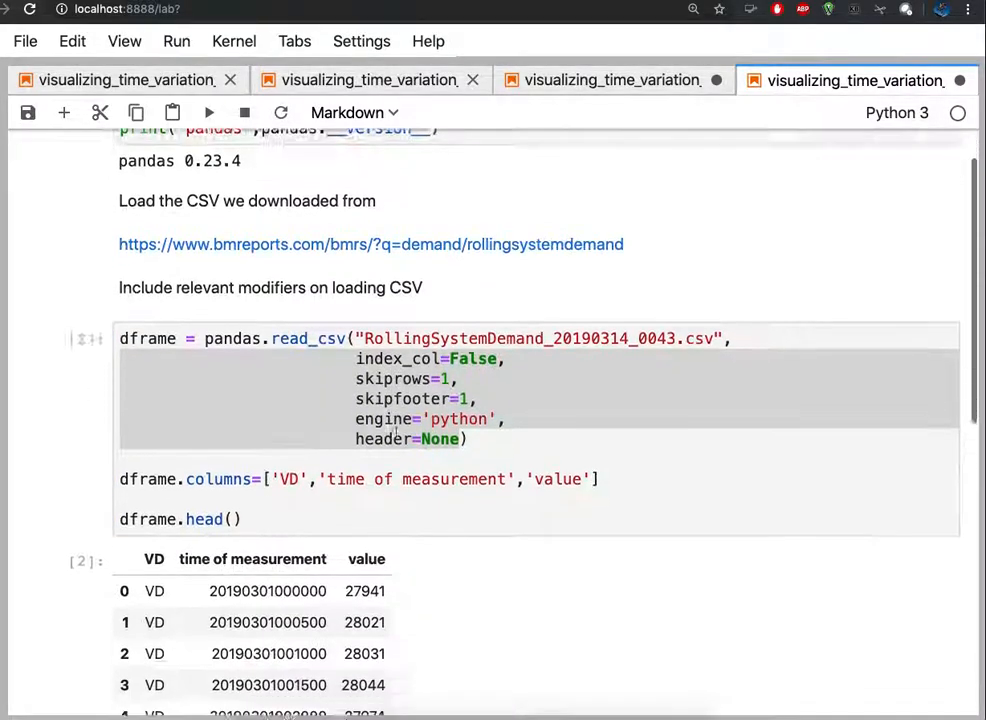
scroll(down, 3)
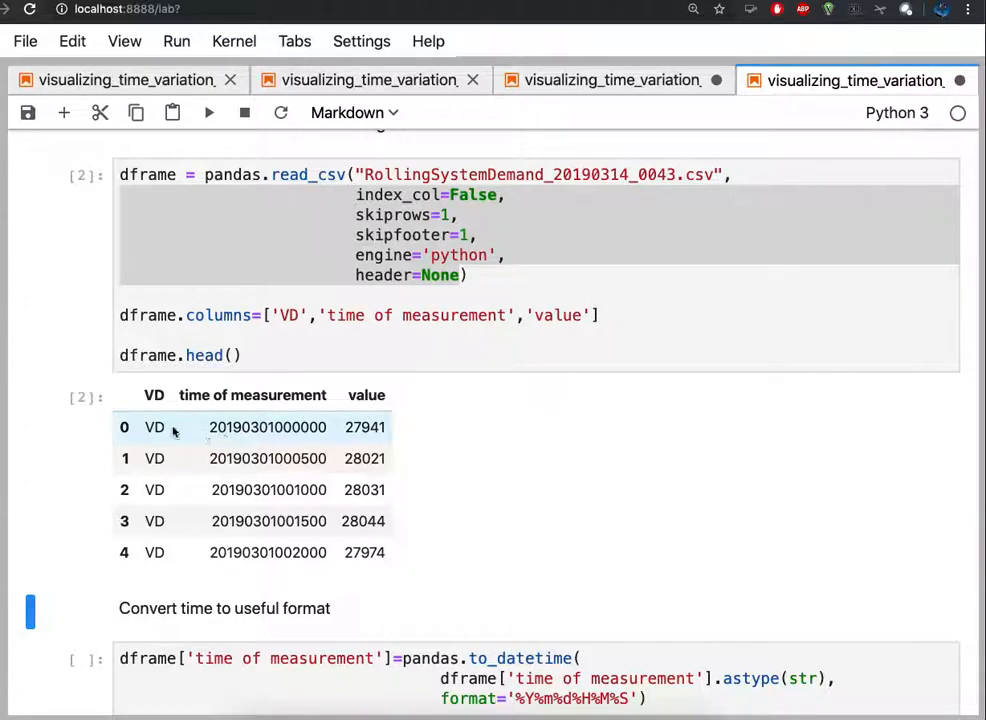
scroll(down, 3)
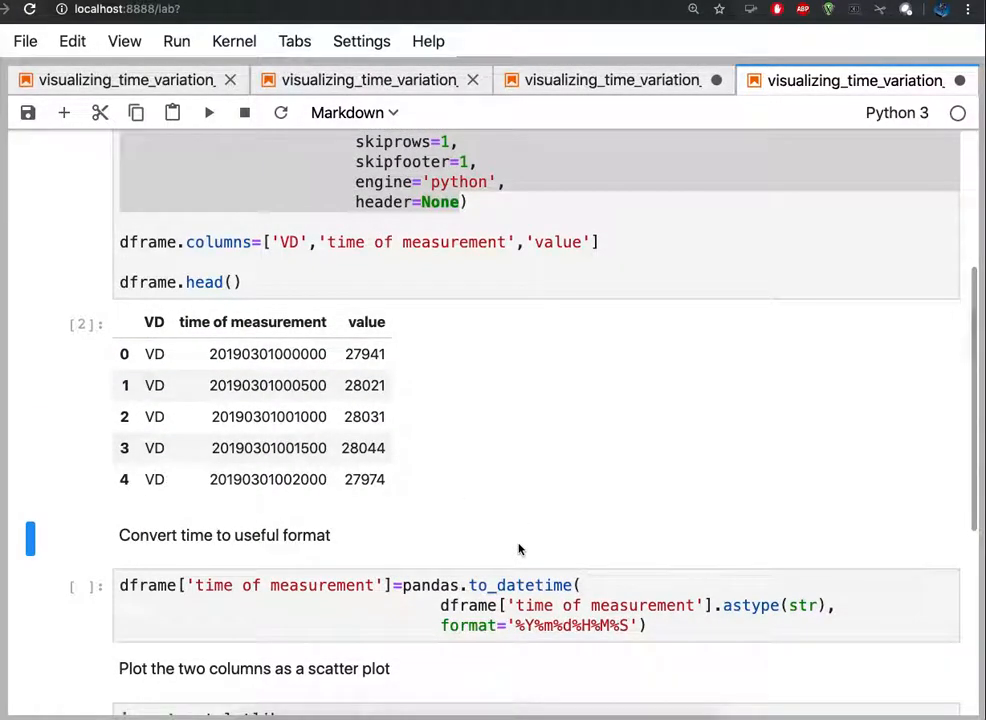
scroll(down, 3)
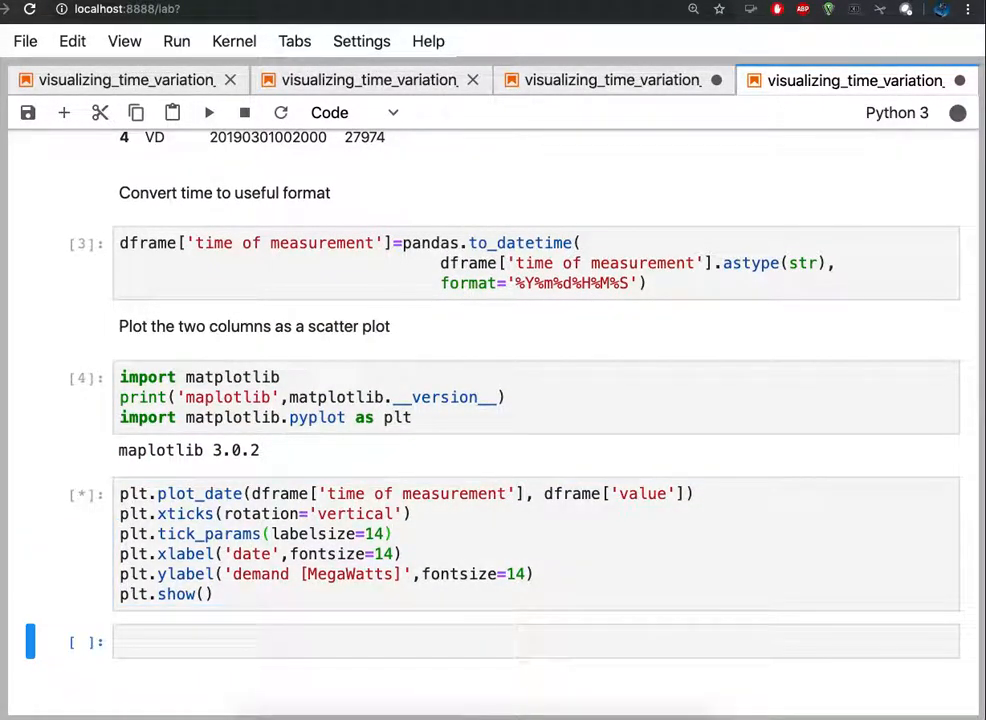
Let the labelled March 2019 MegaWatts plot finish, review the outputs and save the notebook
click(208, 112)
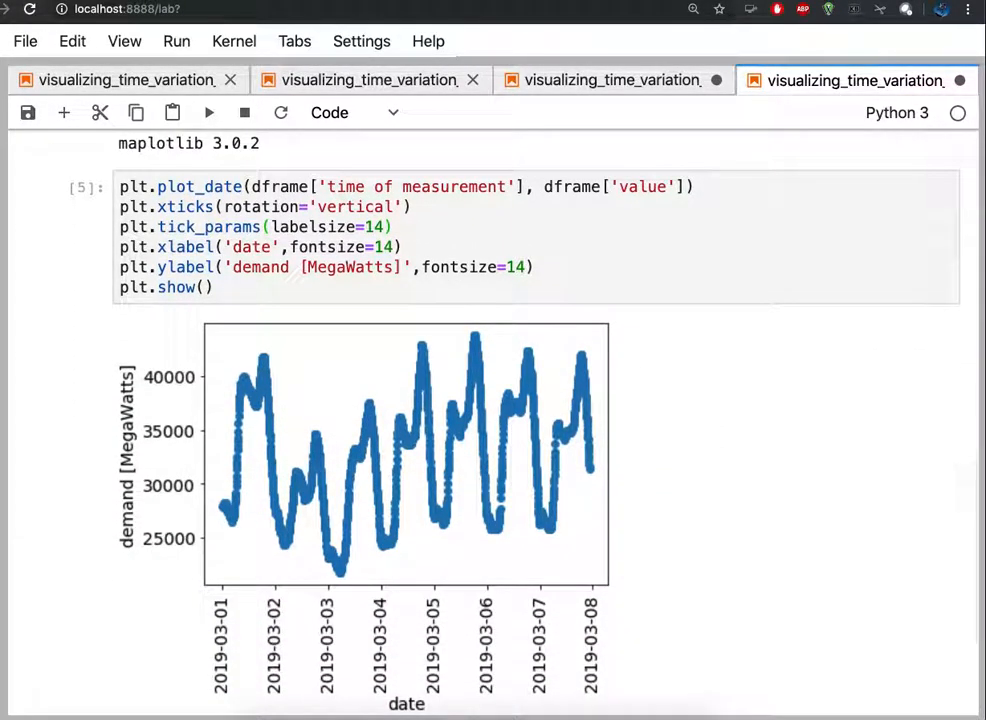
scroll(up, 3)
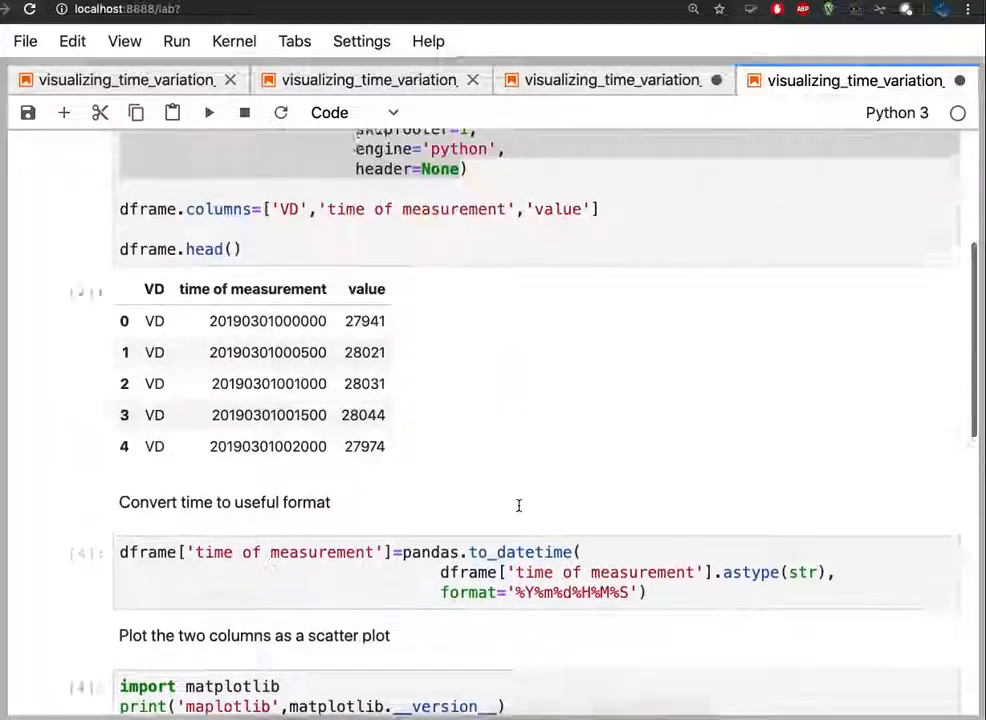
scroll(down, 3)
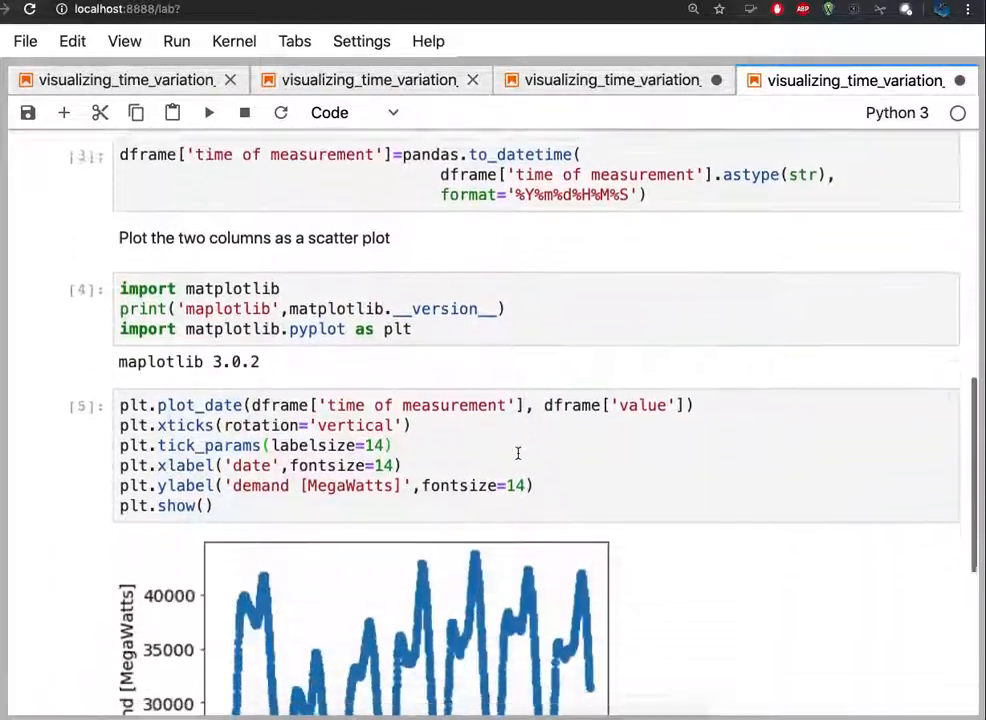
scroll(down, 3)
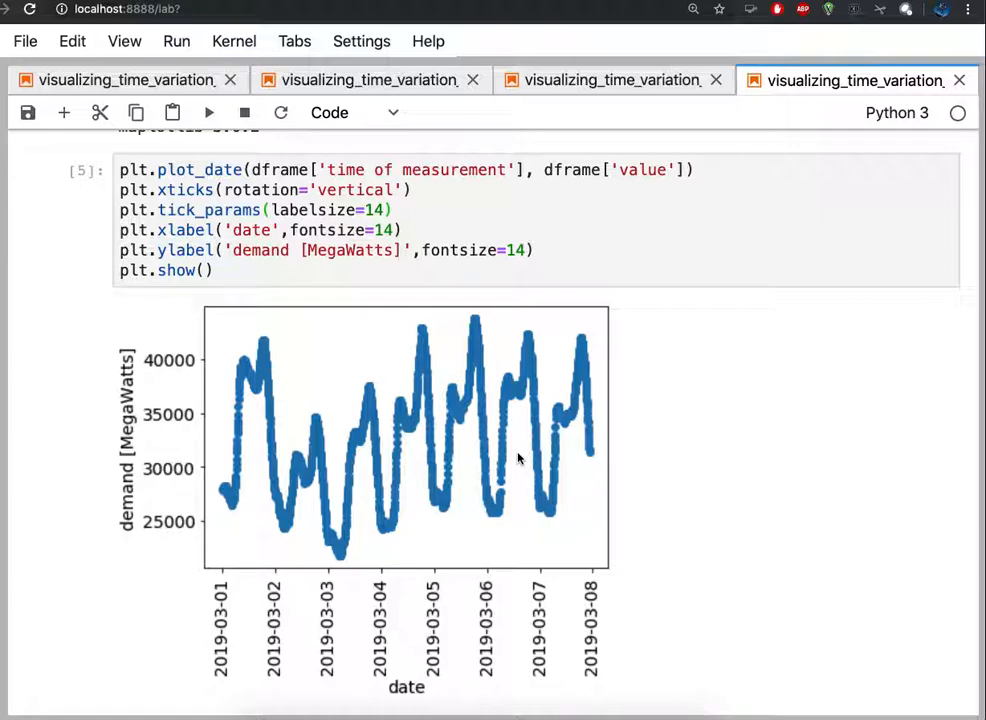
scroll(up, 3)
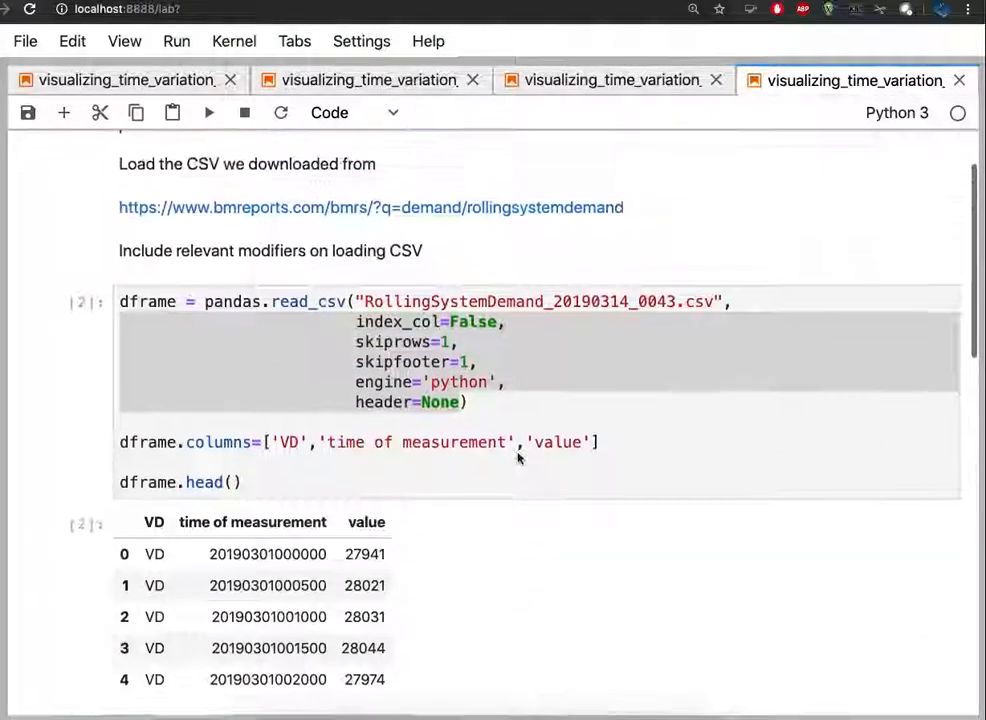
scroll(down, 3)
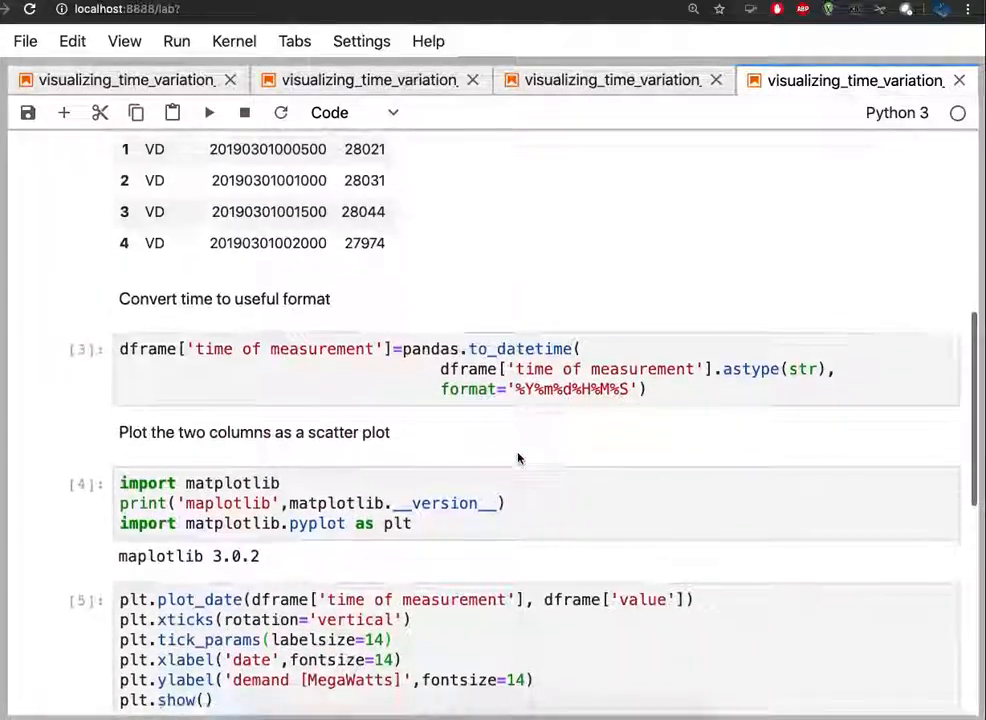
scroll(down, 3)
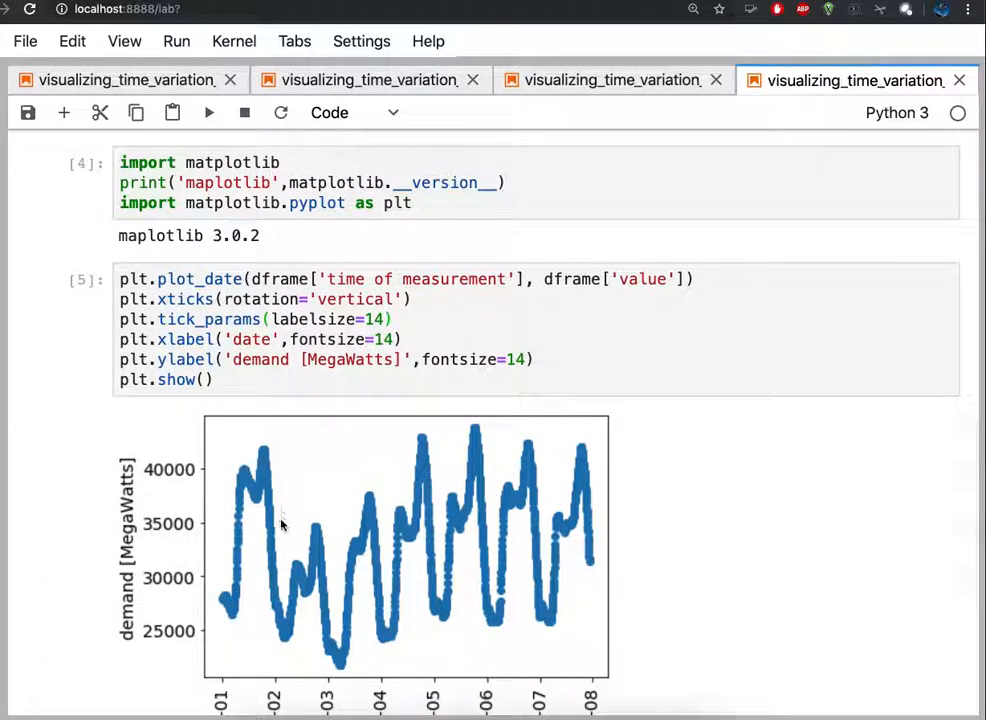
scroll(up, 3)
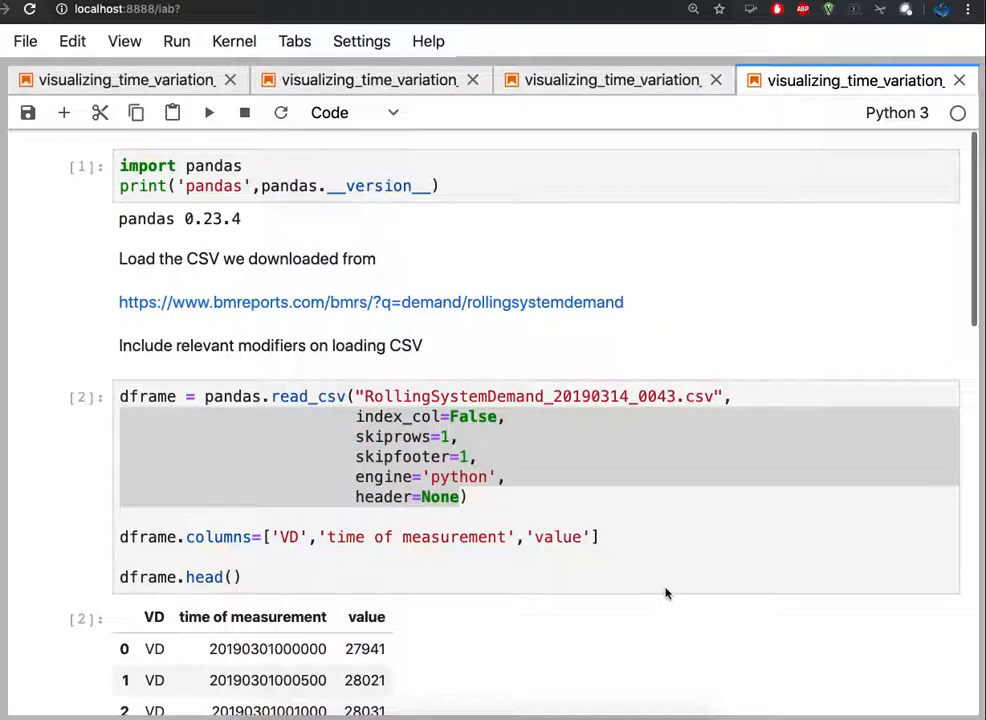